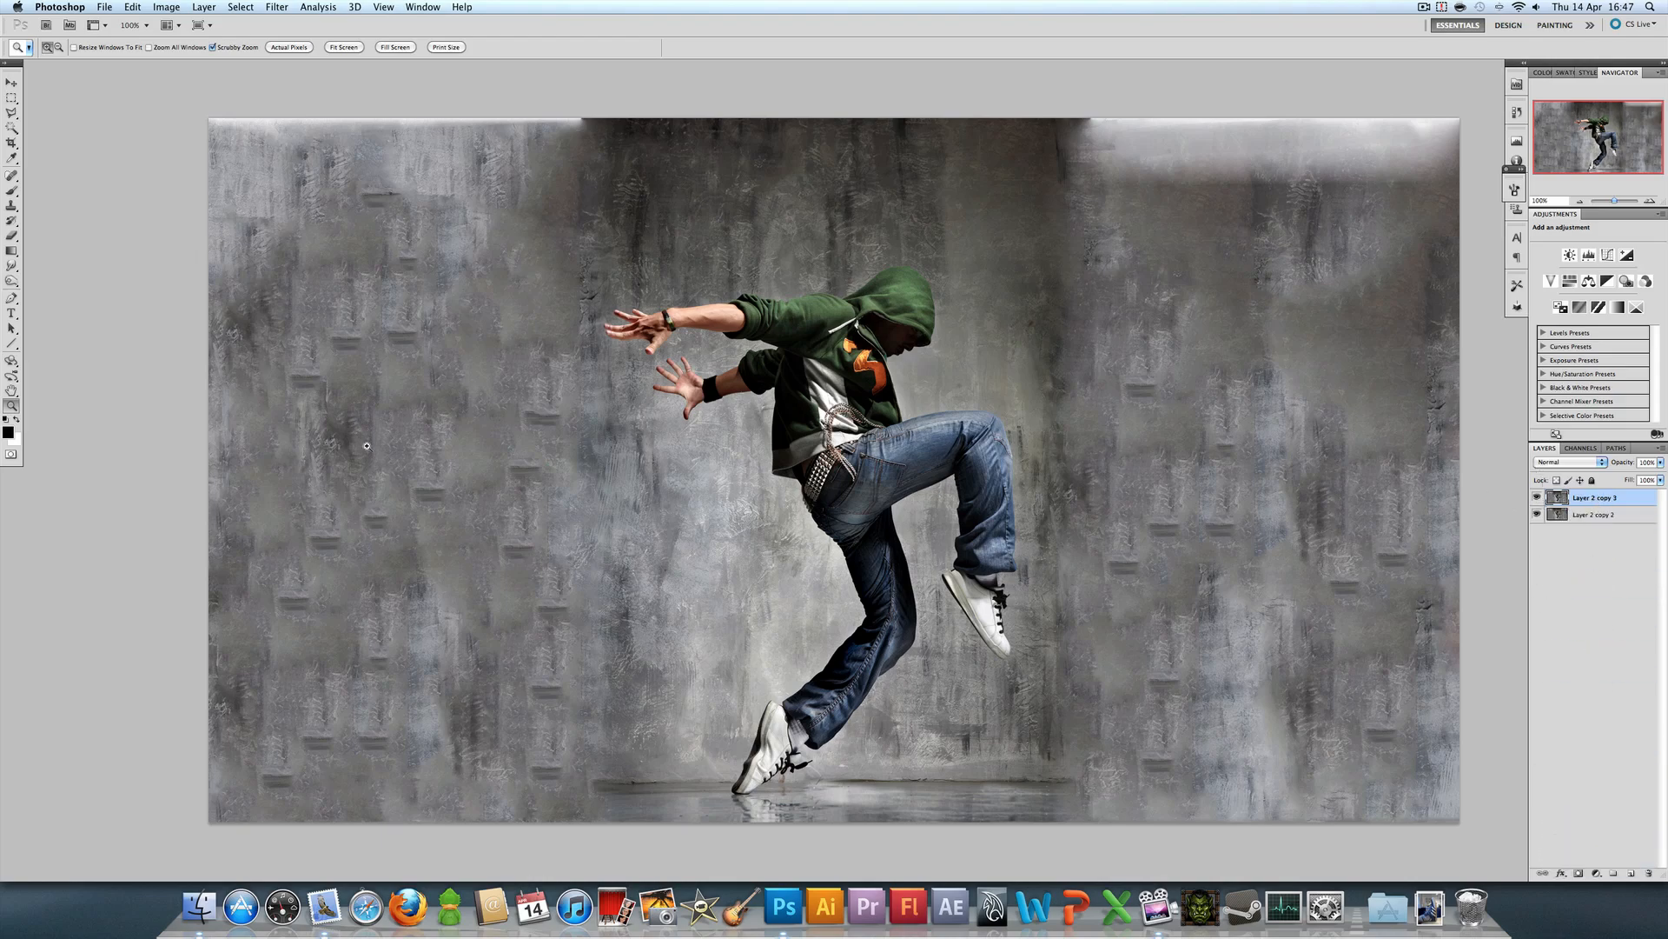
Step: Zoom in to 200% on the dancer and pan down from the torso to the legs
left_click(11, 267)
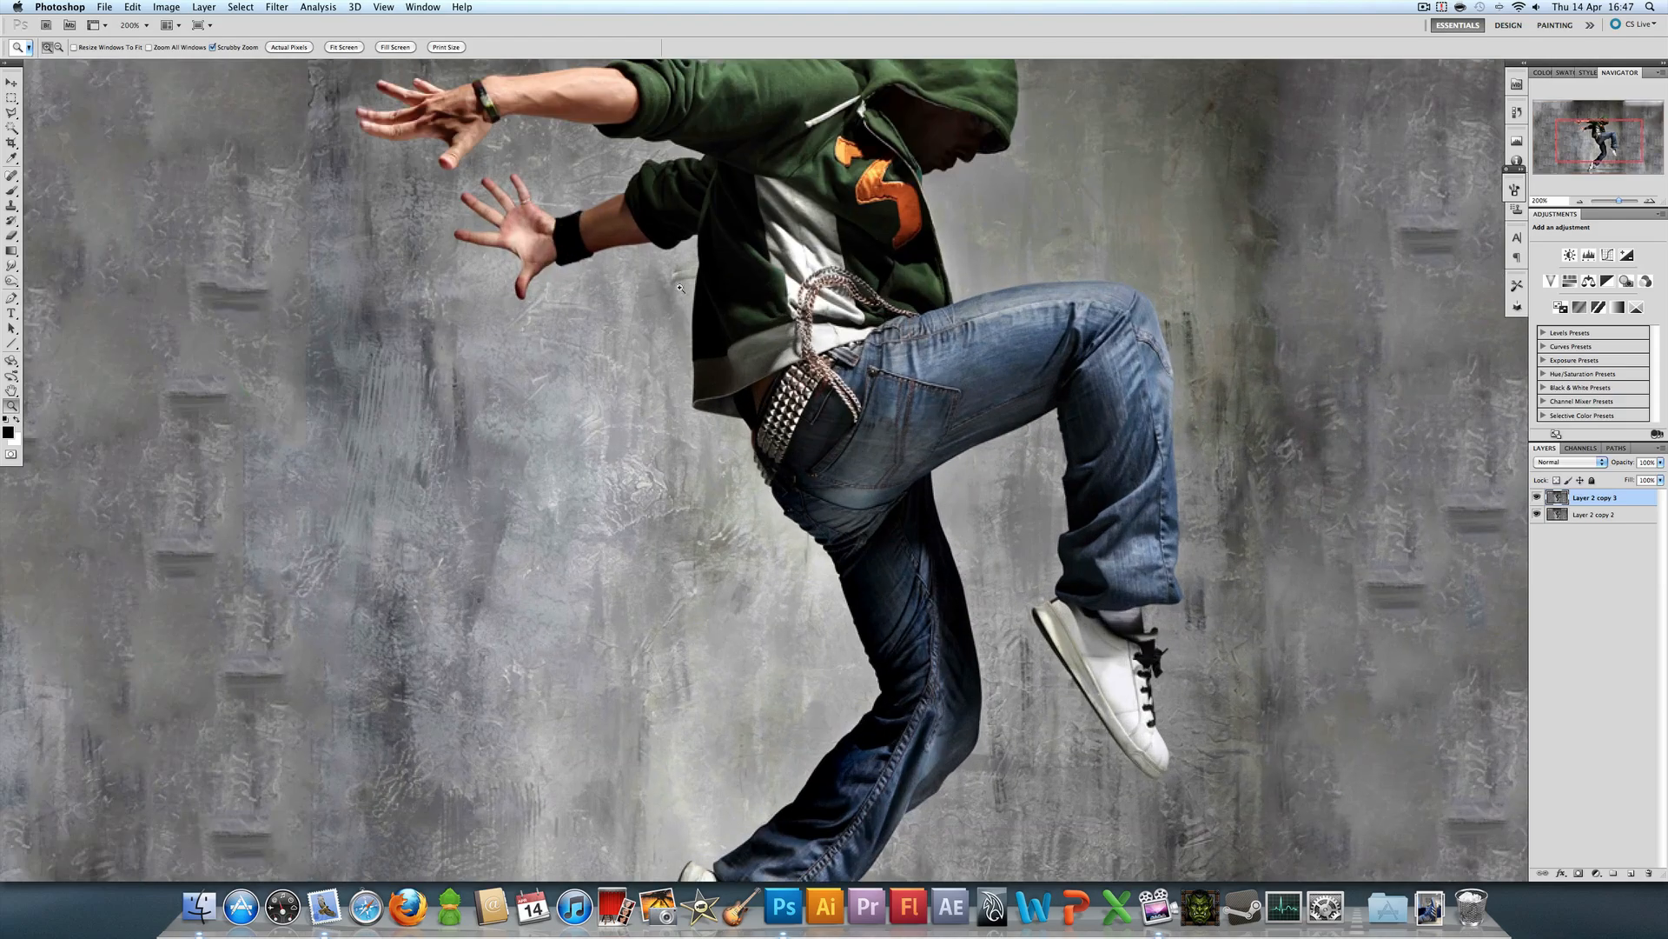
mouse_move(607, 417)
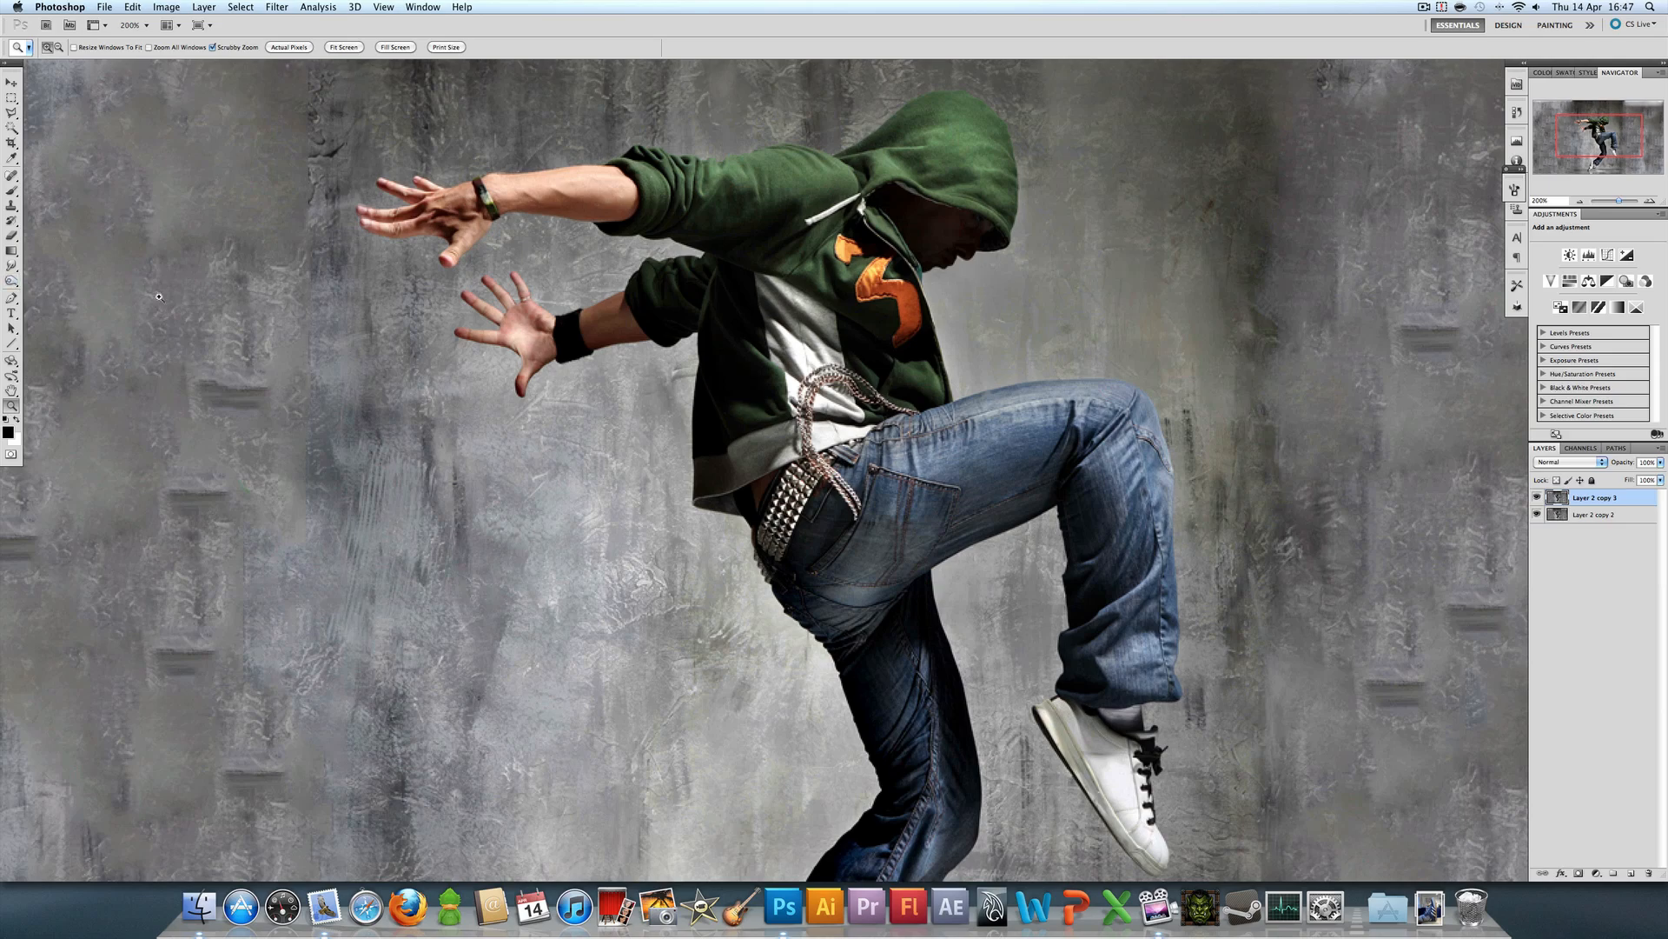
scroll("down", 3)
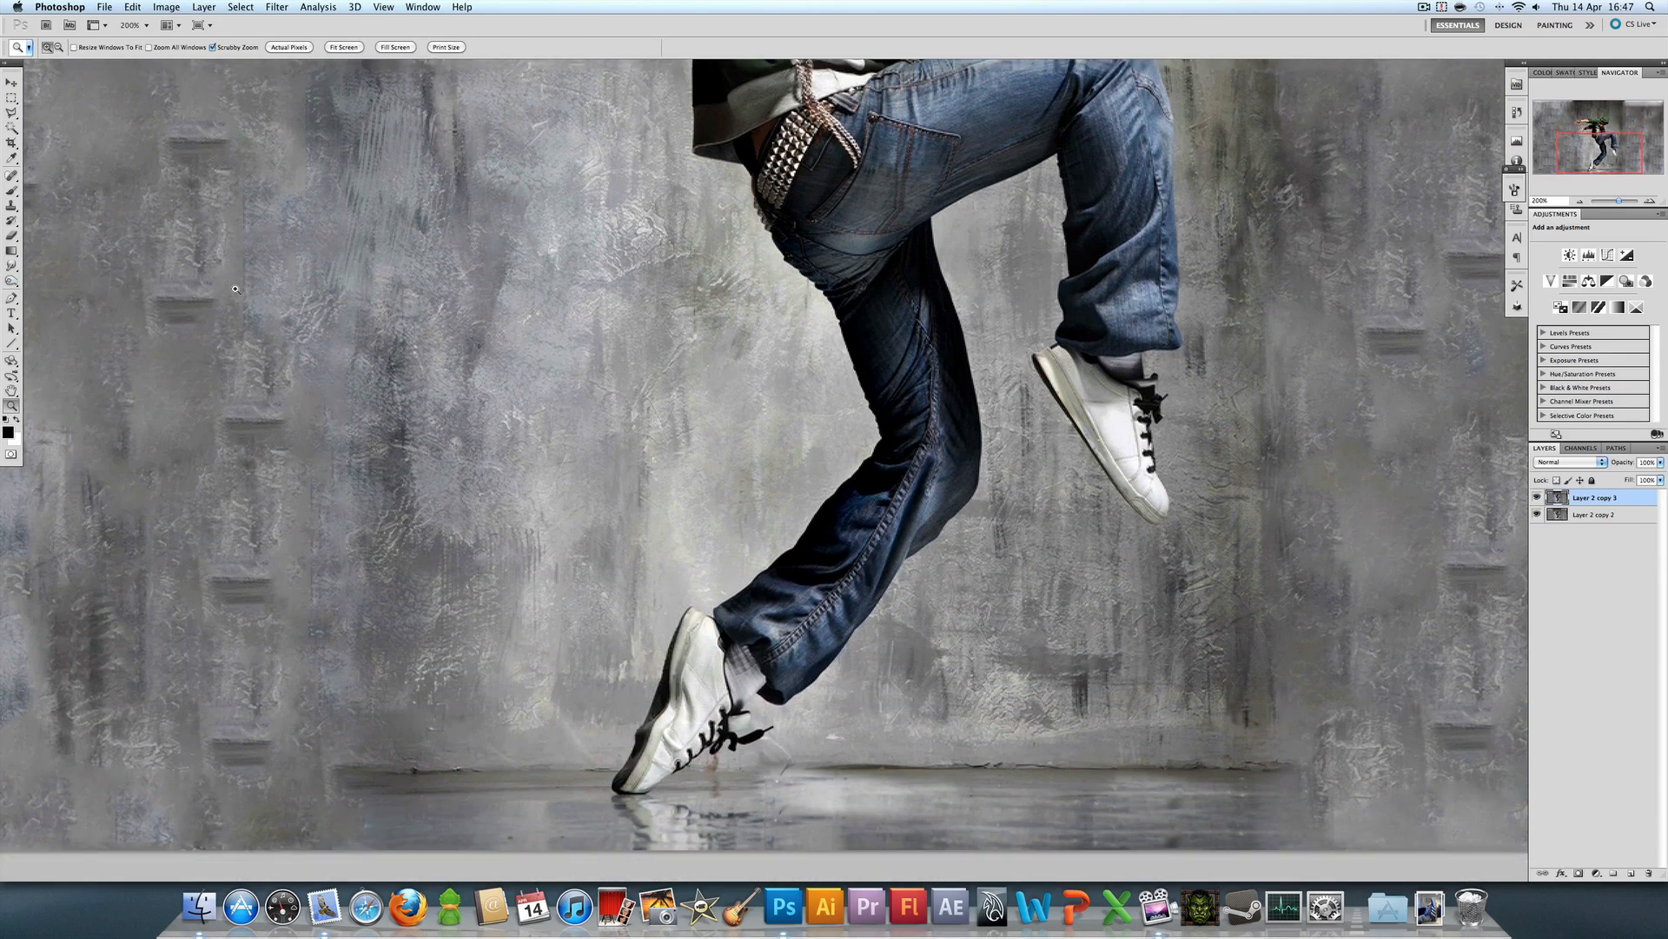
left_click(289, 47)
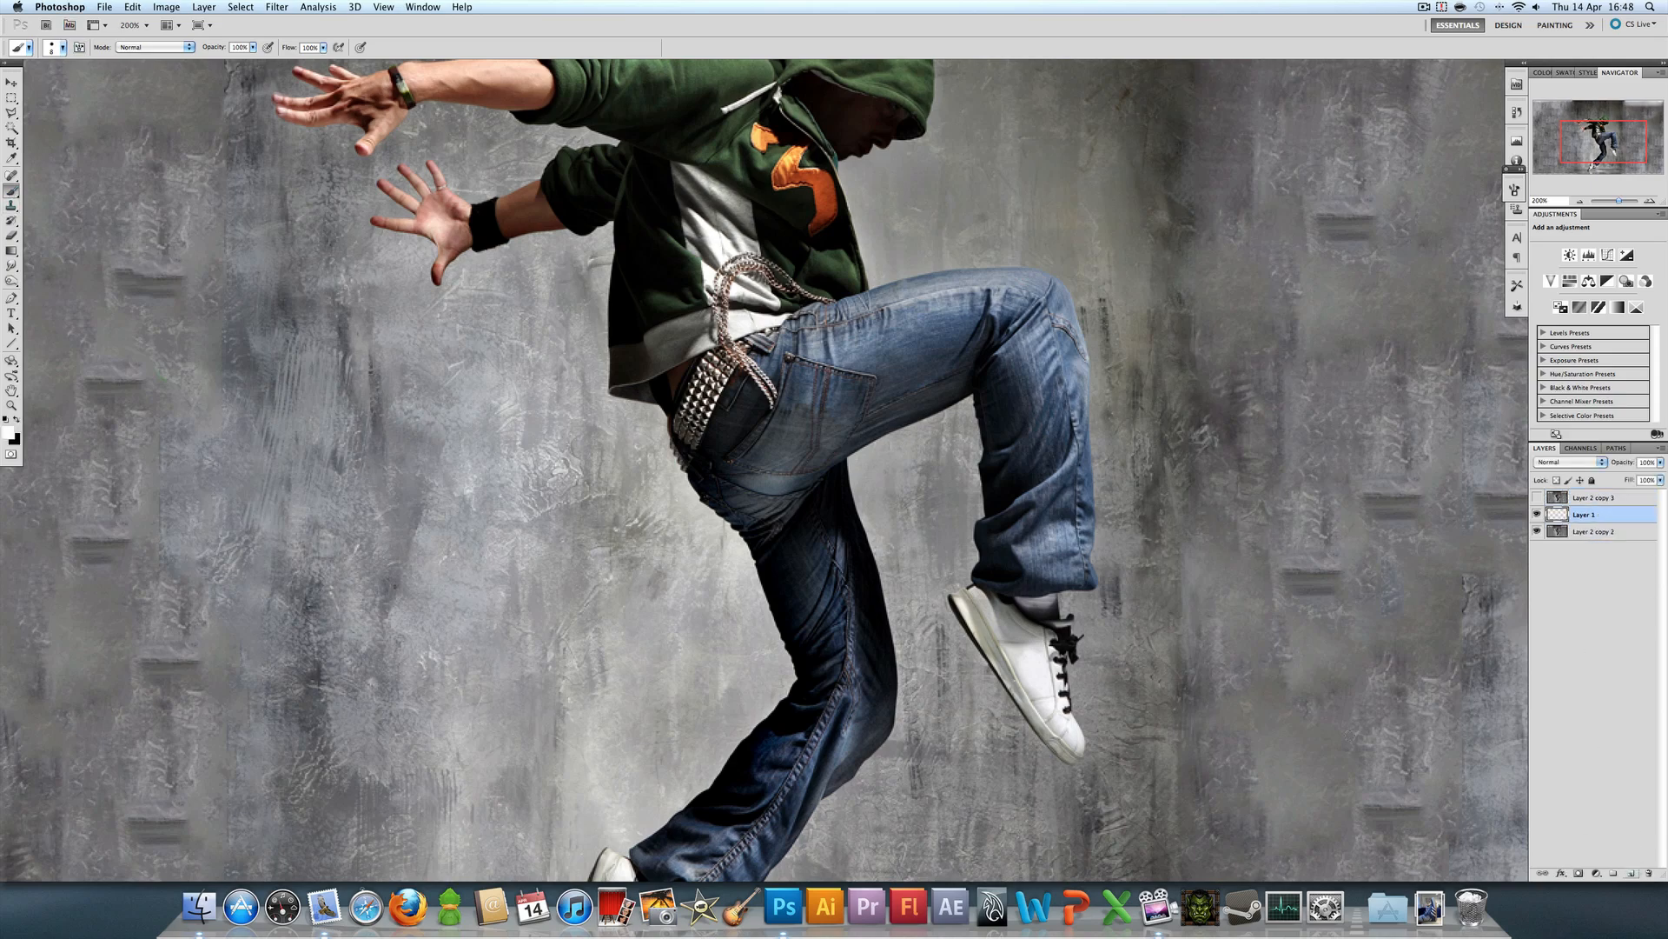
Step: Smear Layer 2 copy 2's outline into streaky trails, add a new top layer, and zoom out
left_click_drag(753, 544, 764, 729)
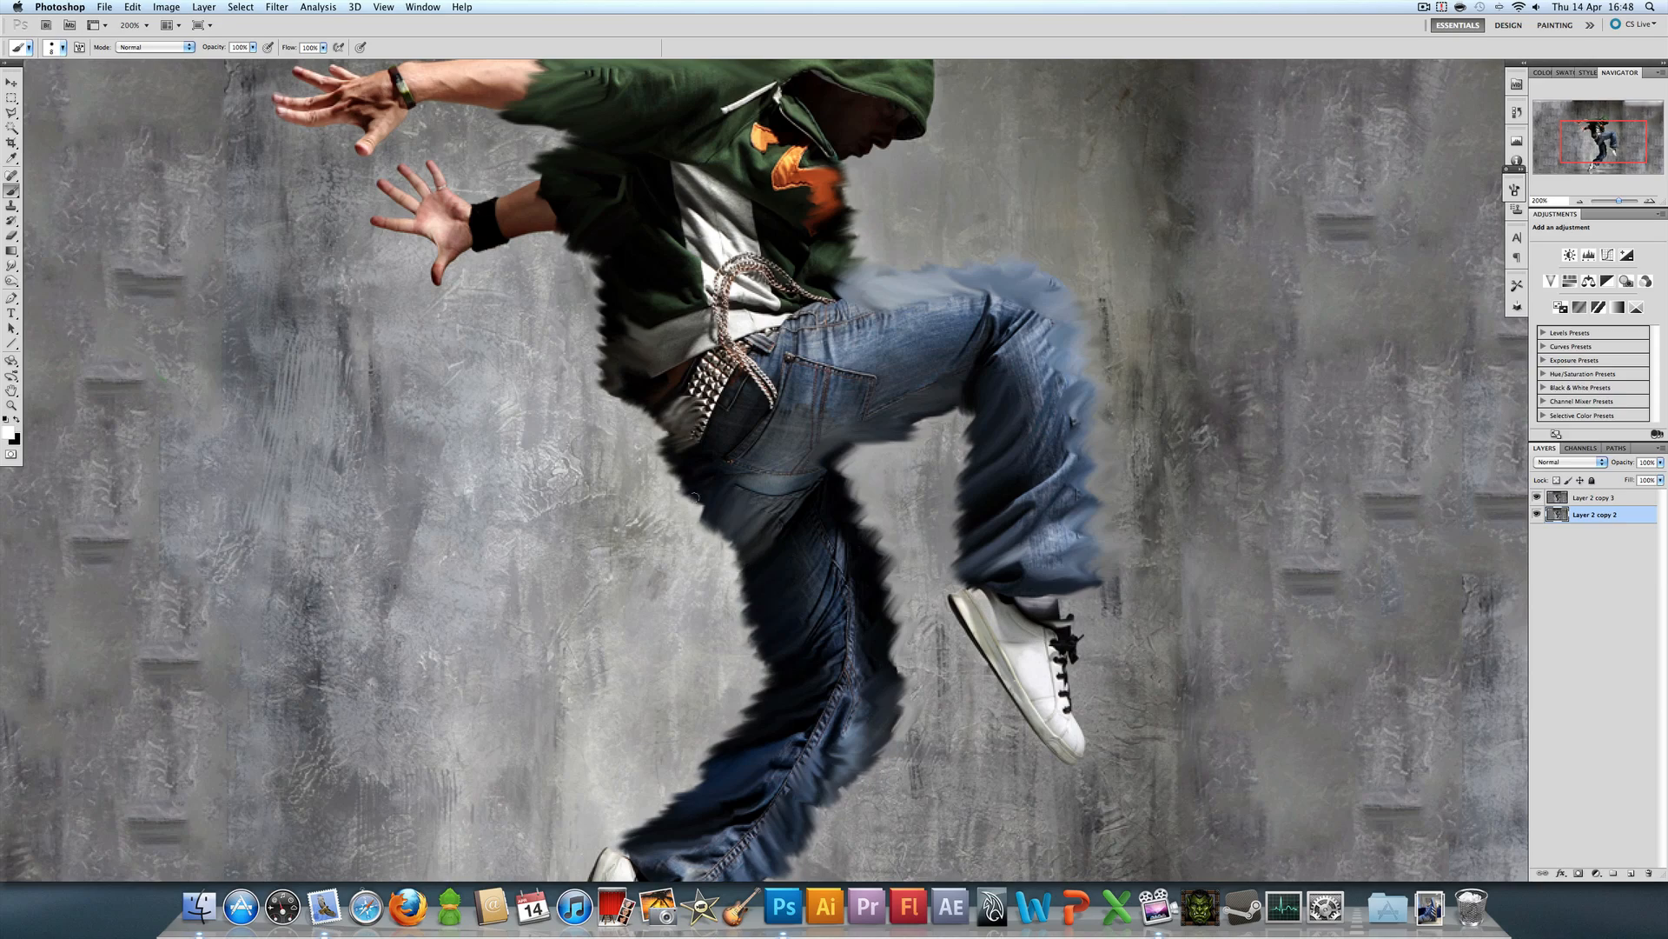
left_click(1615, 873)
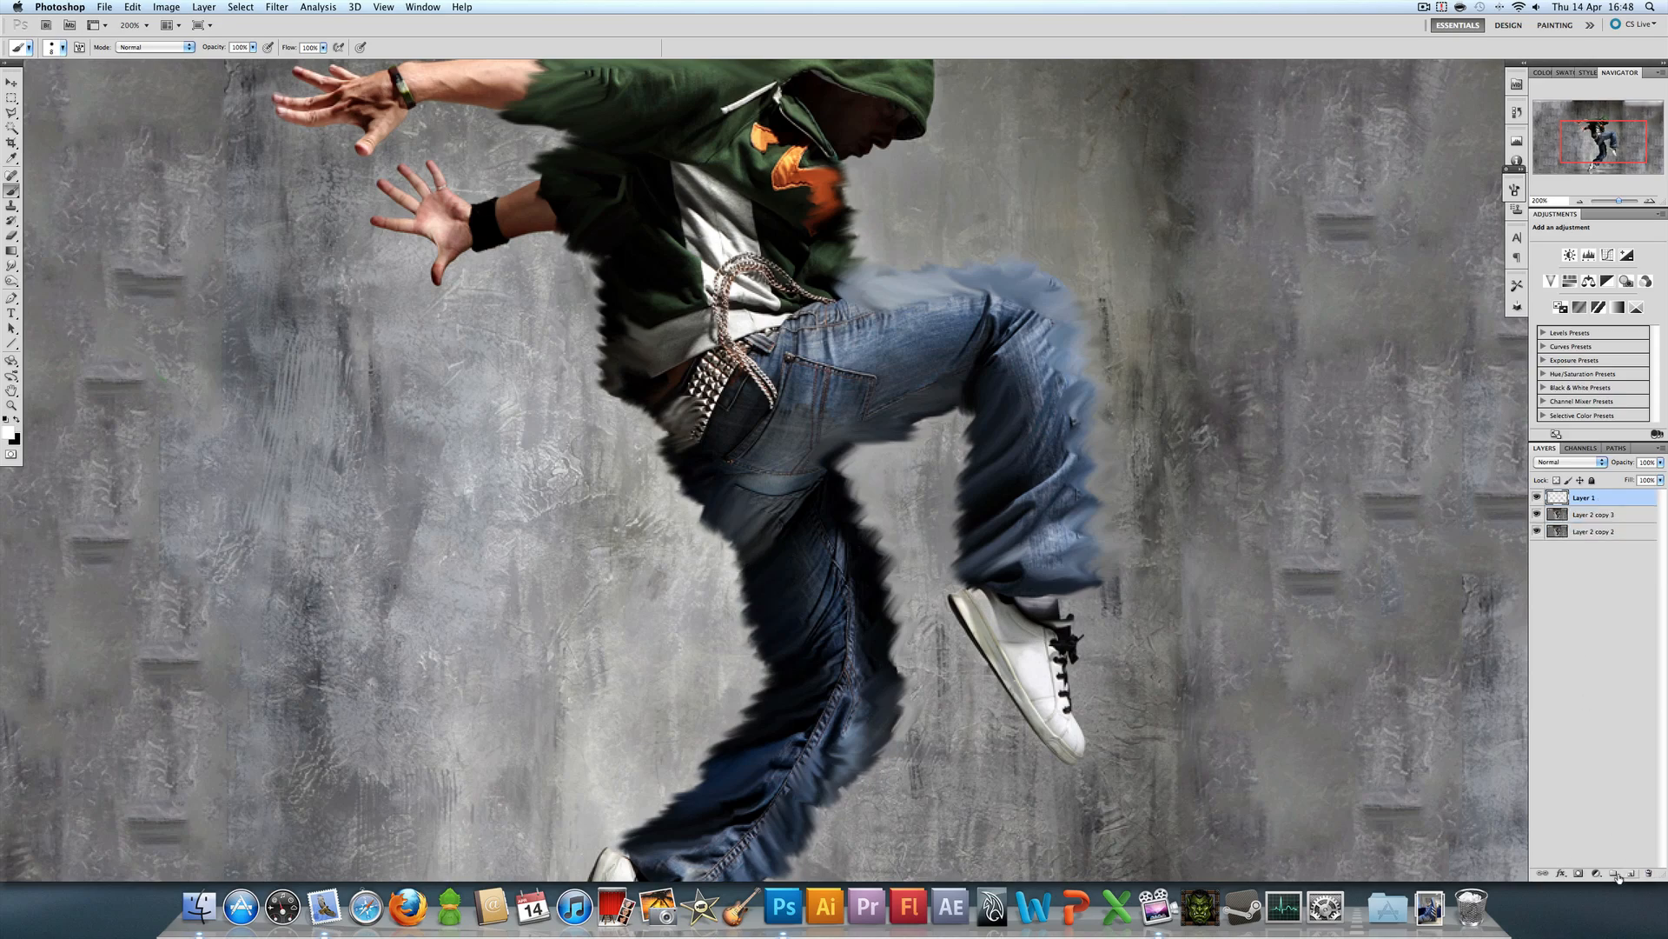
left_click_drag(687, 488, 758, 626)
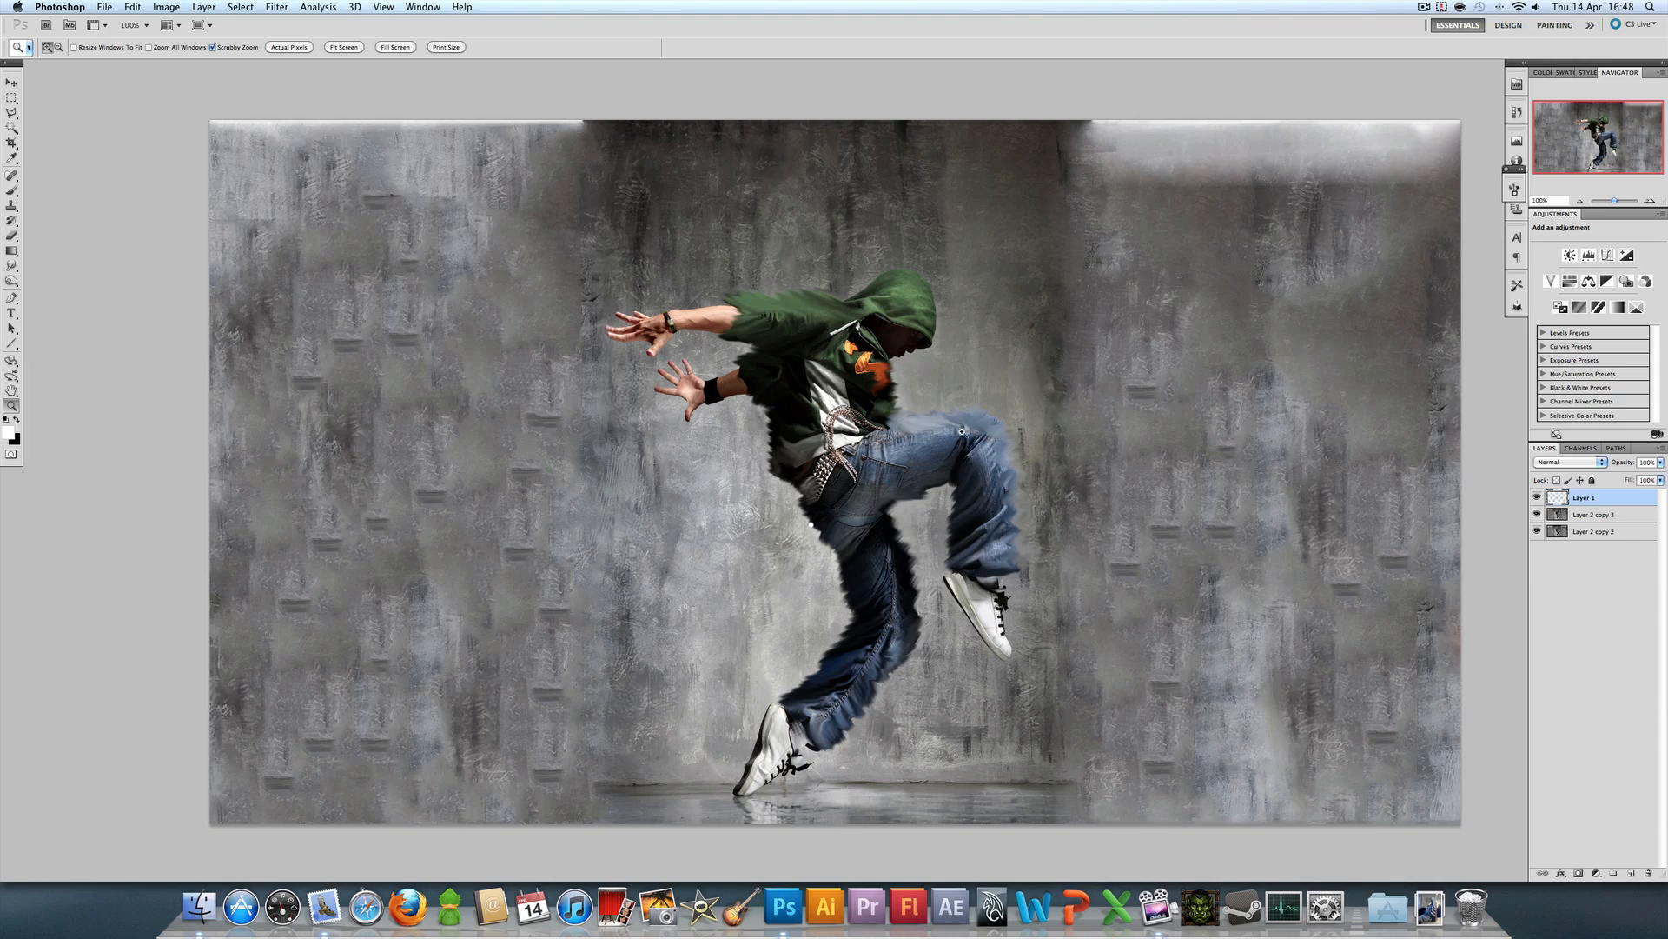
mouse_move(1084, 458)
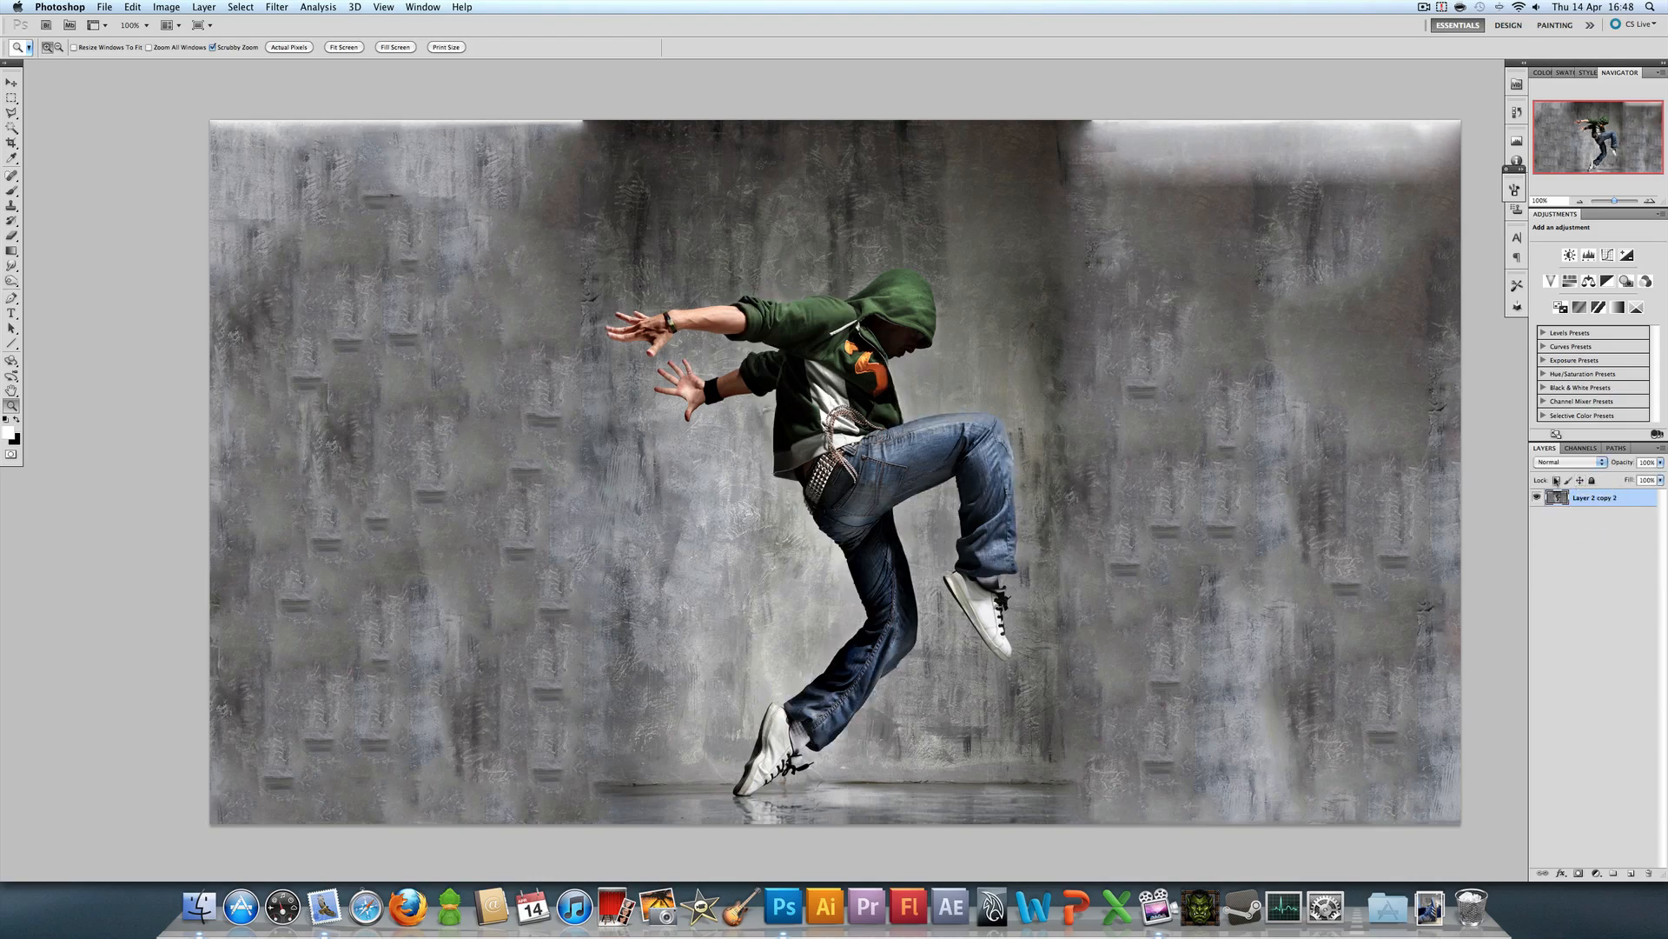
Step: Zoom back in on the dancer and choose a spatter brush tip for smudging
left_click(1597, 872)
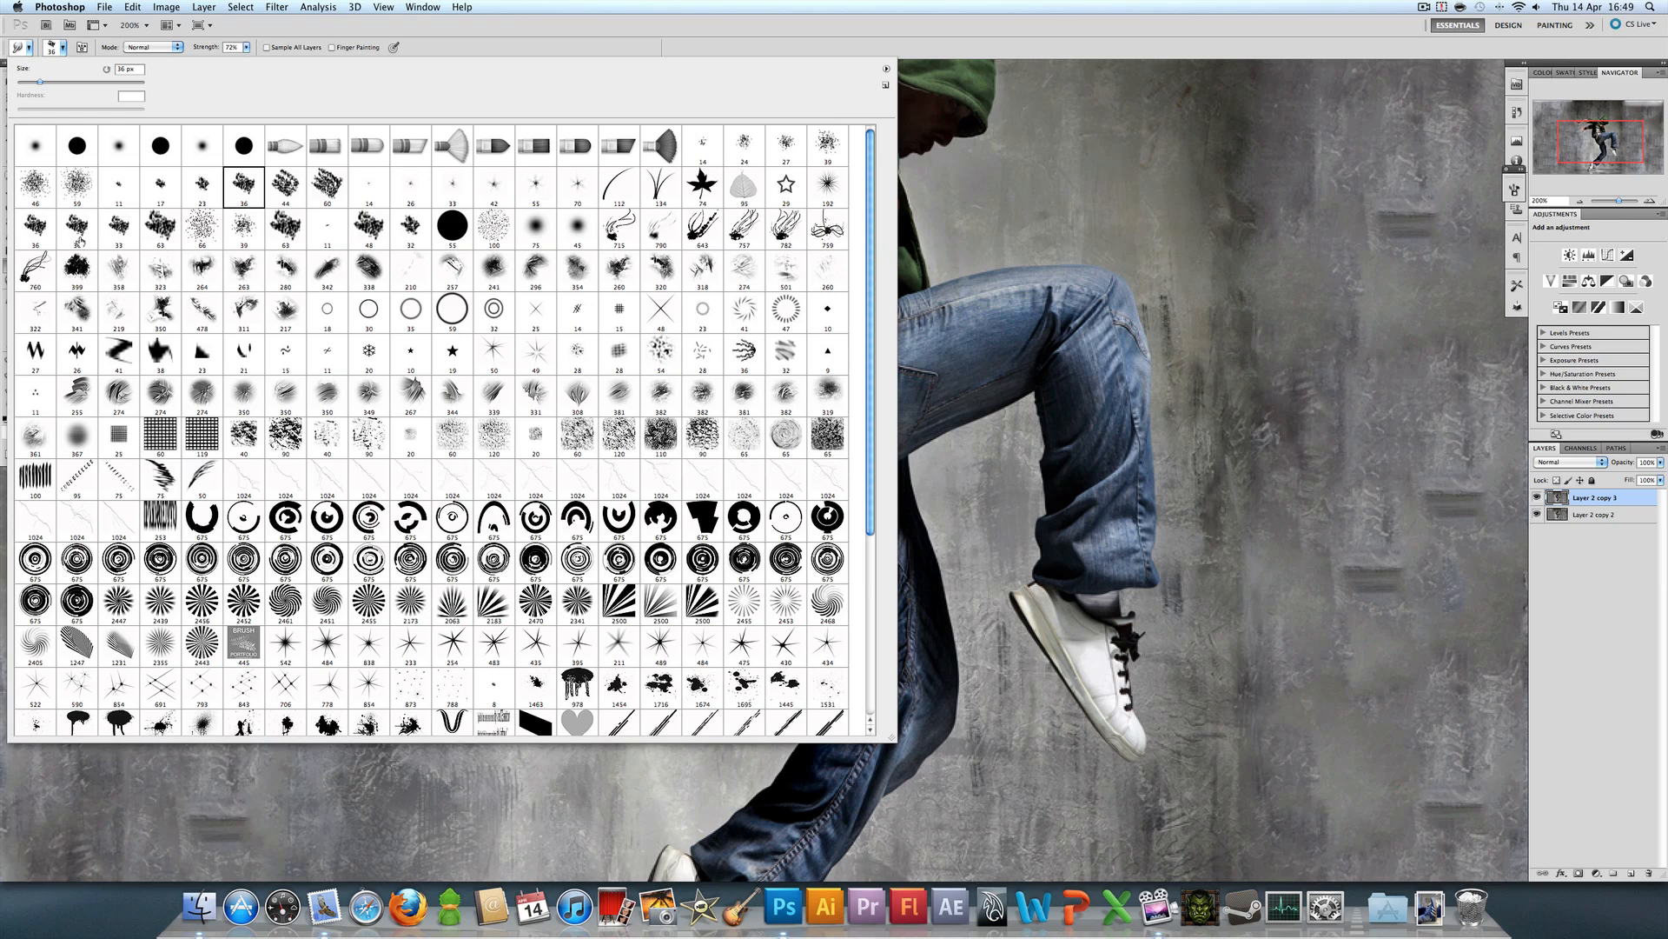
left_click(33, 146)
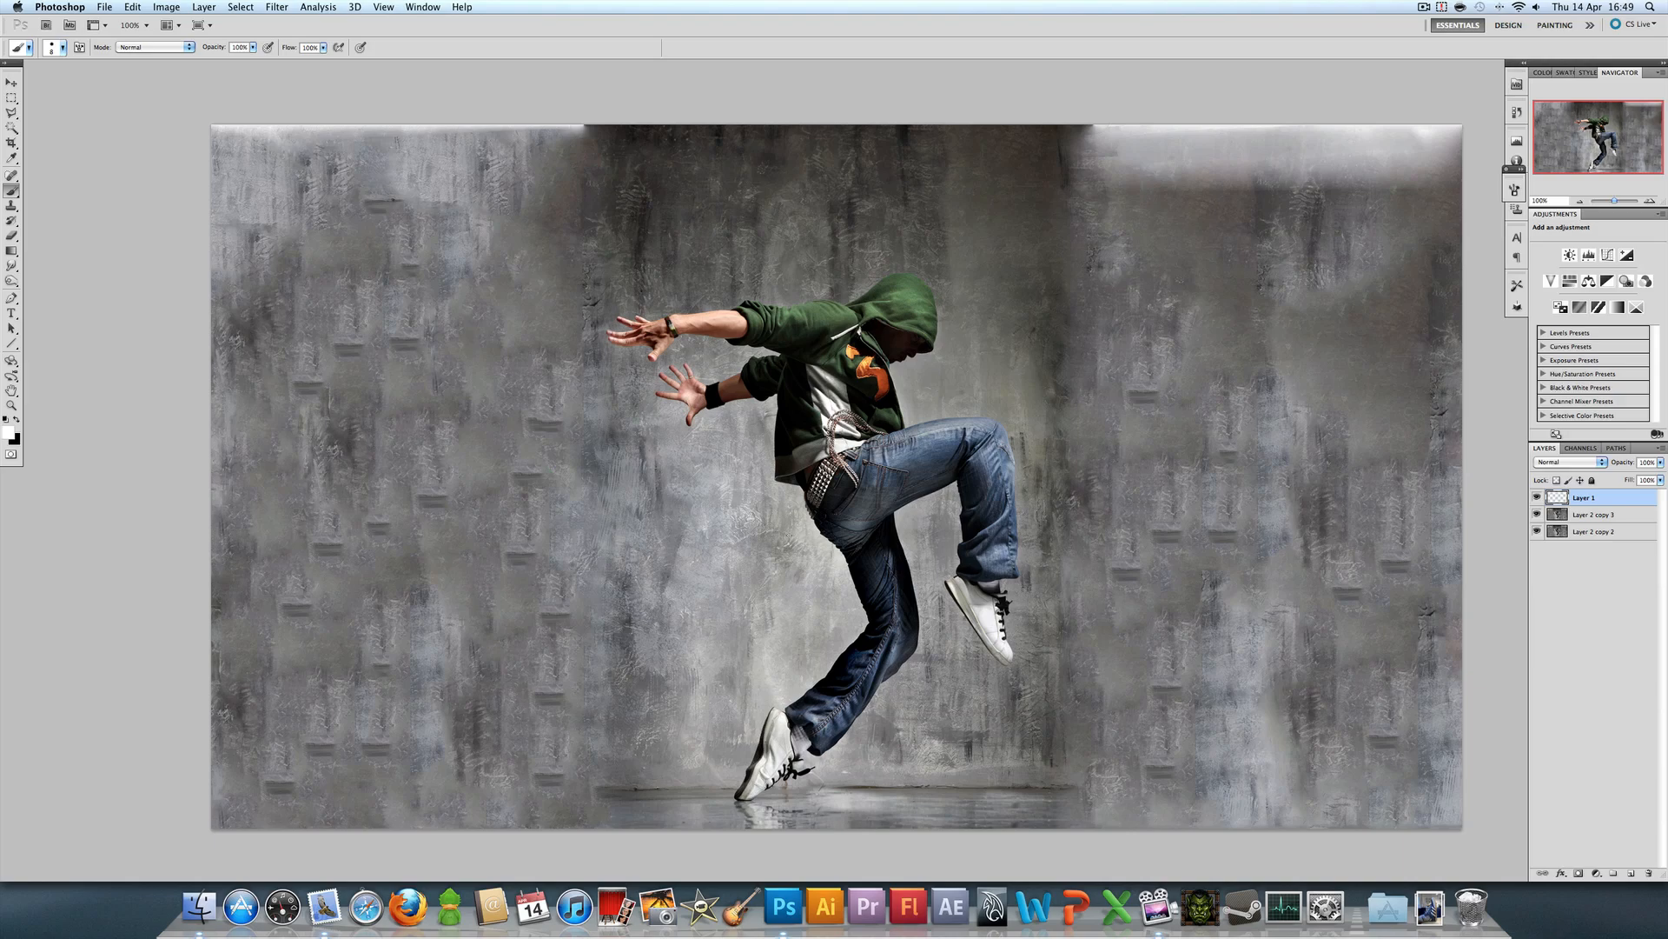
Step: Drag the empty Layer 1 onto the Delete Layer trash icon
left_click(712, 274)
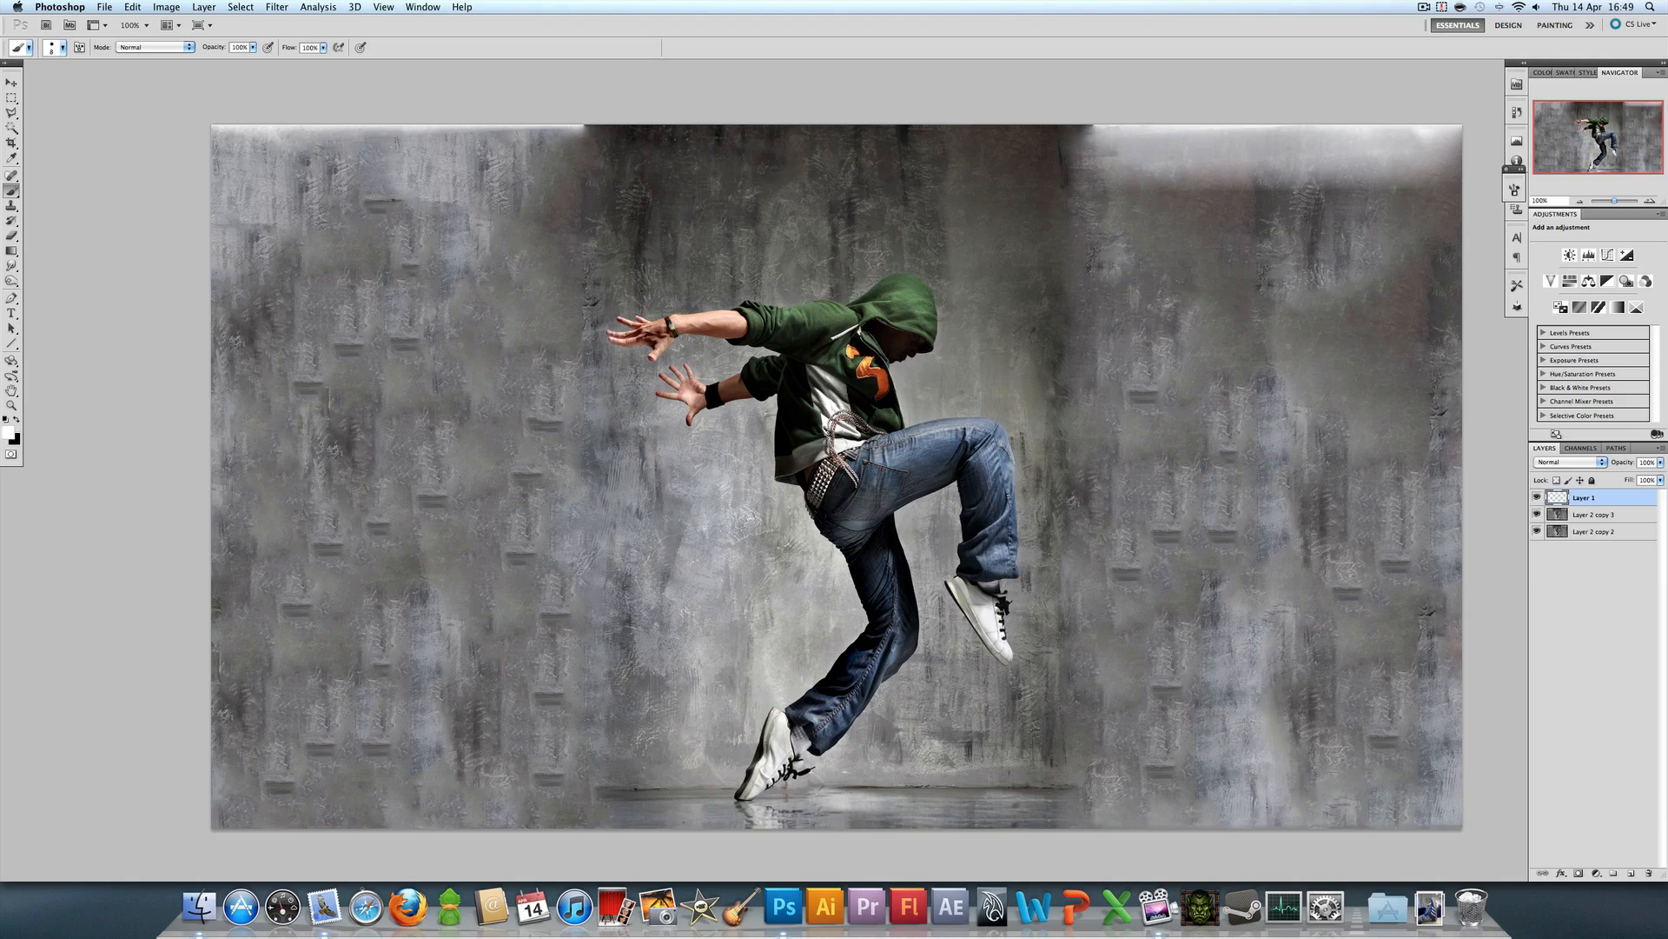
left_click_drag(488, 603, 782, 503)
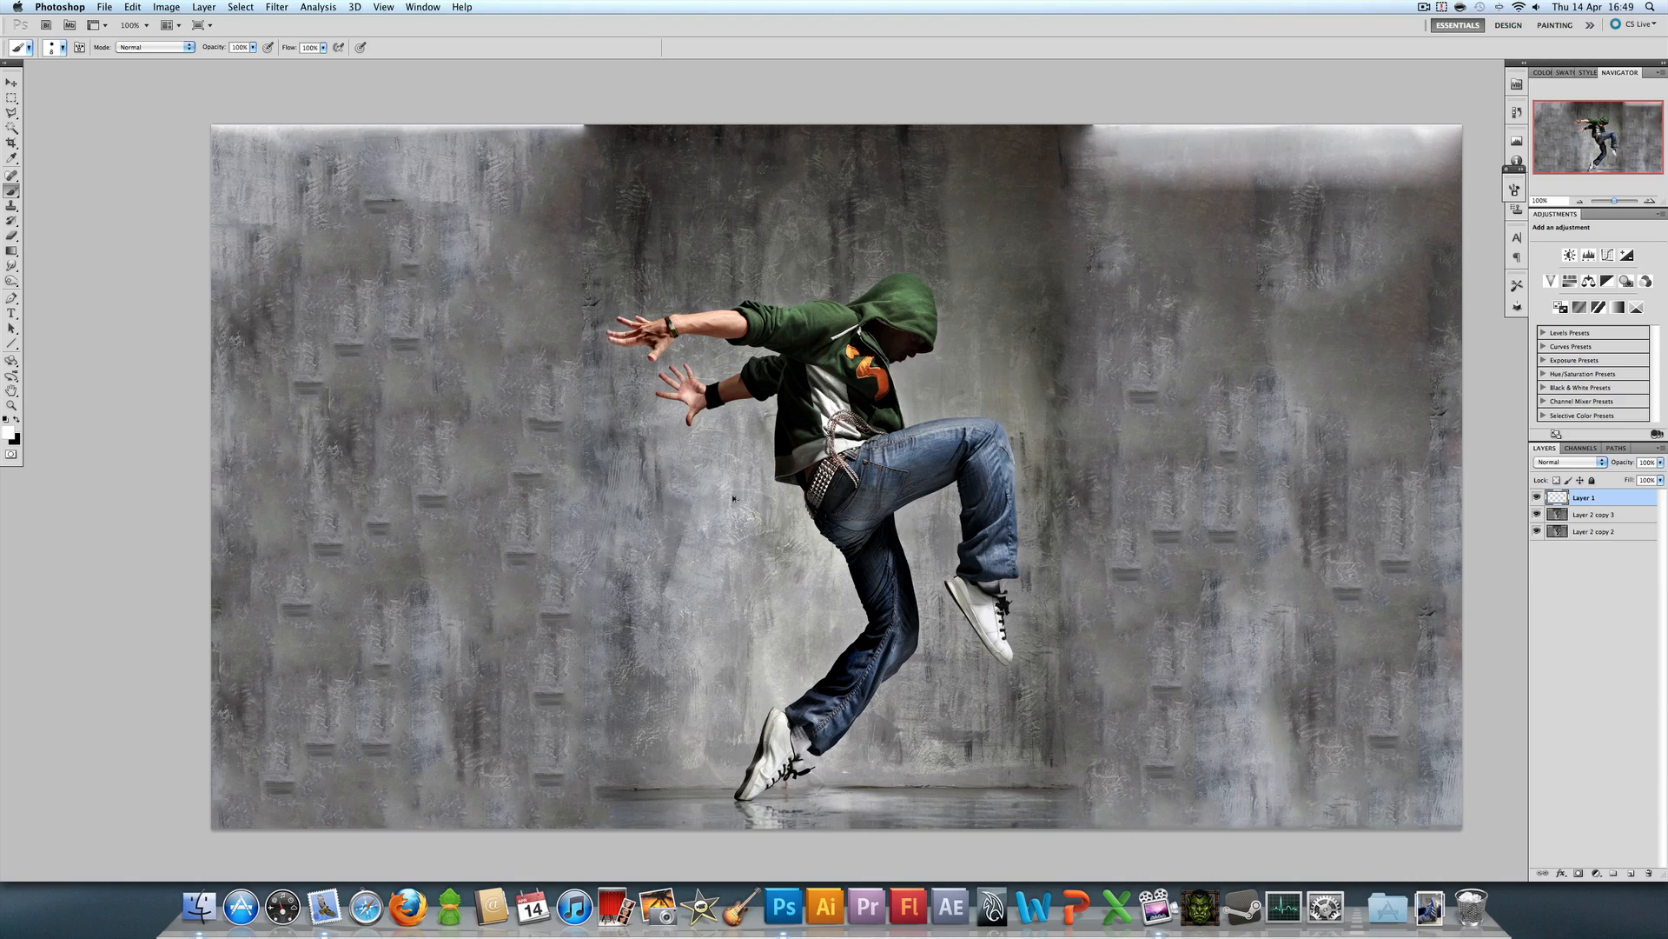
left_click_drag(724, 490, 489, 506)
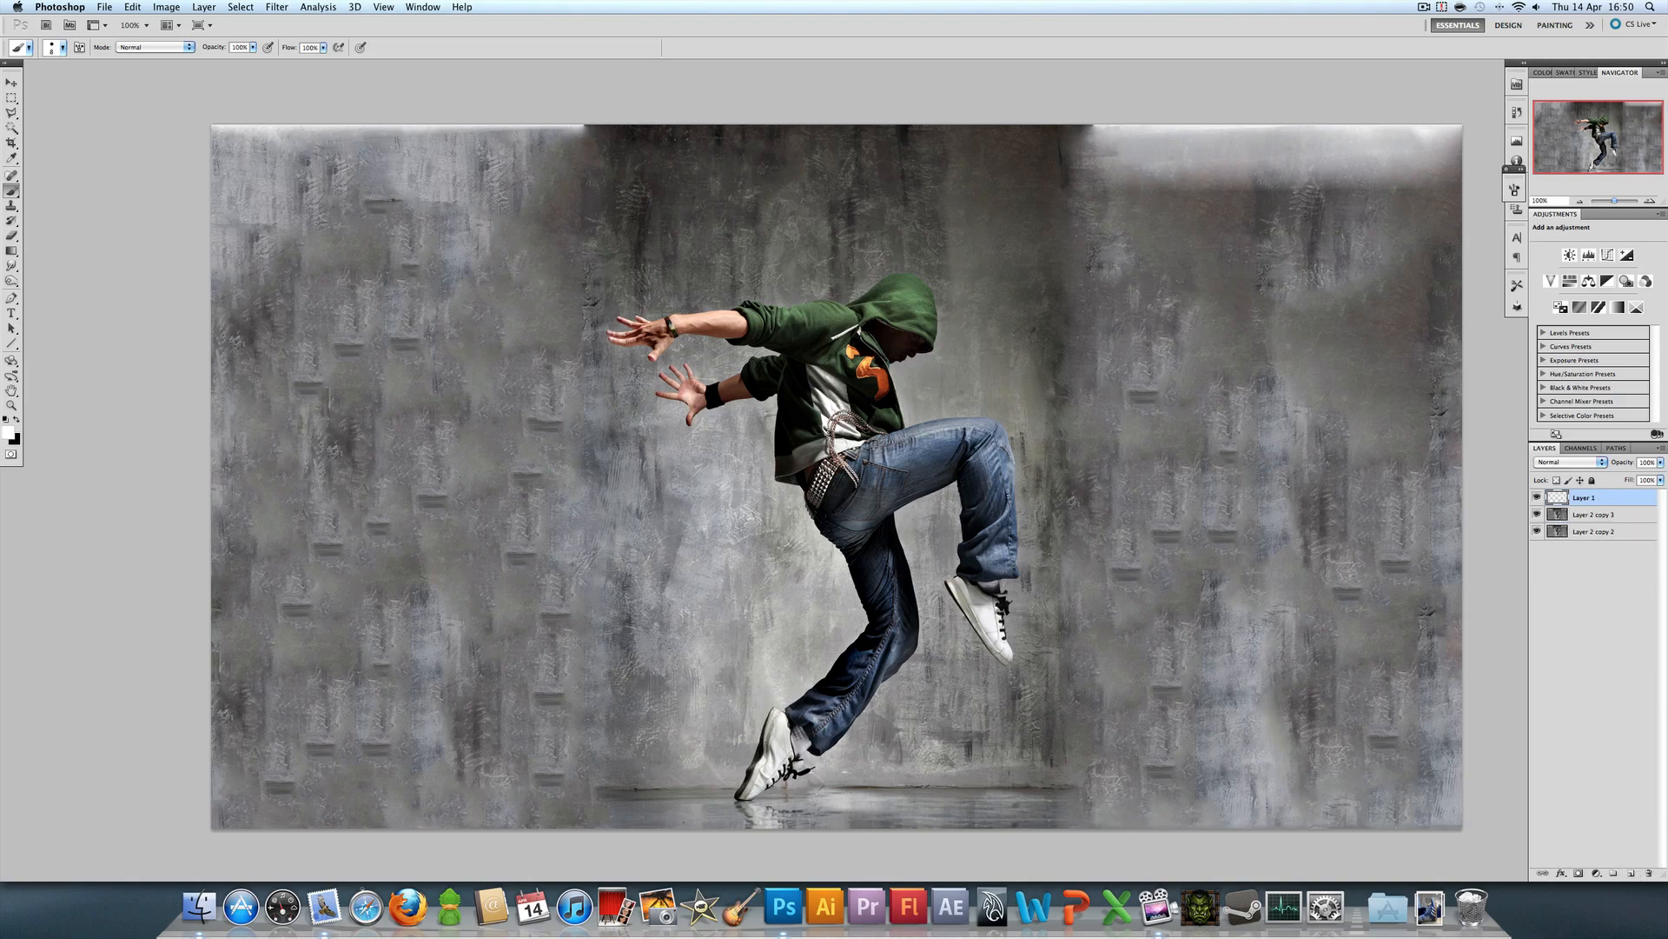
left_click_drag(761, 288, 569, 313)
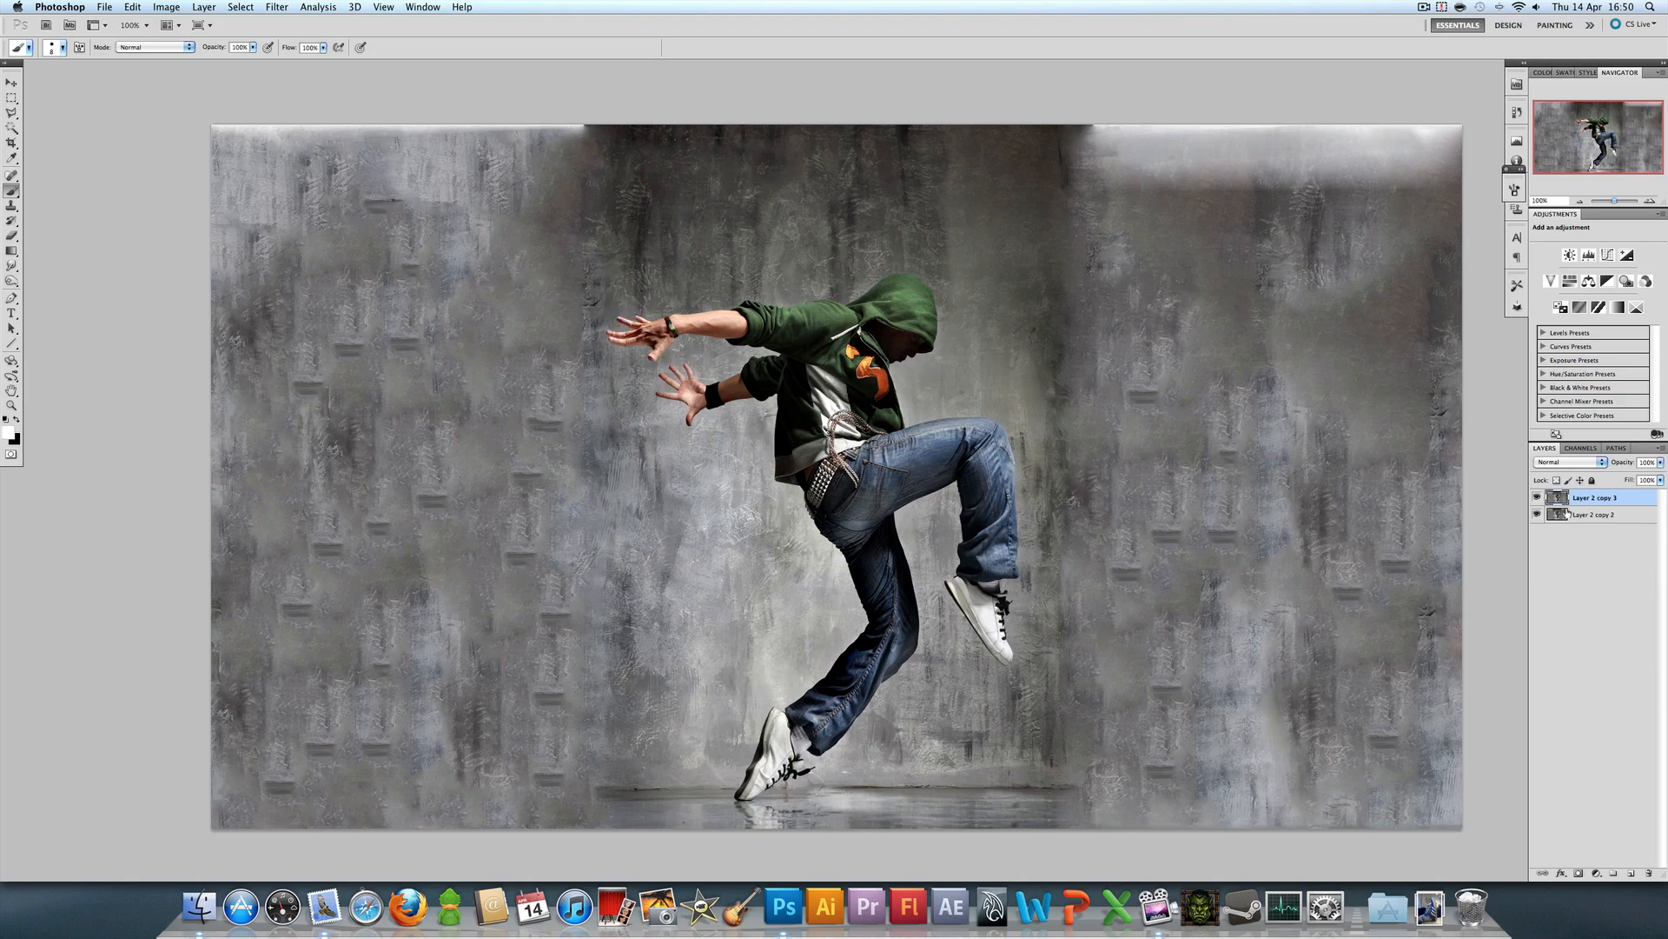
Step: Zoom in and smear the rear leg's back edge and calf into trails
left_click(11, 406)
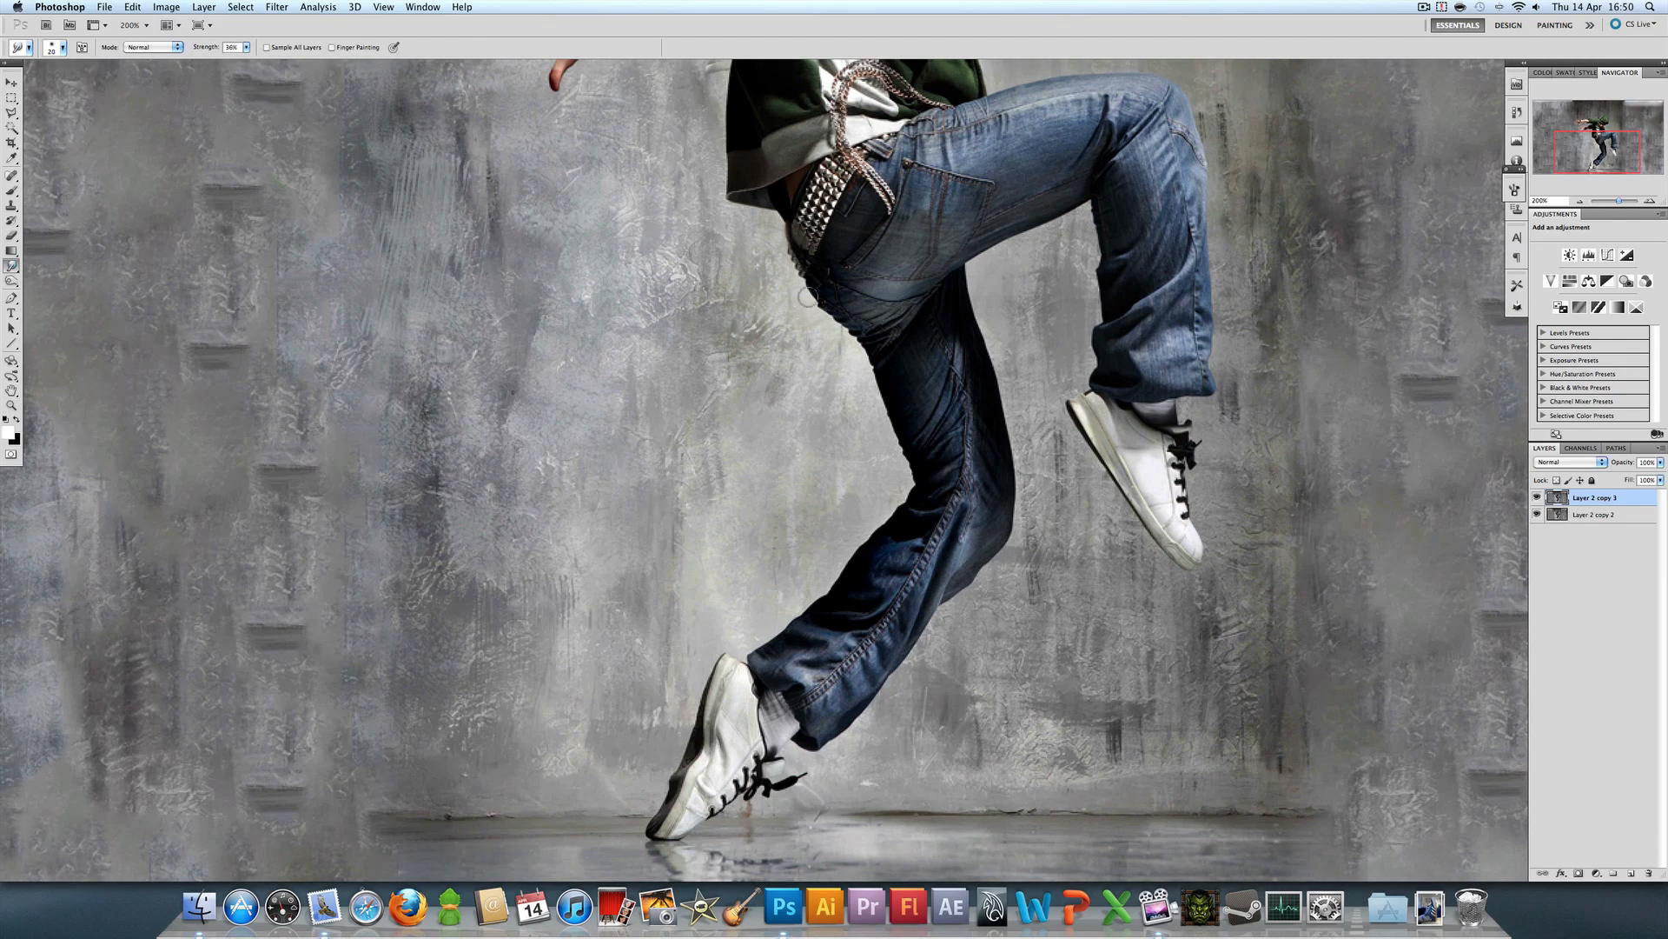
left_click_drag(803, 298, 892, 413)
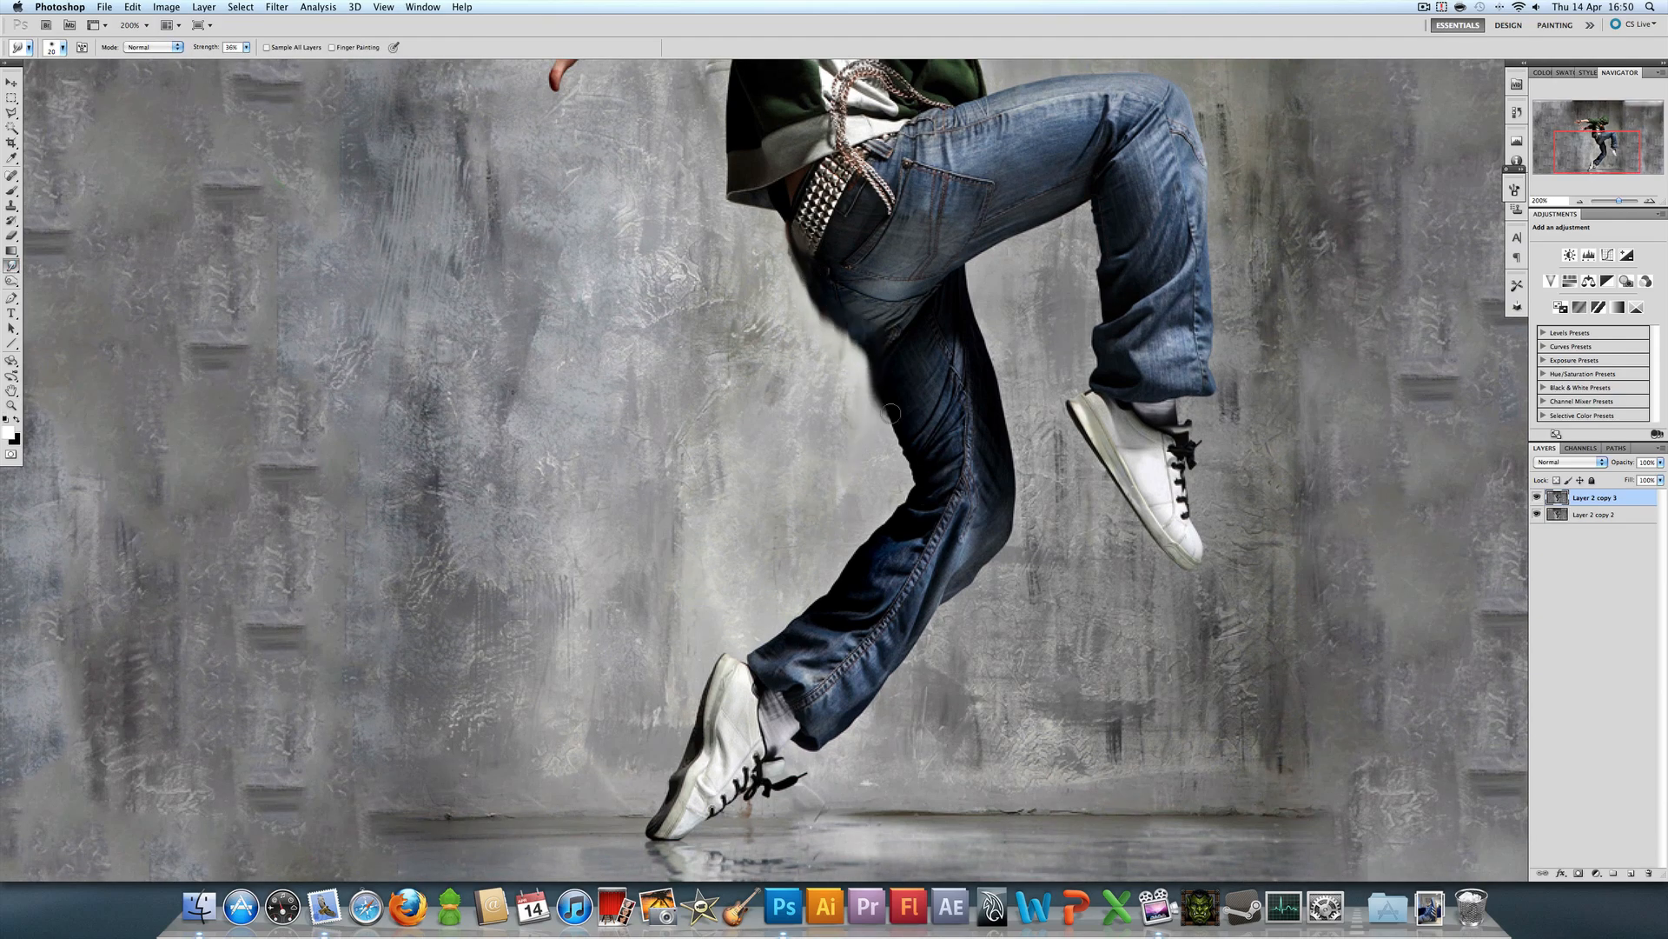
left_click_drag(892, 413, 857, 546)
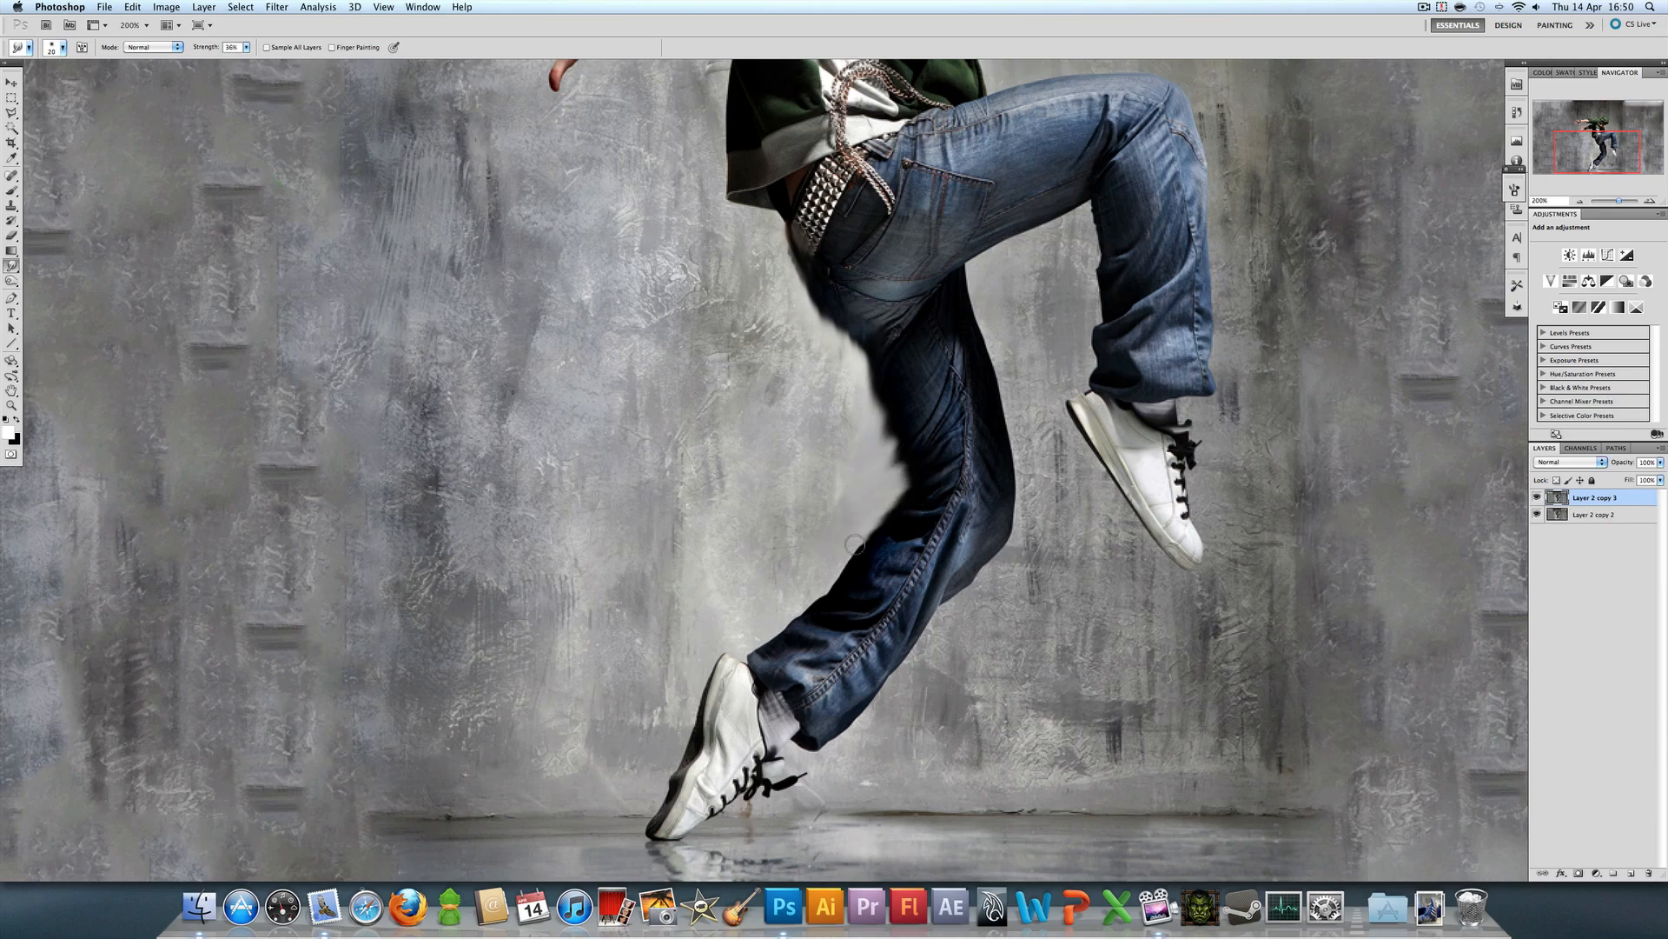
left_click_drag(857, 545, 673, 660)
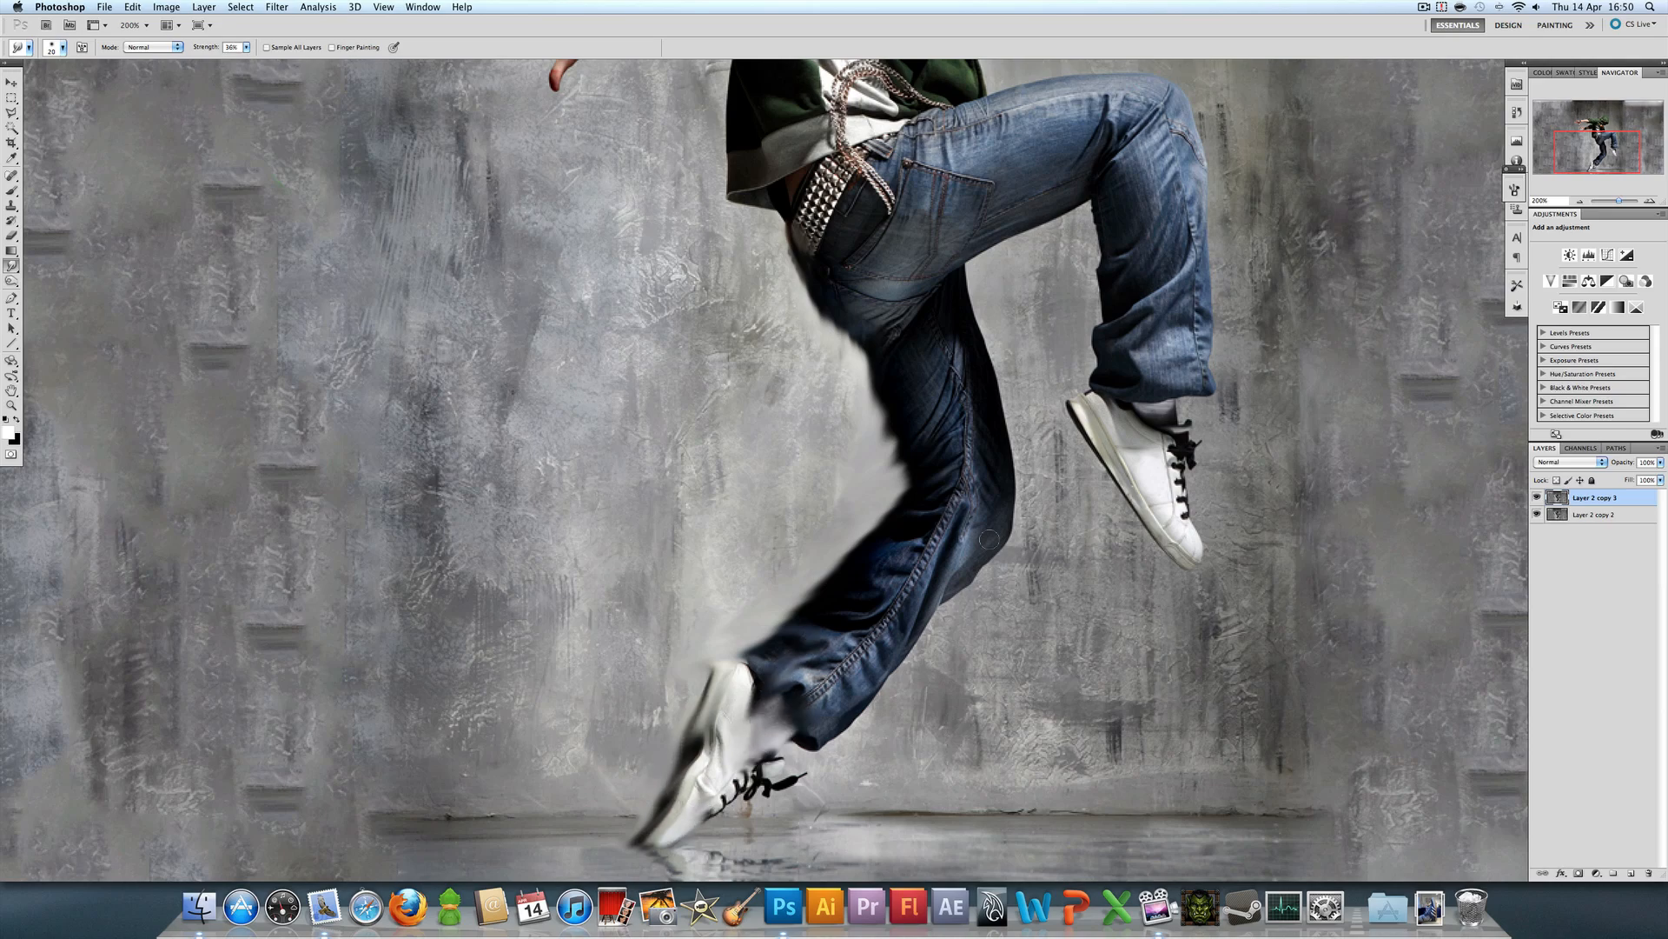
Step: Smear the shoe, lower jeans edge and arms into motion trails
left_click_drag(990, 537, 835, 724)
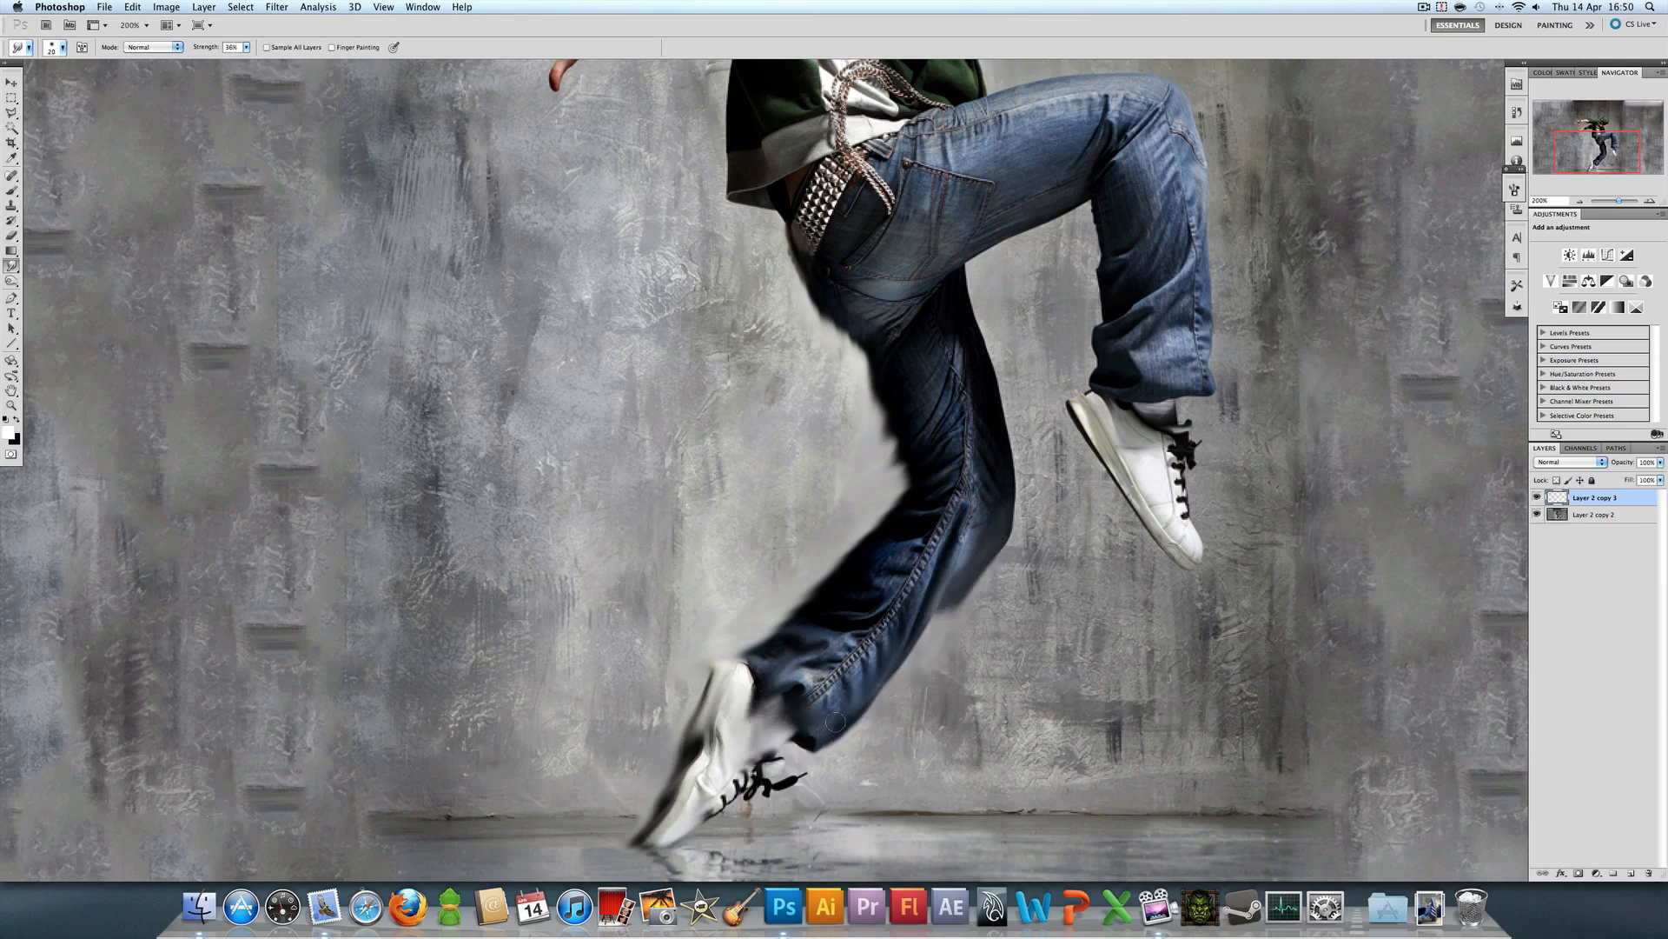
left_click_drag(835, 721, 879, 513)
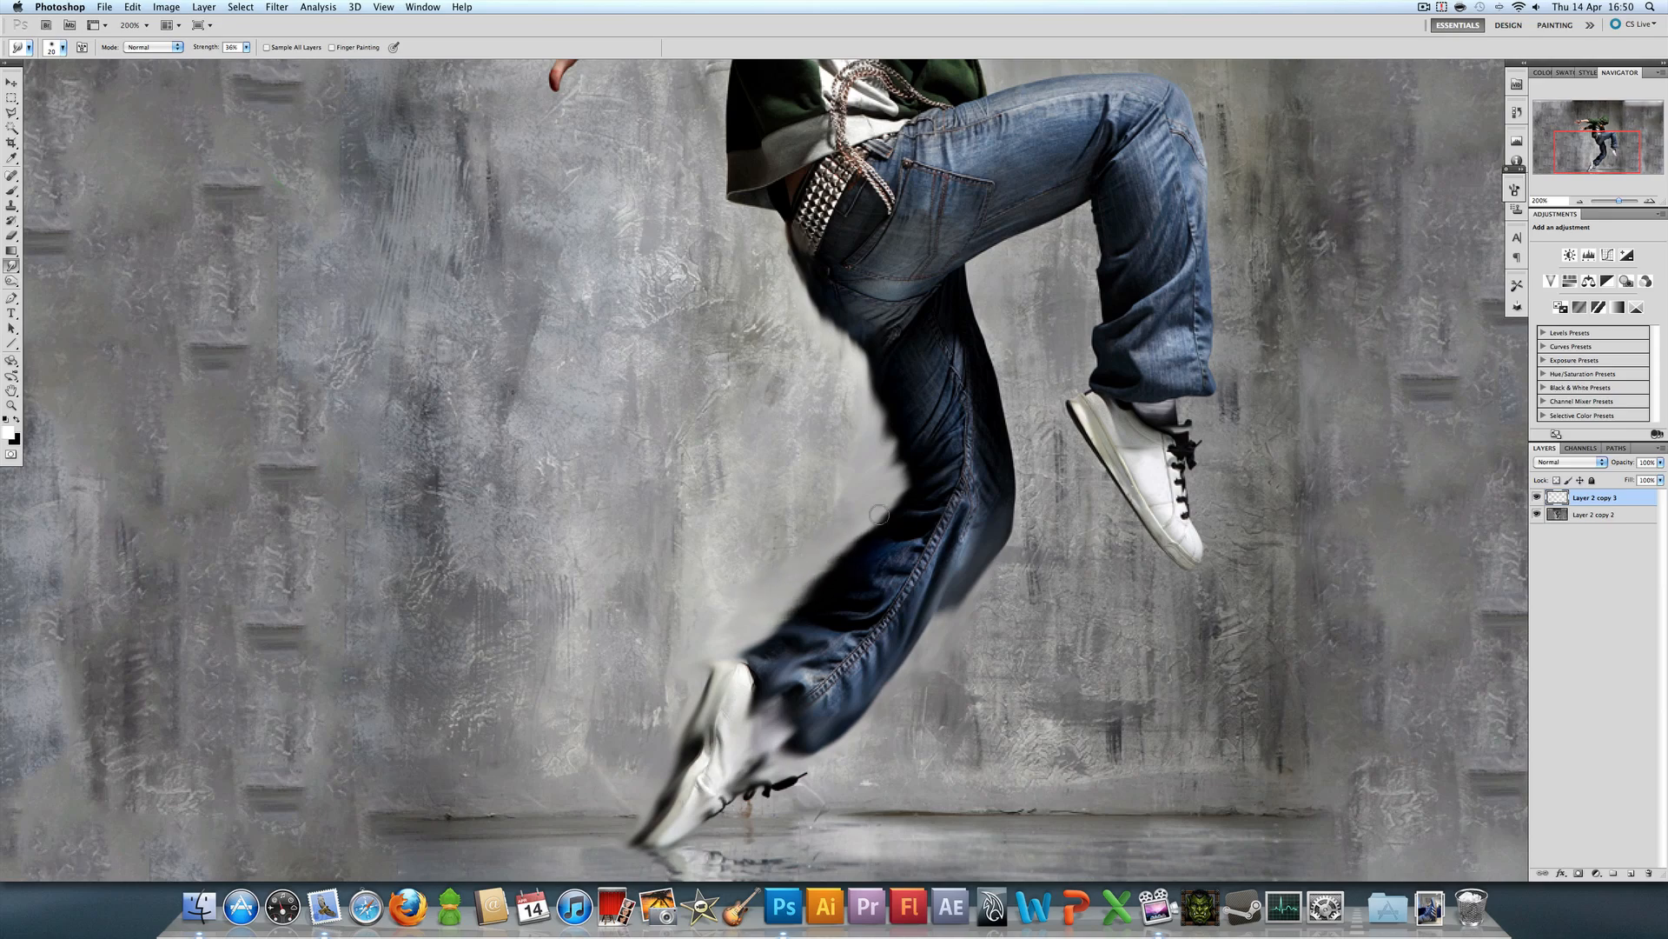
left_click_drag(879, 514, 835, 293)
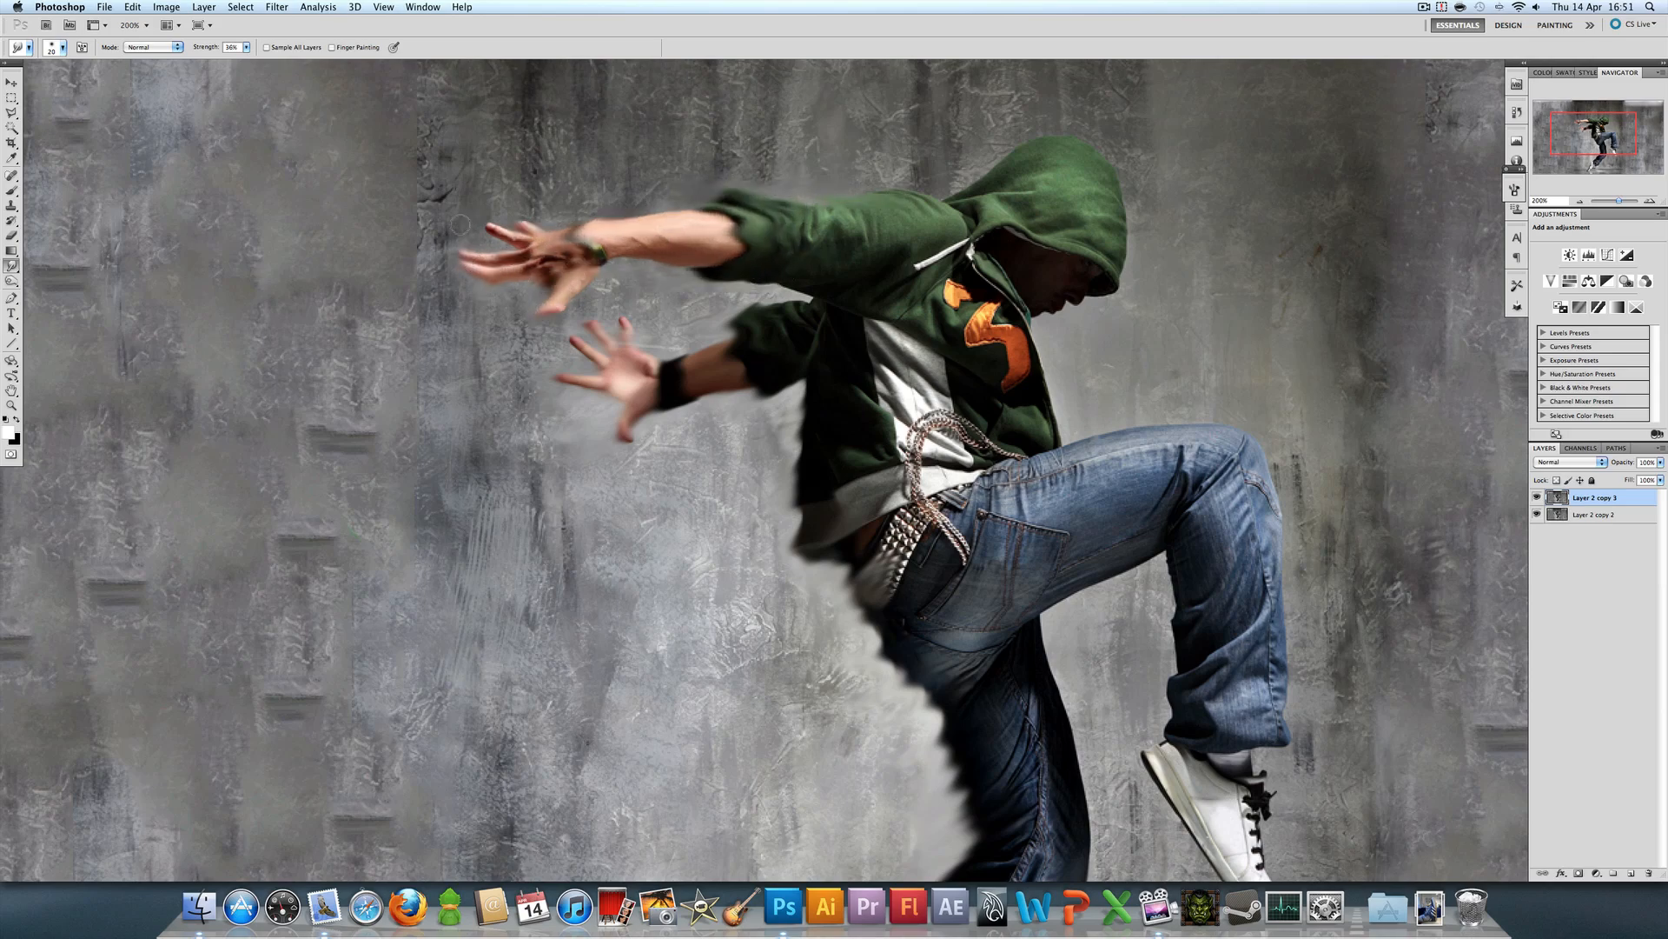
left_click_drag(460, 224, 820, 295)
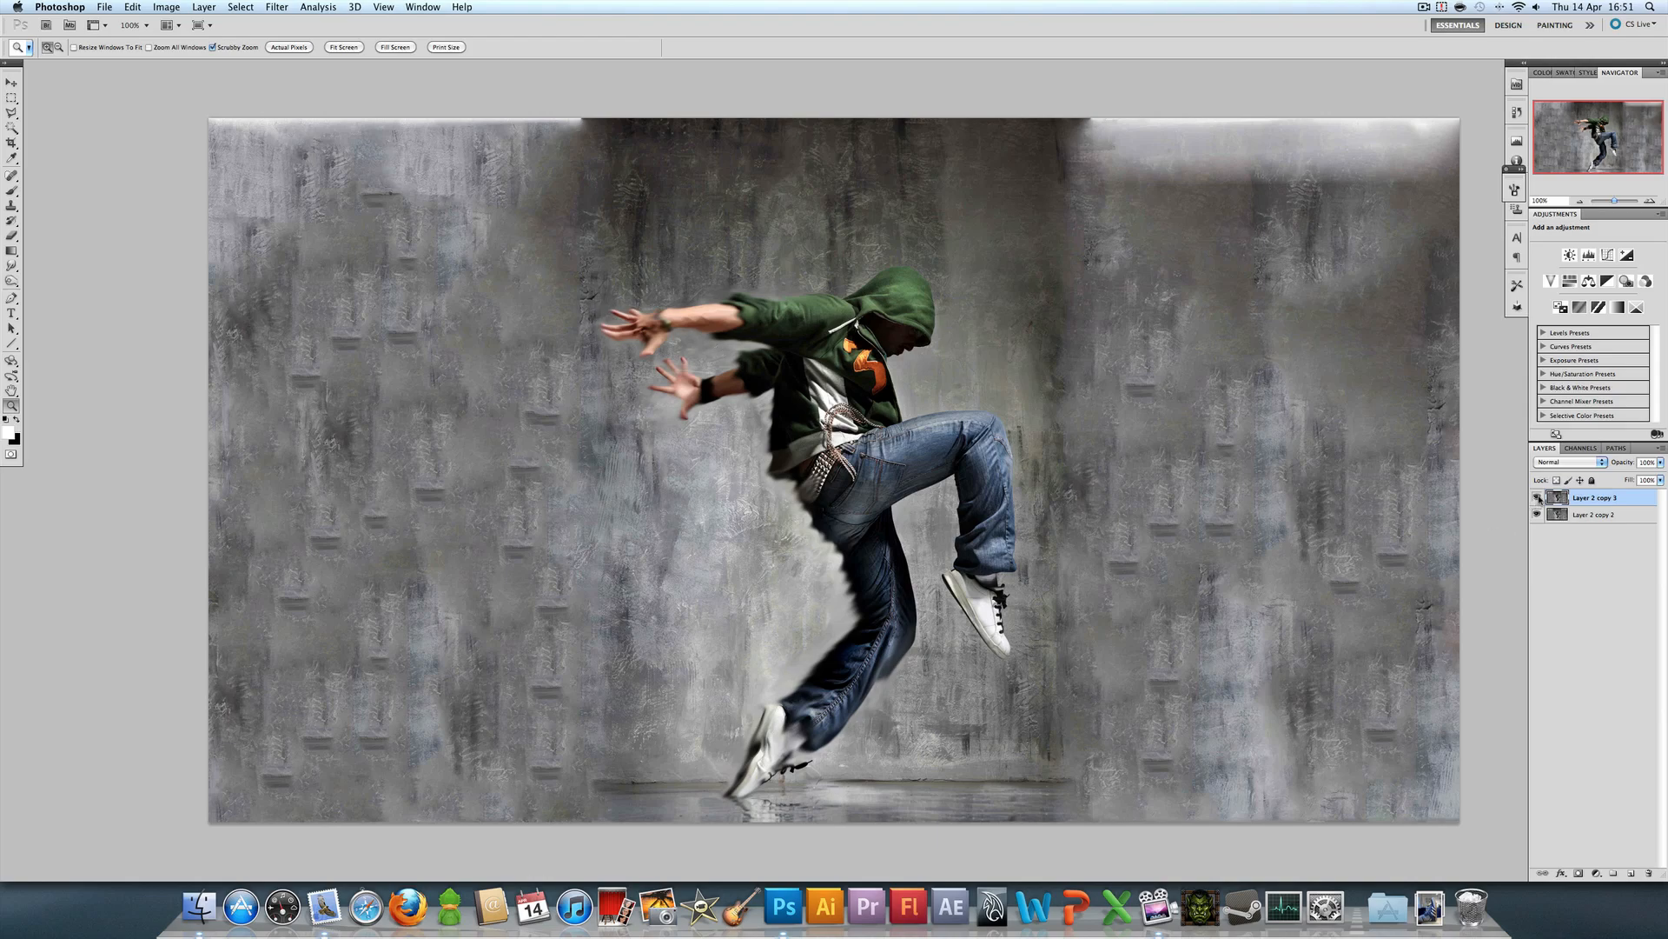
Step: Try Lighten and Darken blend modes on Layer 2 copy 3, settling on Darken
left_click(1564, 462)
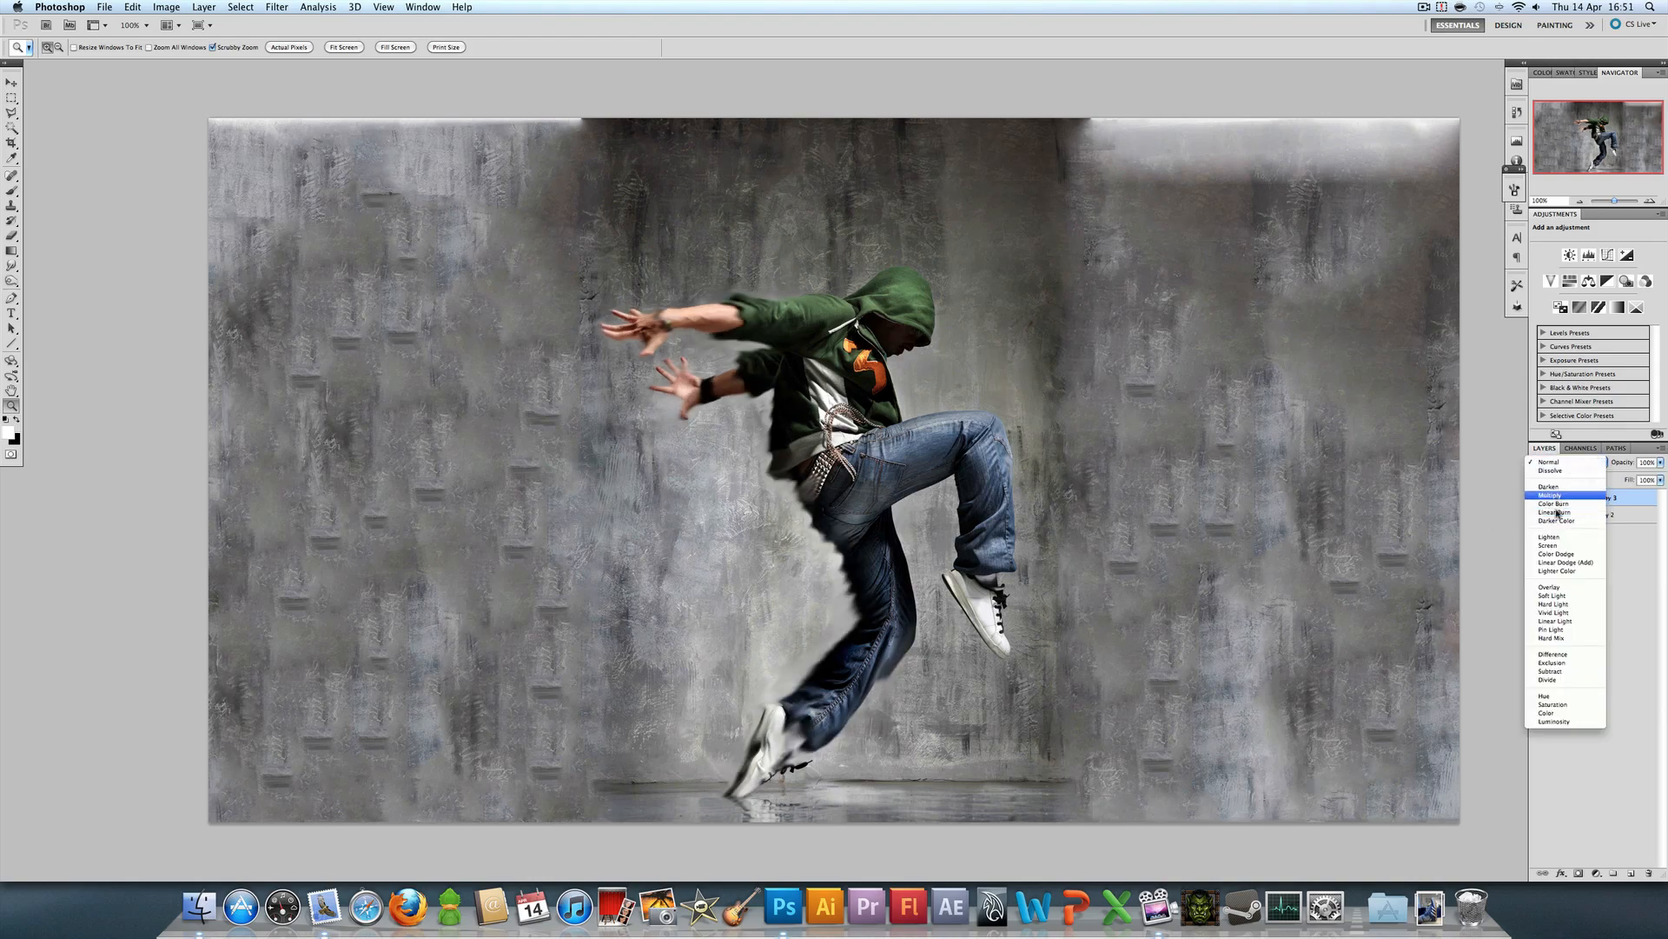
left_click(1553, 536)
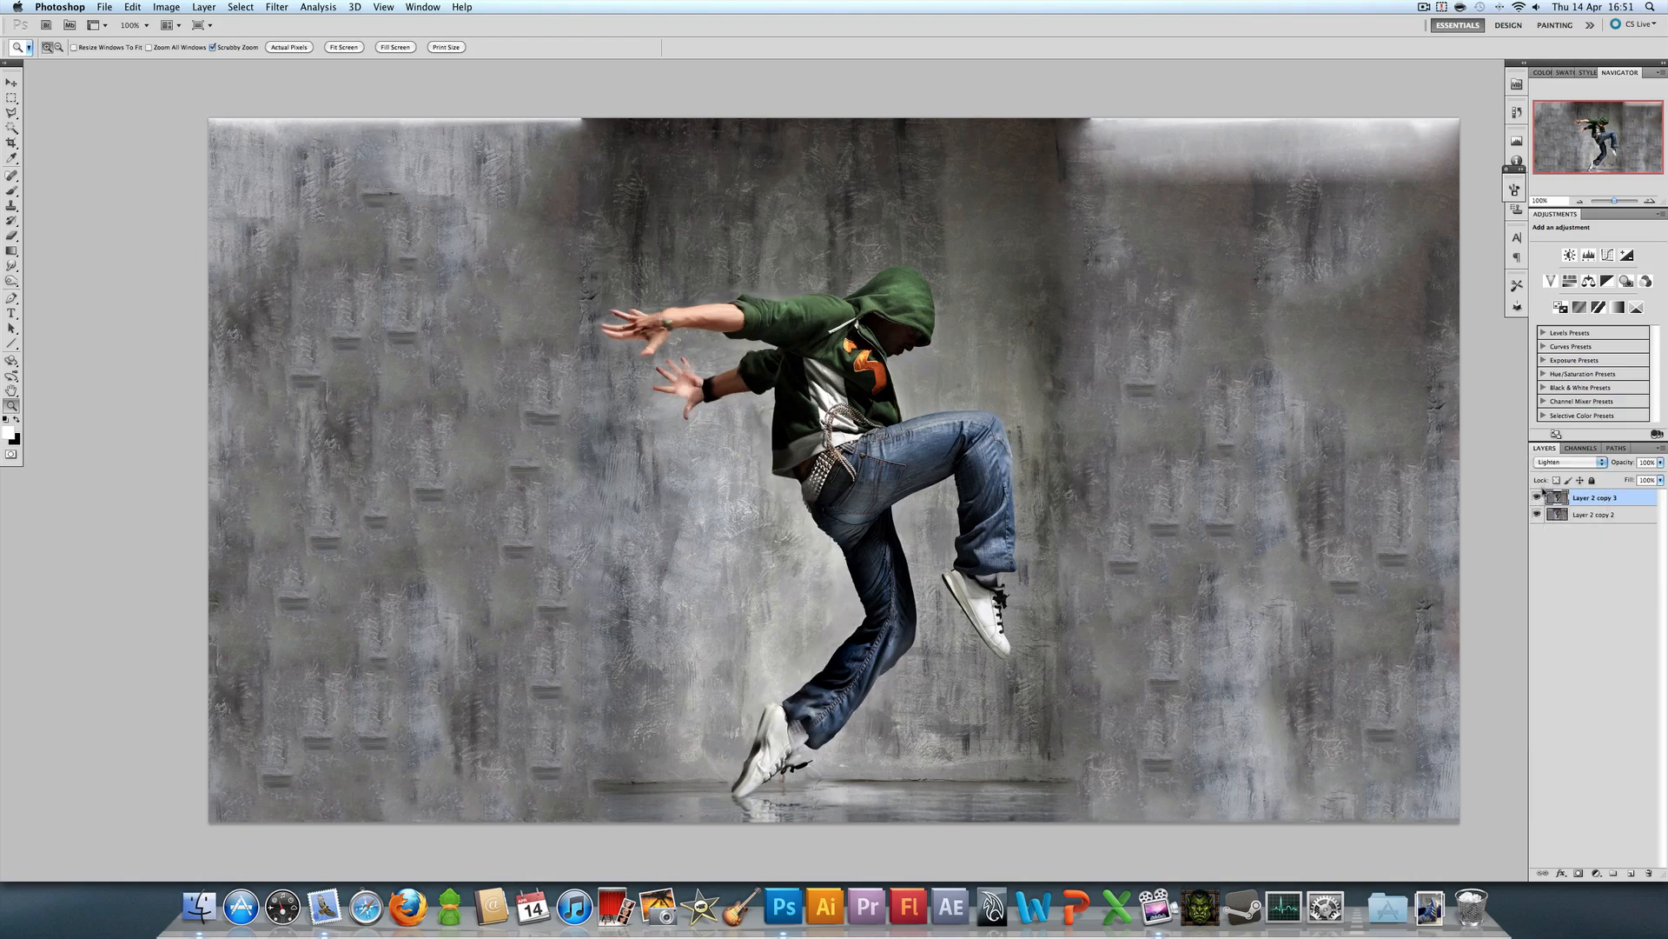
left_click(1564, 462)
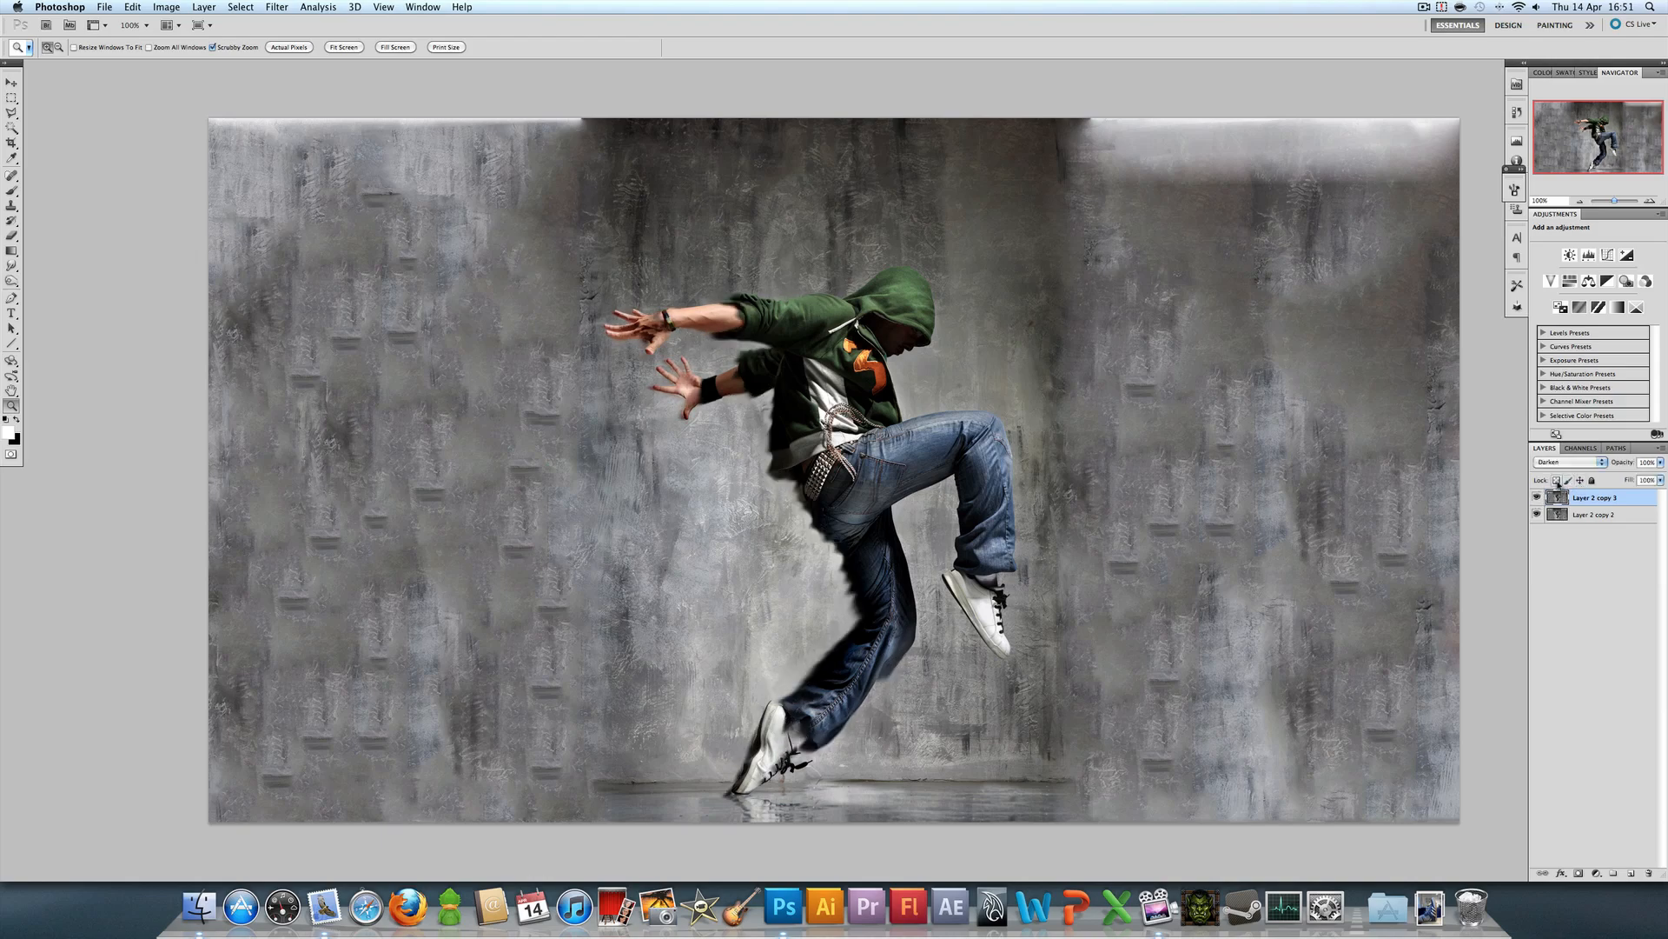
left_click(1566, 462)
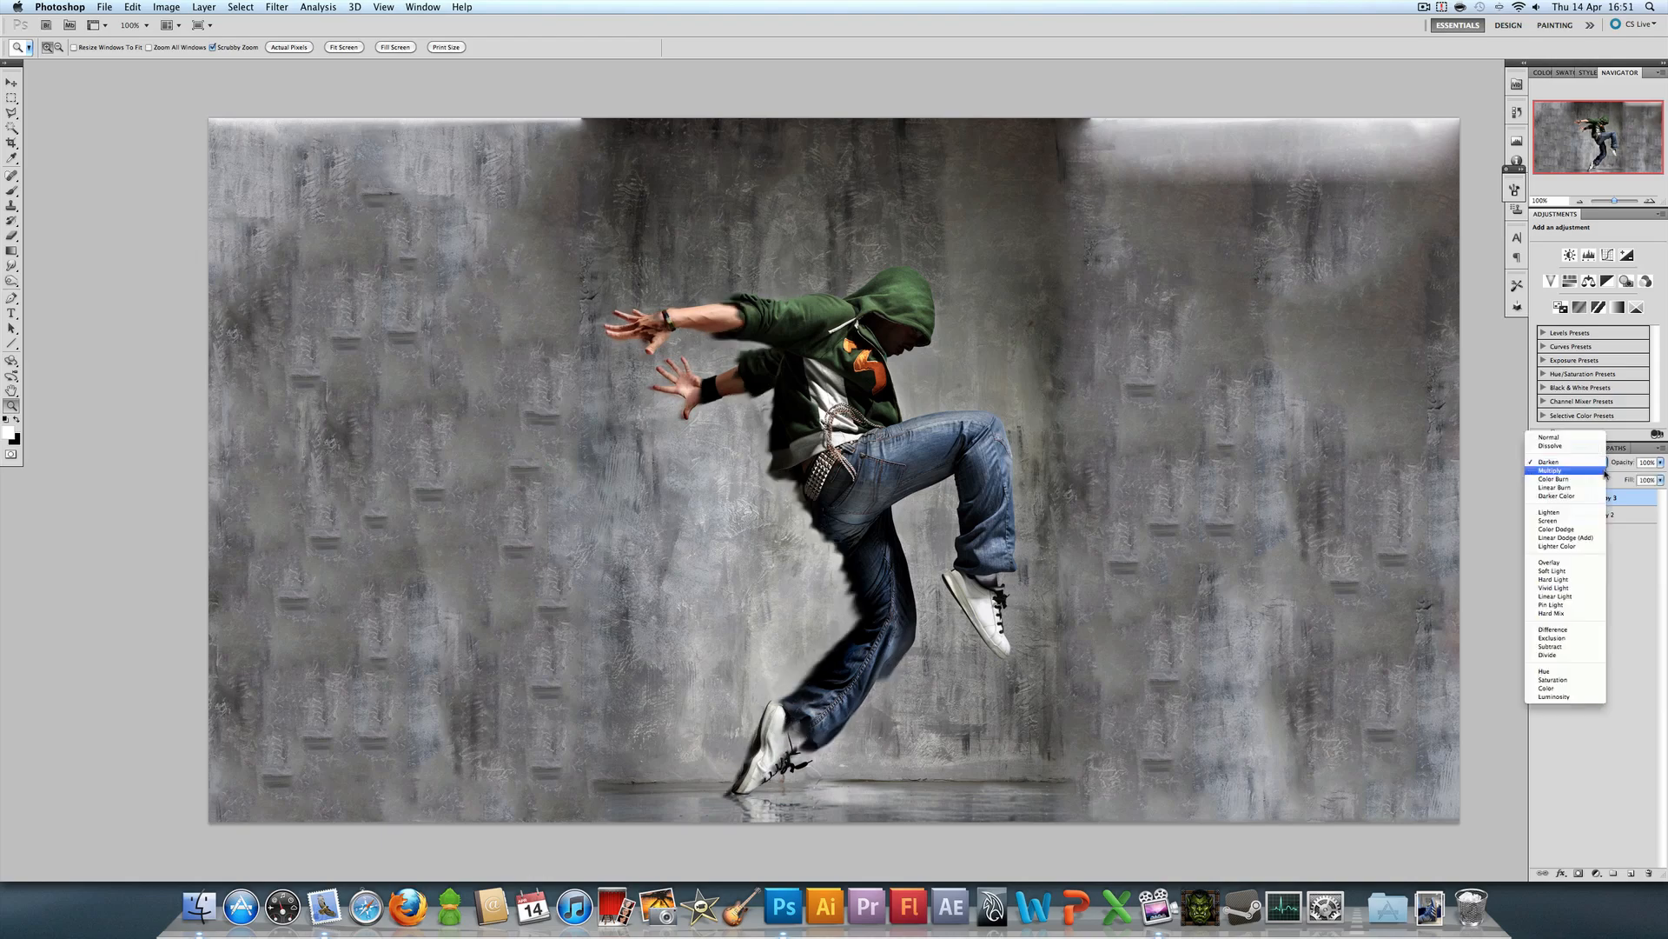
left_click(1550, 511)
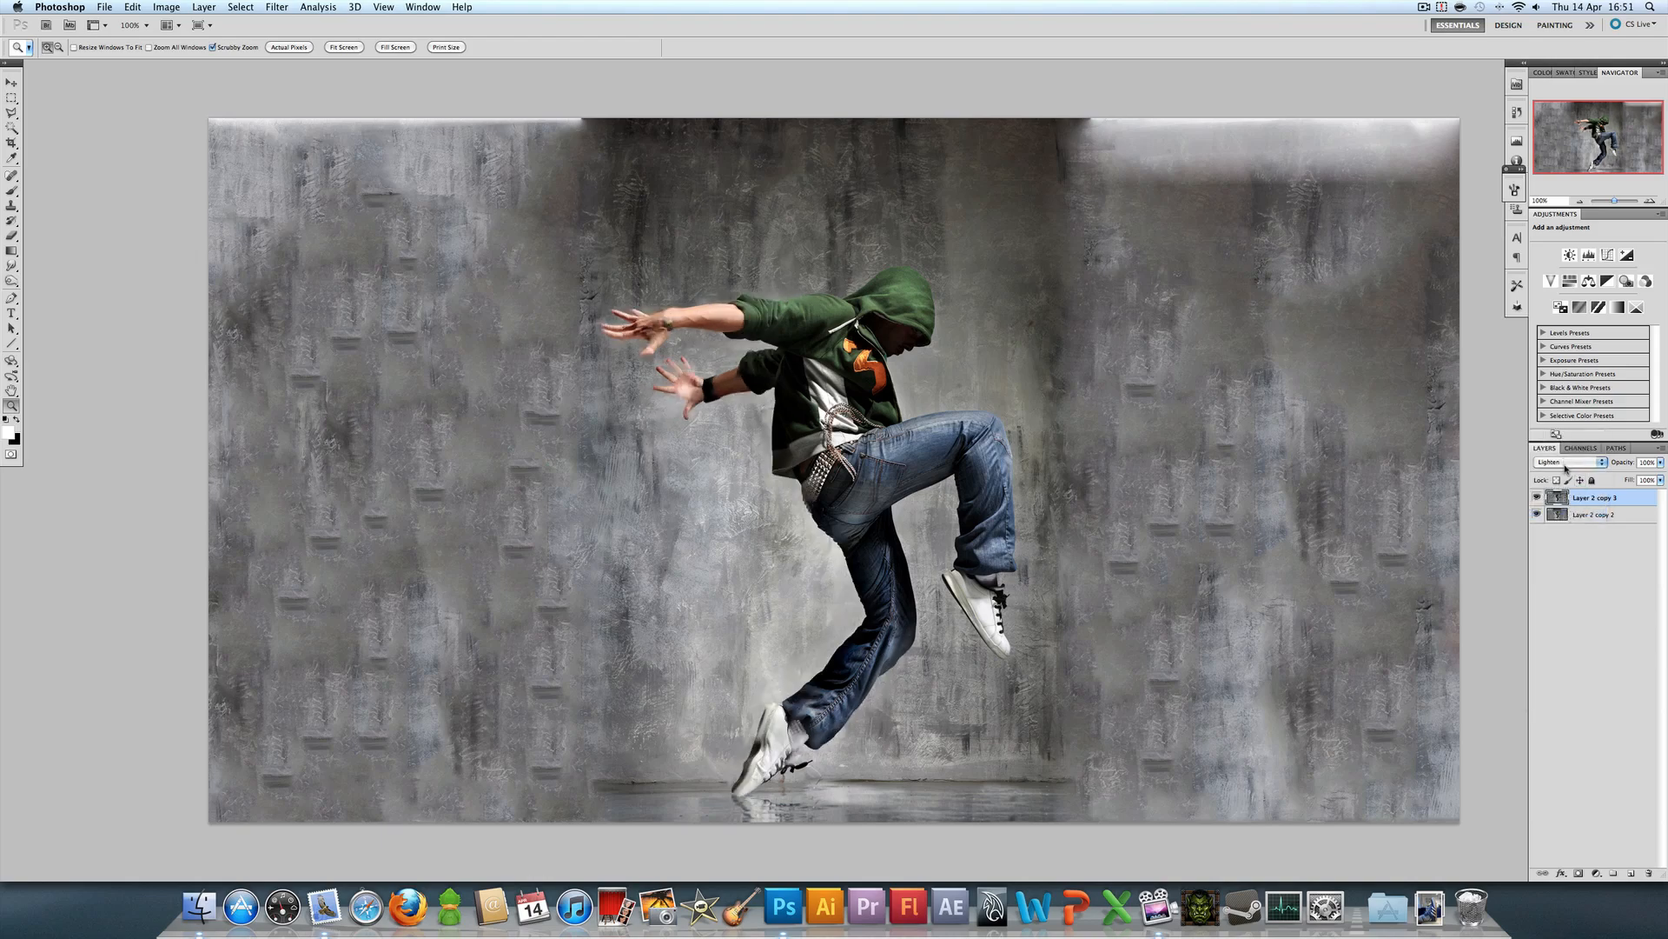
left_click(1566, 461)
type("80")
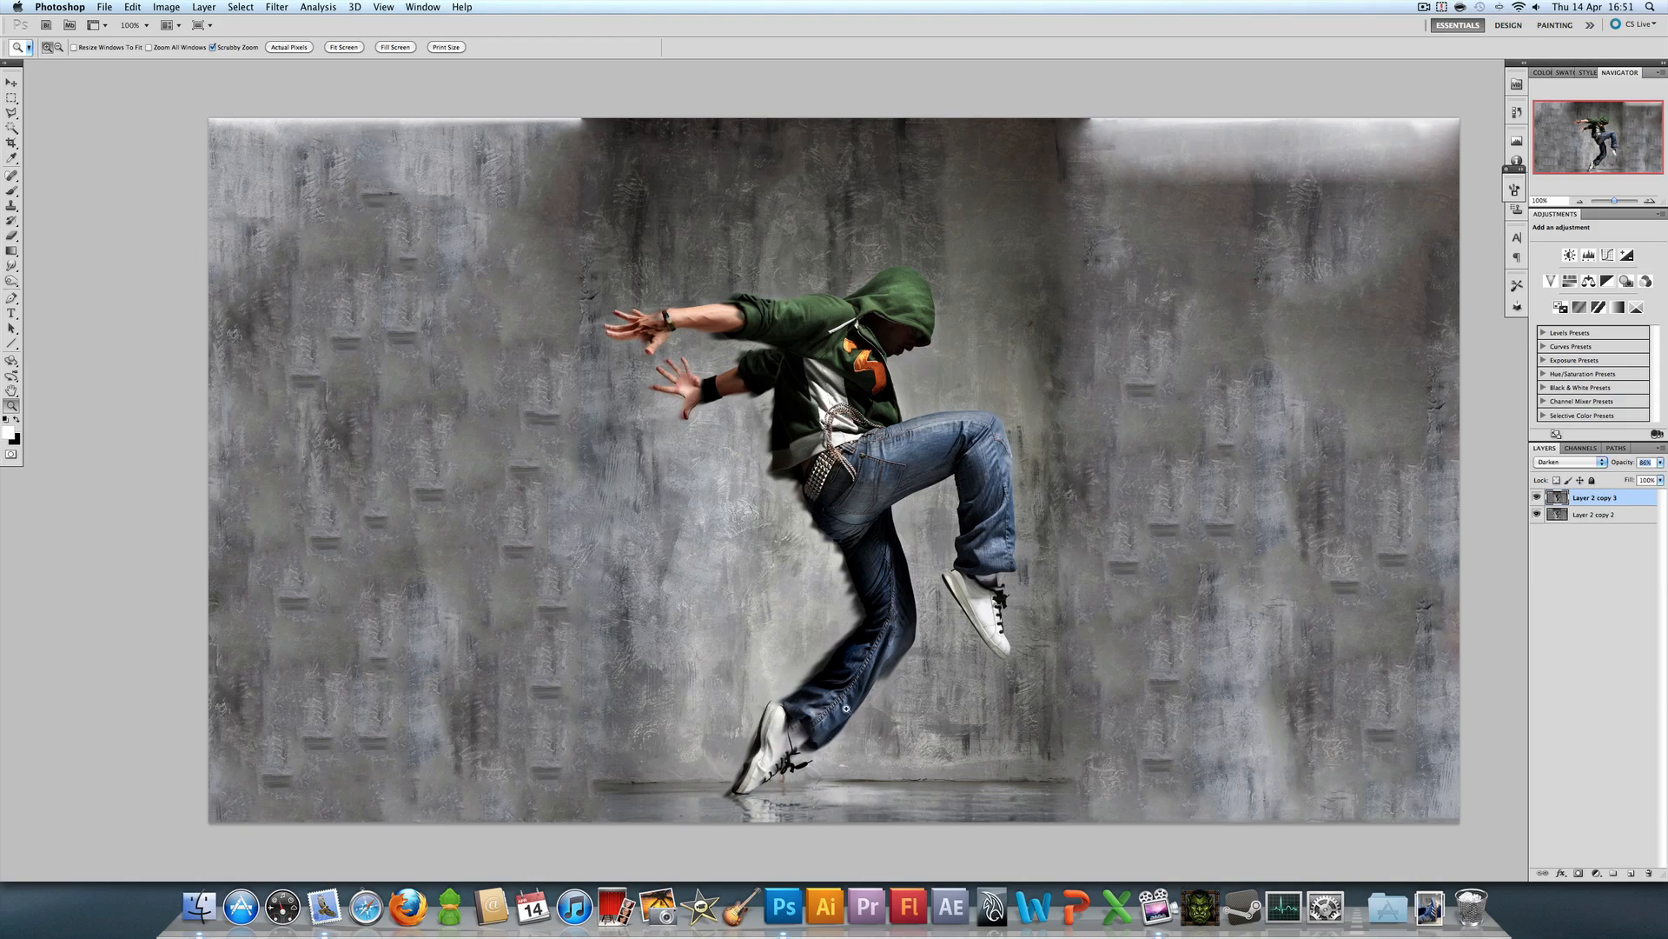
mouse_move(231, 294)
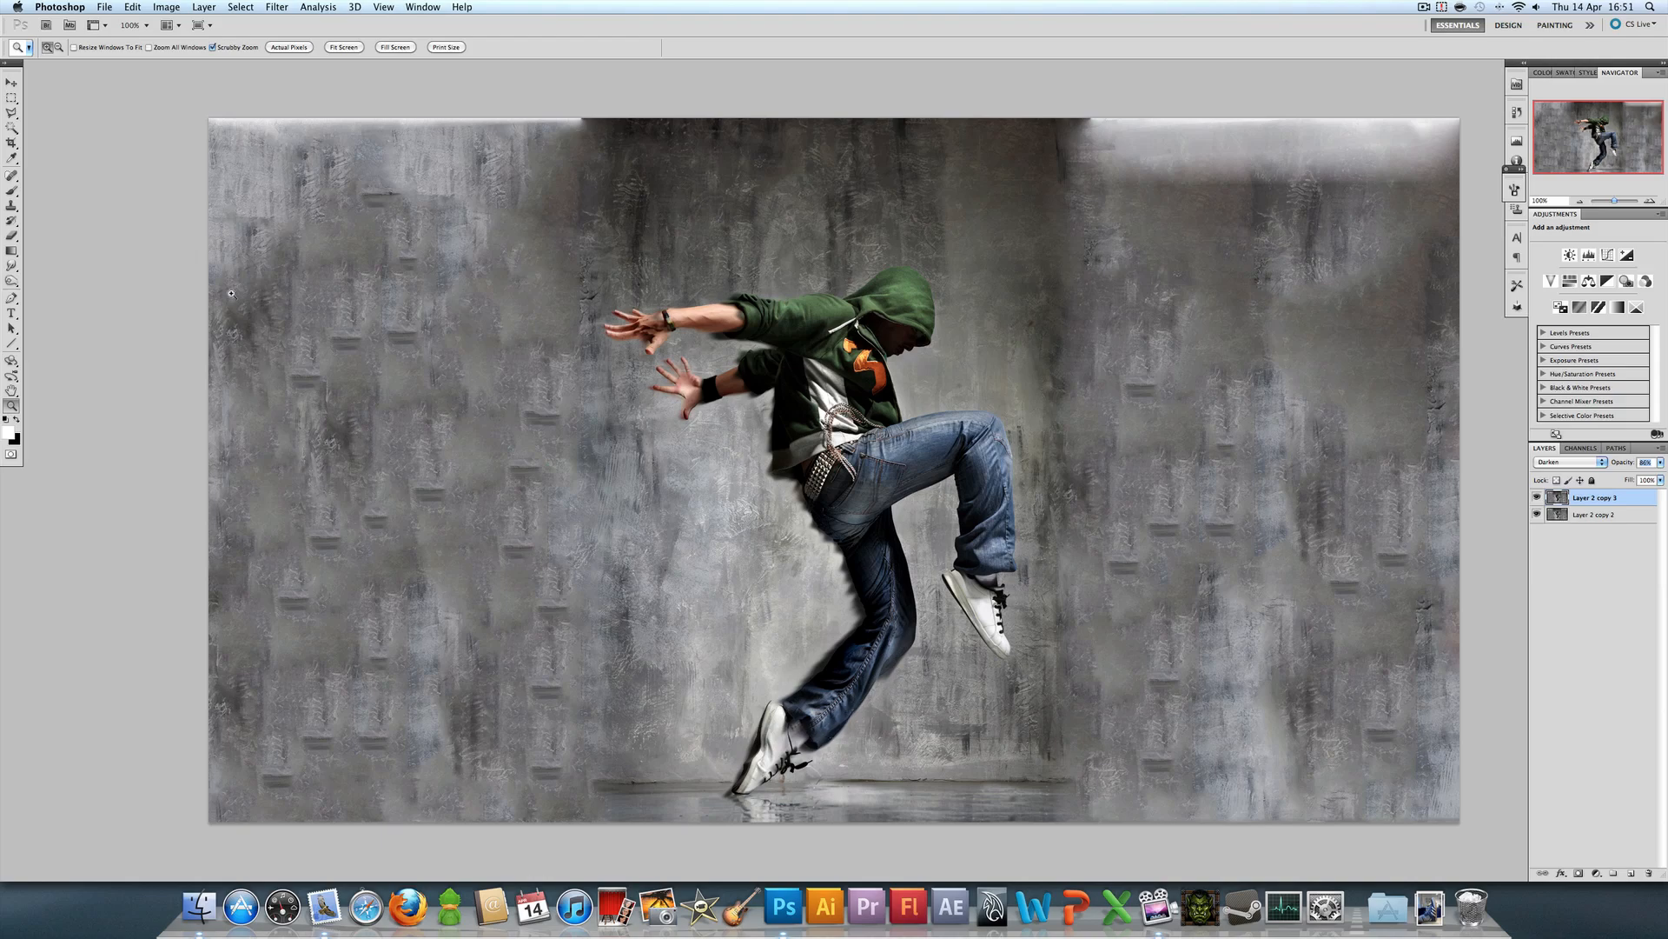
mouse_move(900, 545)
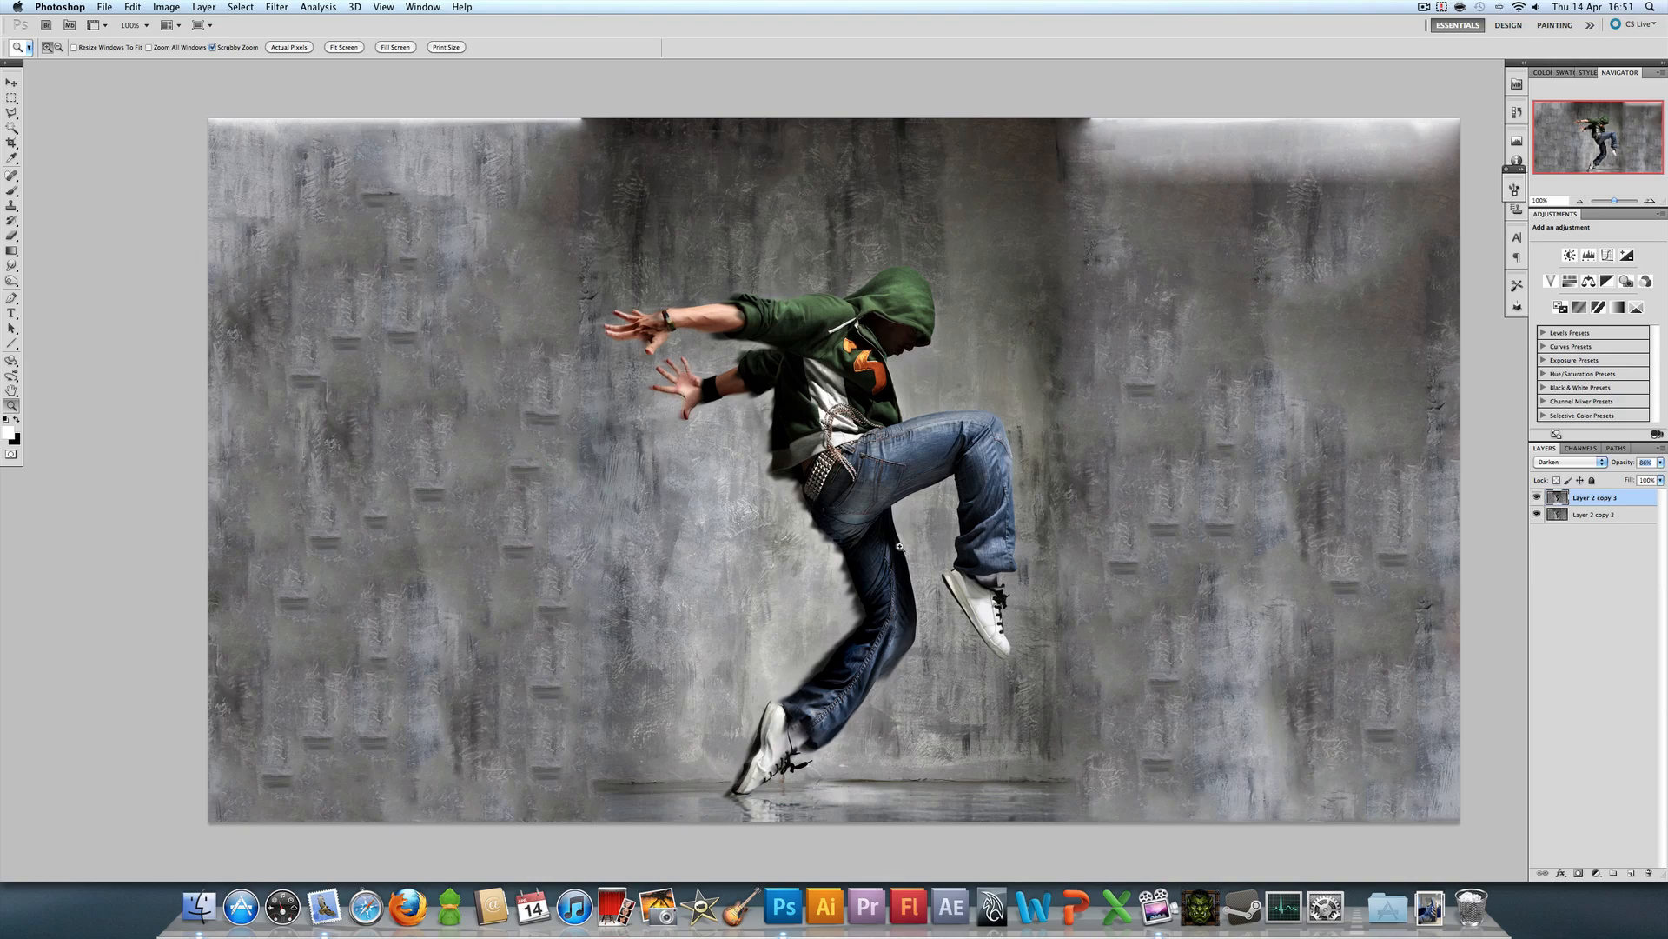
mouse_move(1037, 595)
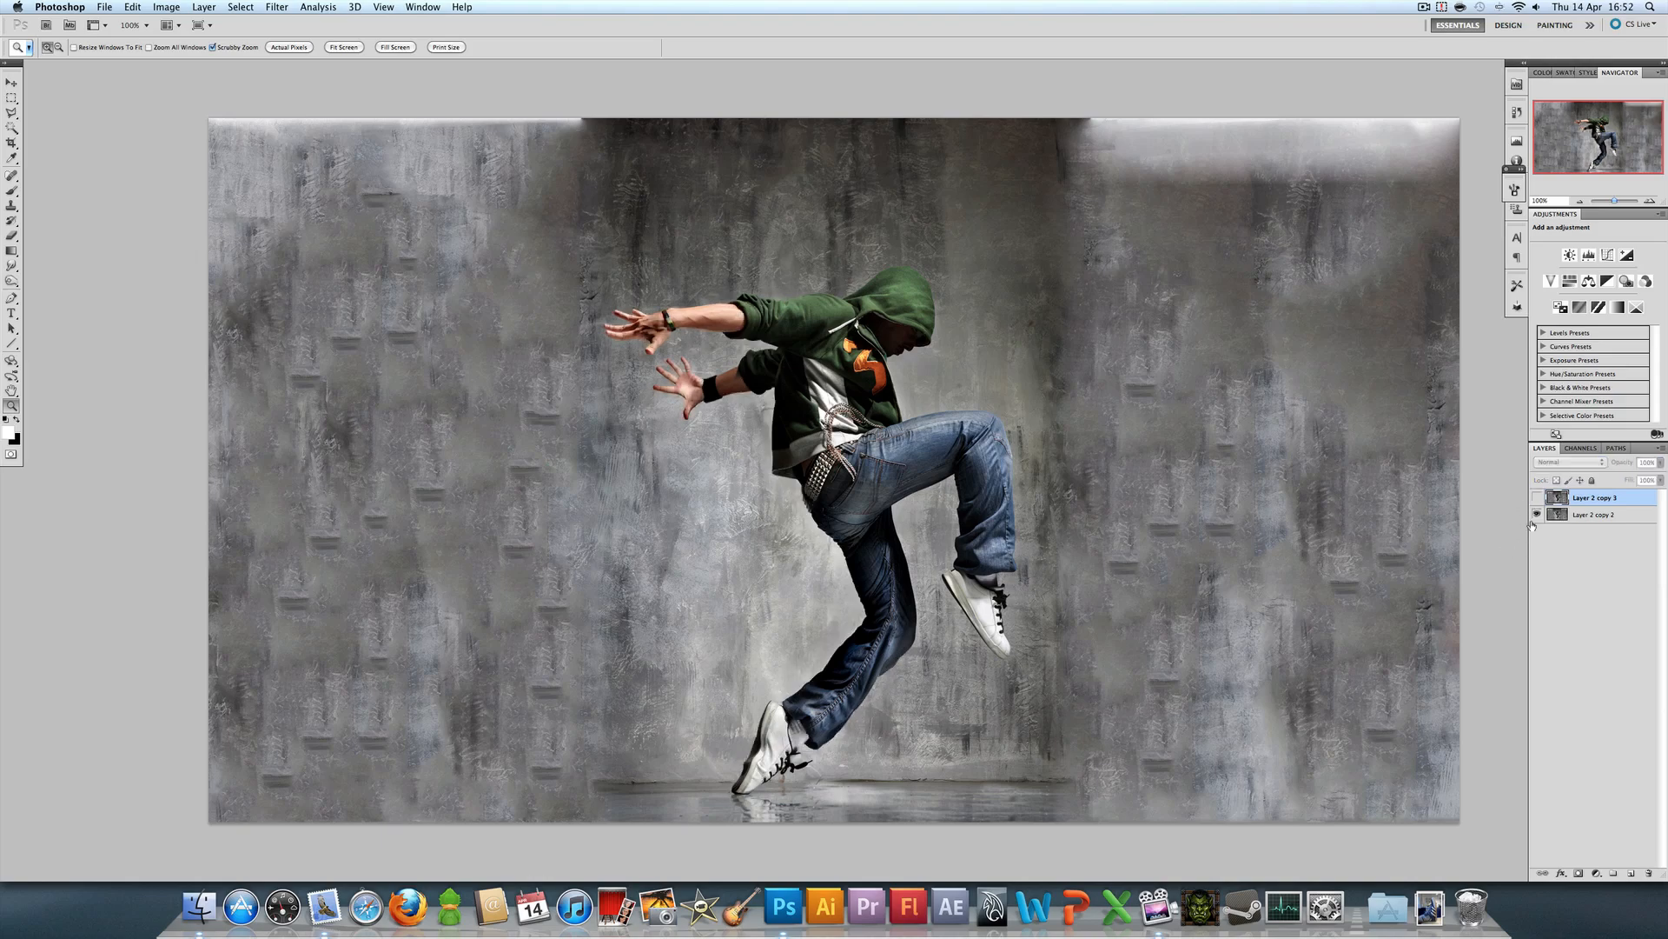
mouse_move(1537, 513)
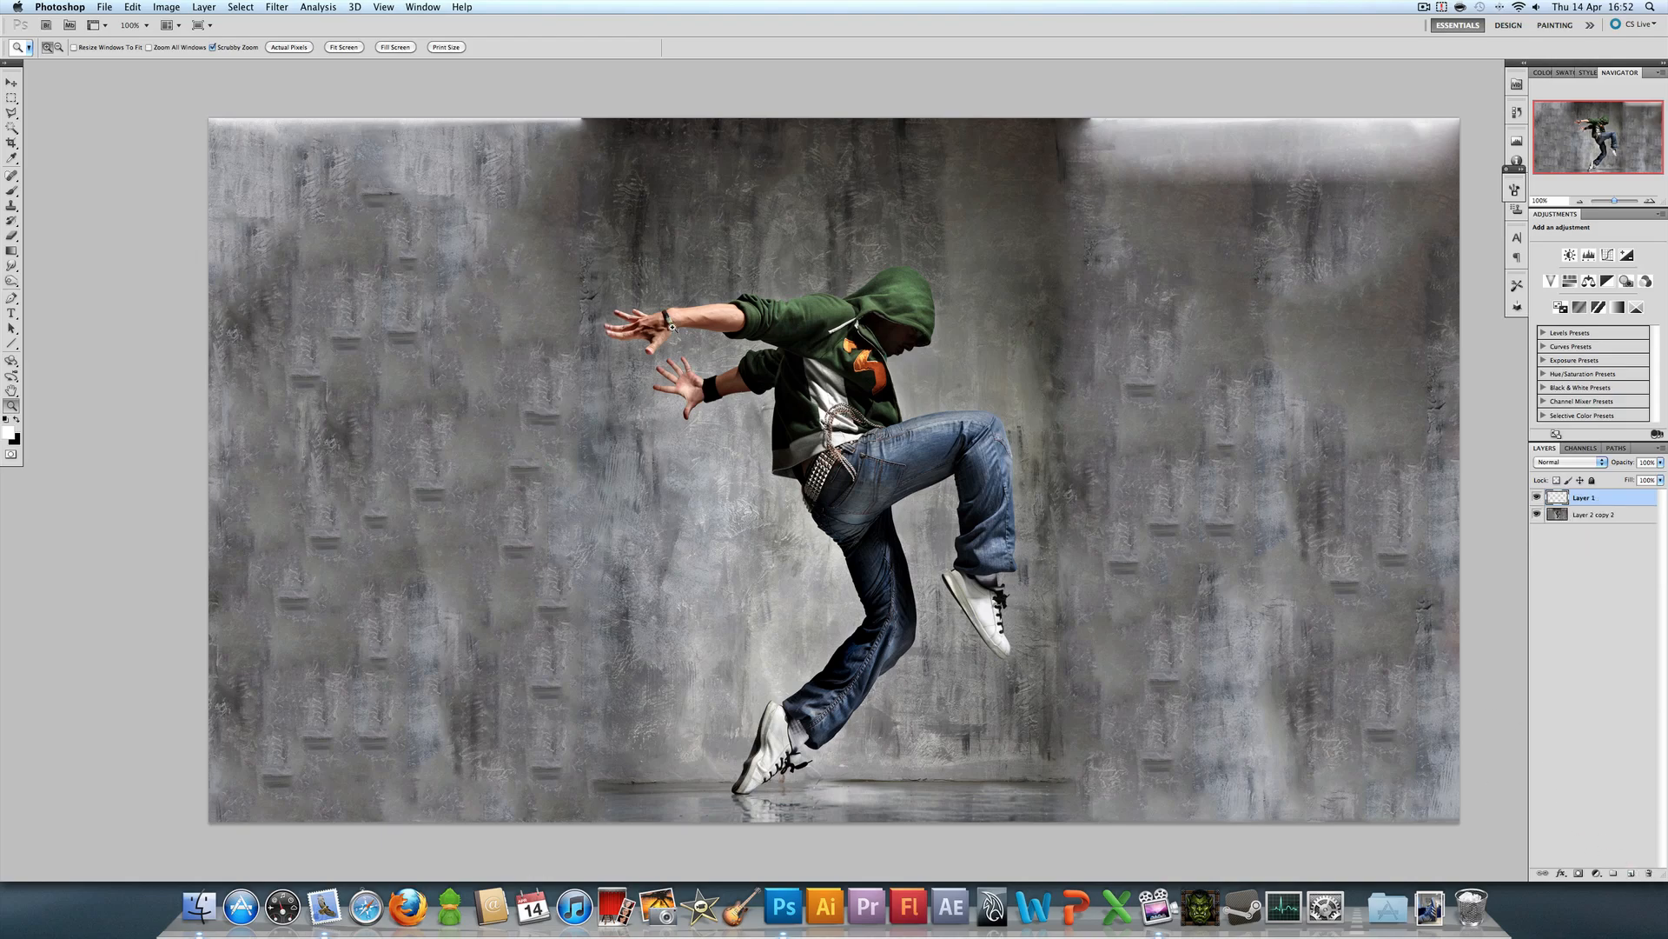
mouse_move(1052, 567)
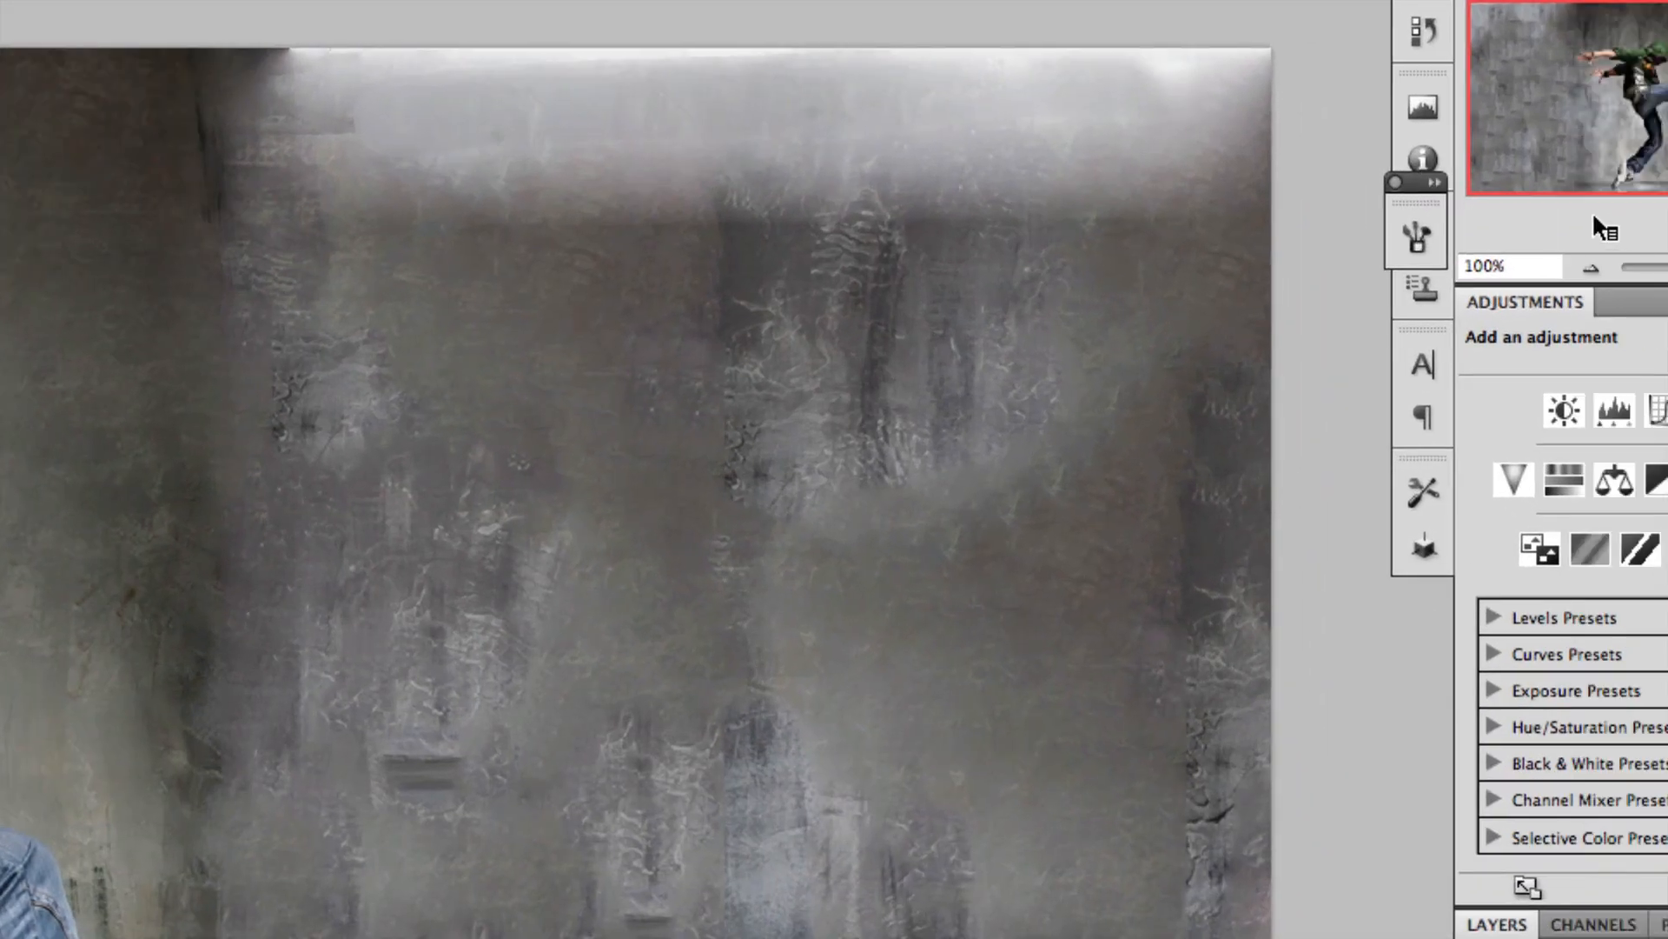
Step: In the Brush panel, set Angle Jitter to 18% and enable Scattering at 179%
left_click(1423, 236)
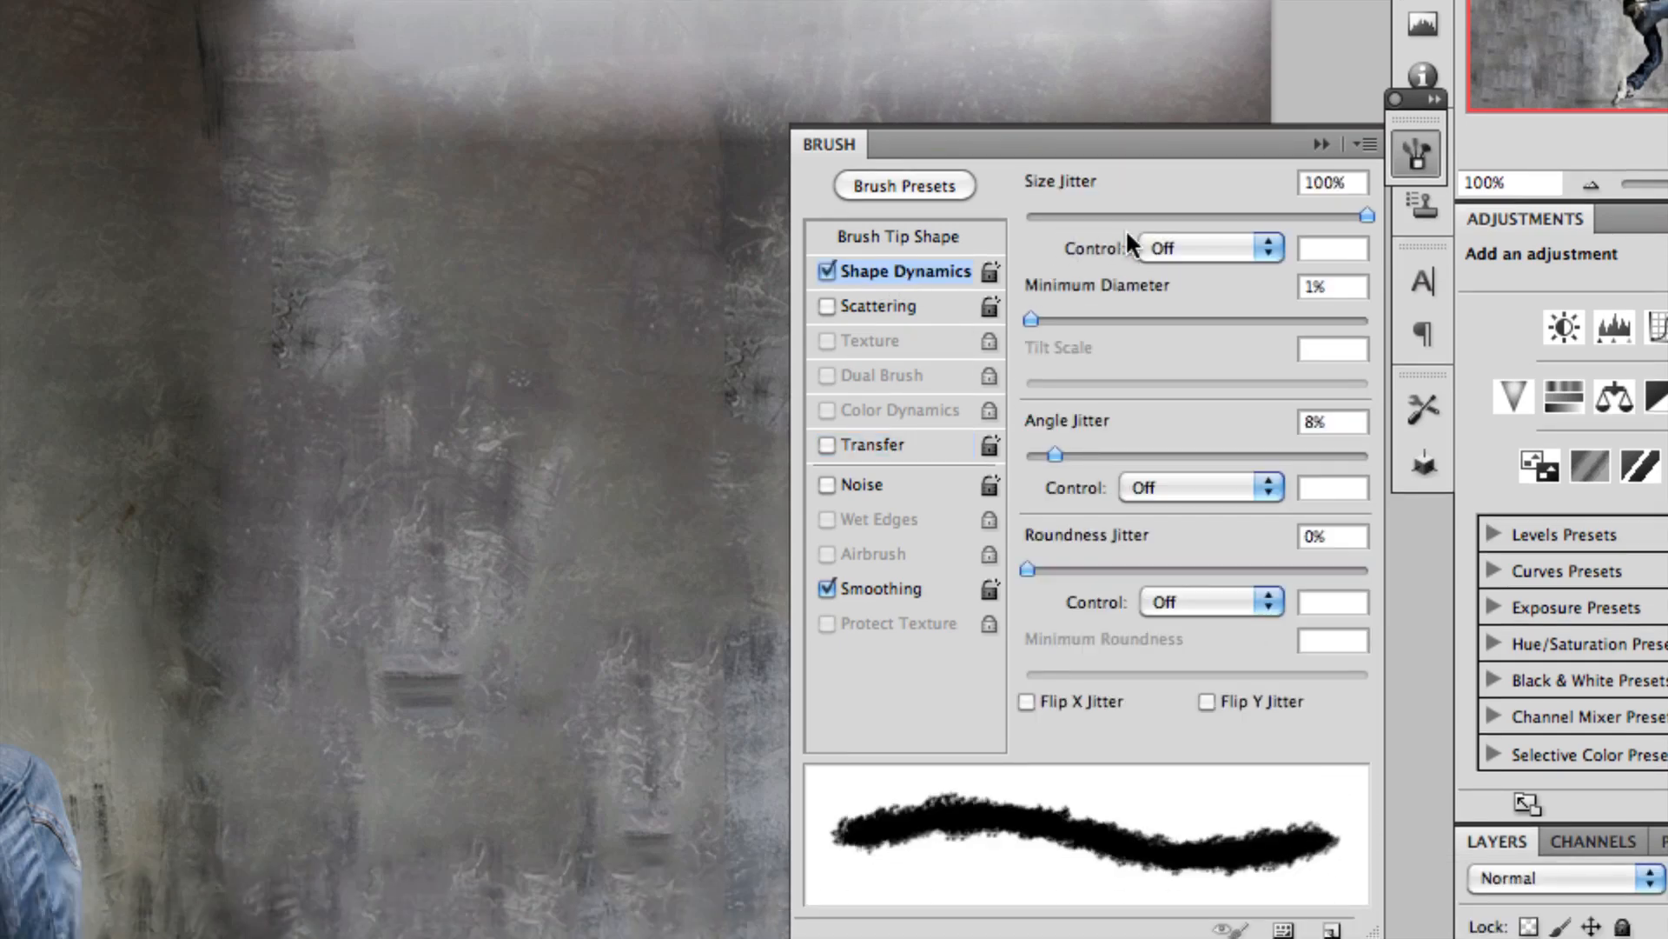
mouse_move(1038, 312)
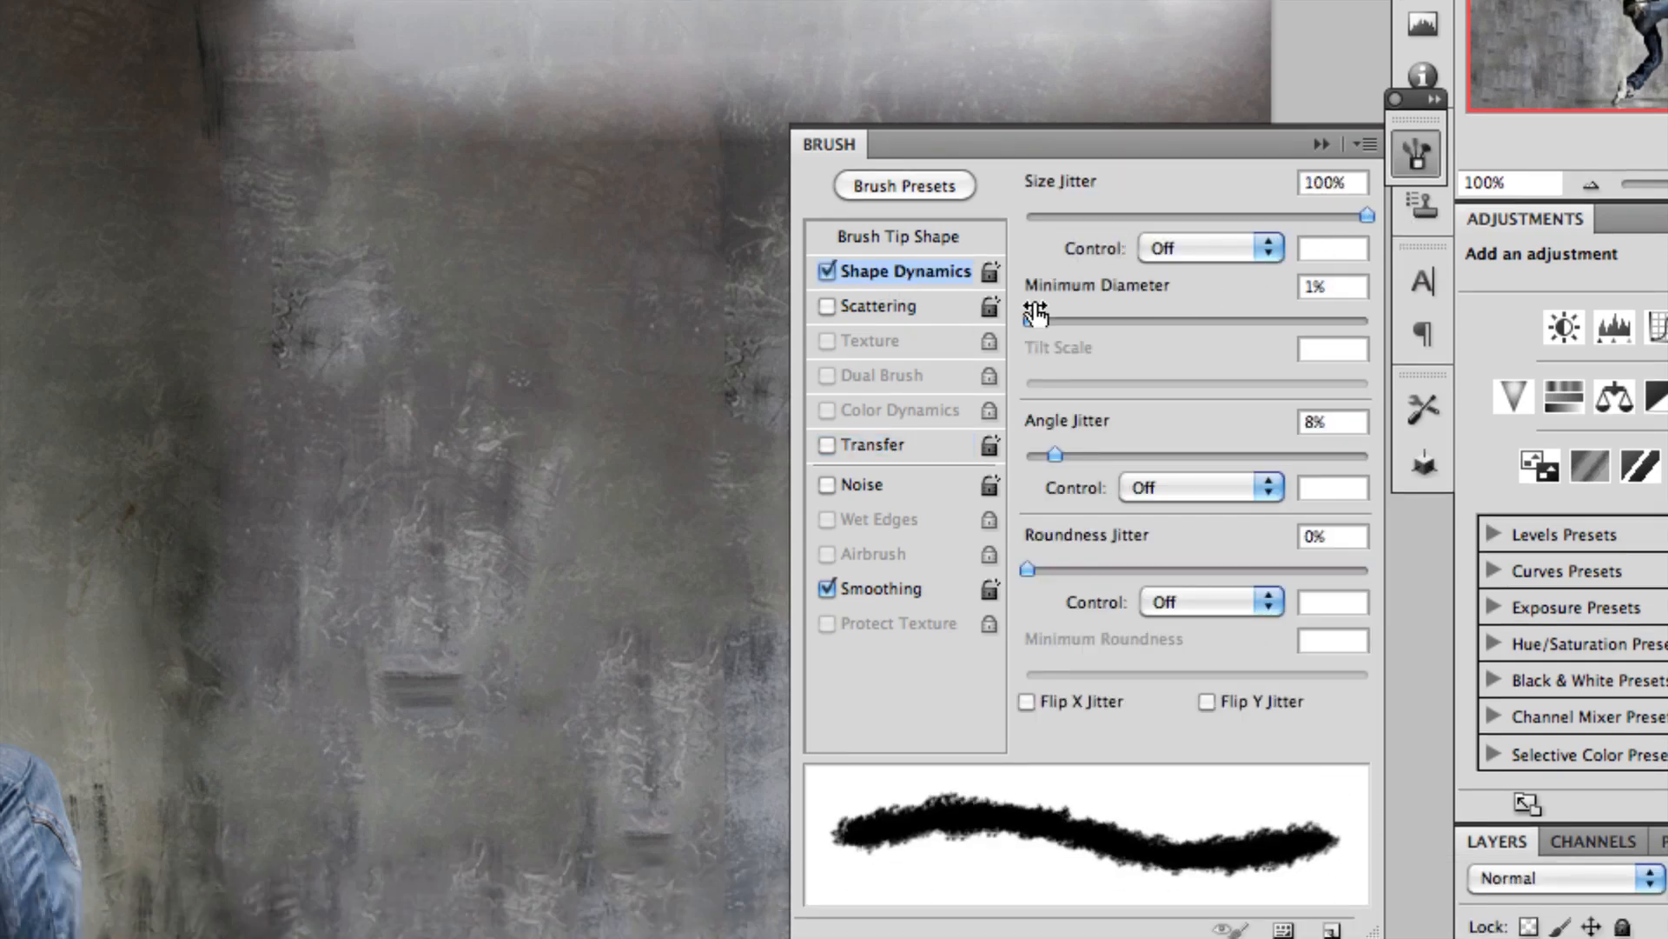
left_click(826, 307)
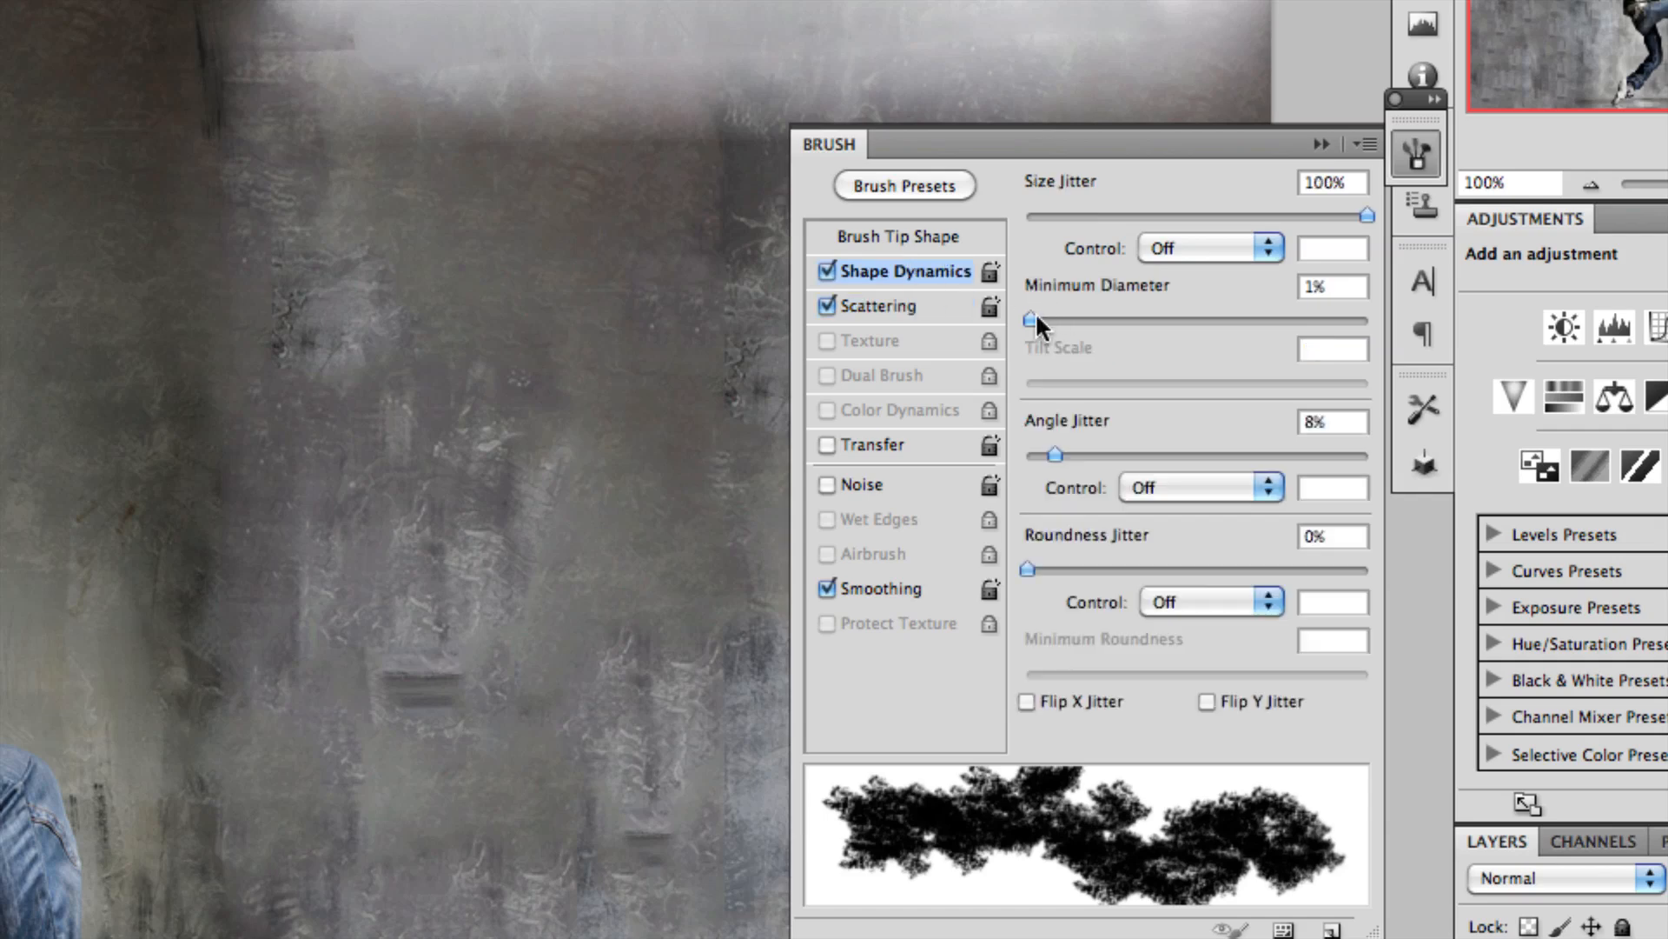
left_click_drag(1054, 454, 1087, 455)
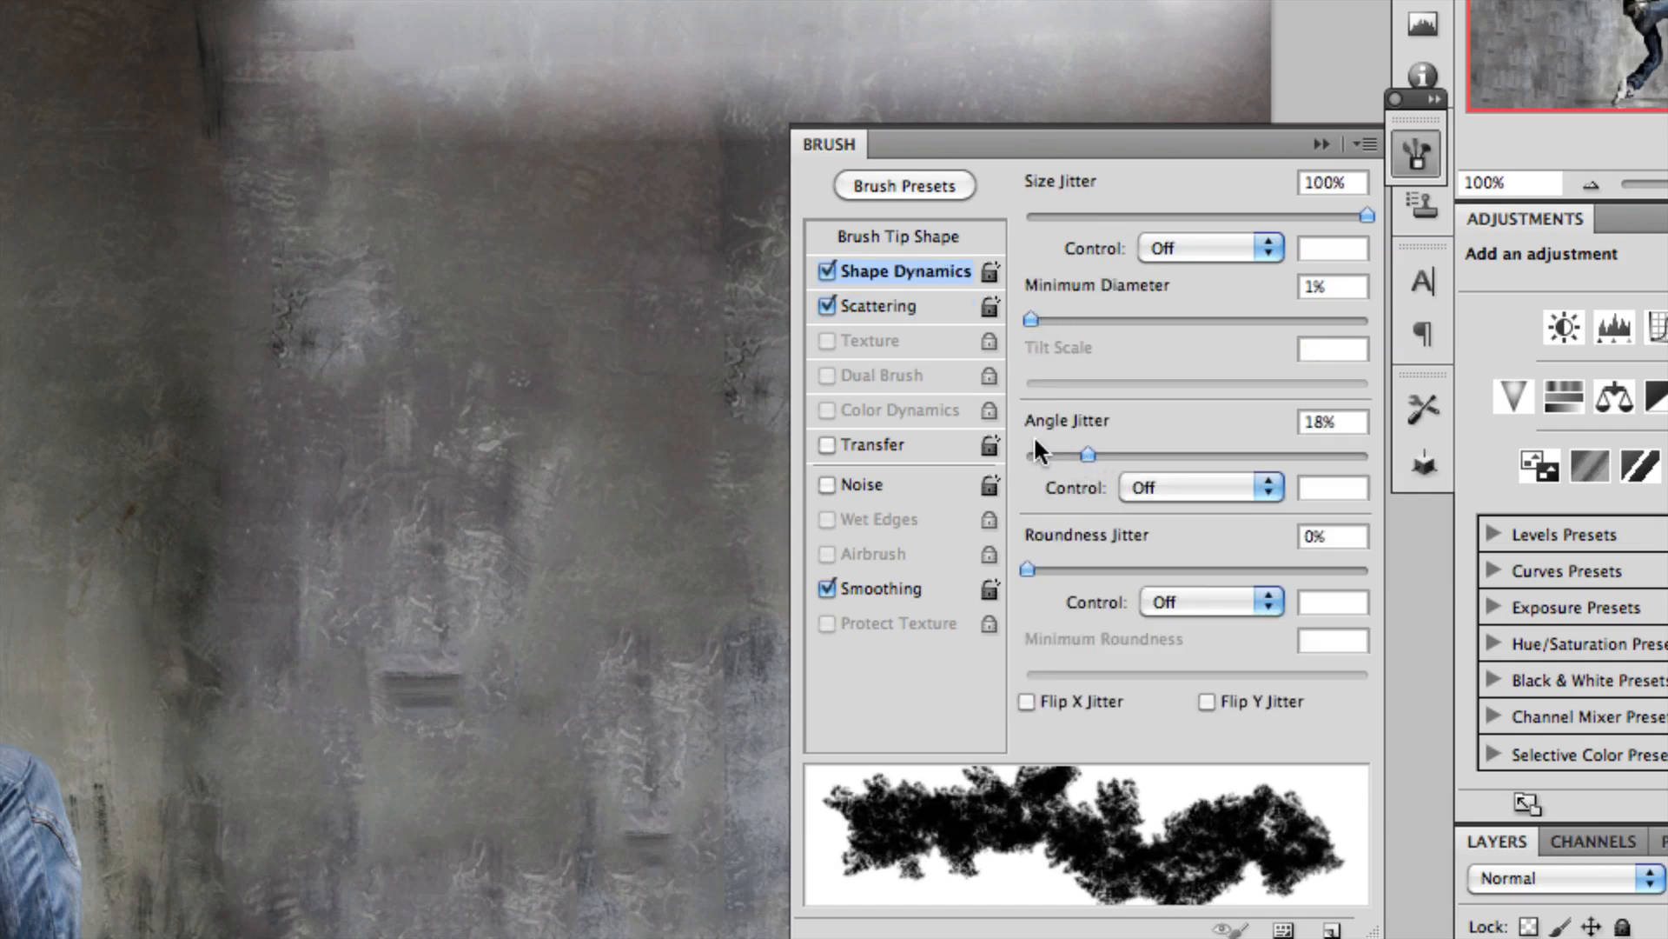
left_click(884, 306)
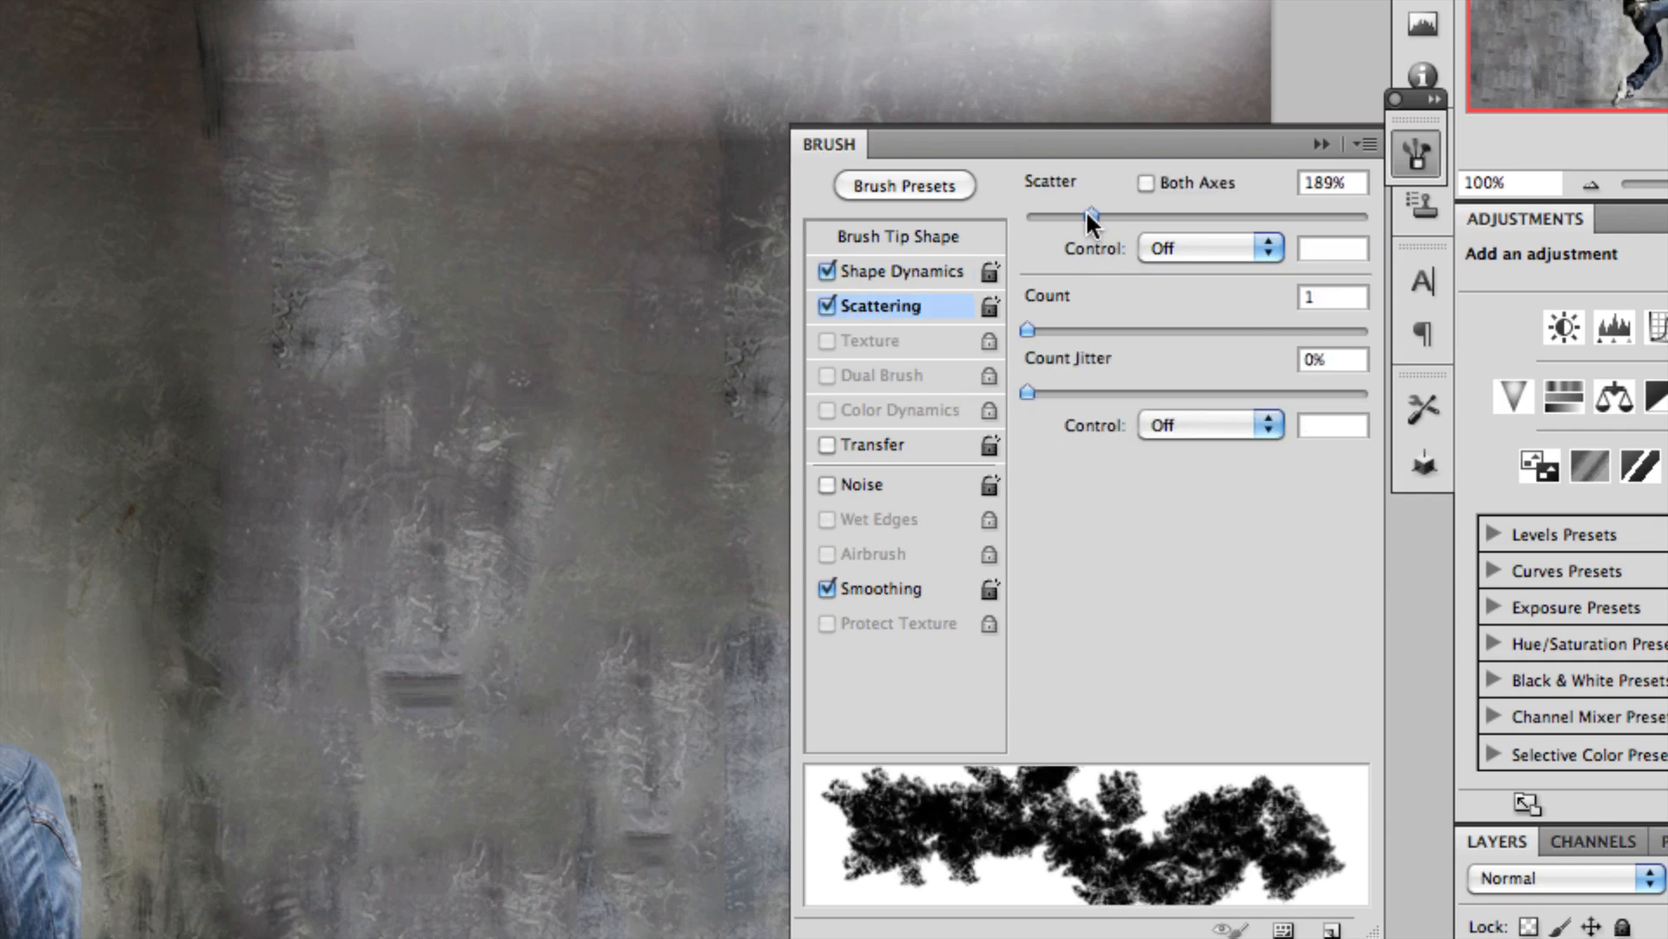
left_click_drag(1089, 215, 1062, 214)
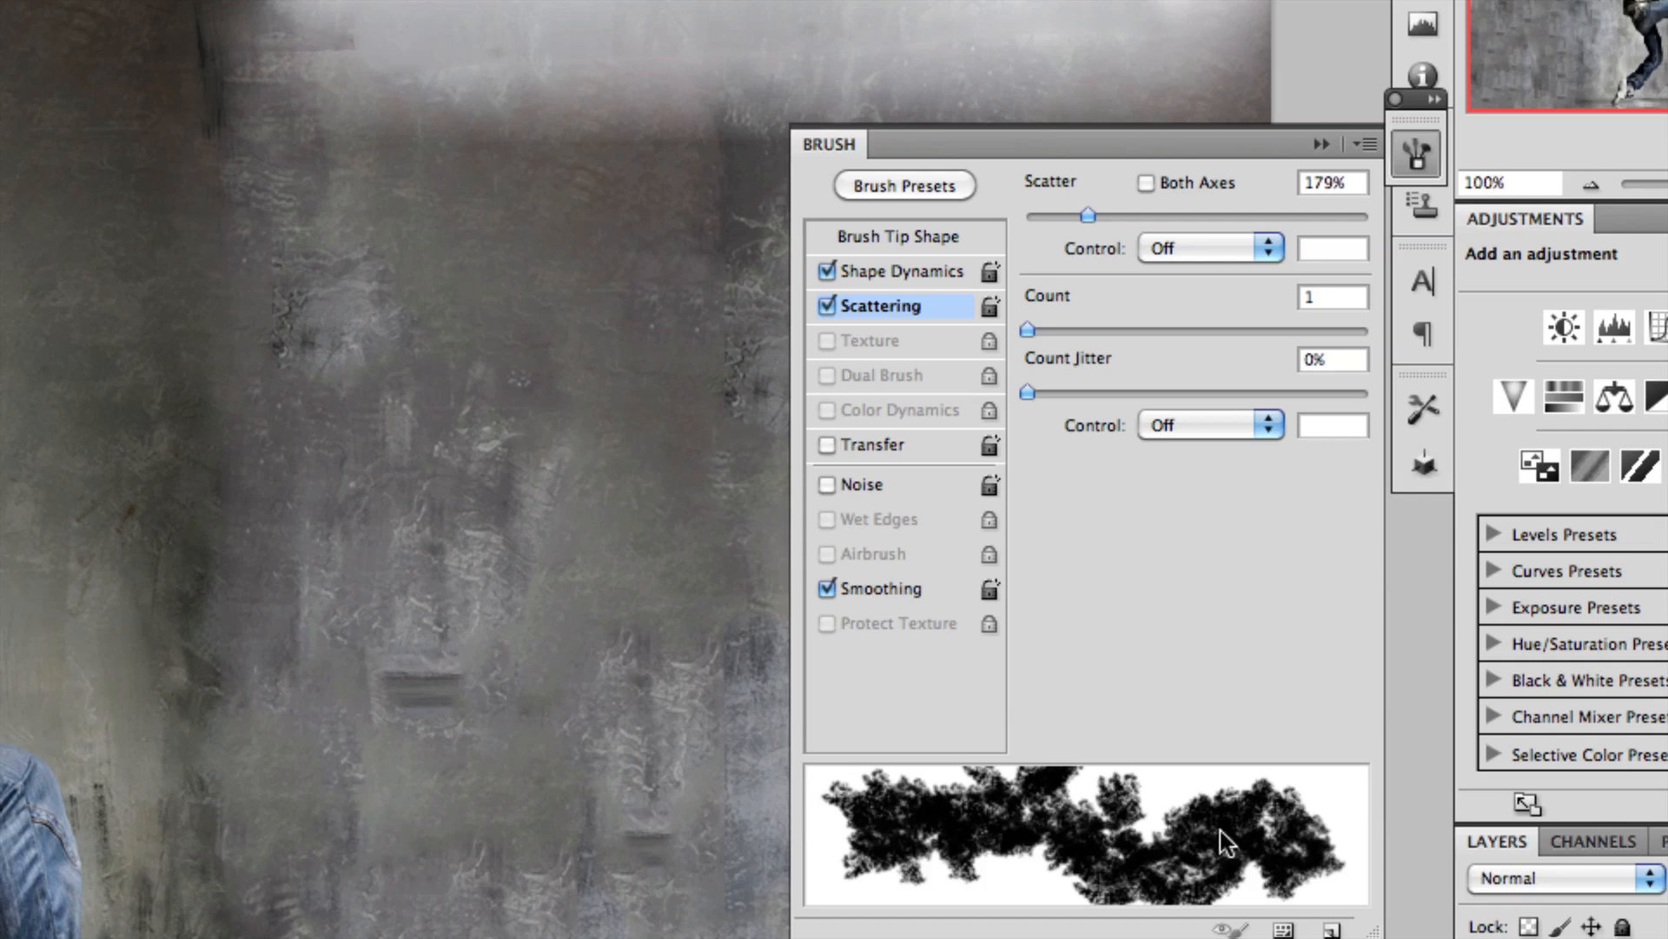
left_click(875, 445)
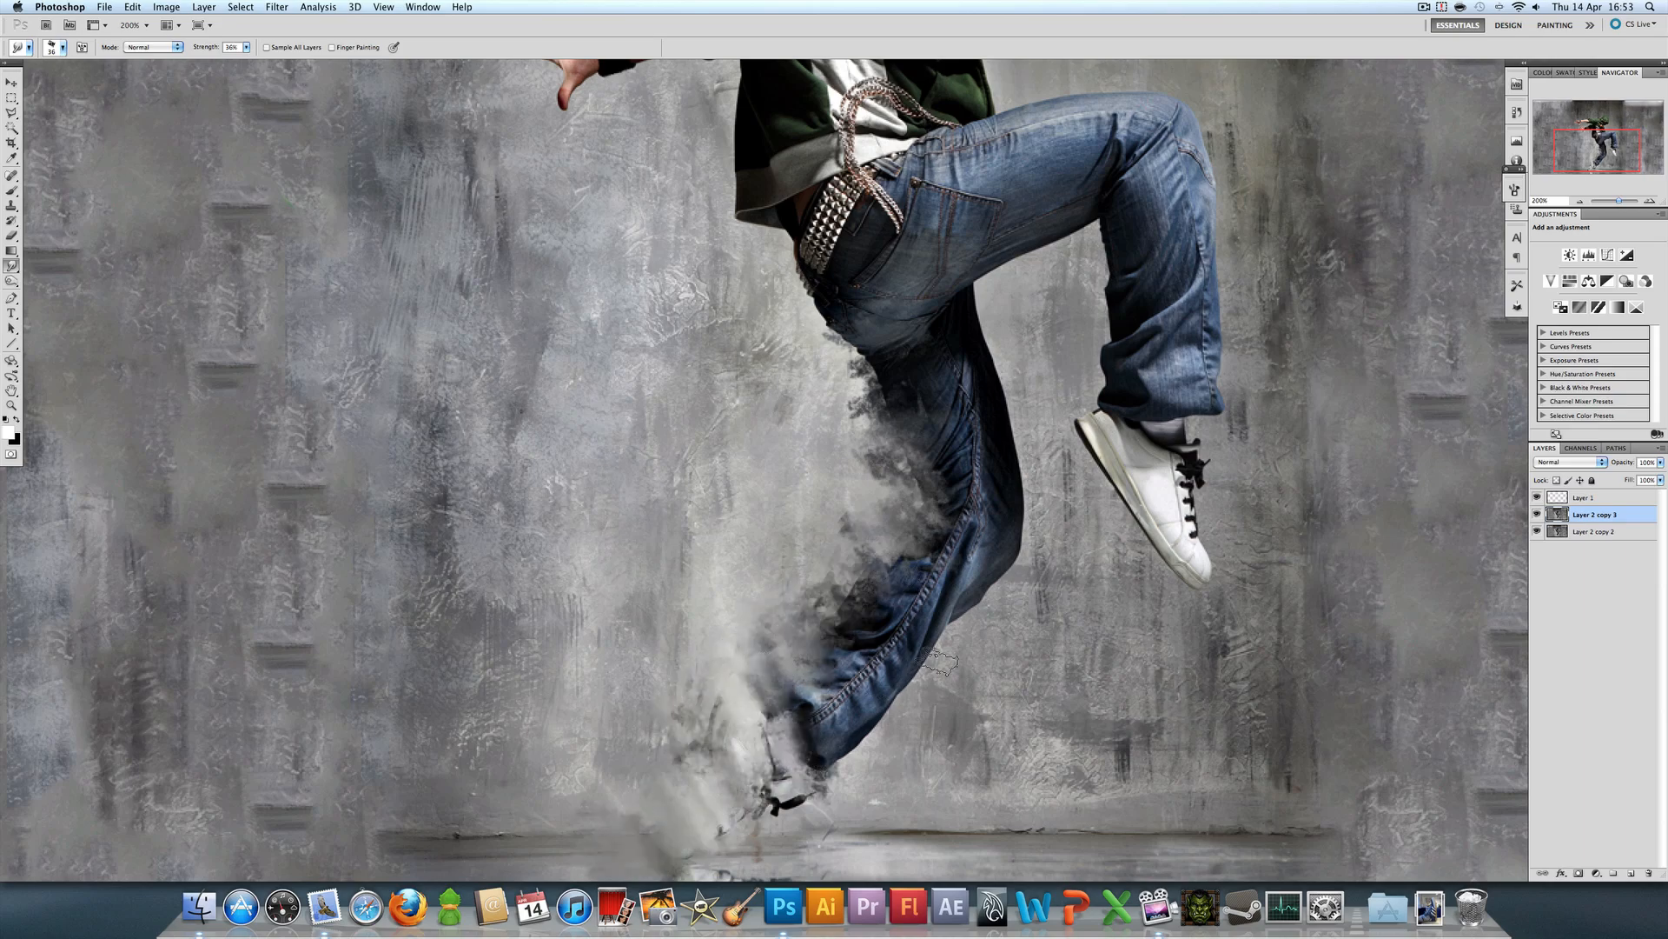
Step: Smear the lower leg and arms outward into wispy, dissolving trails
left_click_drag(942, 659, 840, 340)
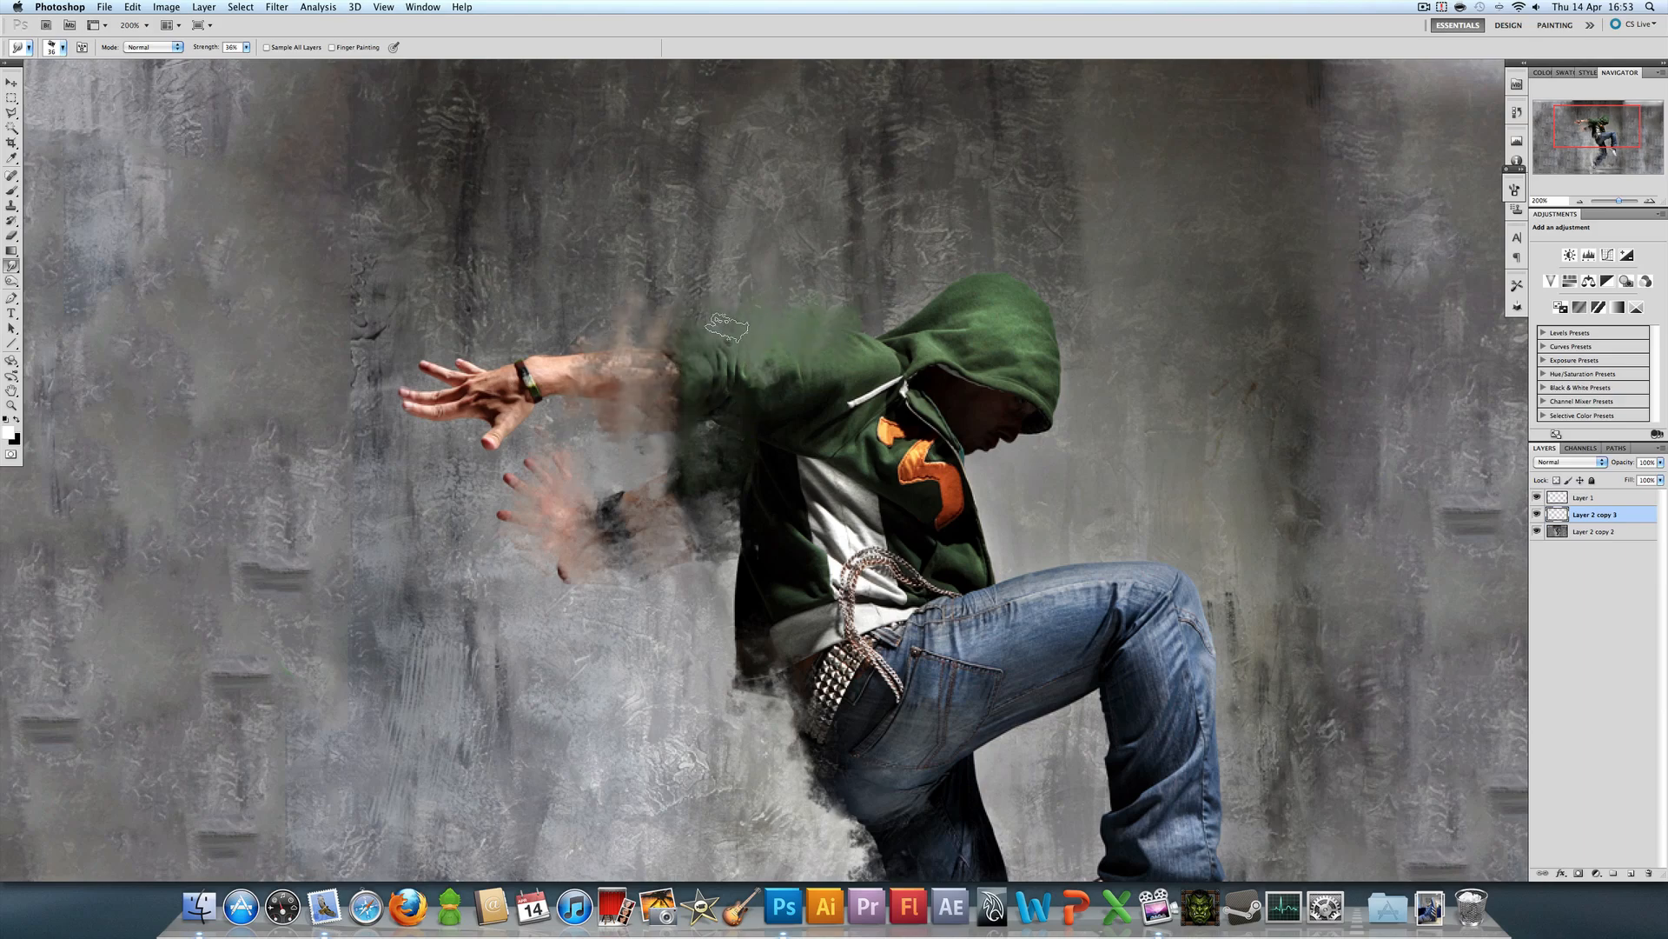
left_click_drag(726, 325, 702, 580)
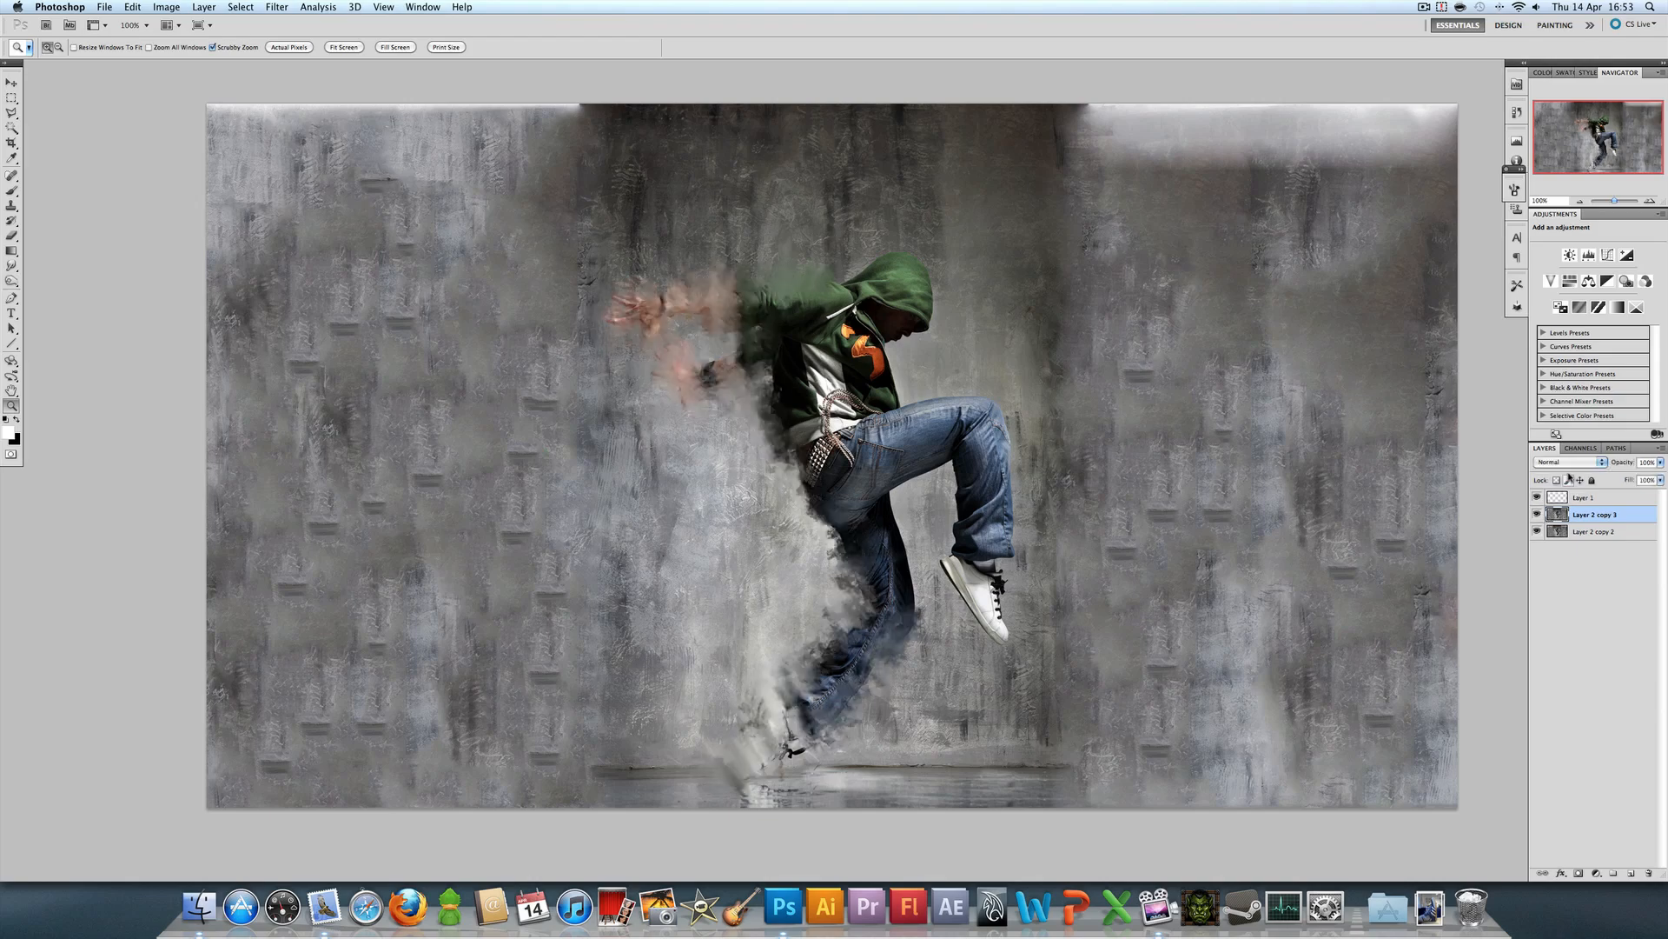
left_click(1564, 460)
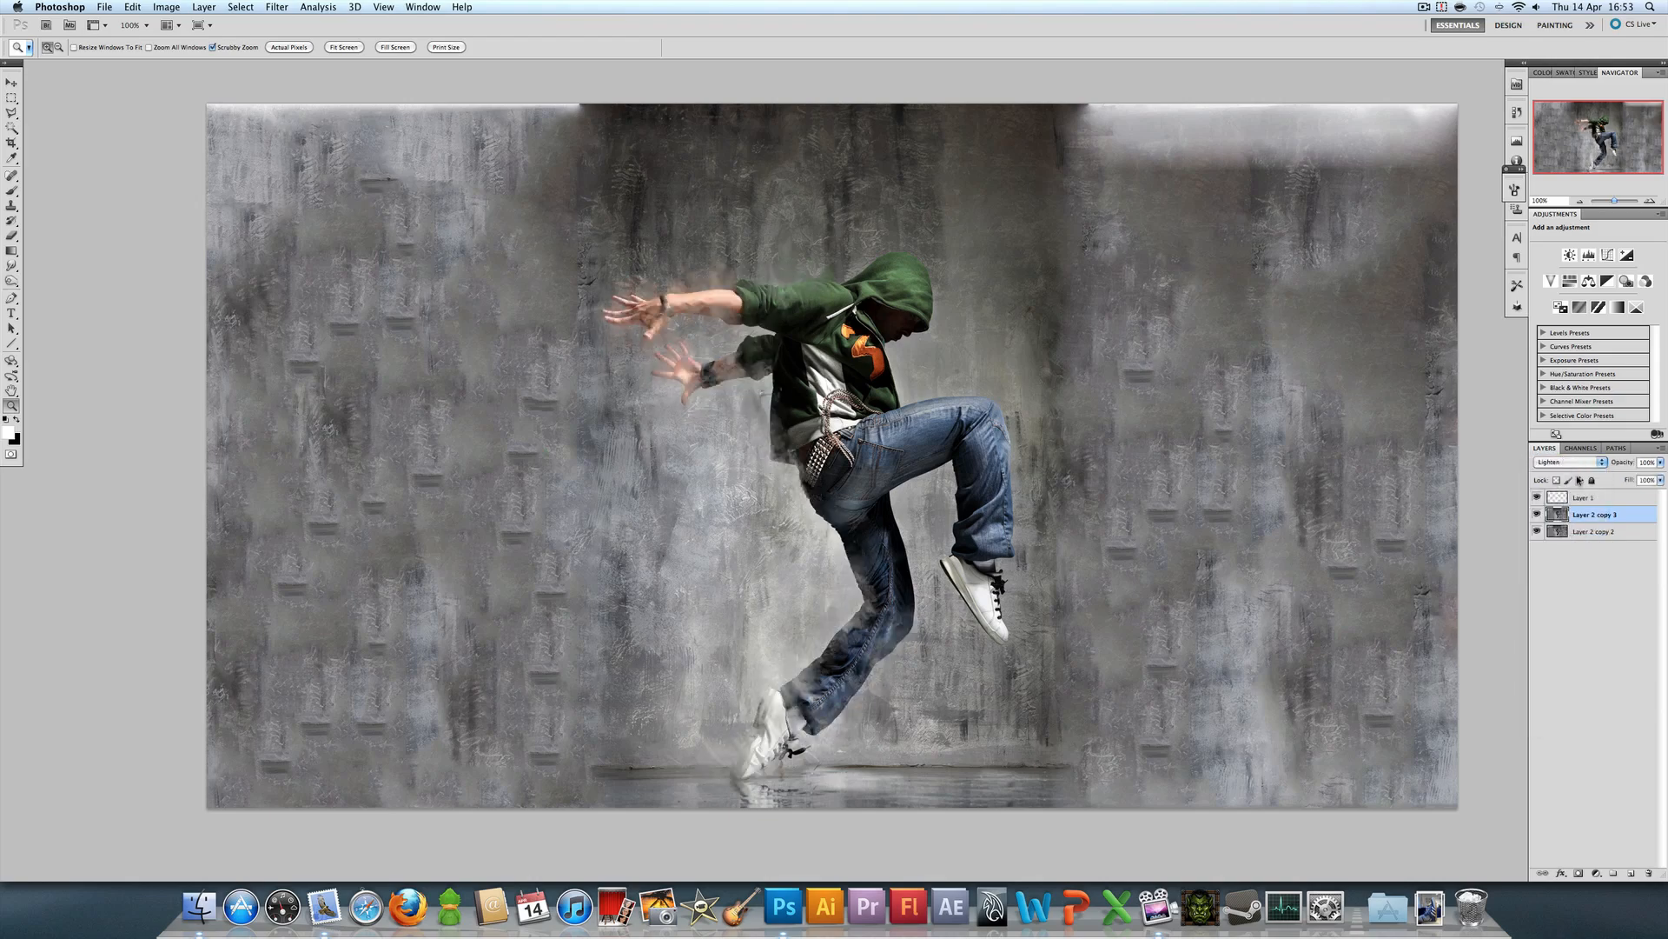
left_click(1564, 461)
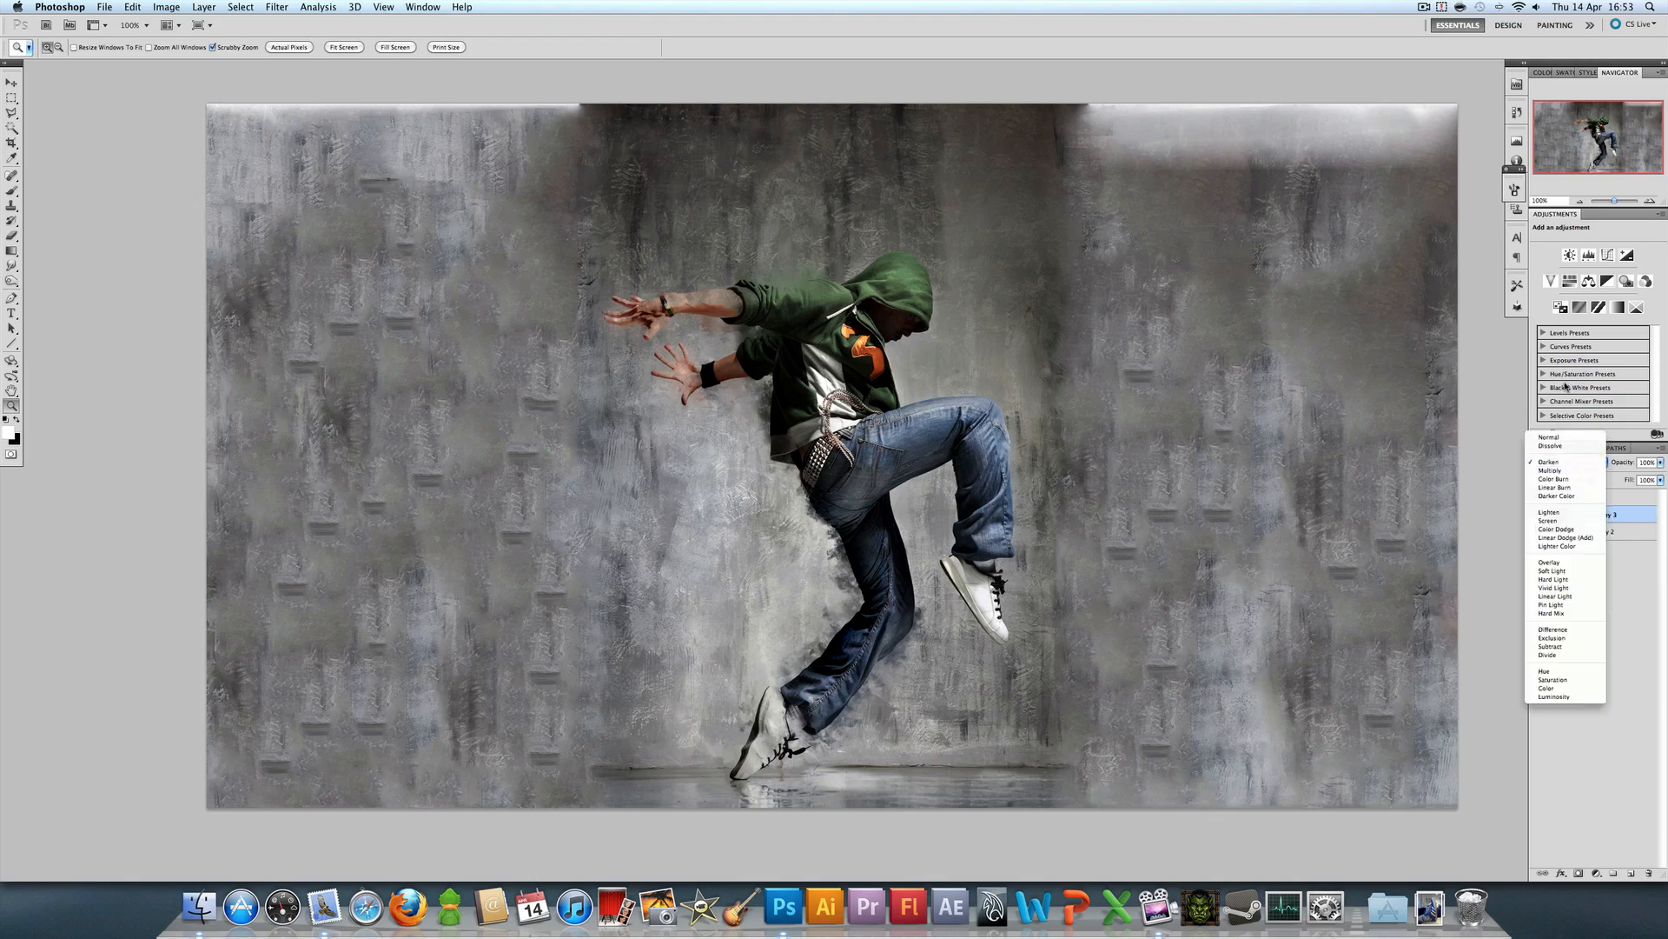
left_click(1547, 436)
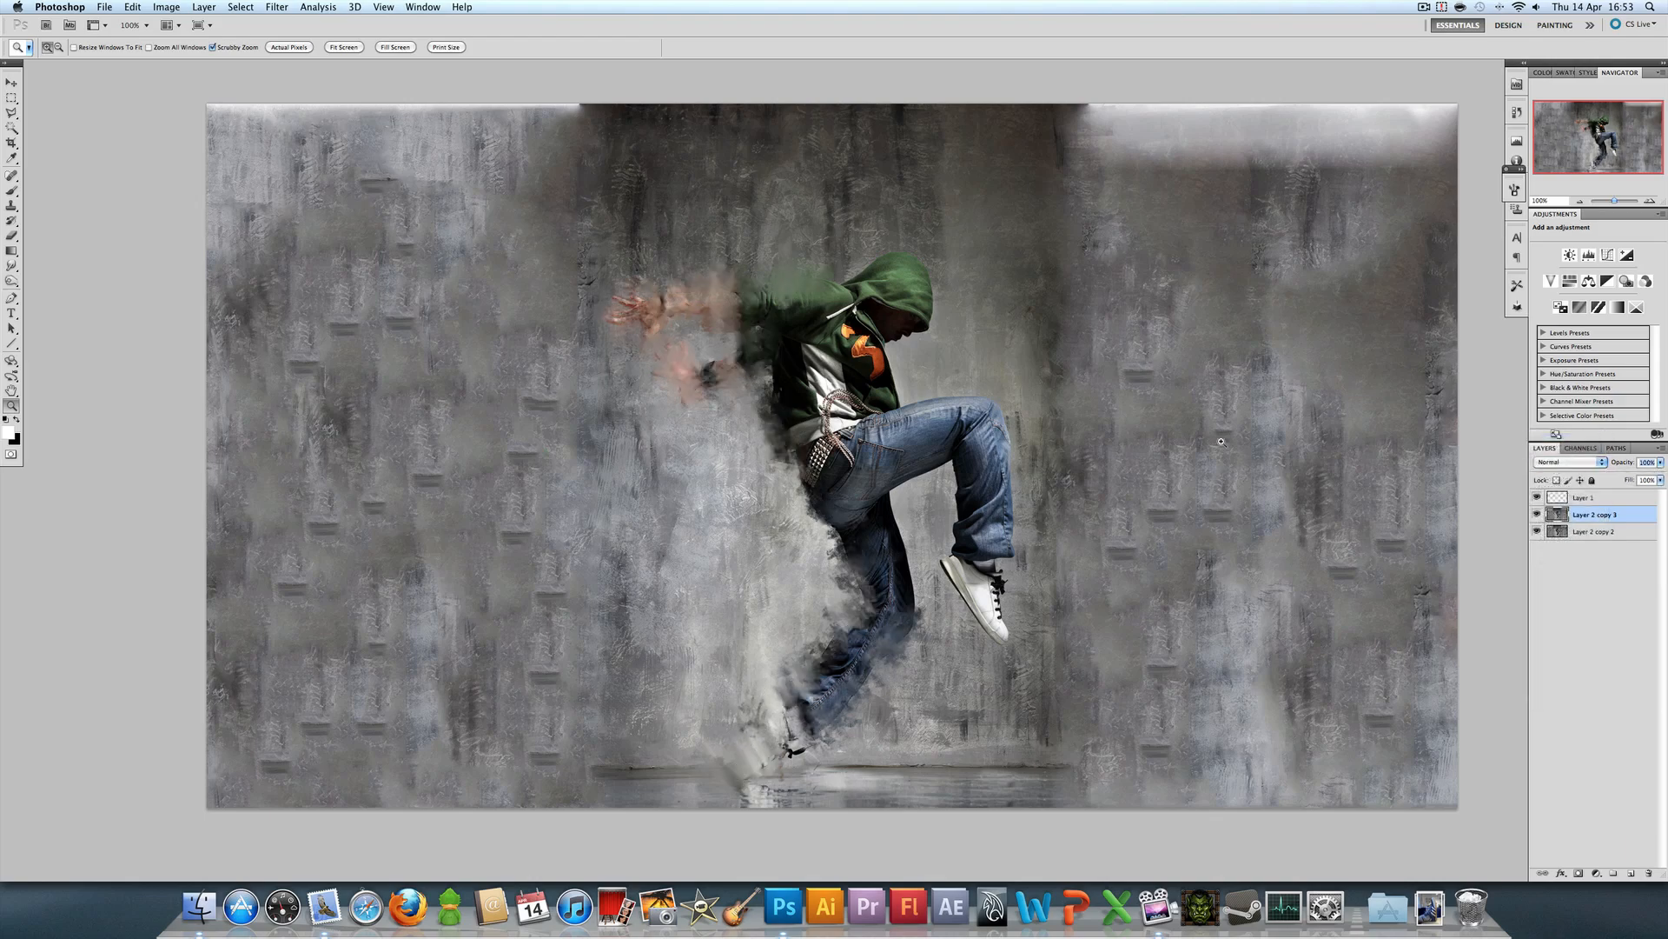
left_click(12, 207)
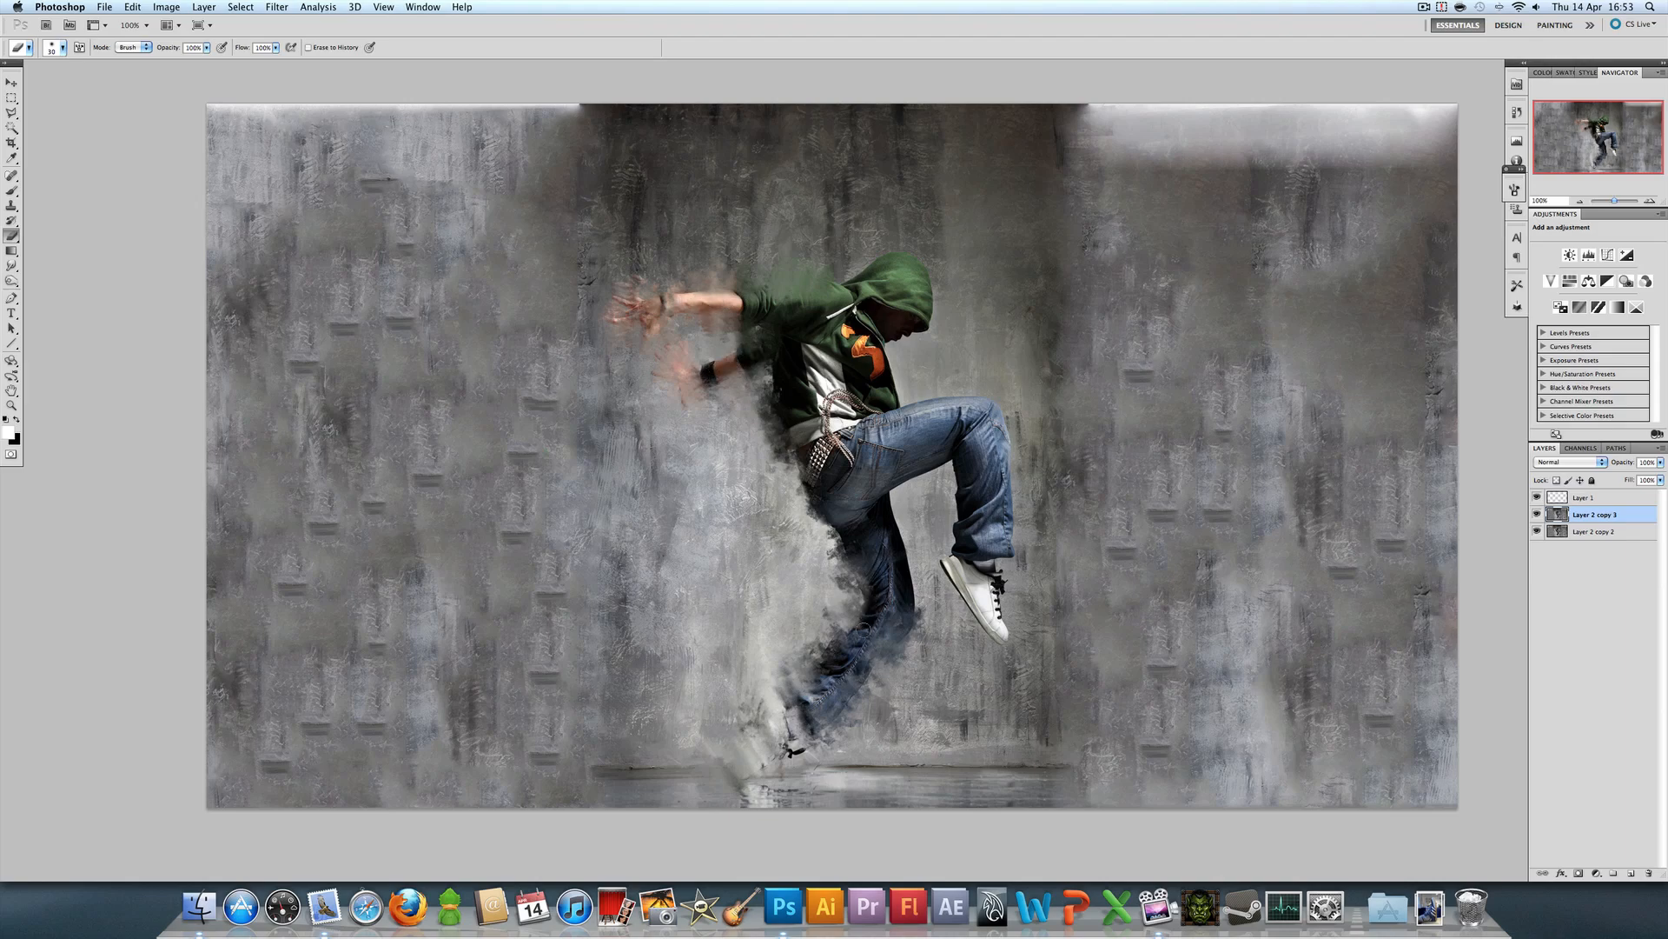
Step: Erase smudged trails around the arms and lower leg, then dismiss the alert
left_click_drag(872, 628, 756, 762)
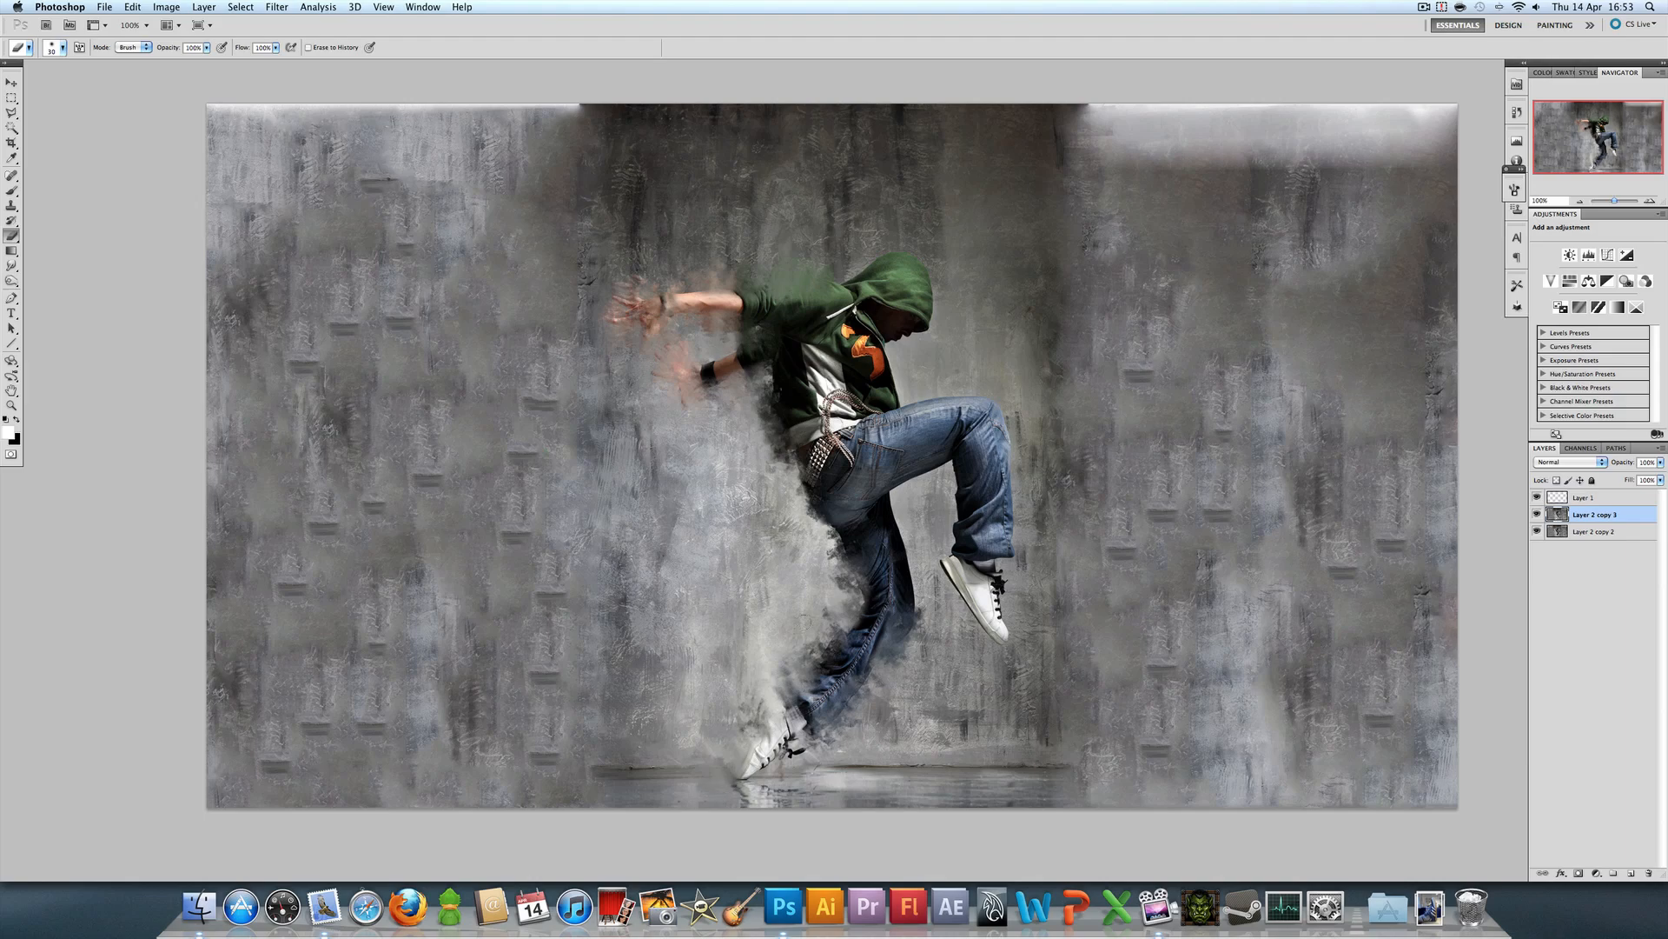
left_click_drag(835, 729, 920, 612)
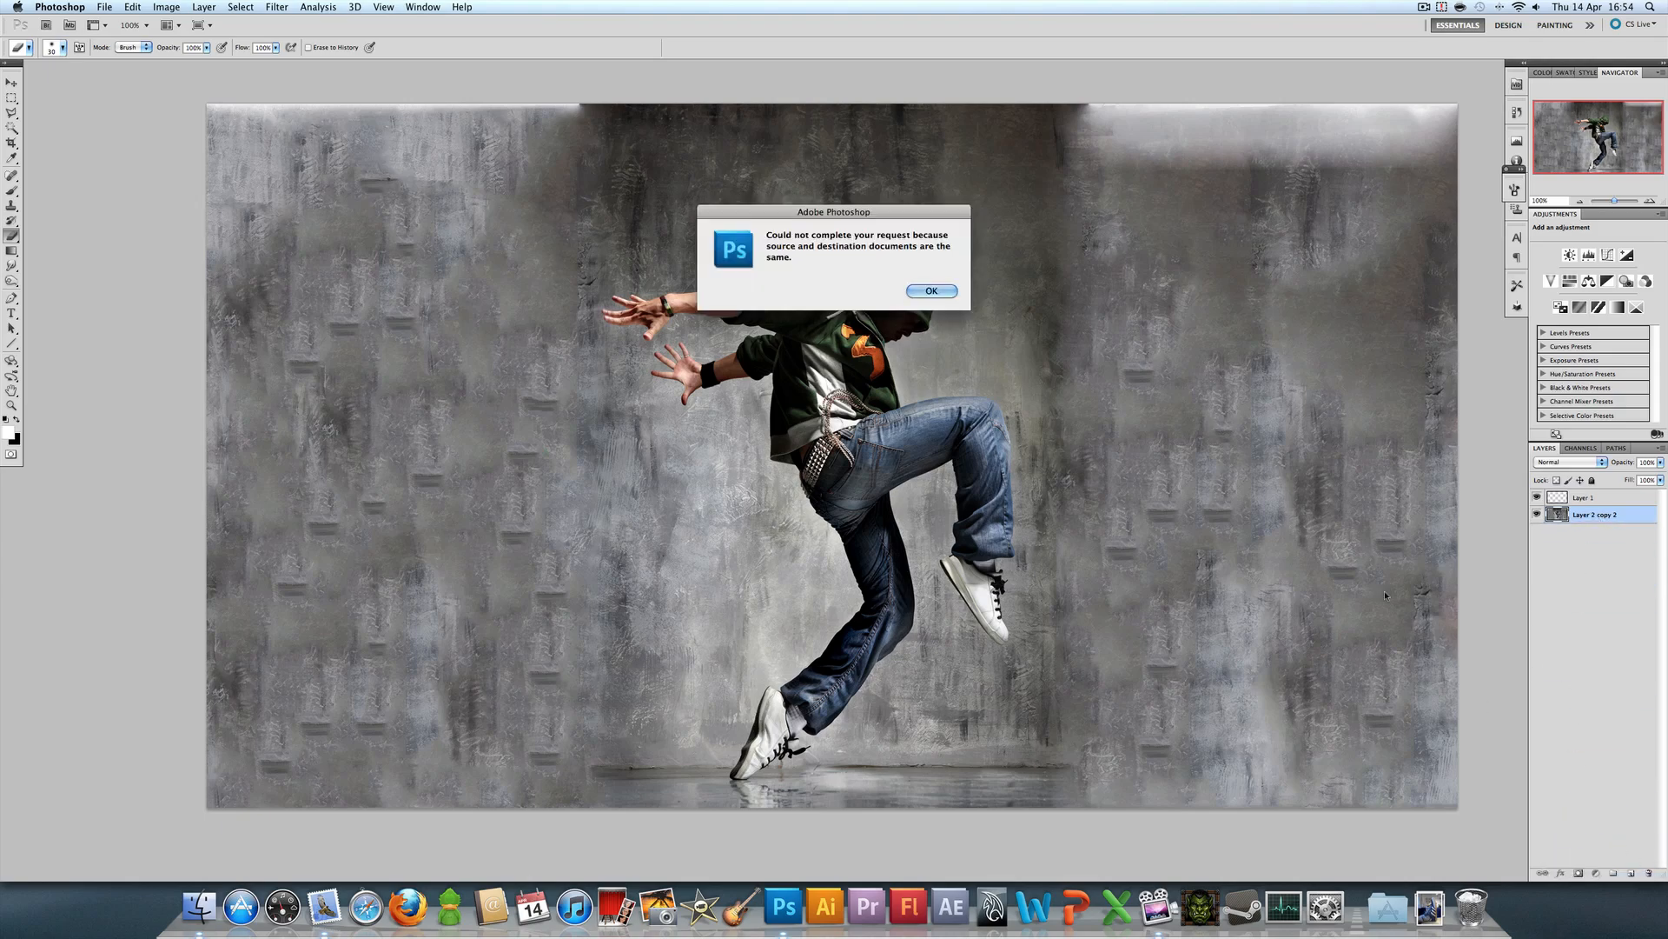
left_click(931, 290)
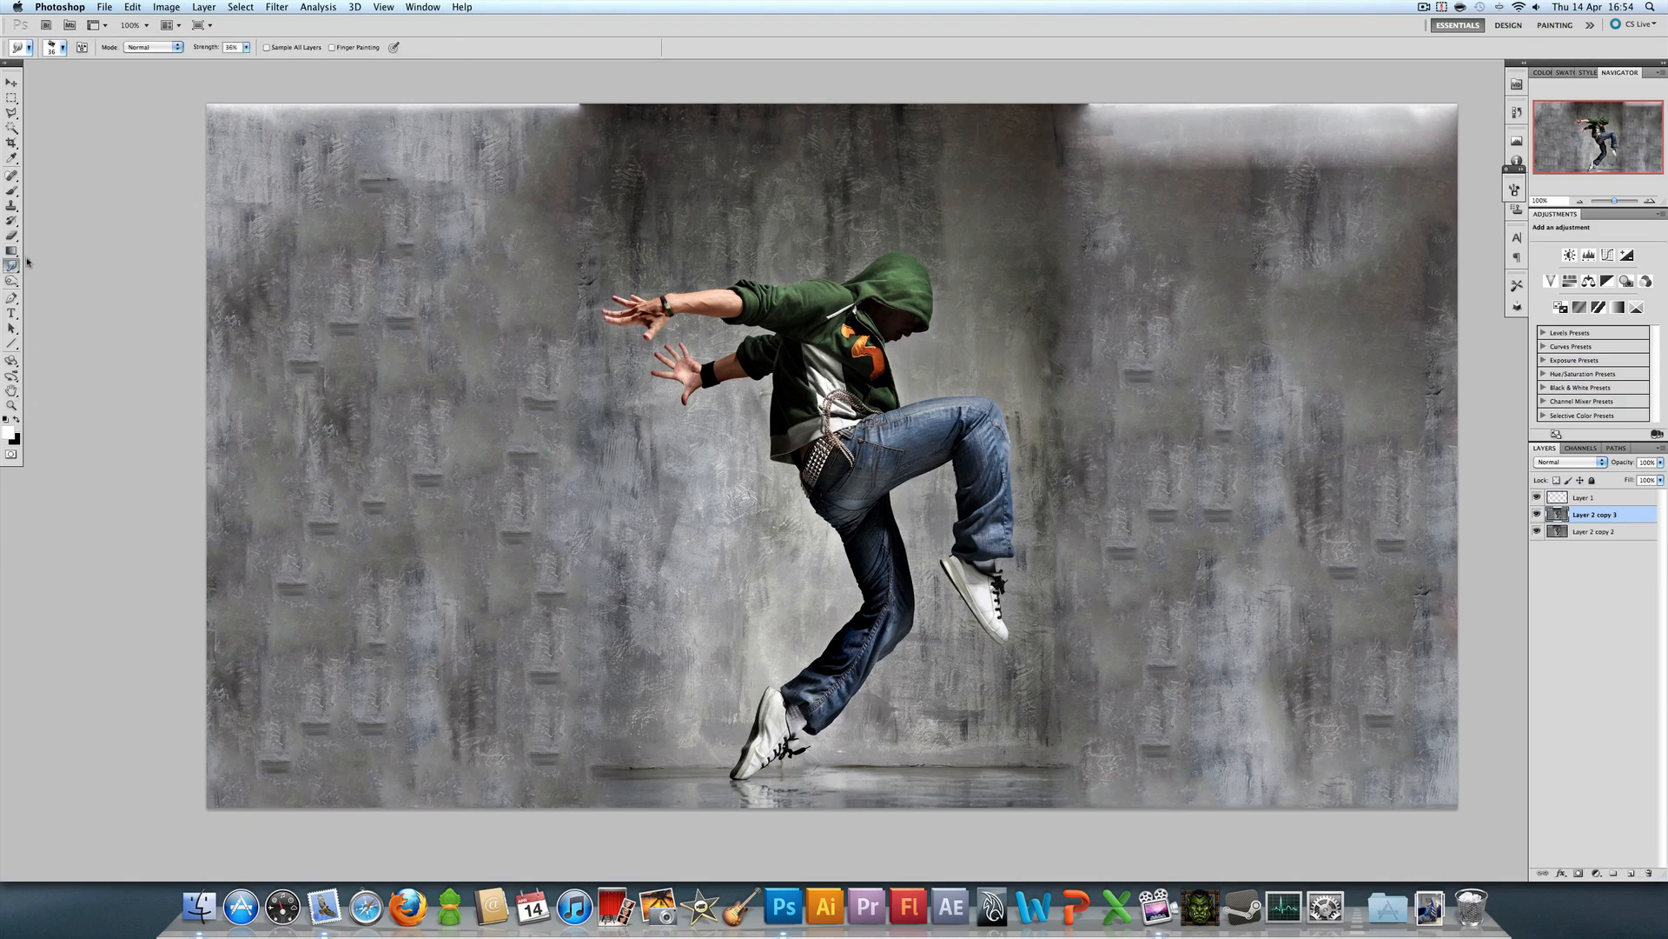
Step: Adjust the Smudge tool's strength in the options bar
left_click(52, 46)
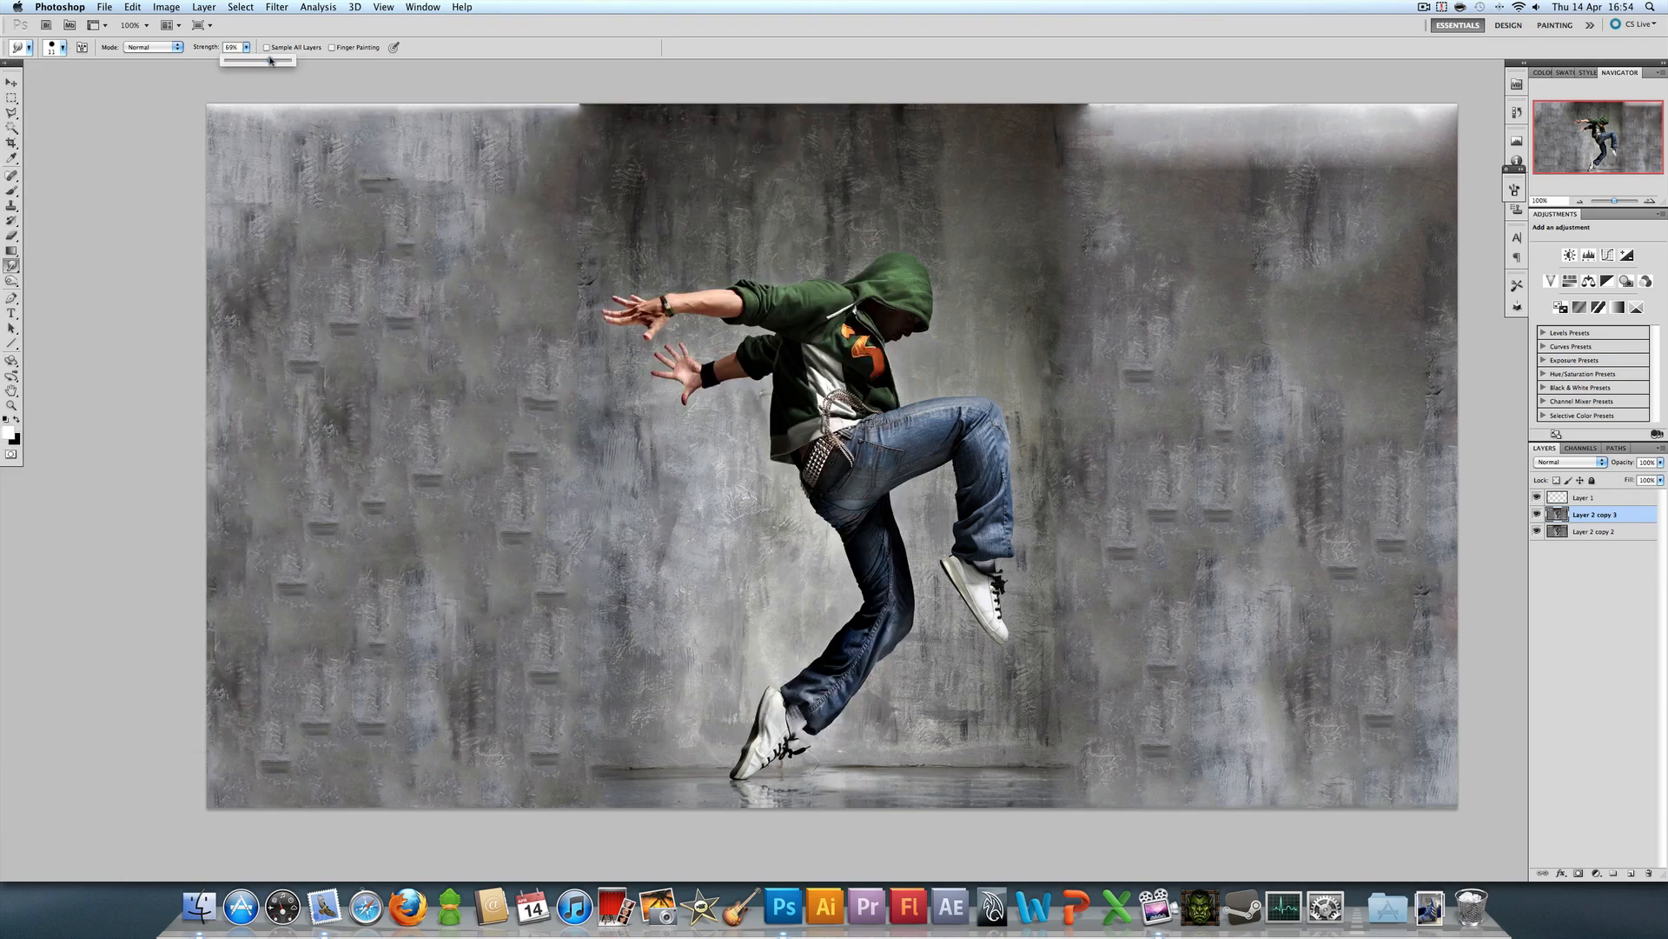
left_click_drag(270, 61, 284, 61)
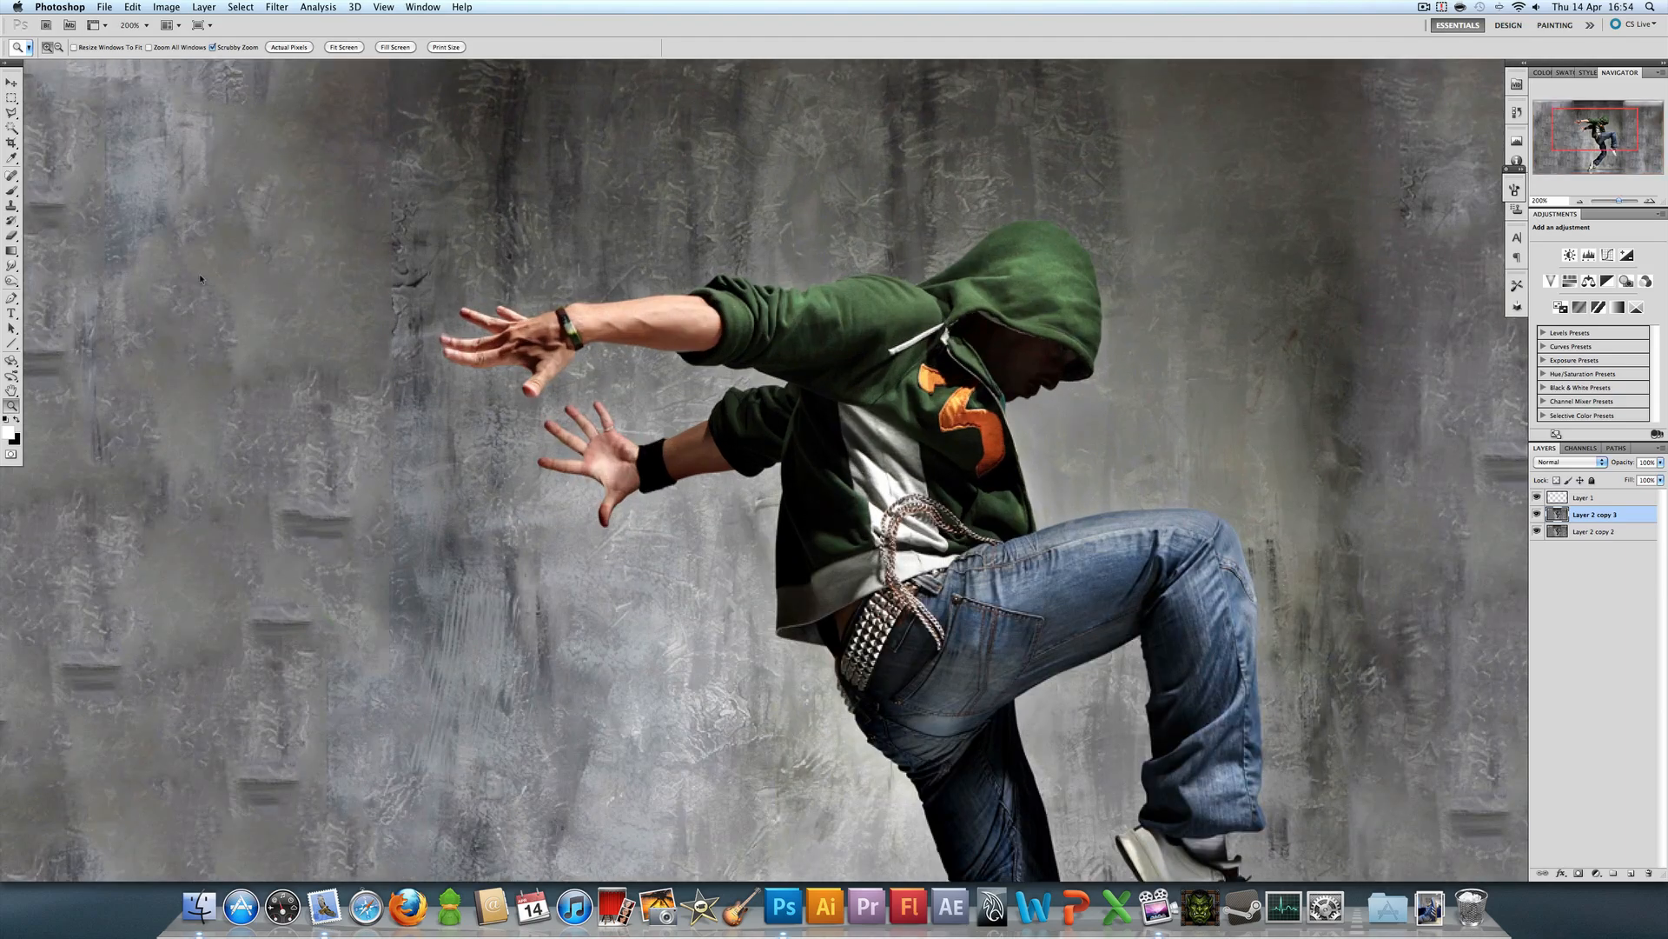
left_click(13, 267)
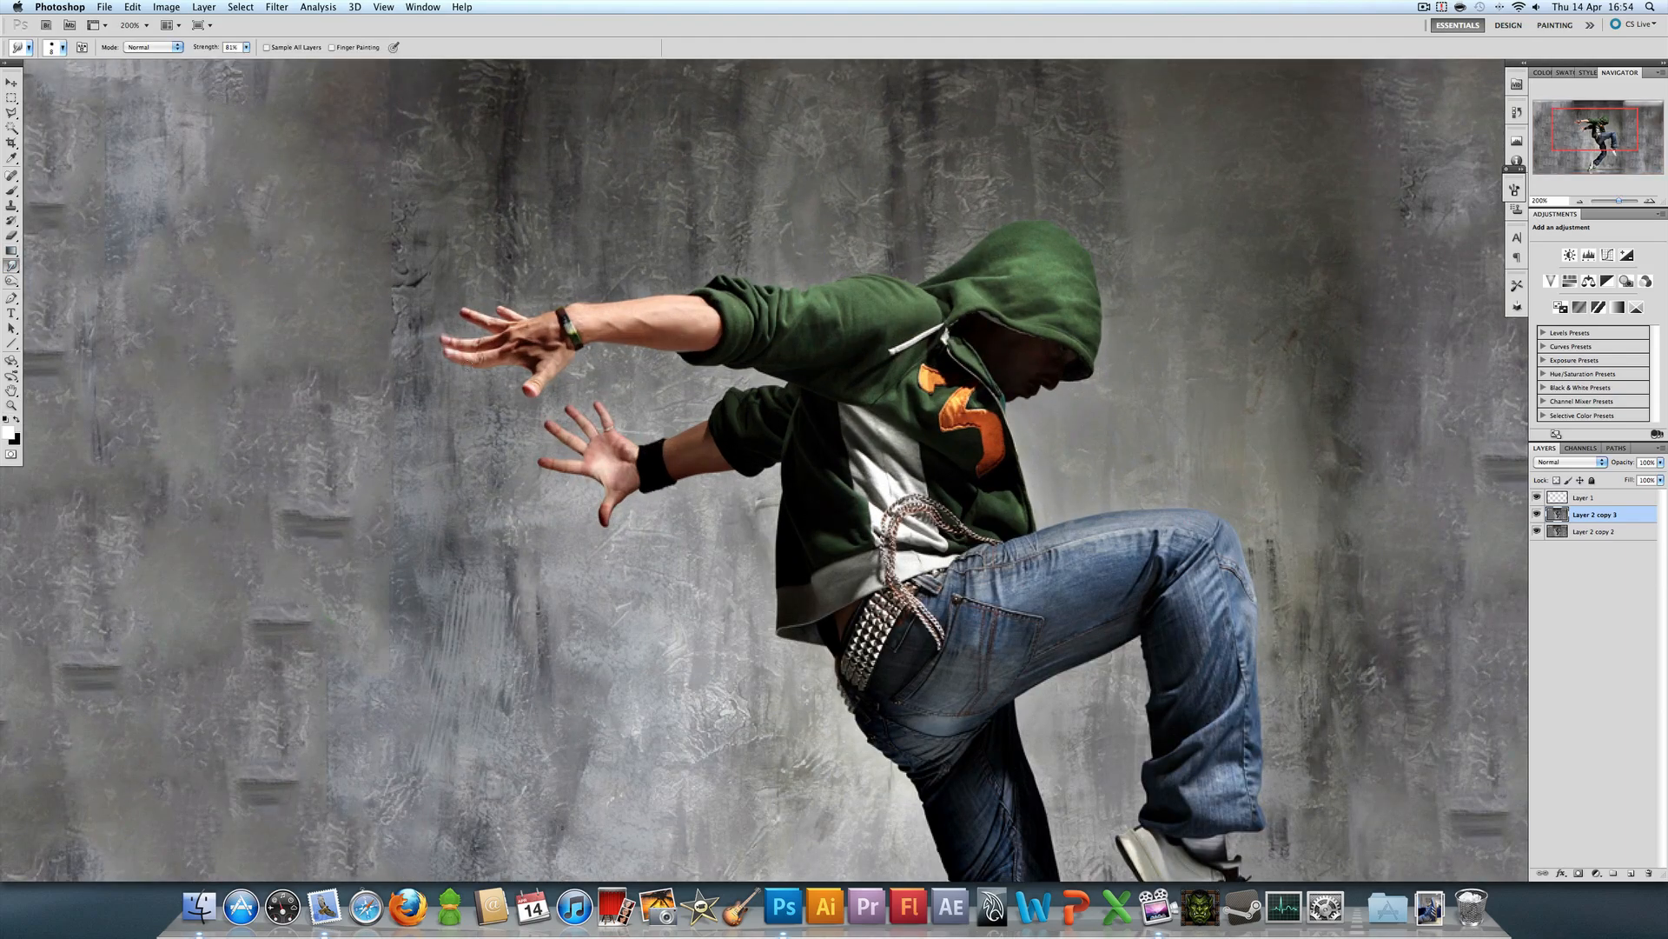
mouse_move(796, 554)
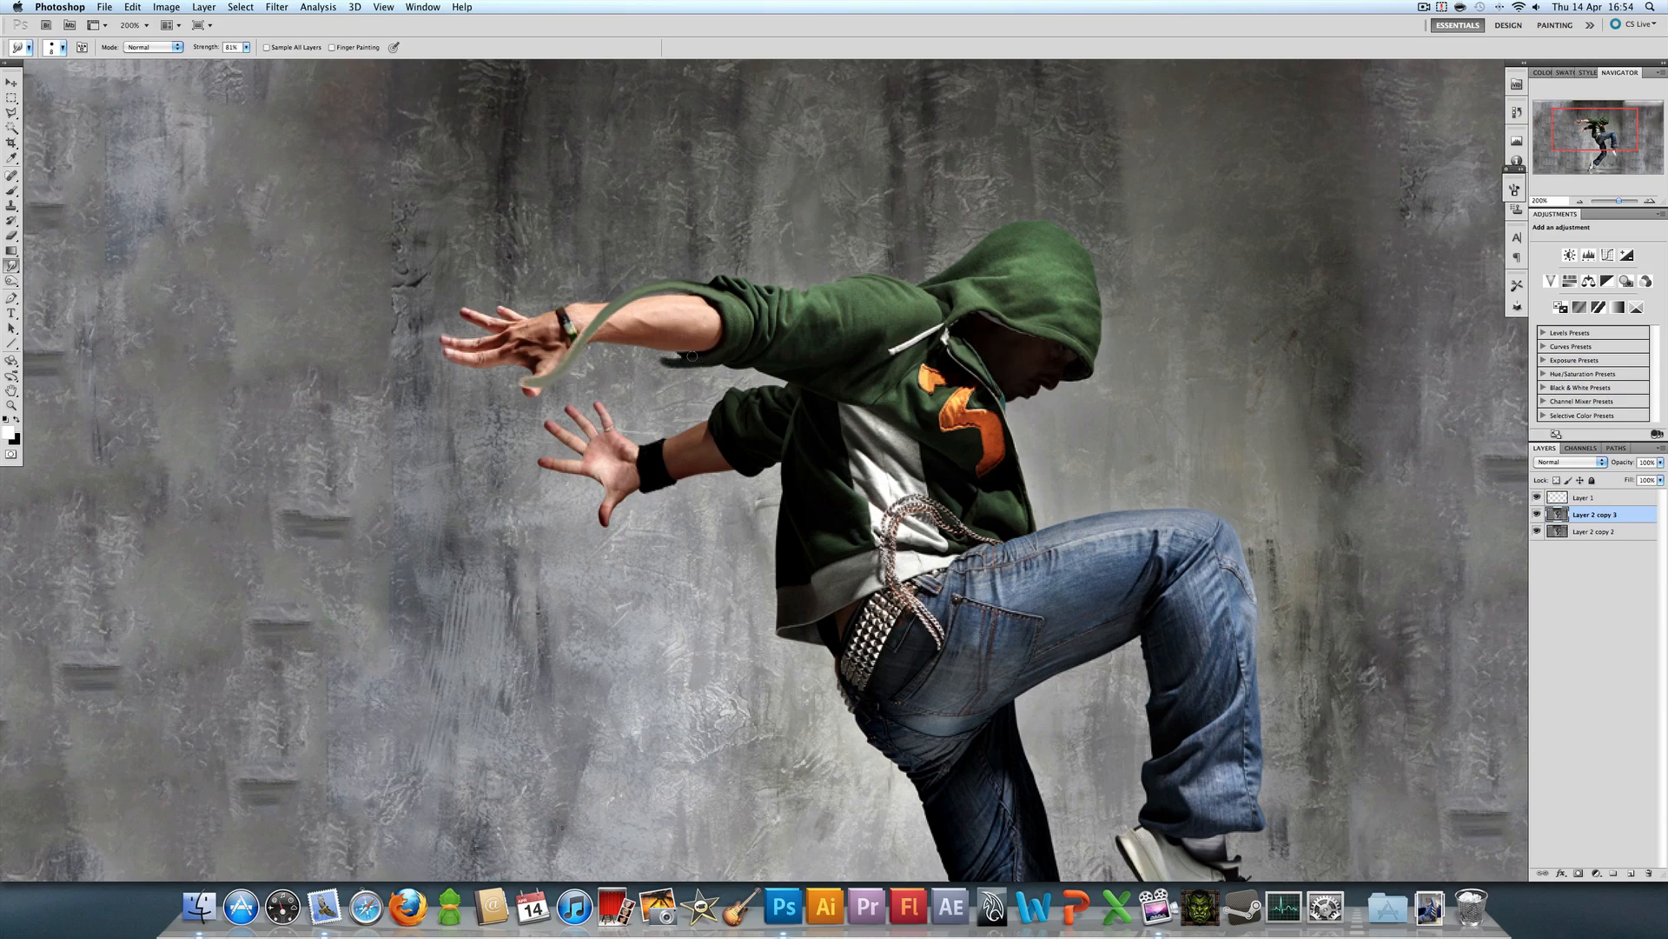
Step: Smear the forearm and arms outward into streaky trails
left_click_drag(596, 319, 689, 355)
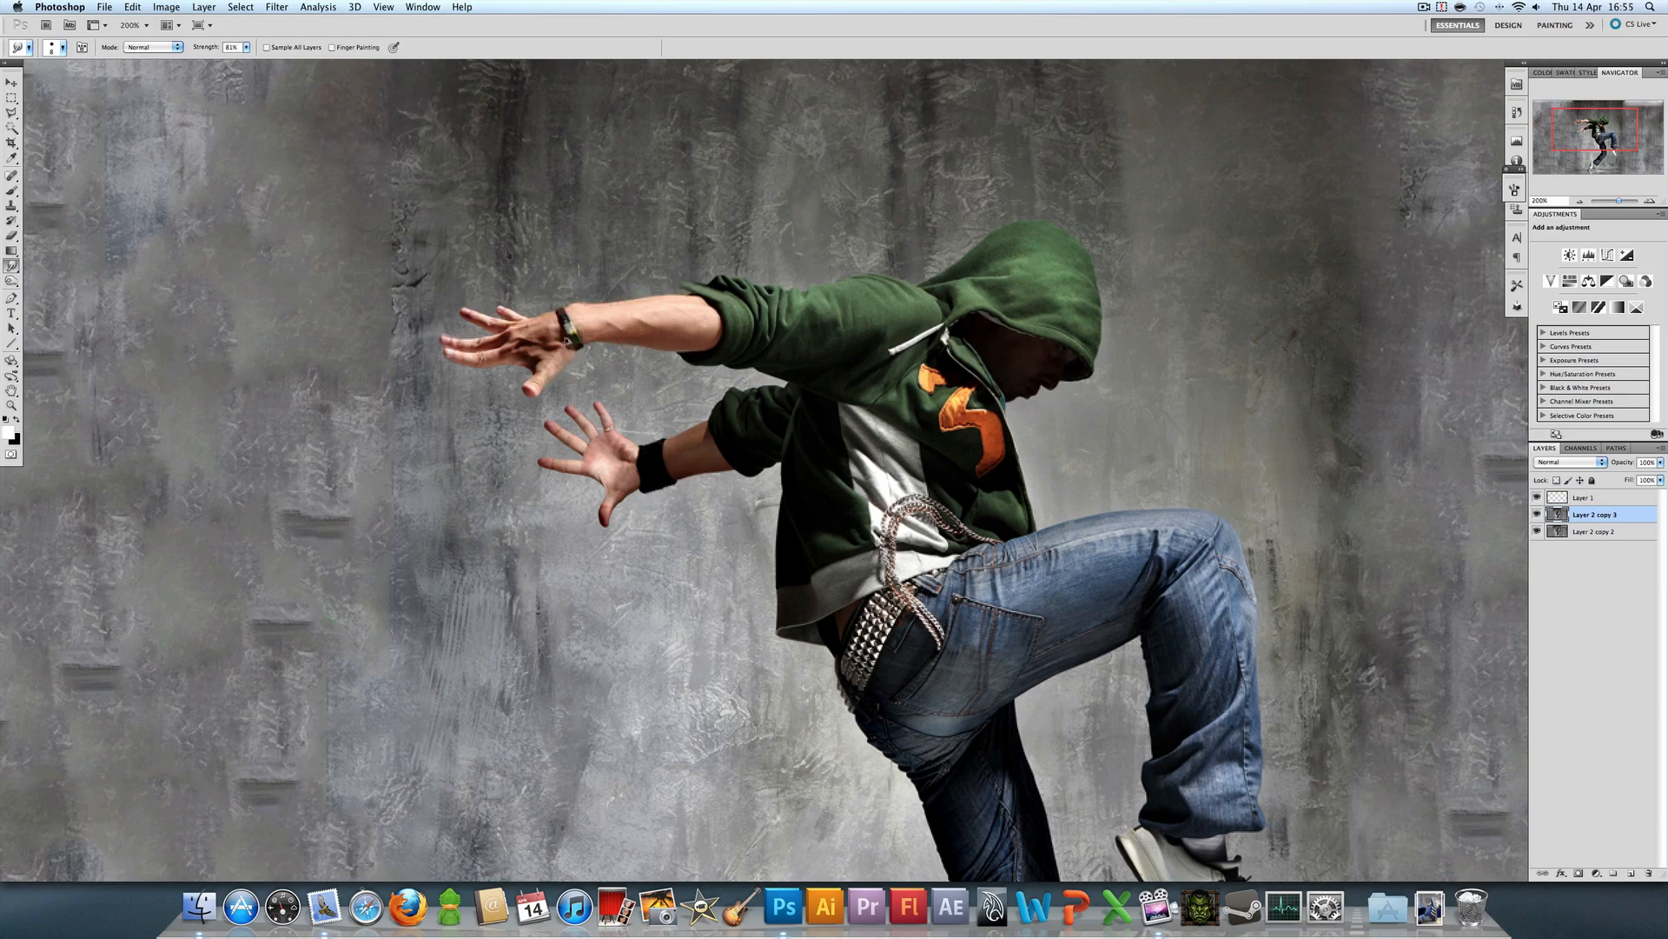
left_click(50, 47)
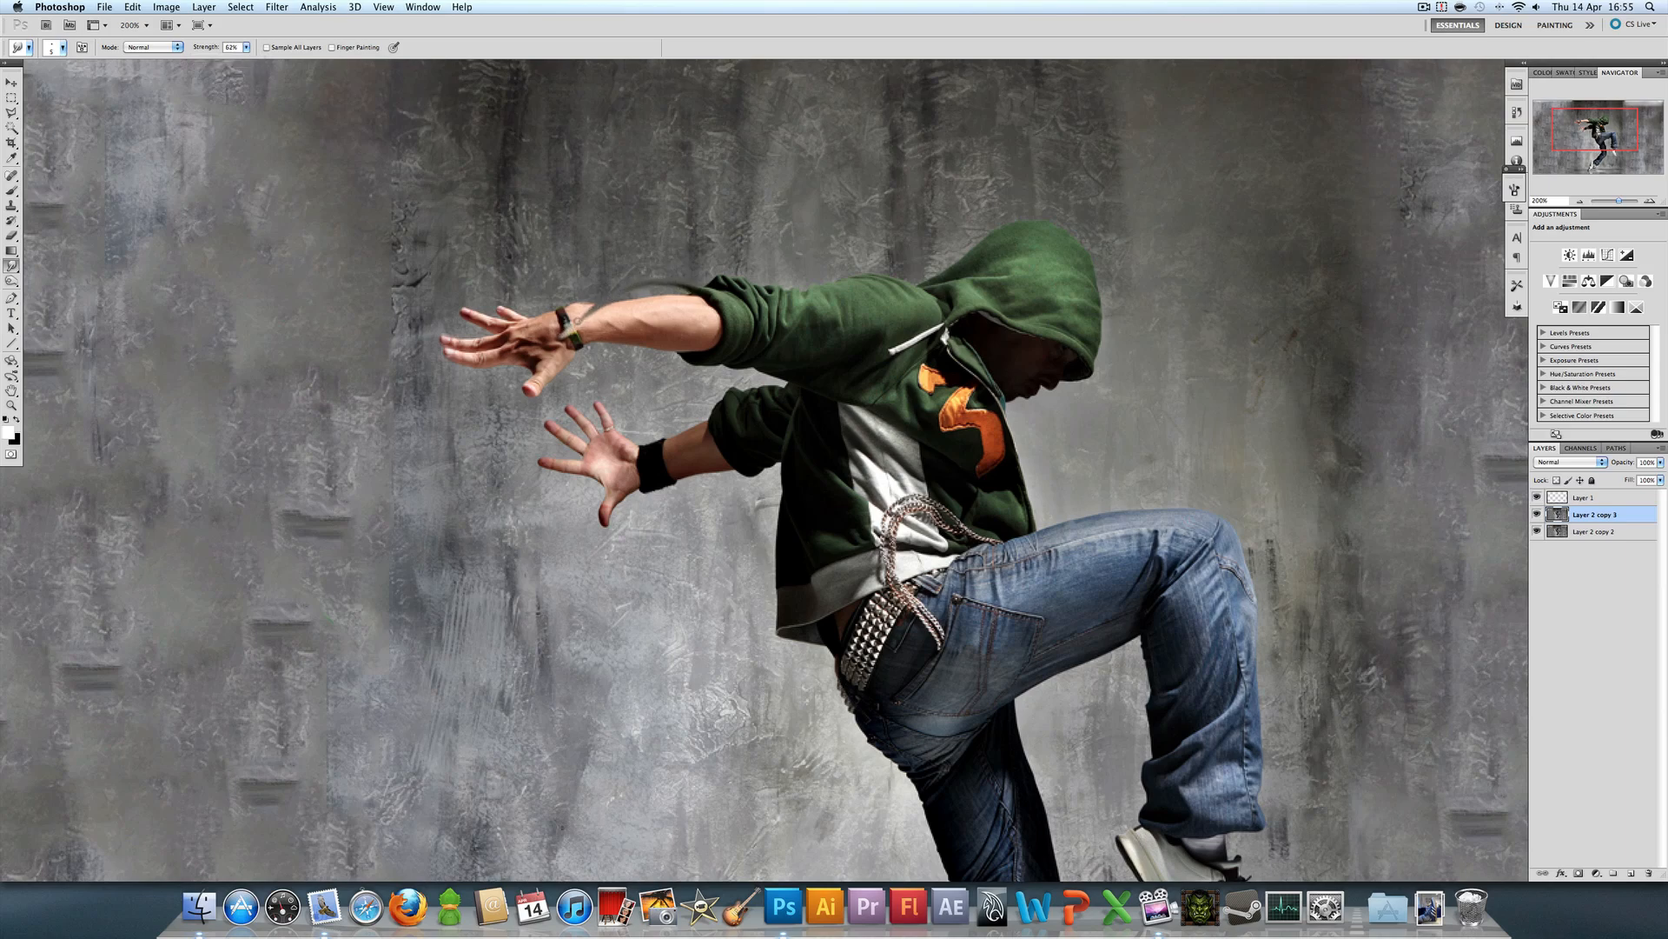
left_click_drag(564, 340, 721, 338)
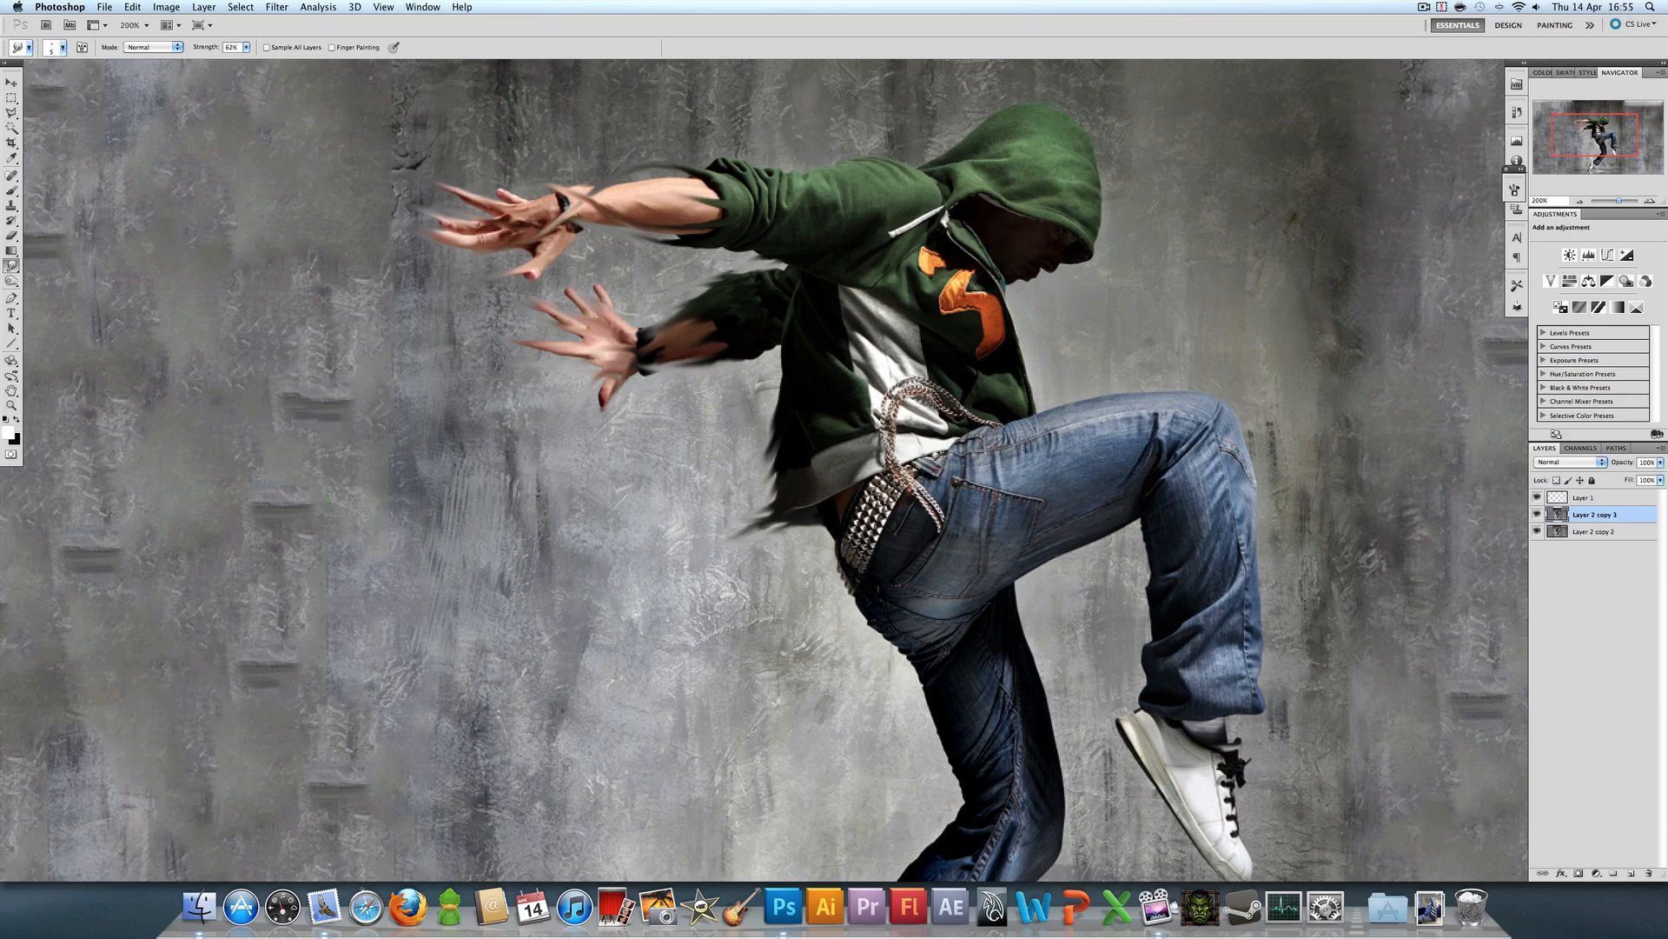
scroll("down", 3)
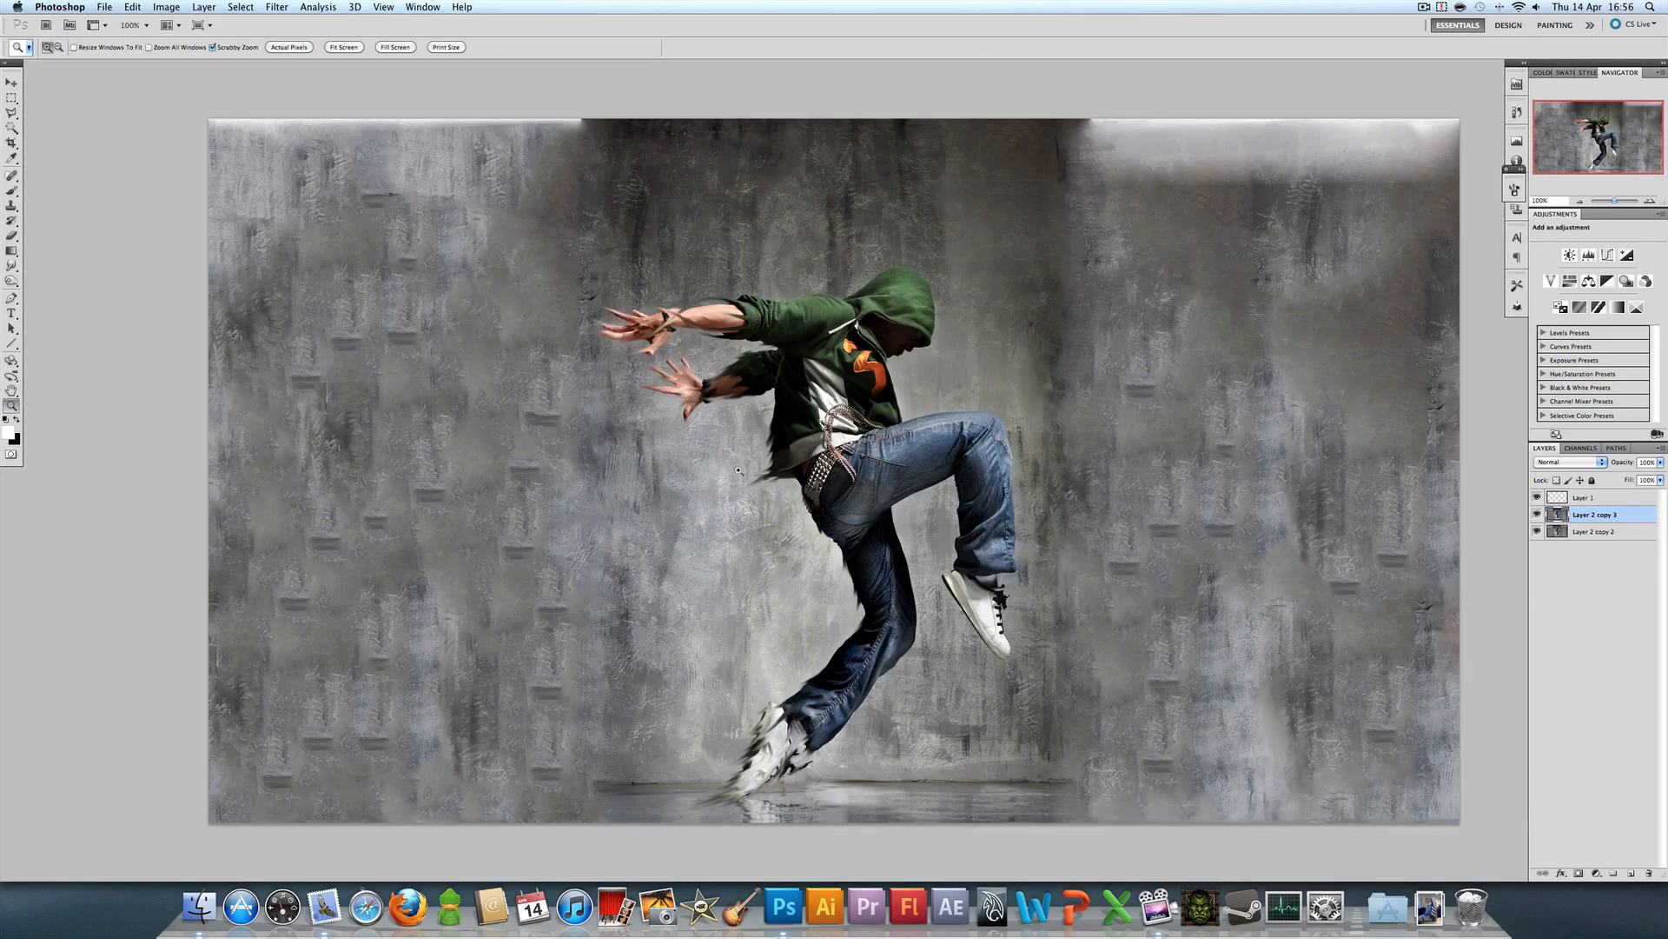
mouse_move(640, 382)
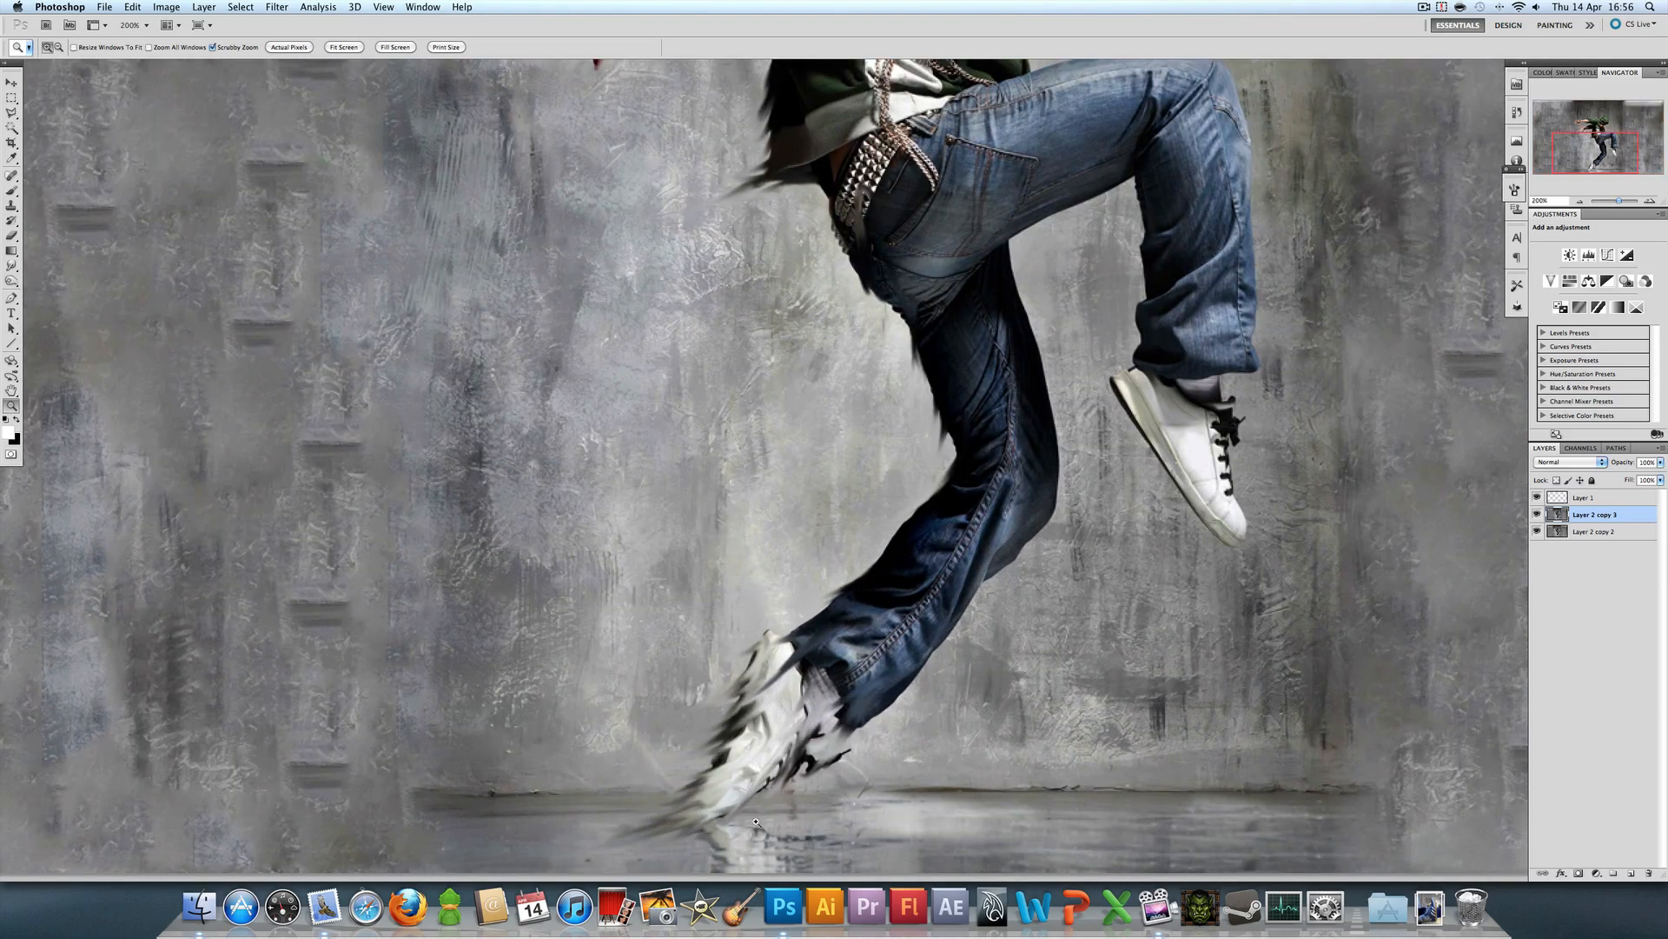
left_click(289, 47)
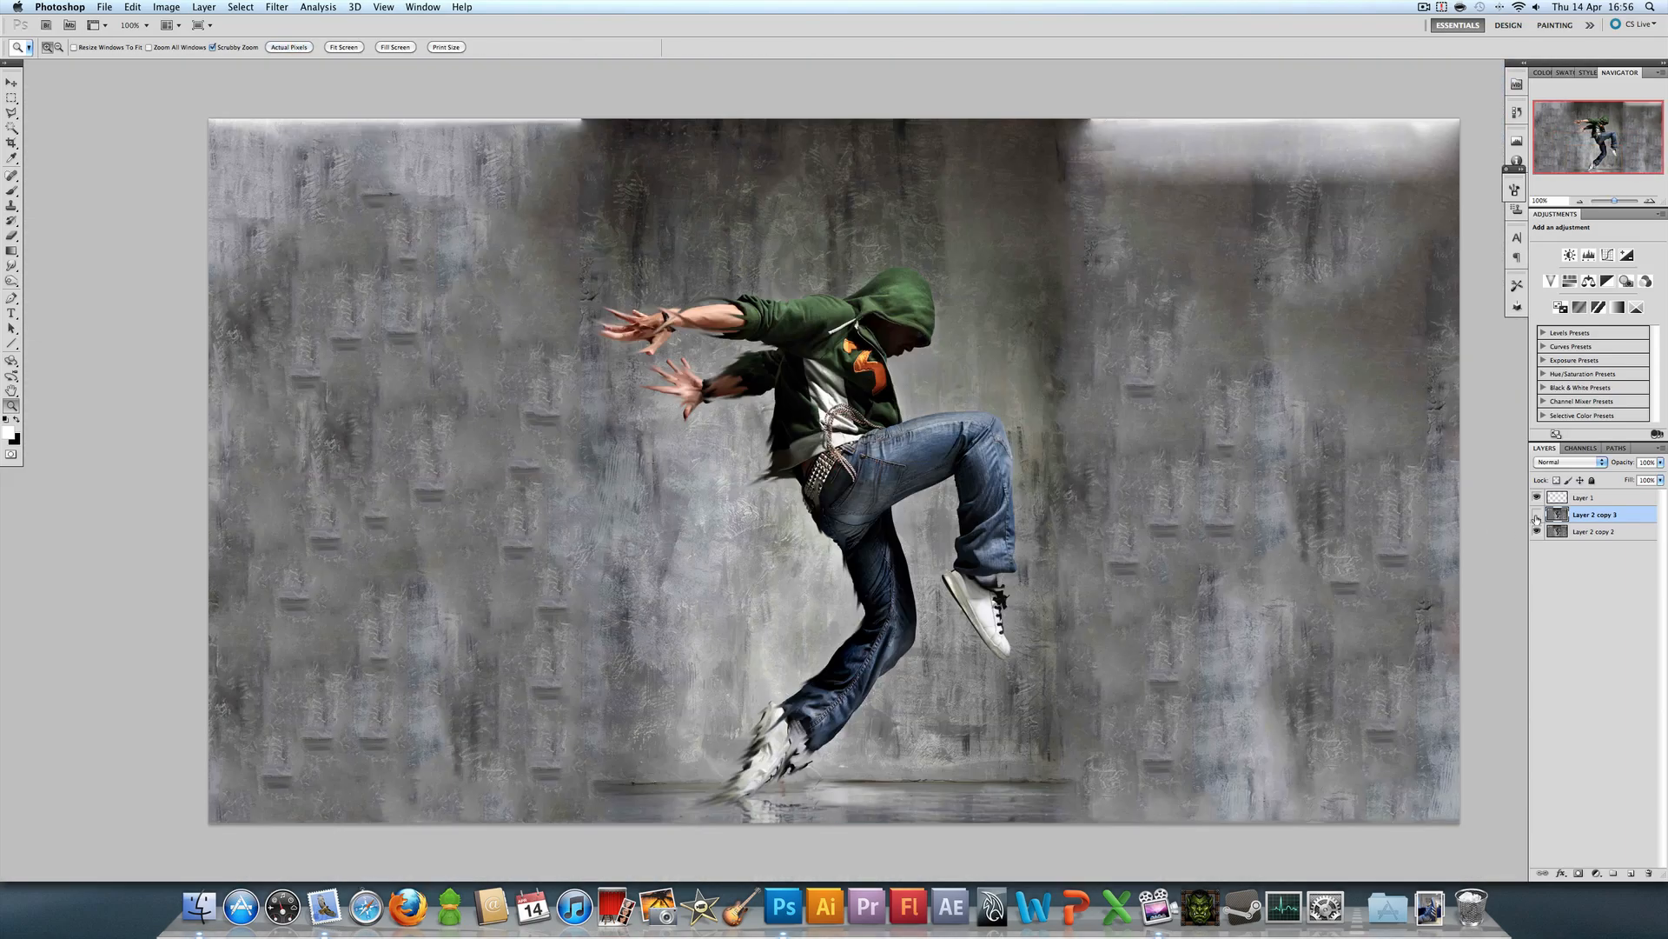
left_click(1564, 461)
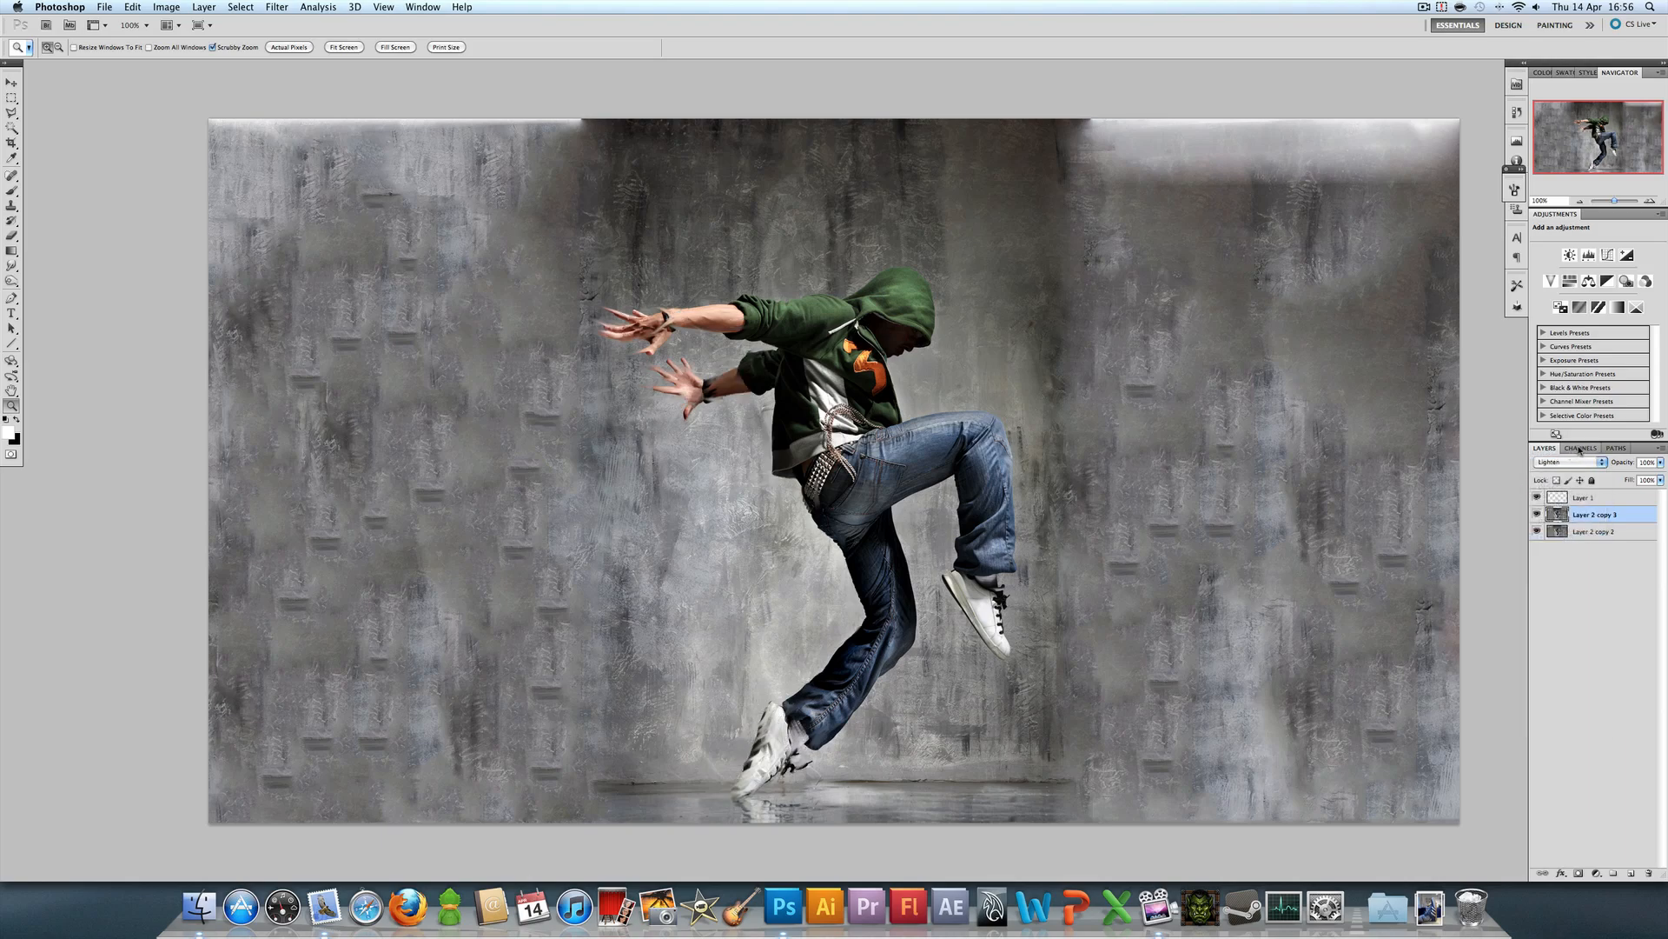
left_click(1564, 462)
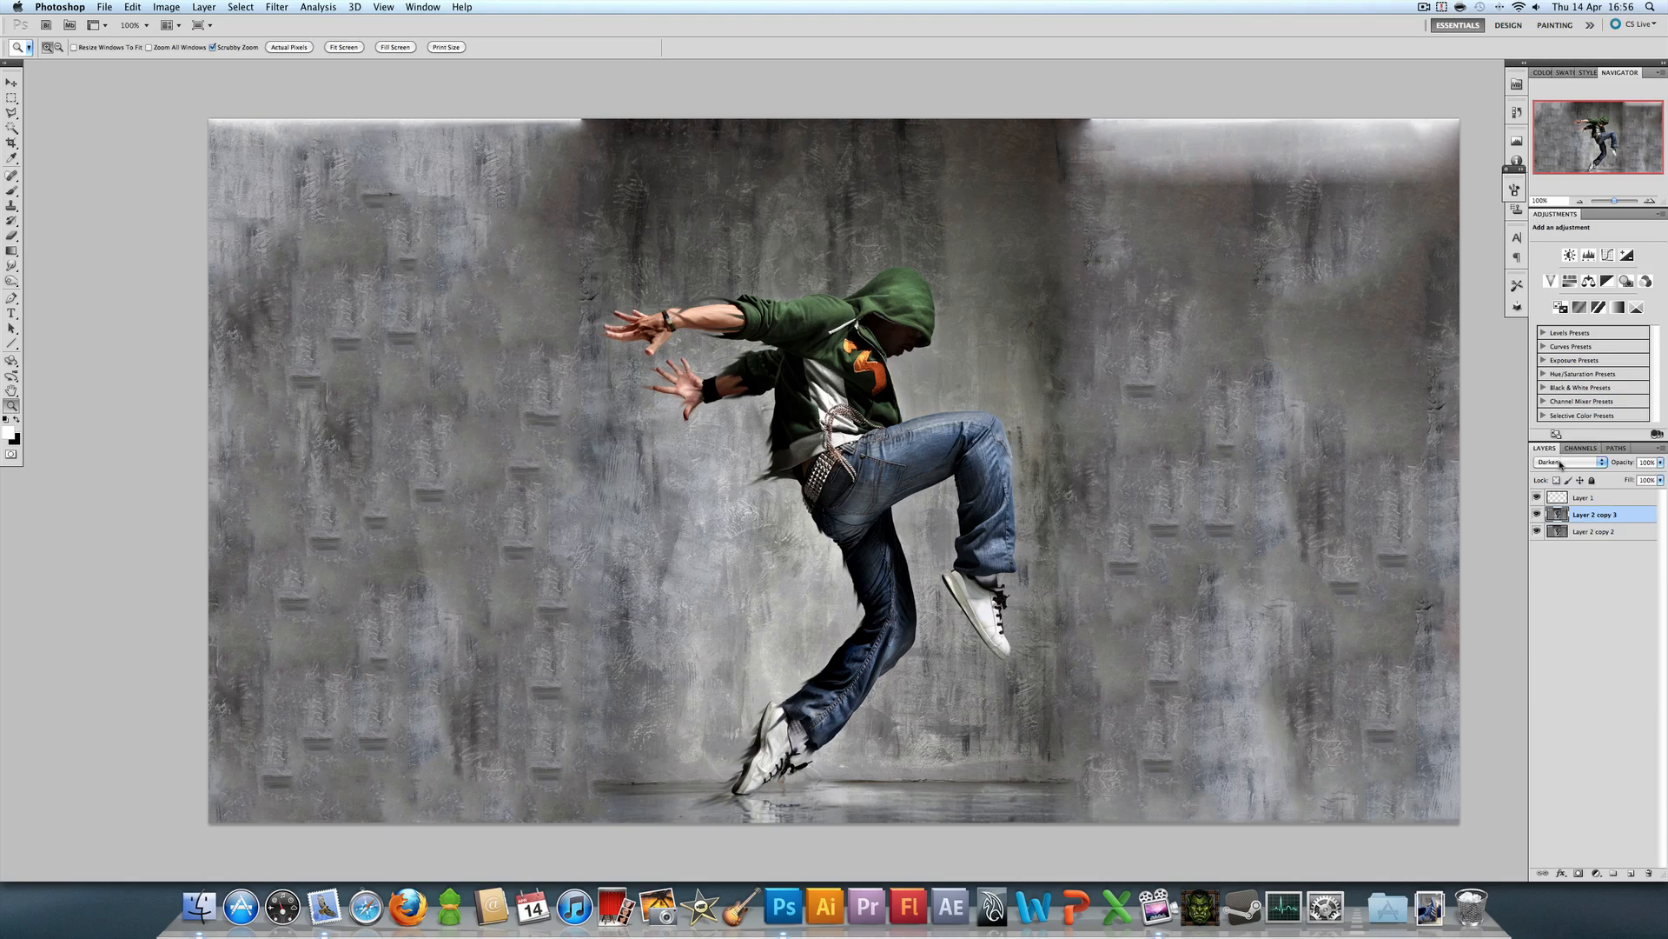
left_click(1564, 460)
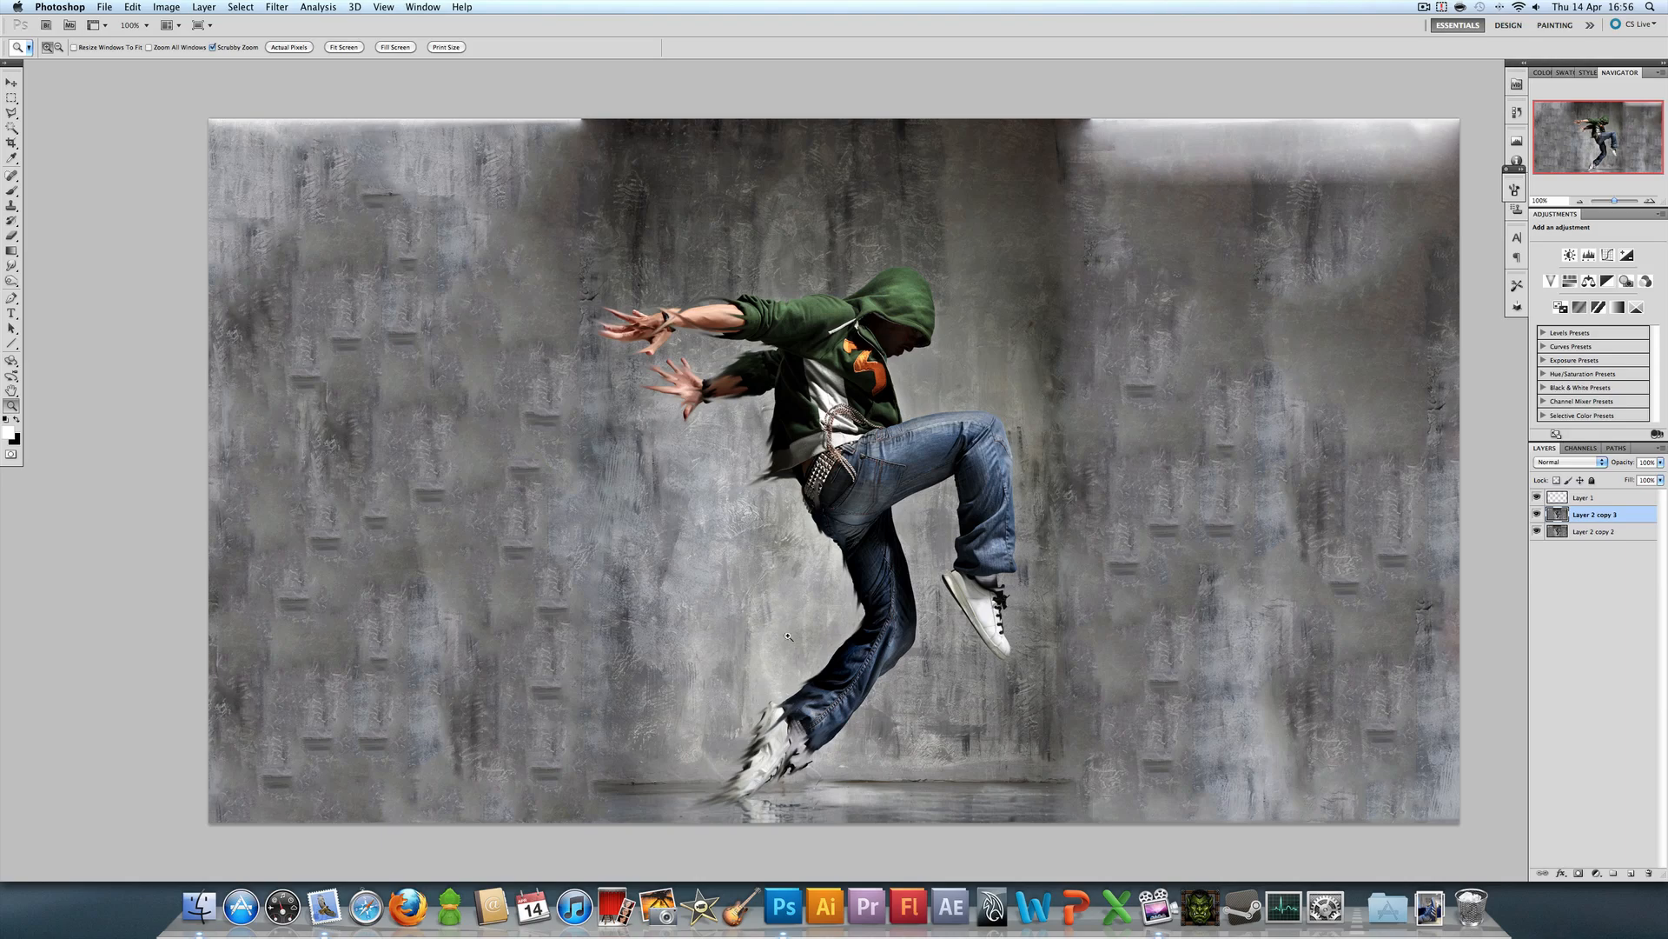
mouse_move(85, 62)
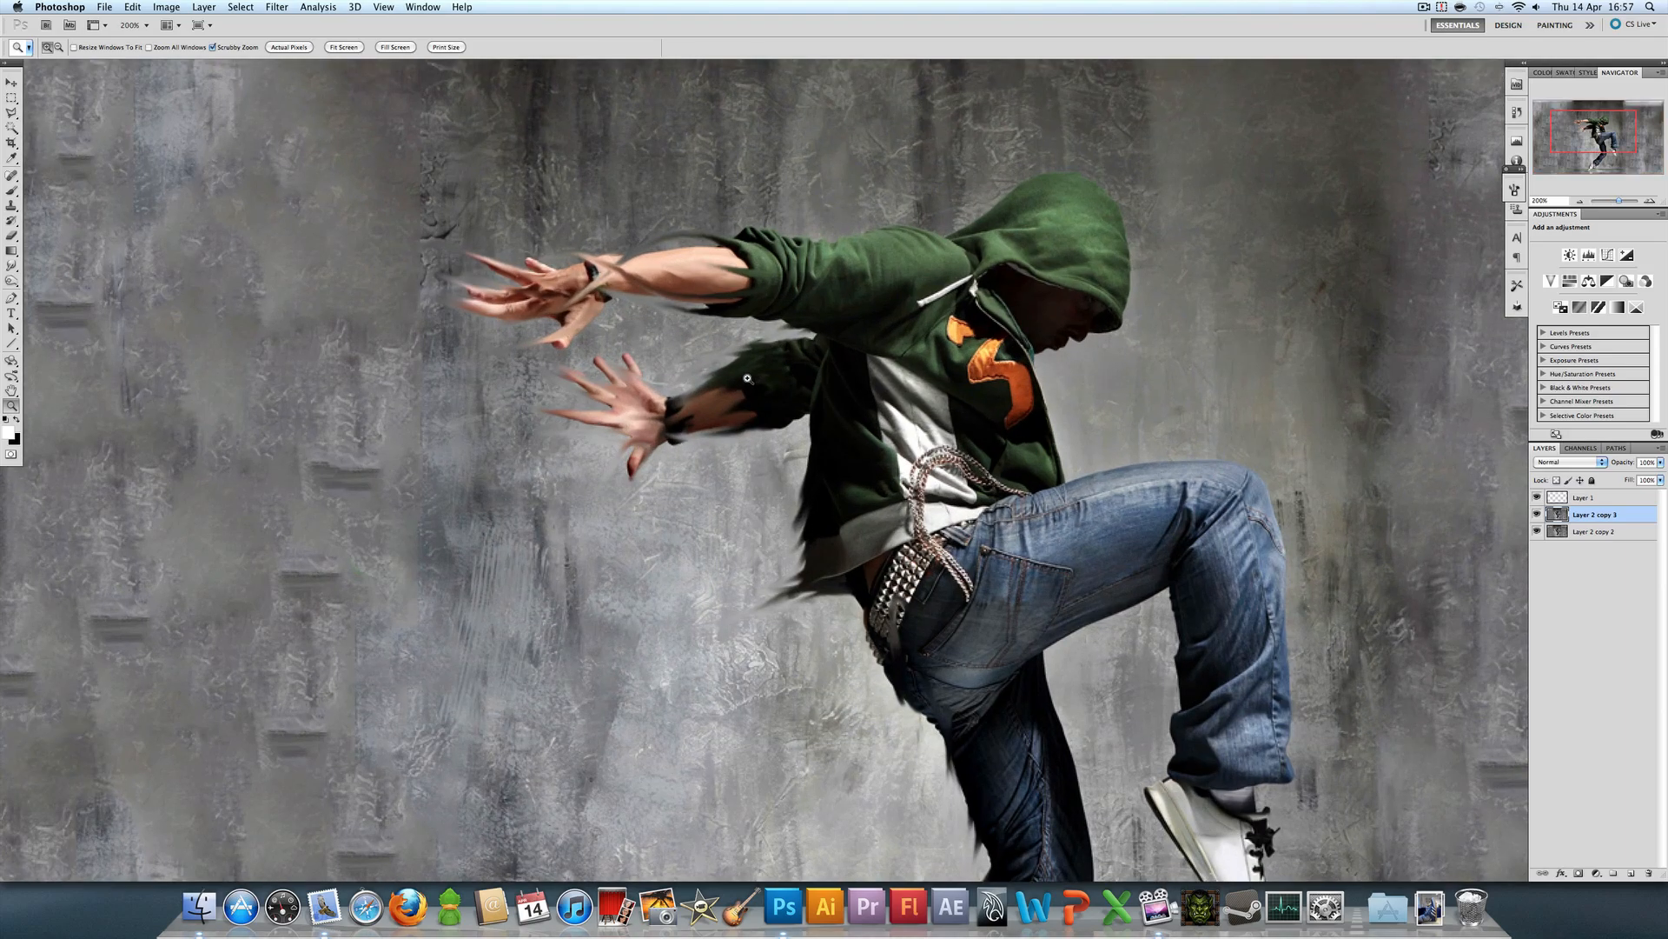
left_click(289, 47)
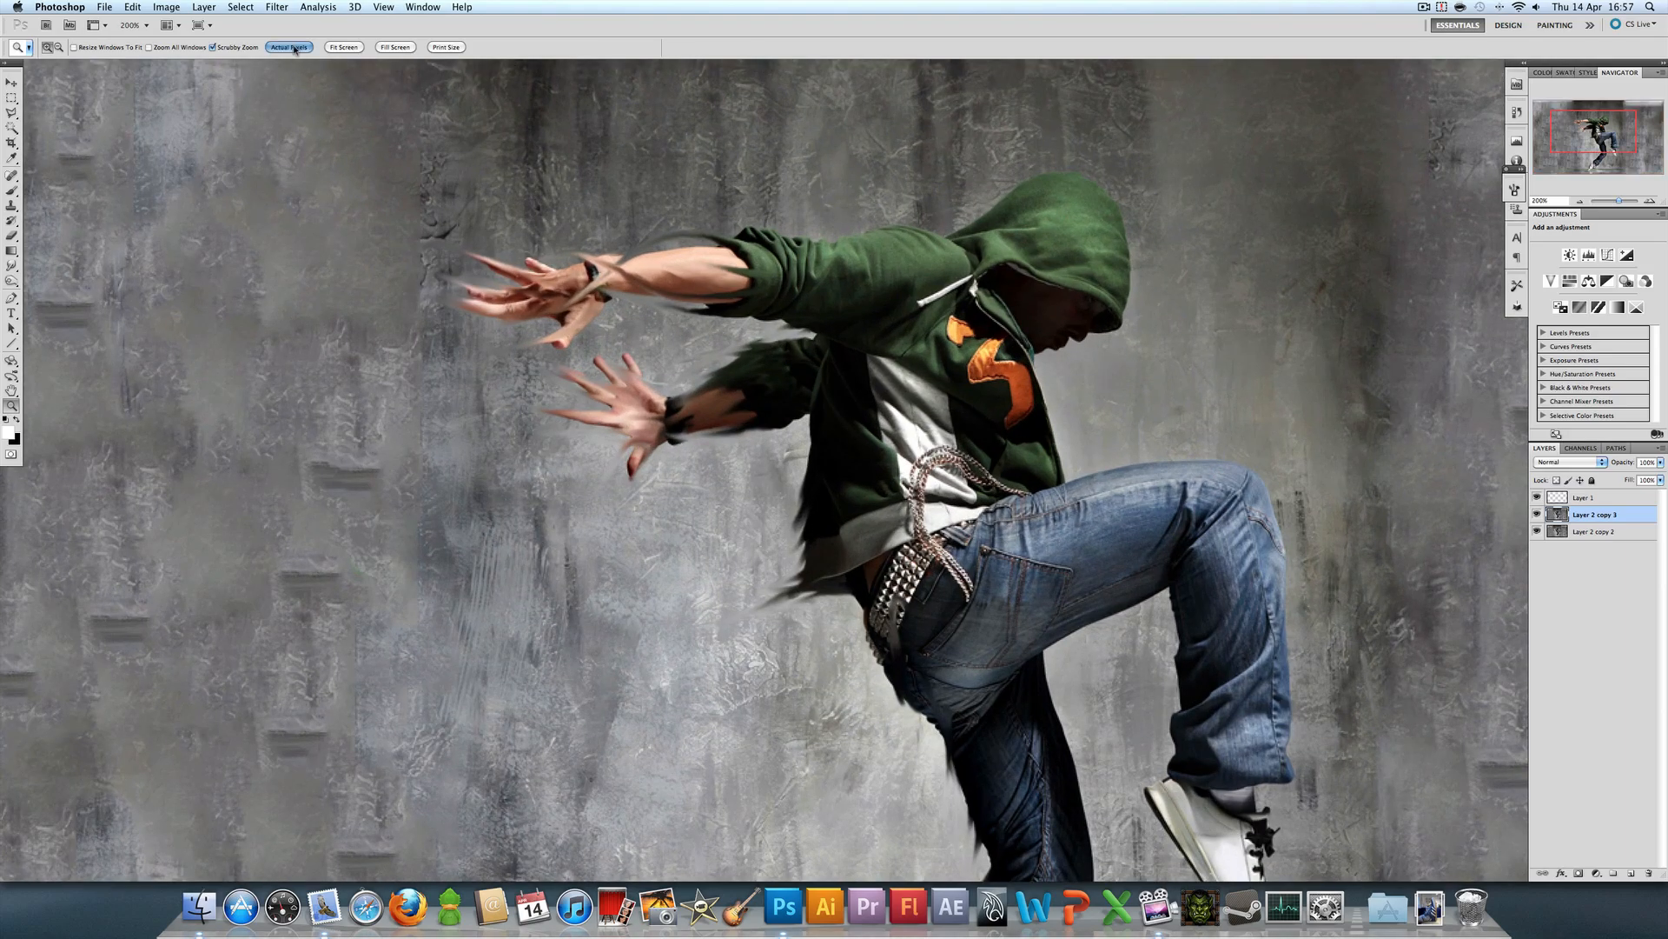
left_click(343, 46)
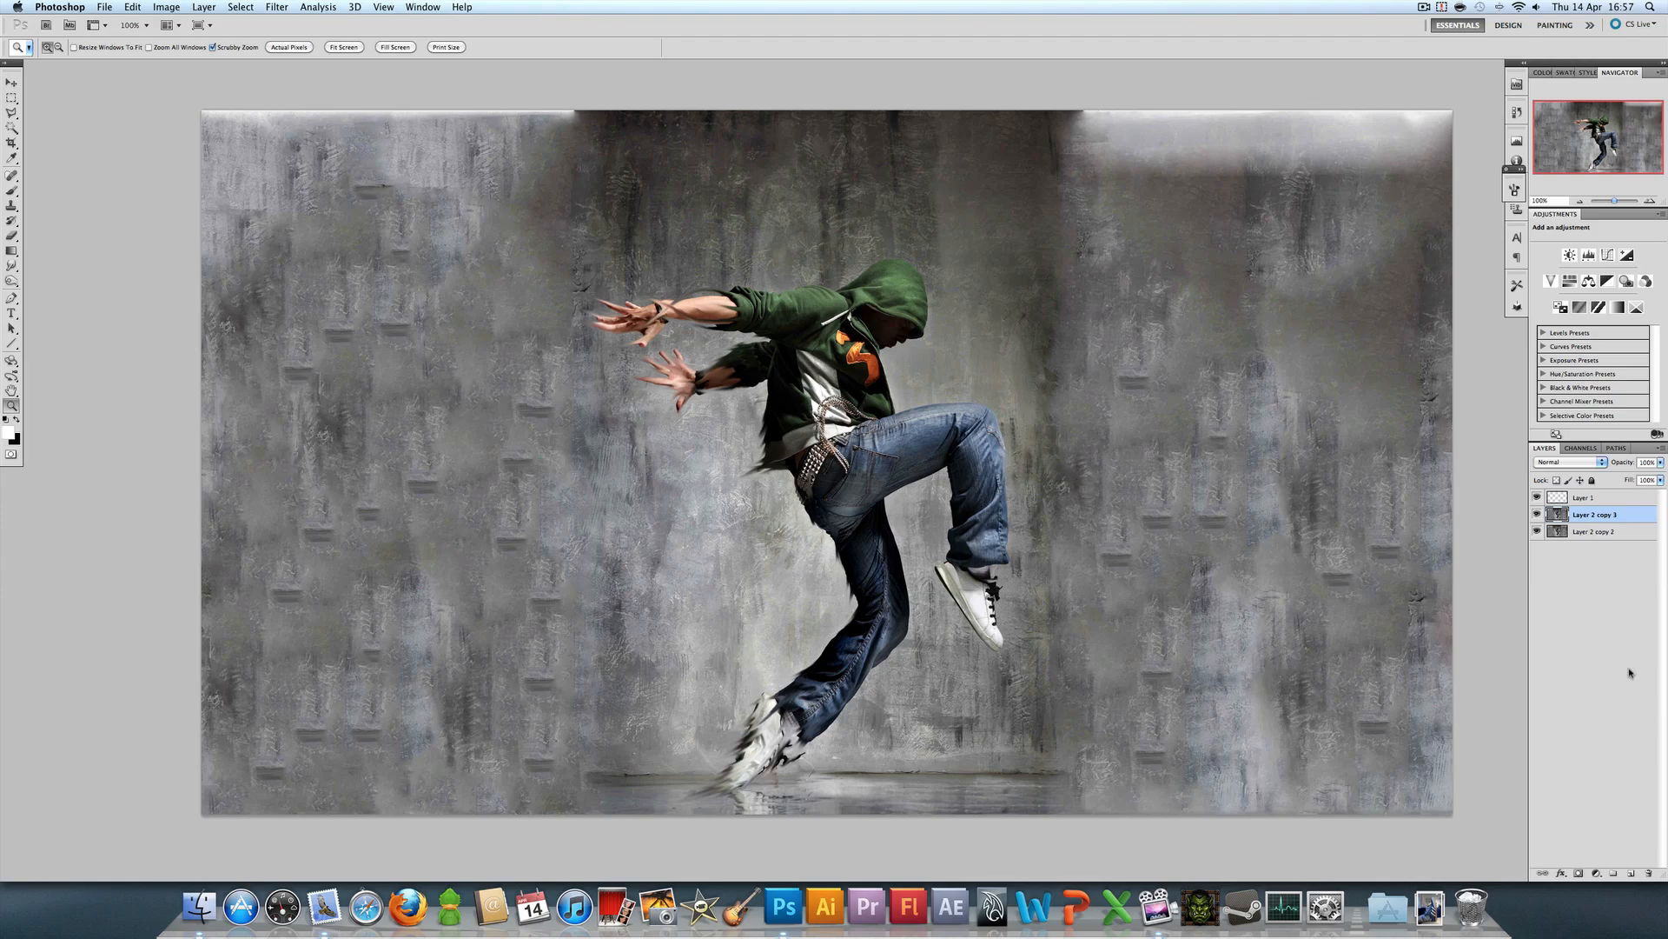
Step: Select Layer 1 and choose a brush tip from the brush picker list
left_click(1585, 497)
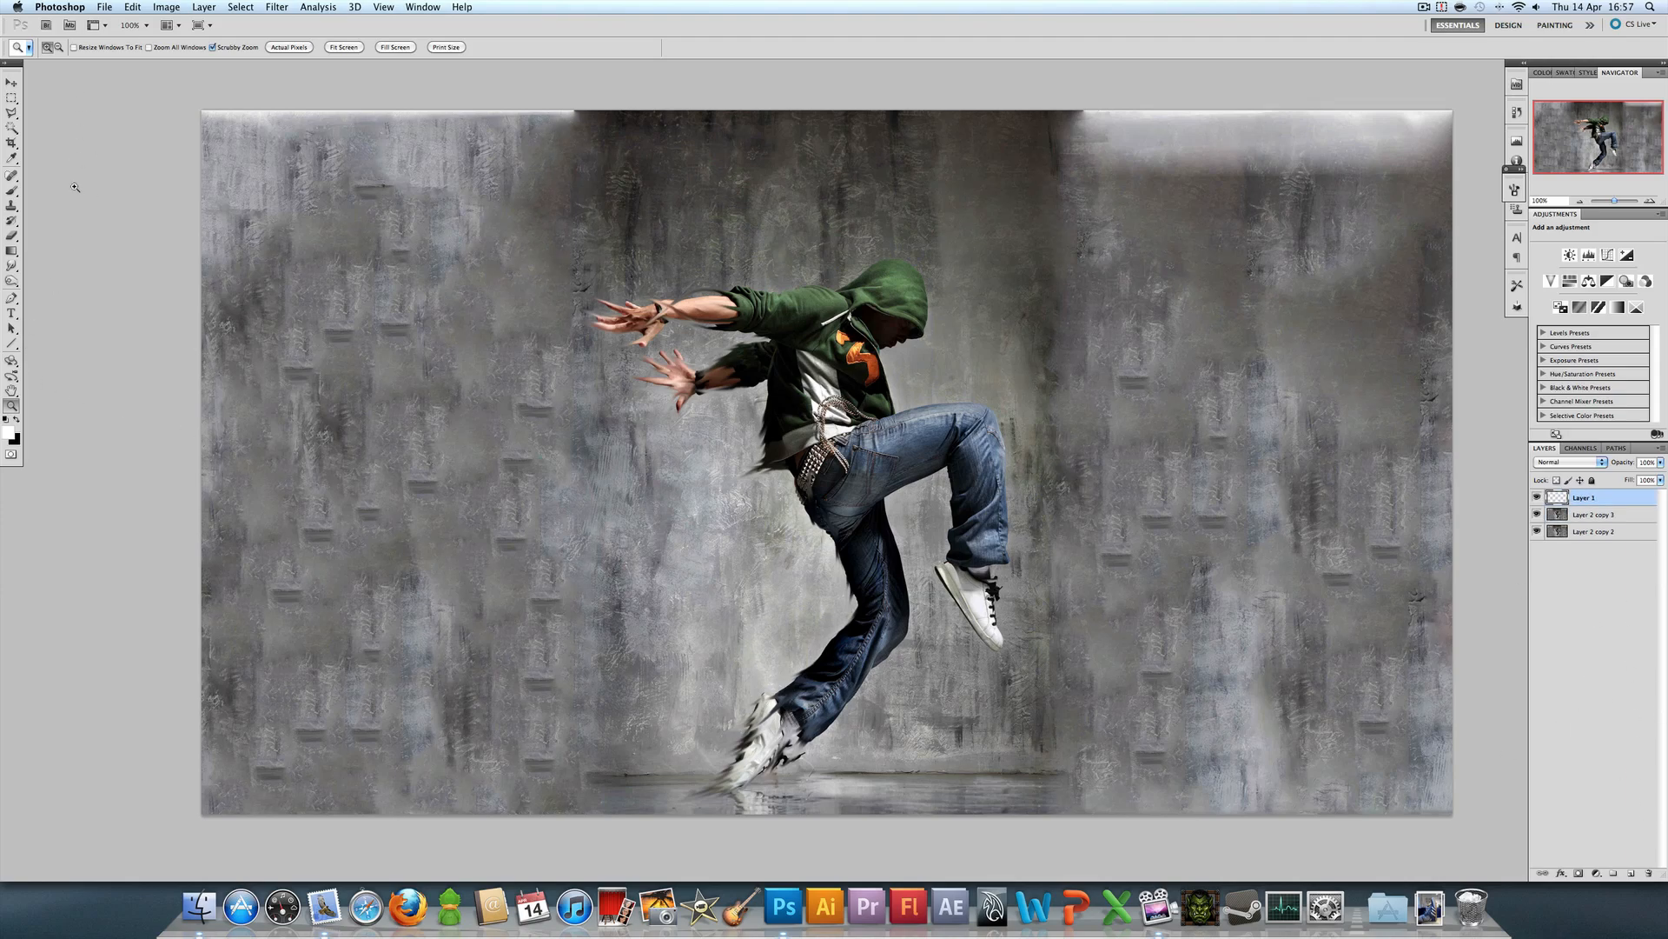
mouse_move(227, 389)
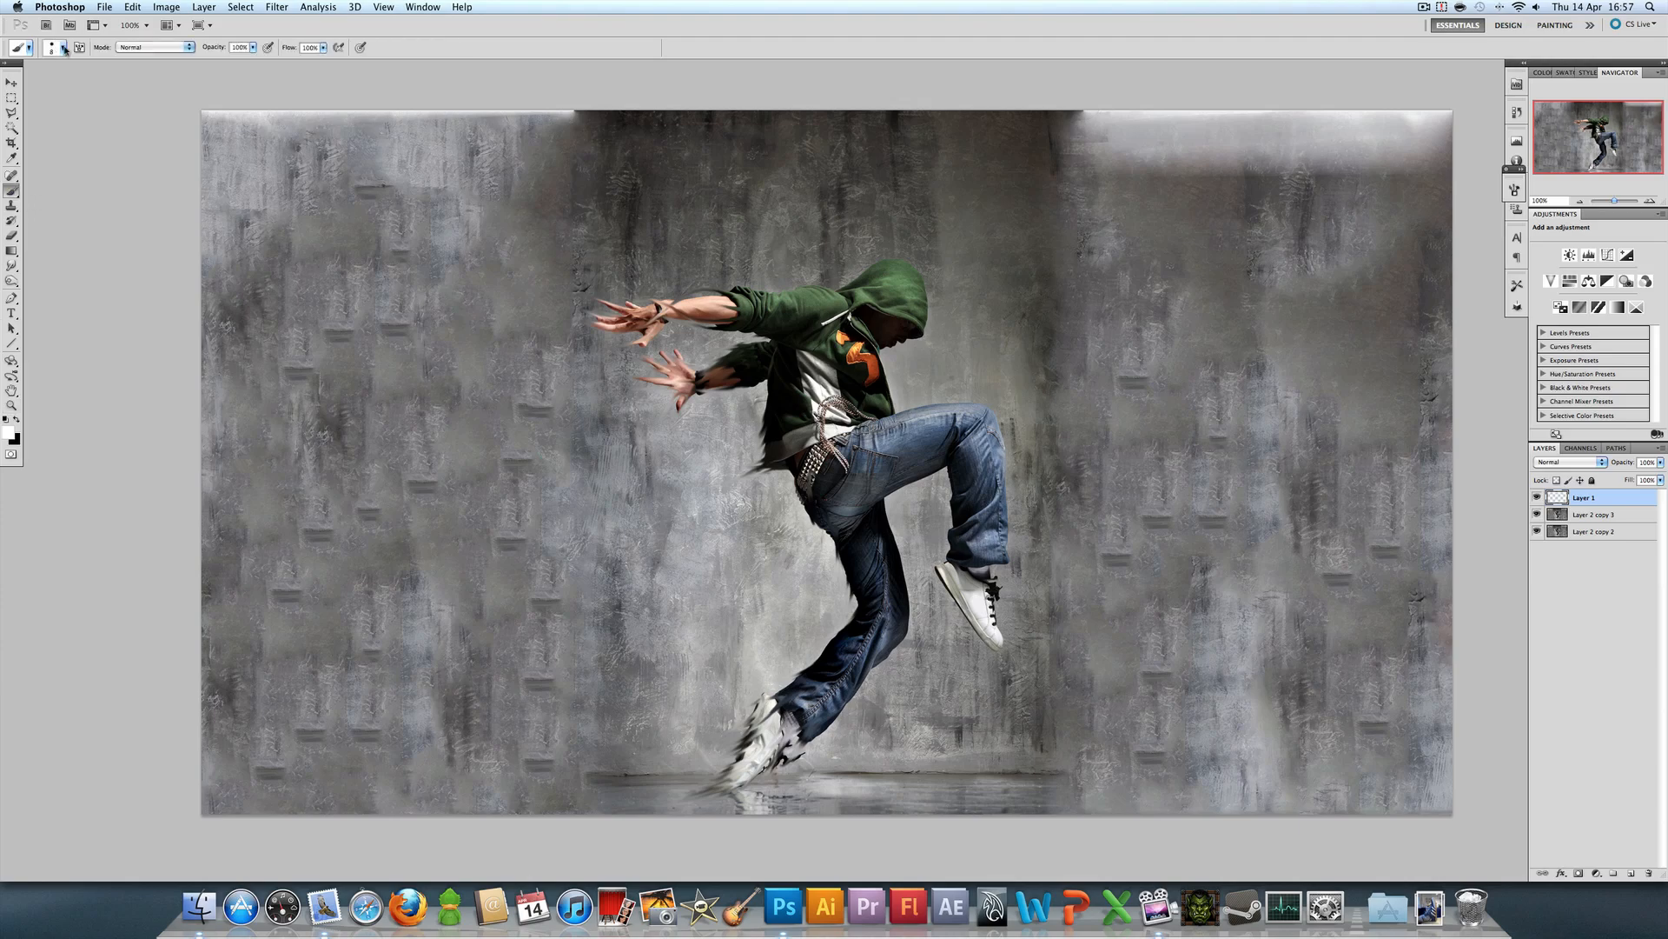
left_click(68, 47)
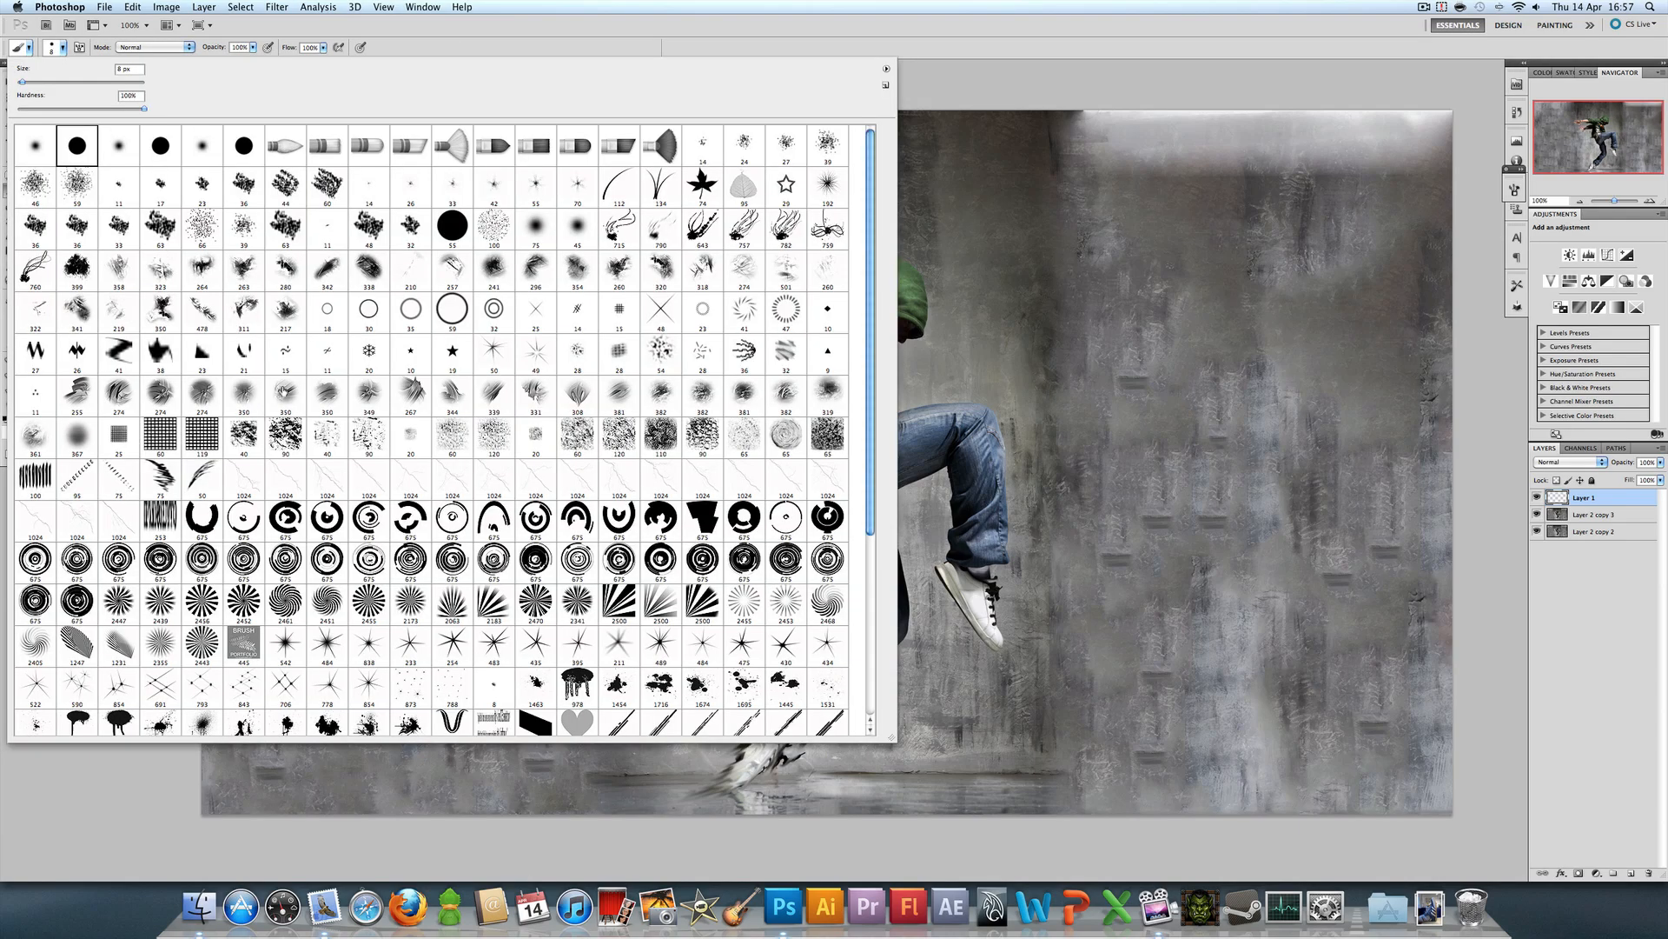
scroll("down", 3)
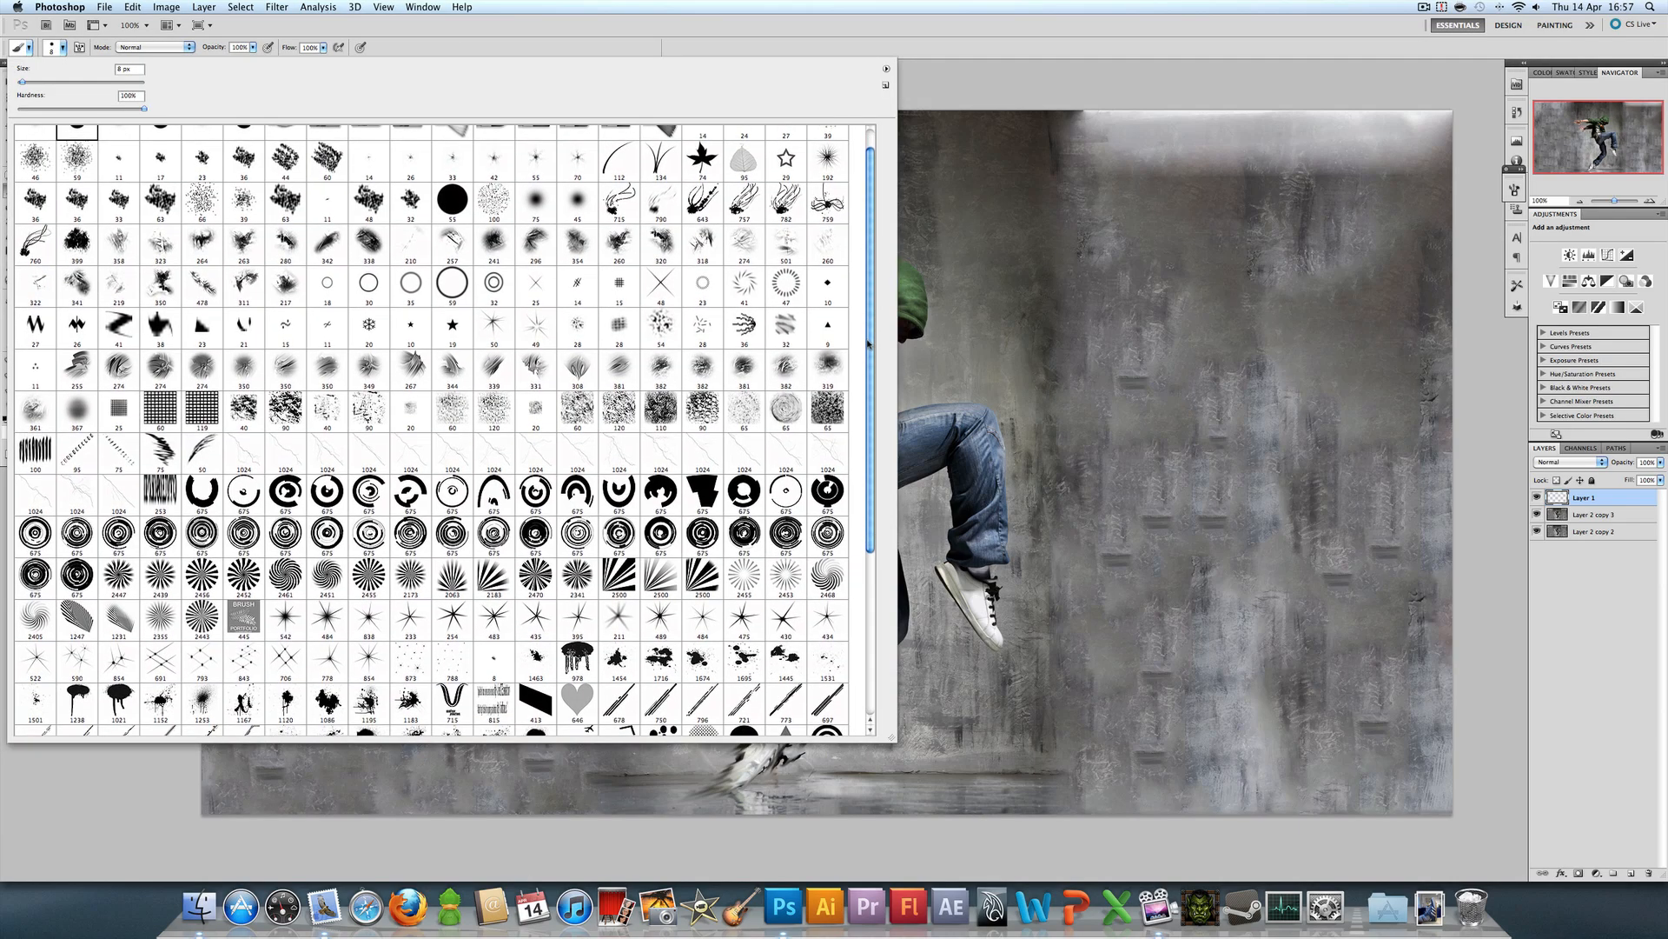
scroll("down", 3)
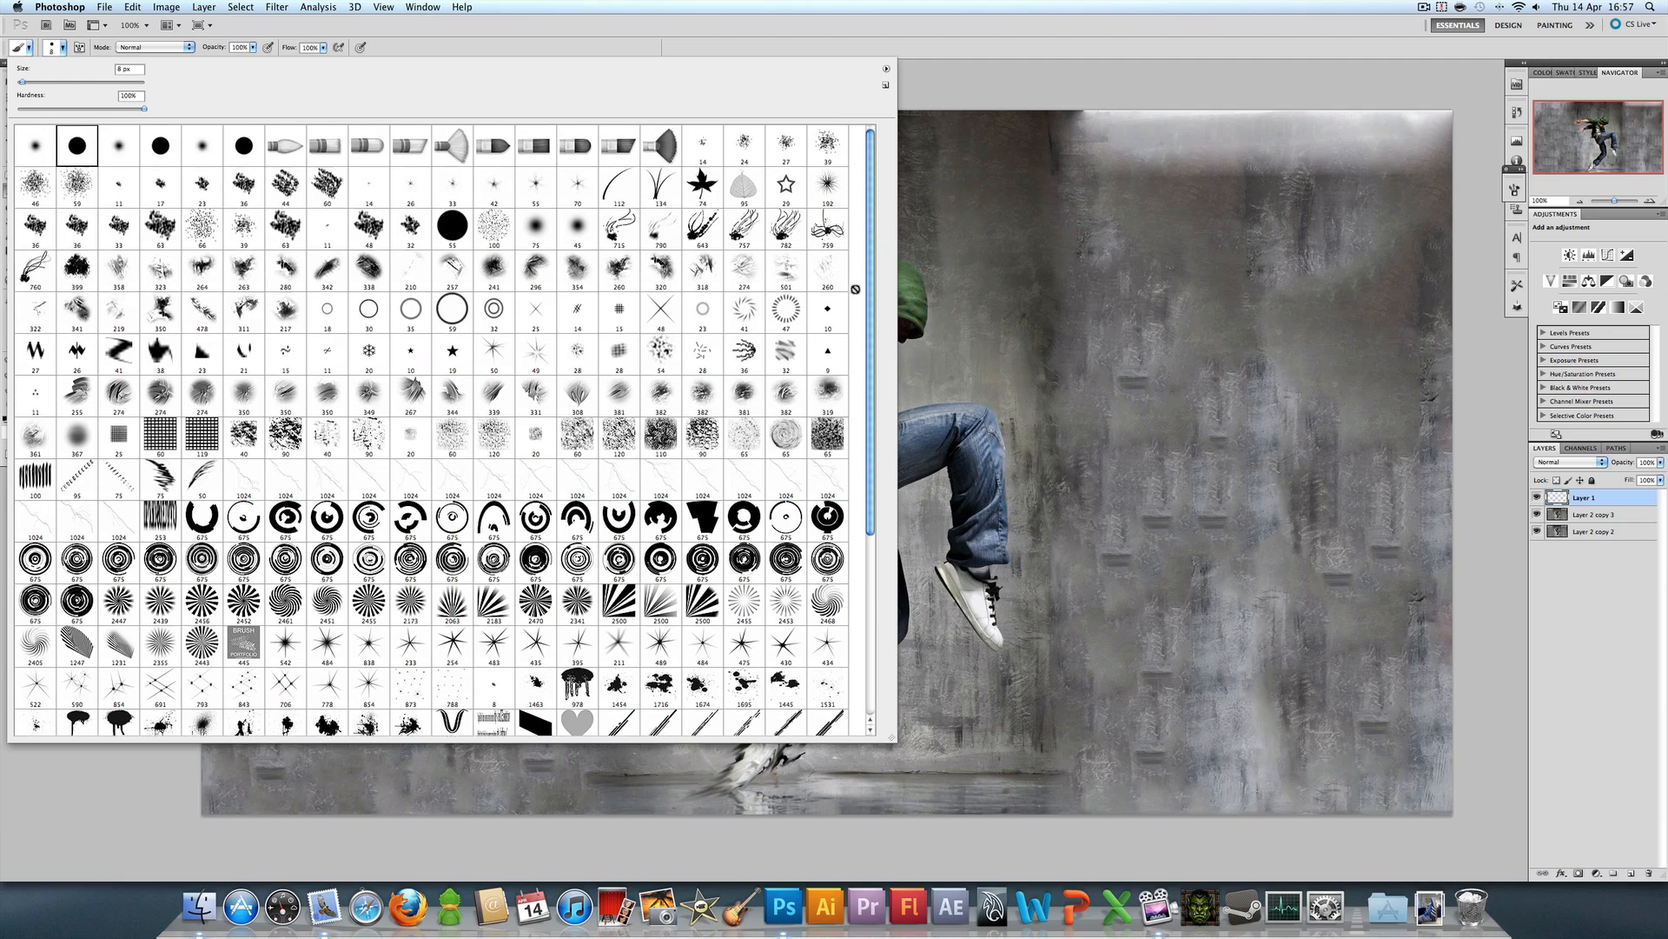
mouse_move(830, 274)
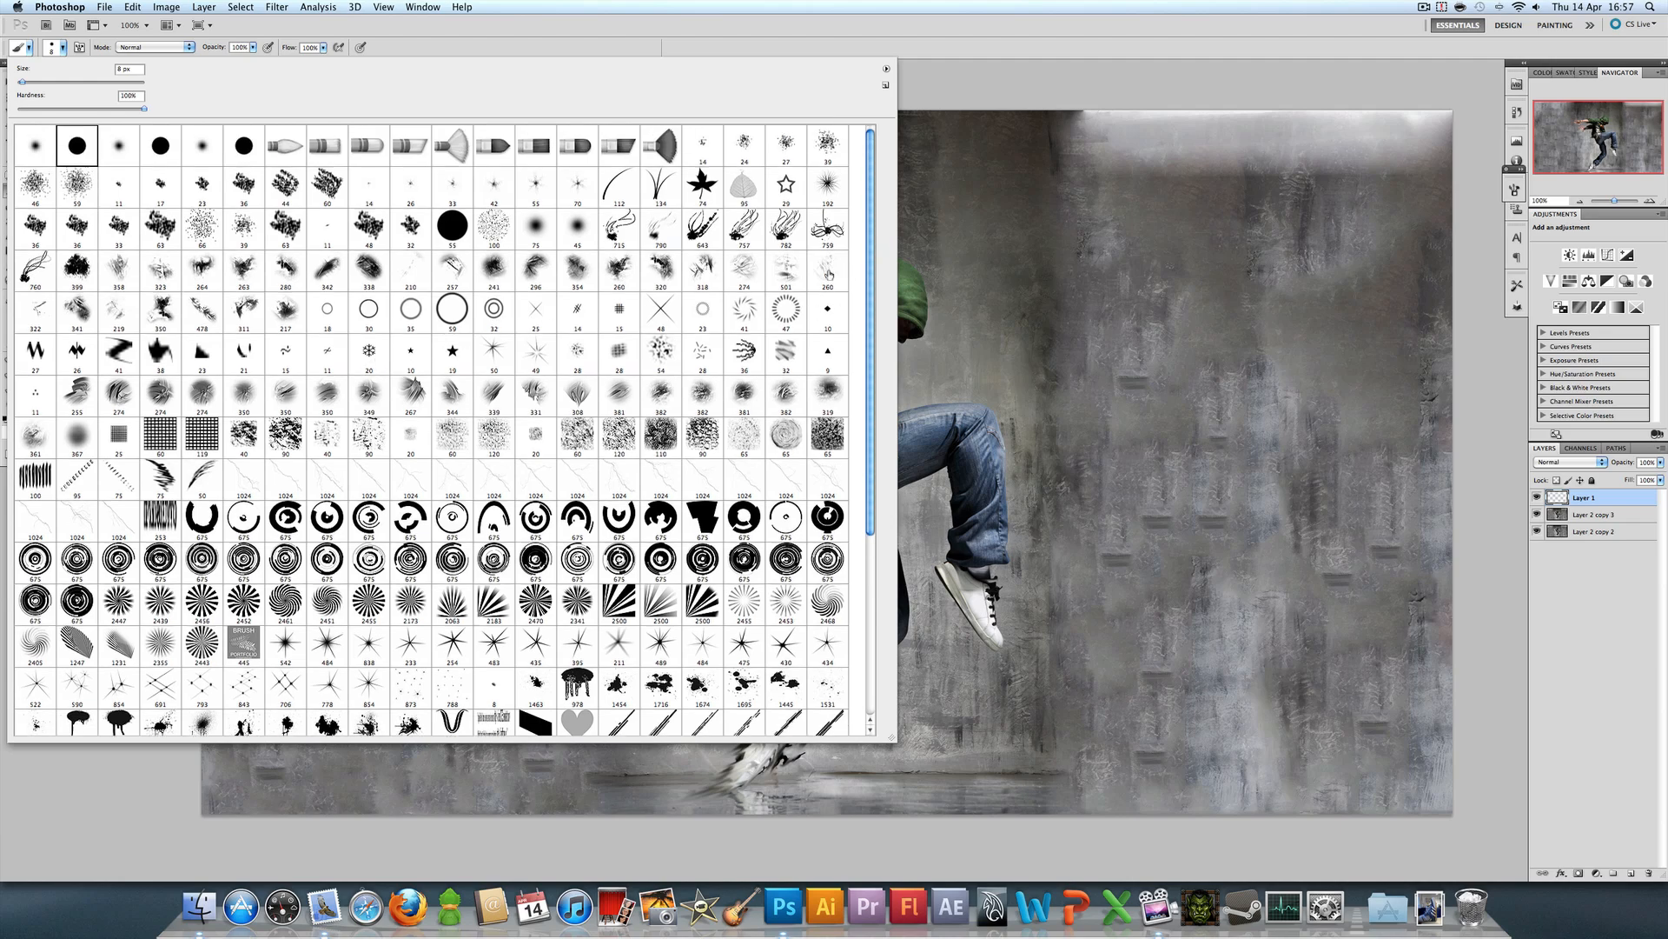
scroll("down", 3)
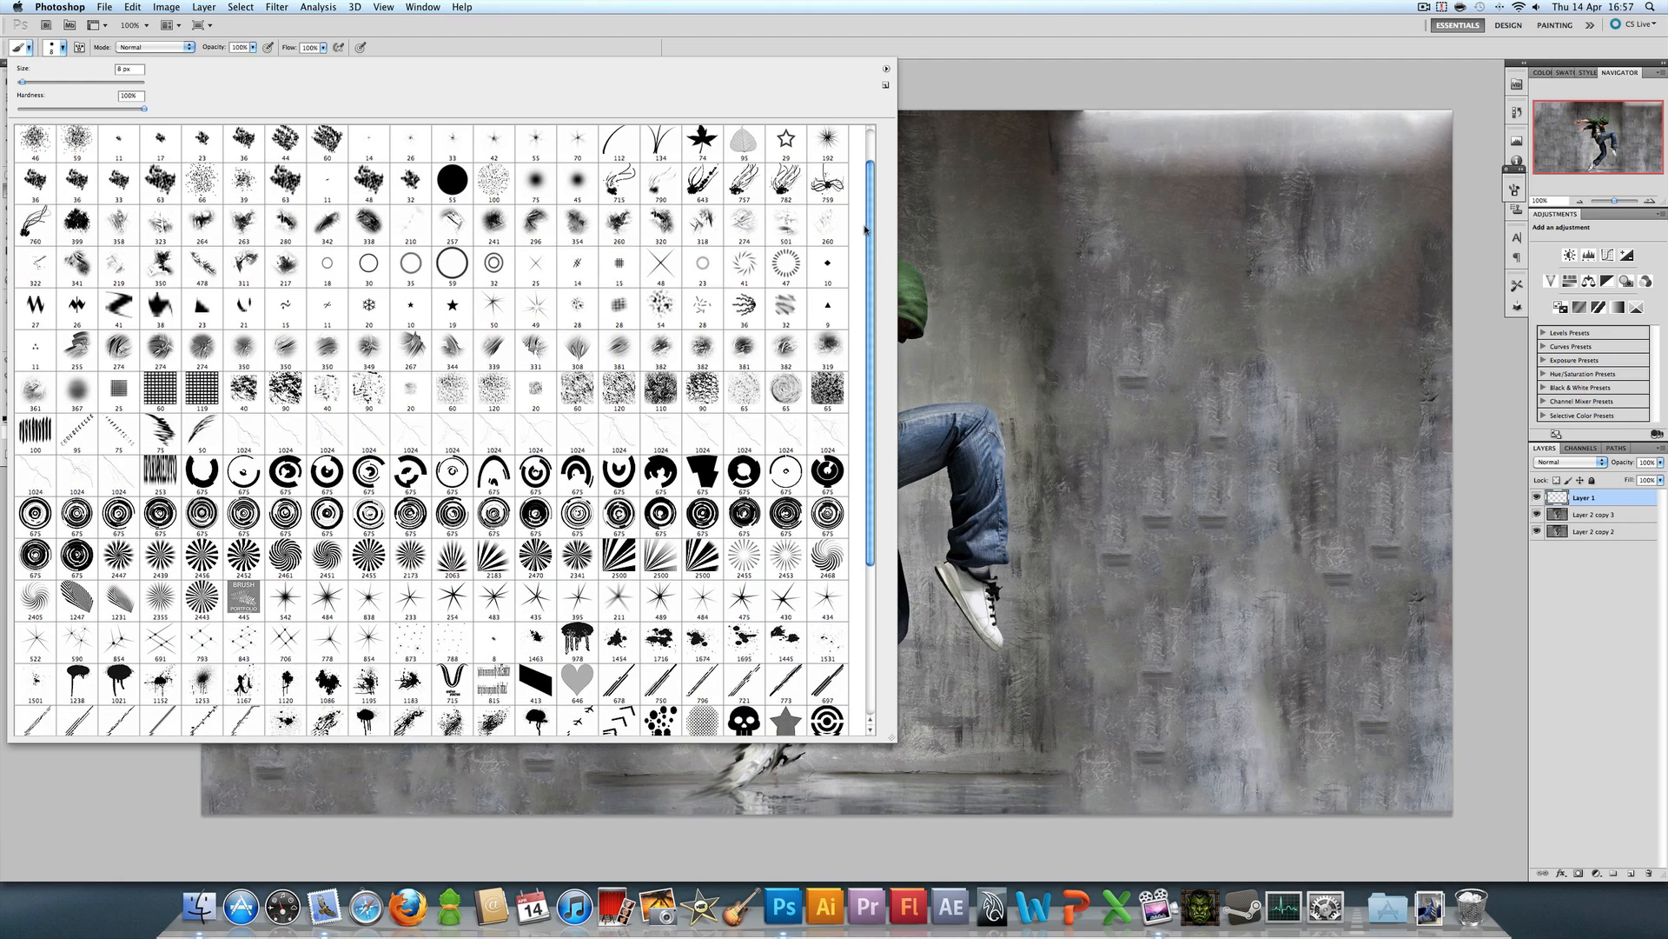
scroll("down", 3)
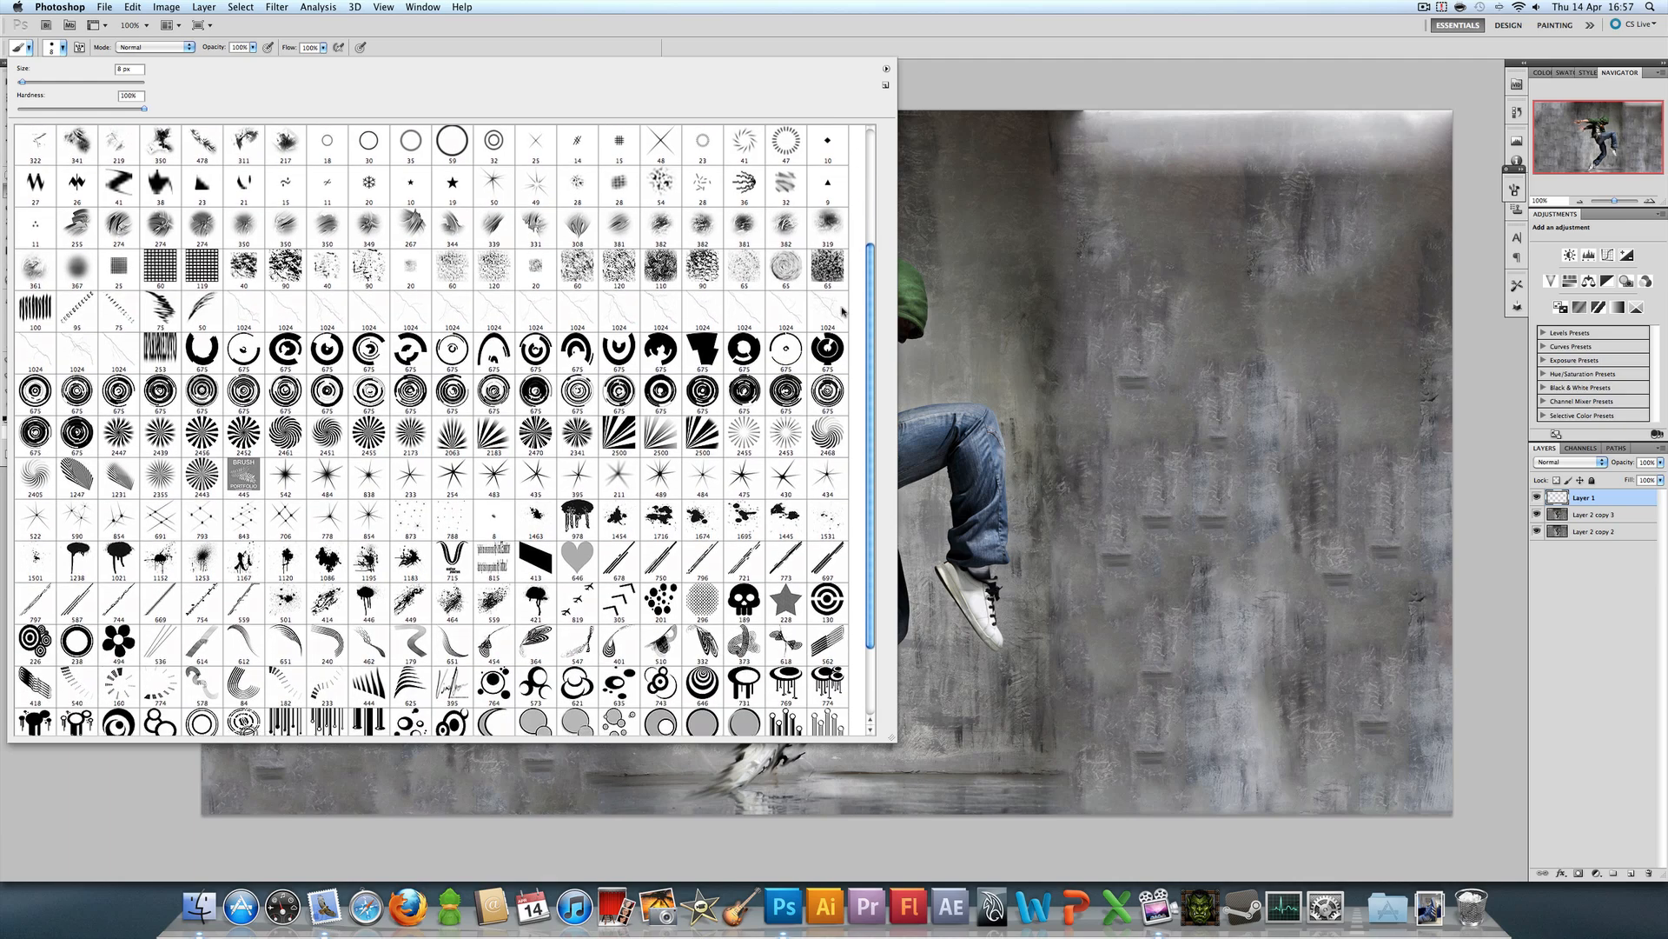
scroll("down", 3)
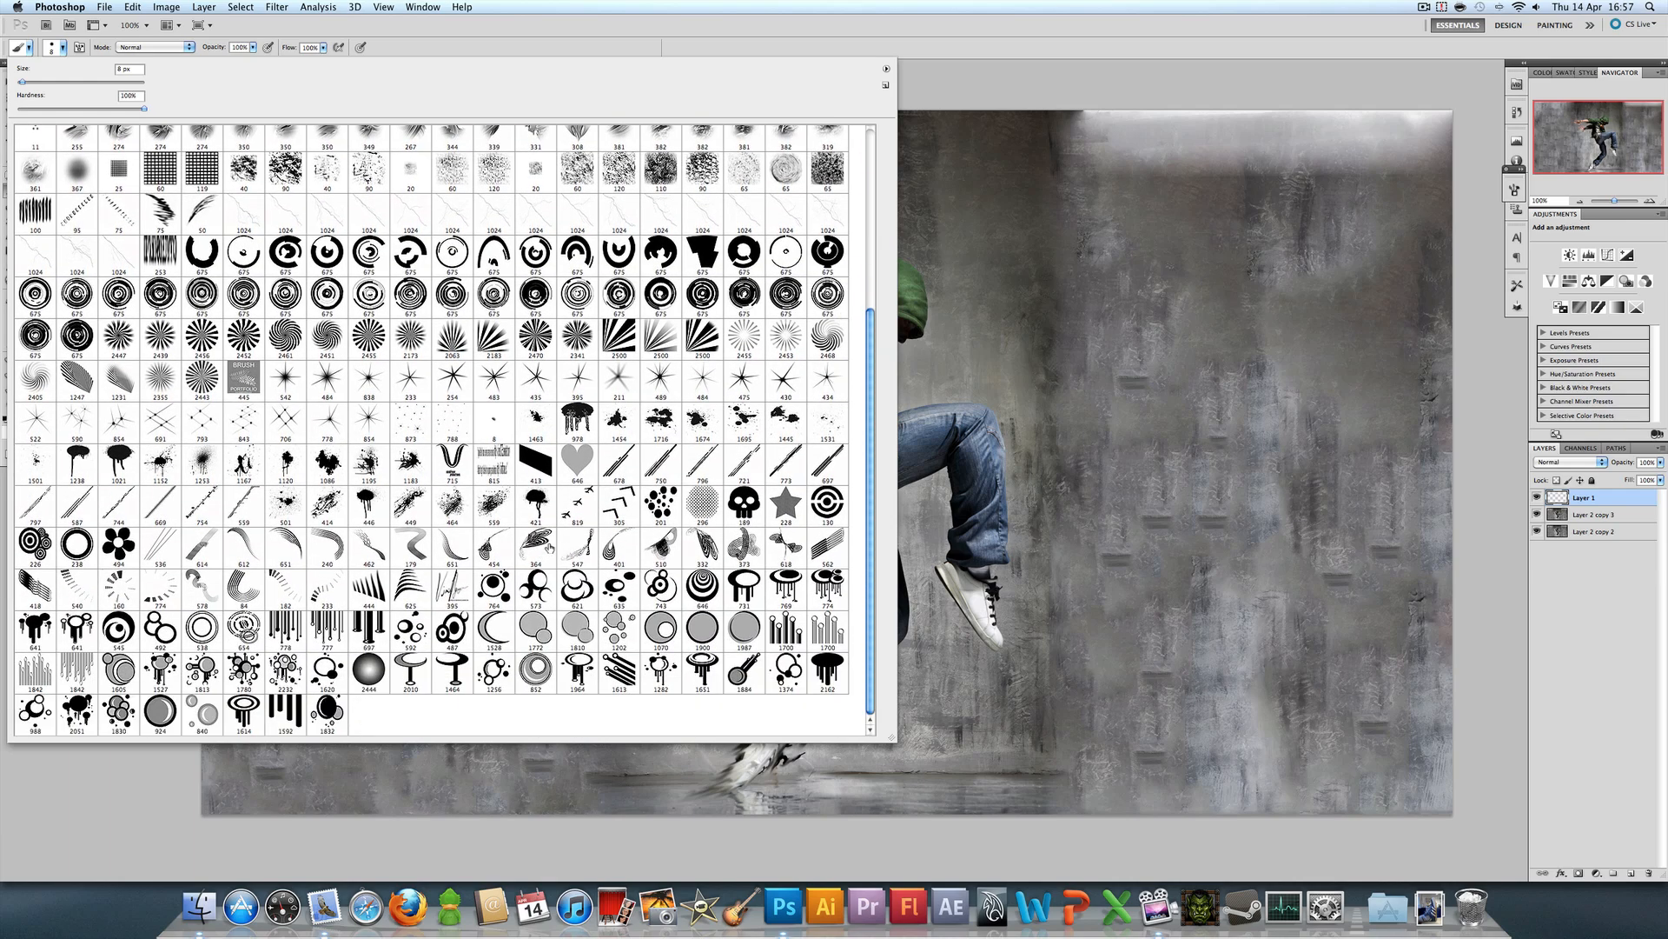
scroll("down", 3)
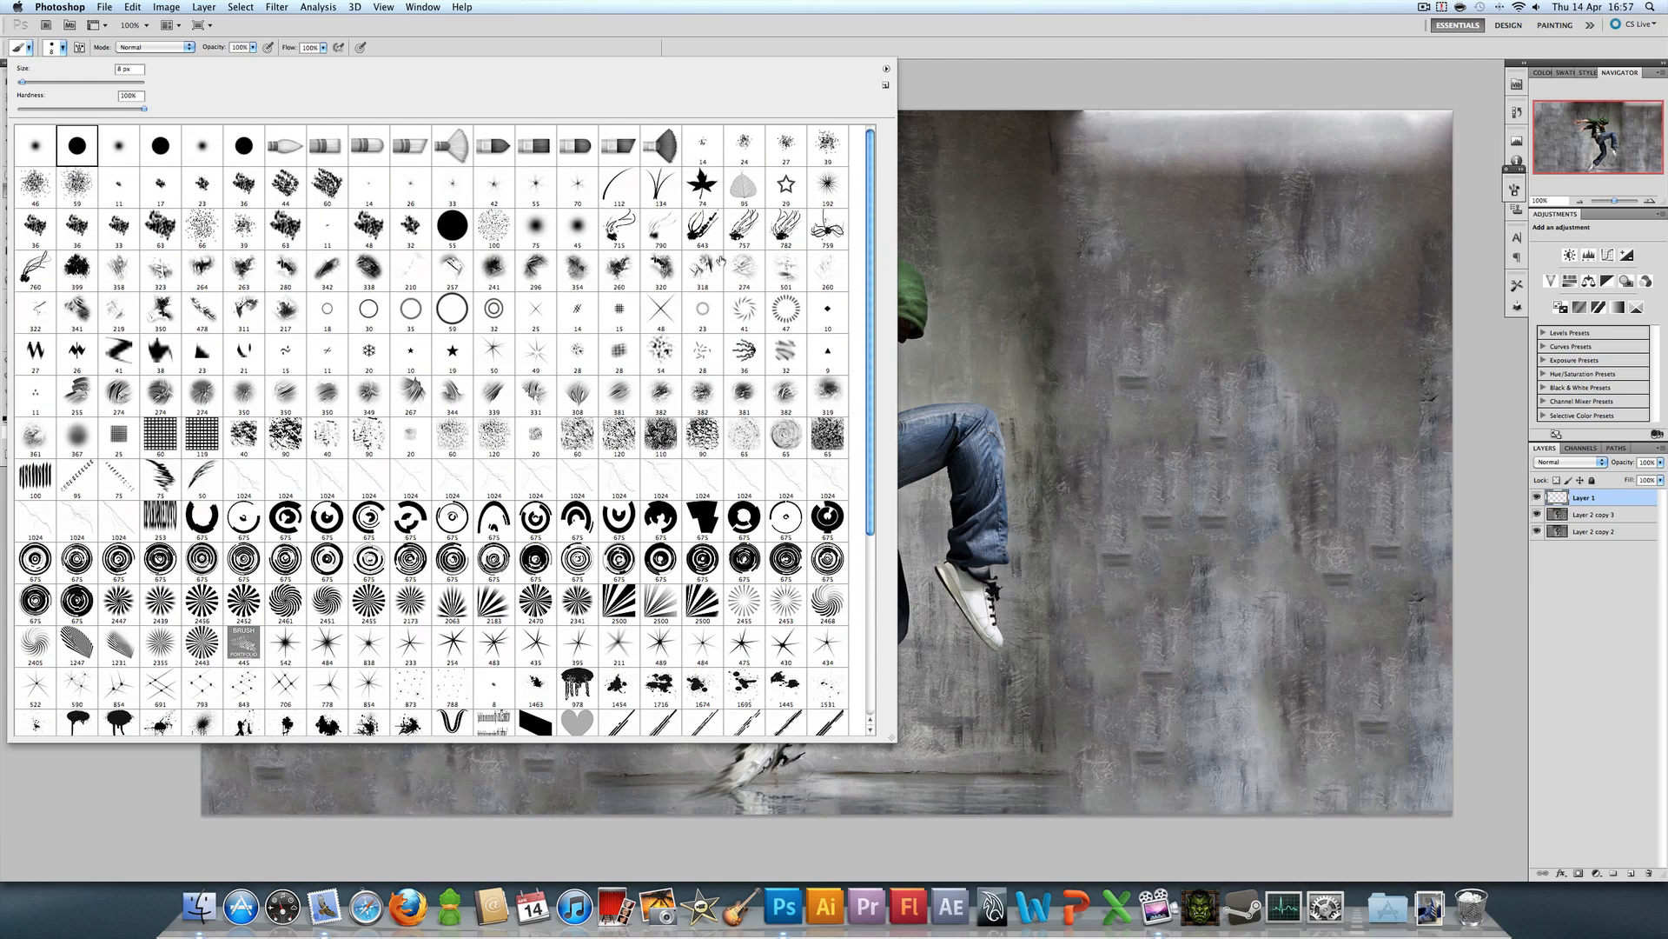
left_click(659, 227)
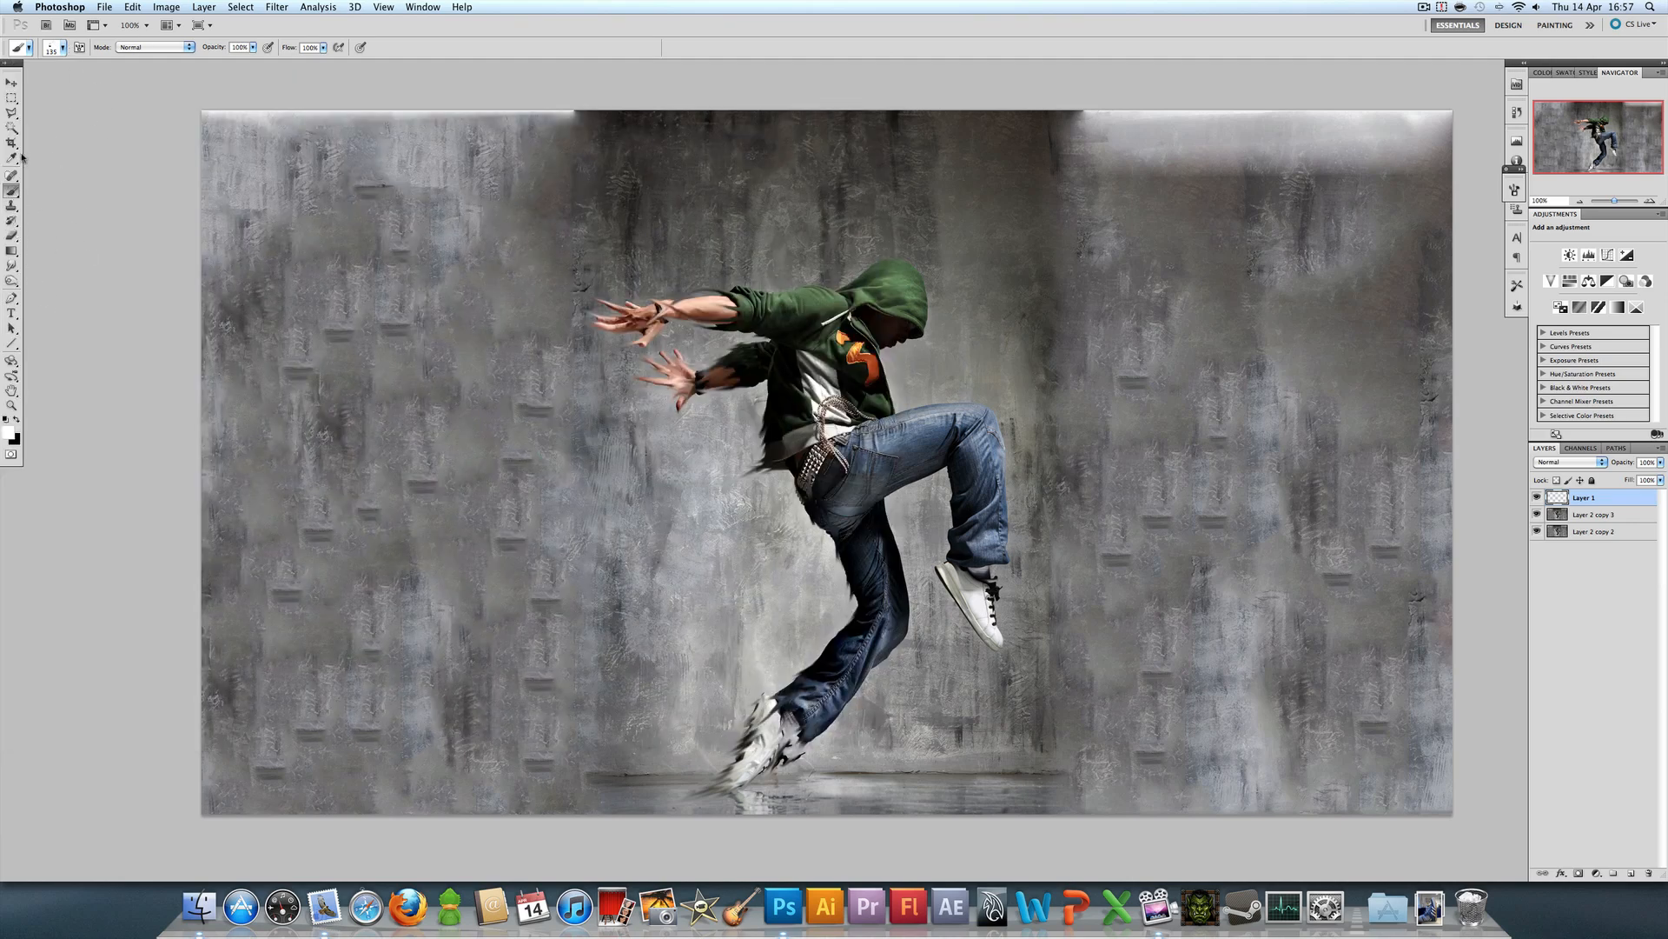
Step: Adjust the brush tip angle in the Brush panel's Brush Tip Shape settings
left_click(12, 157)
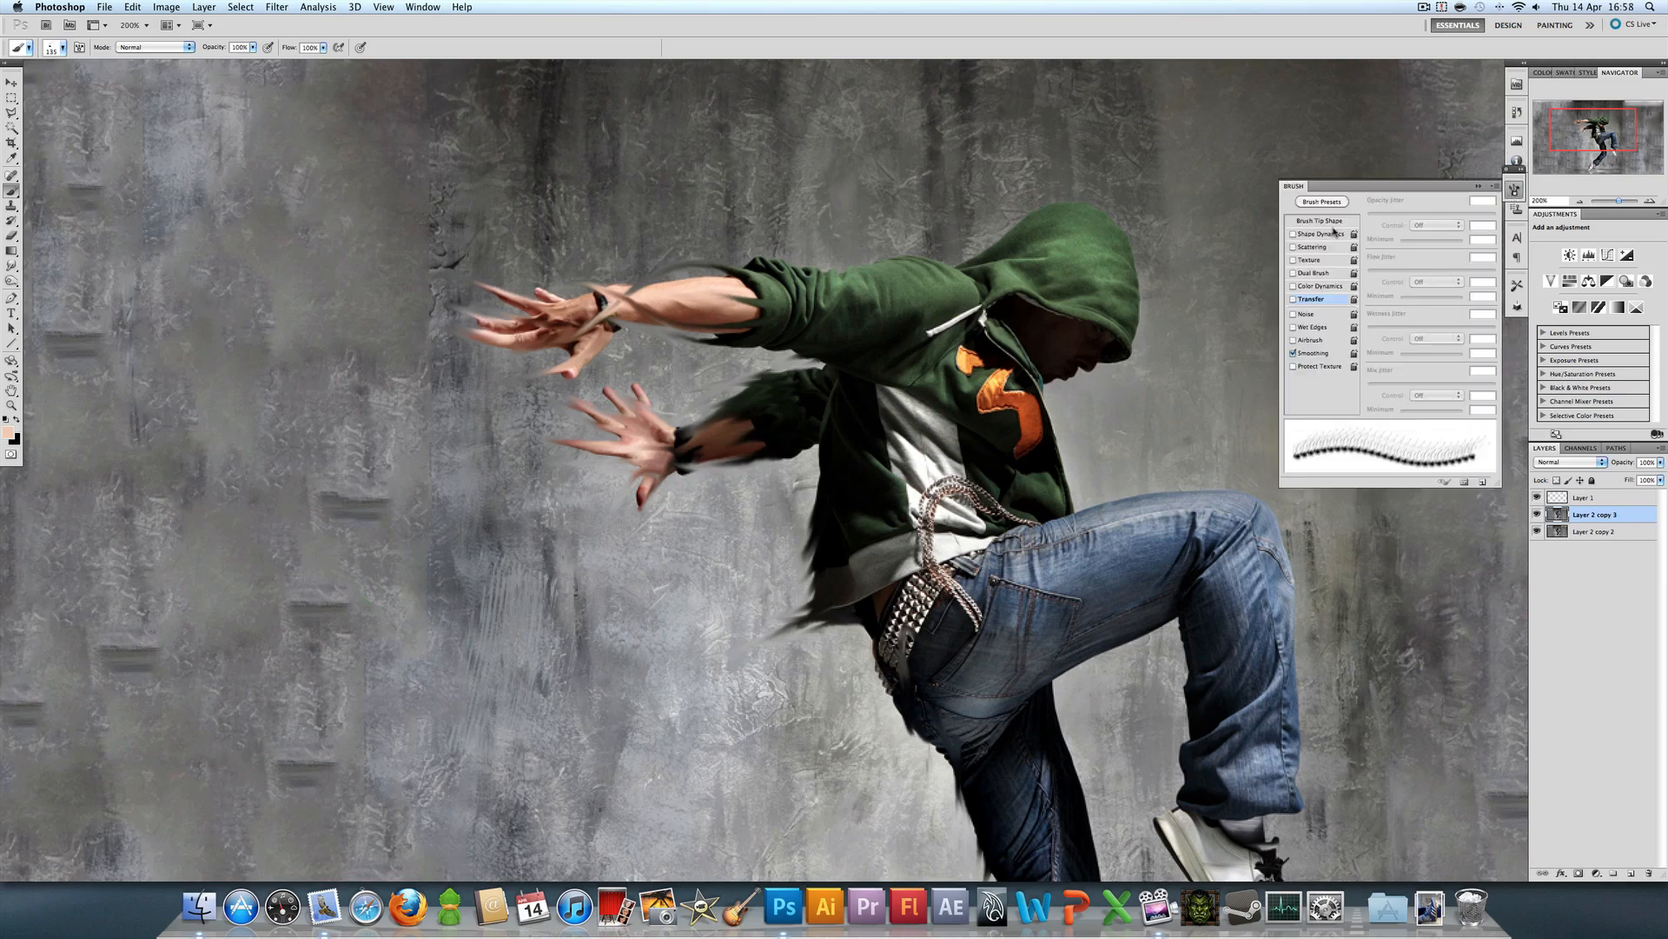
left_click(1321, 221)
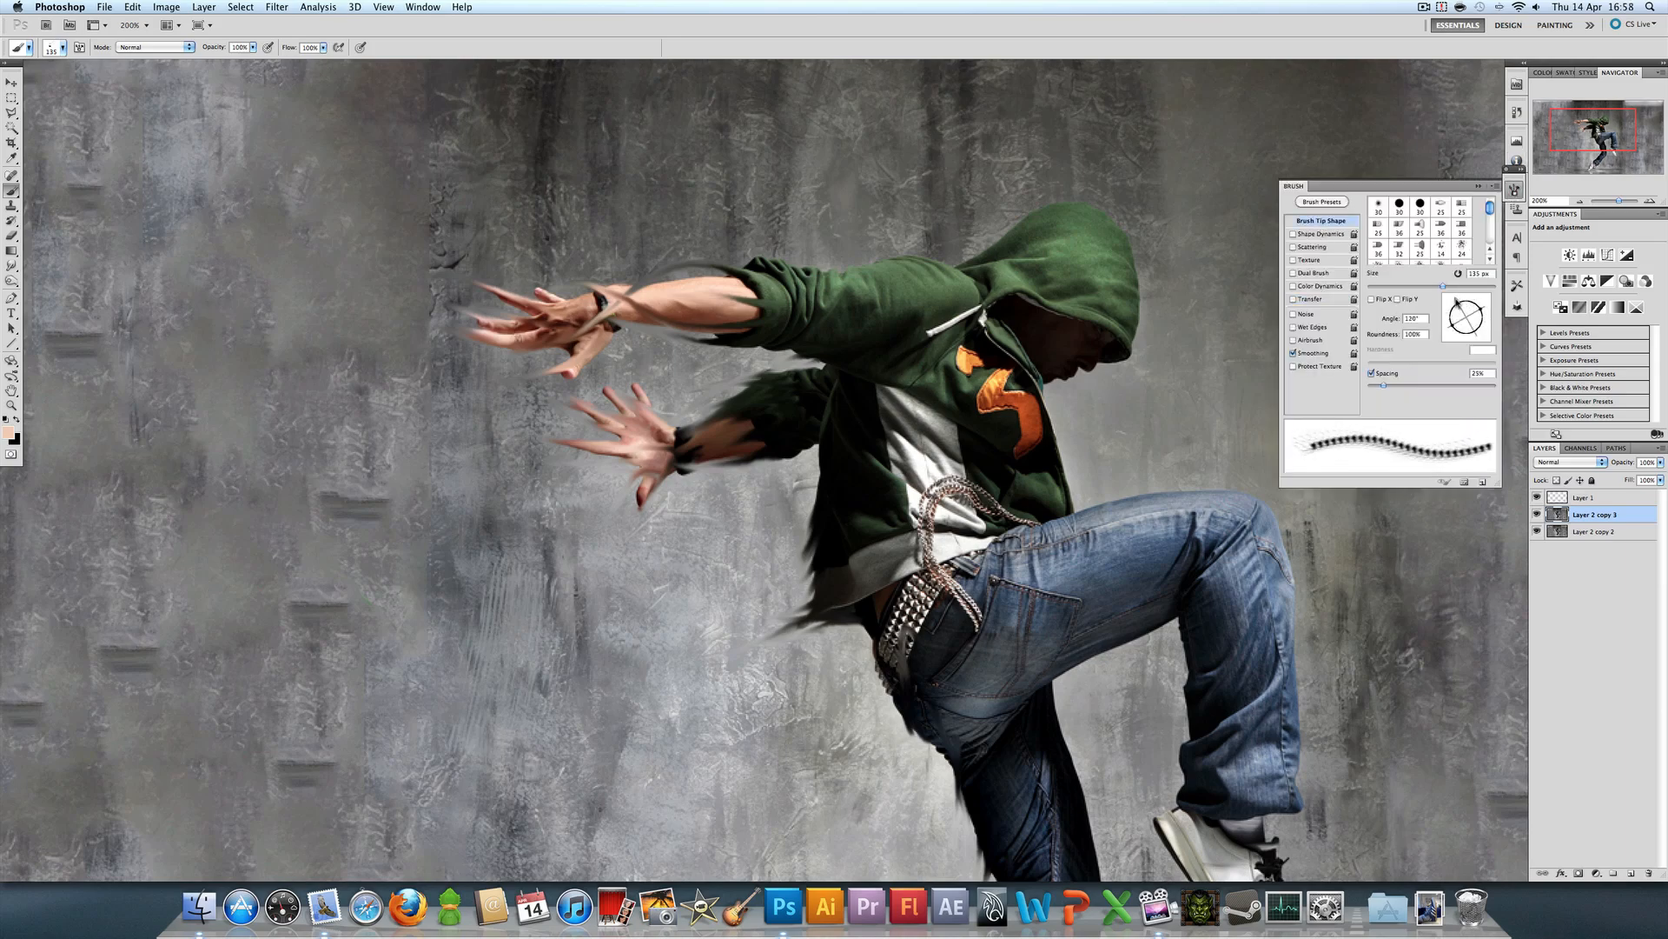
left_click_drag(659, 351, 745, 383)
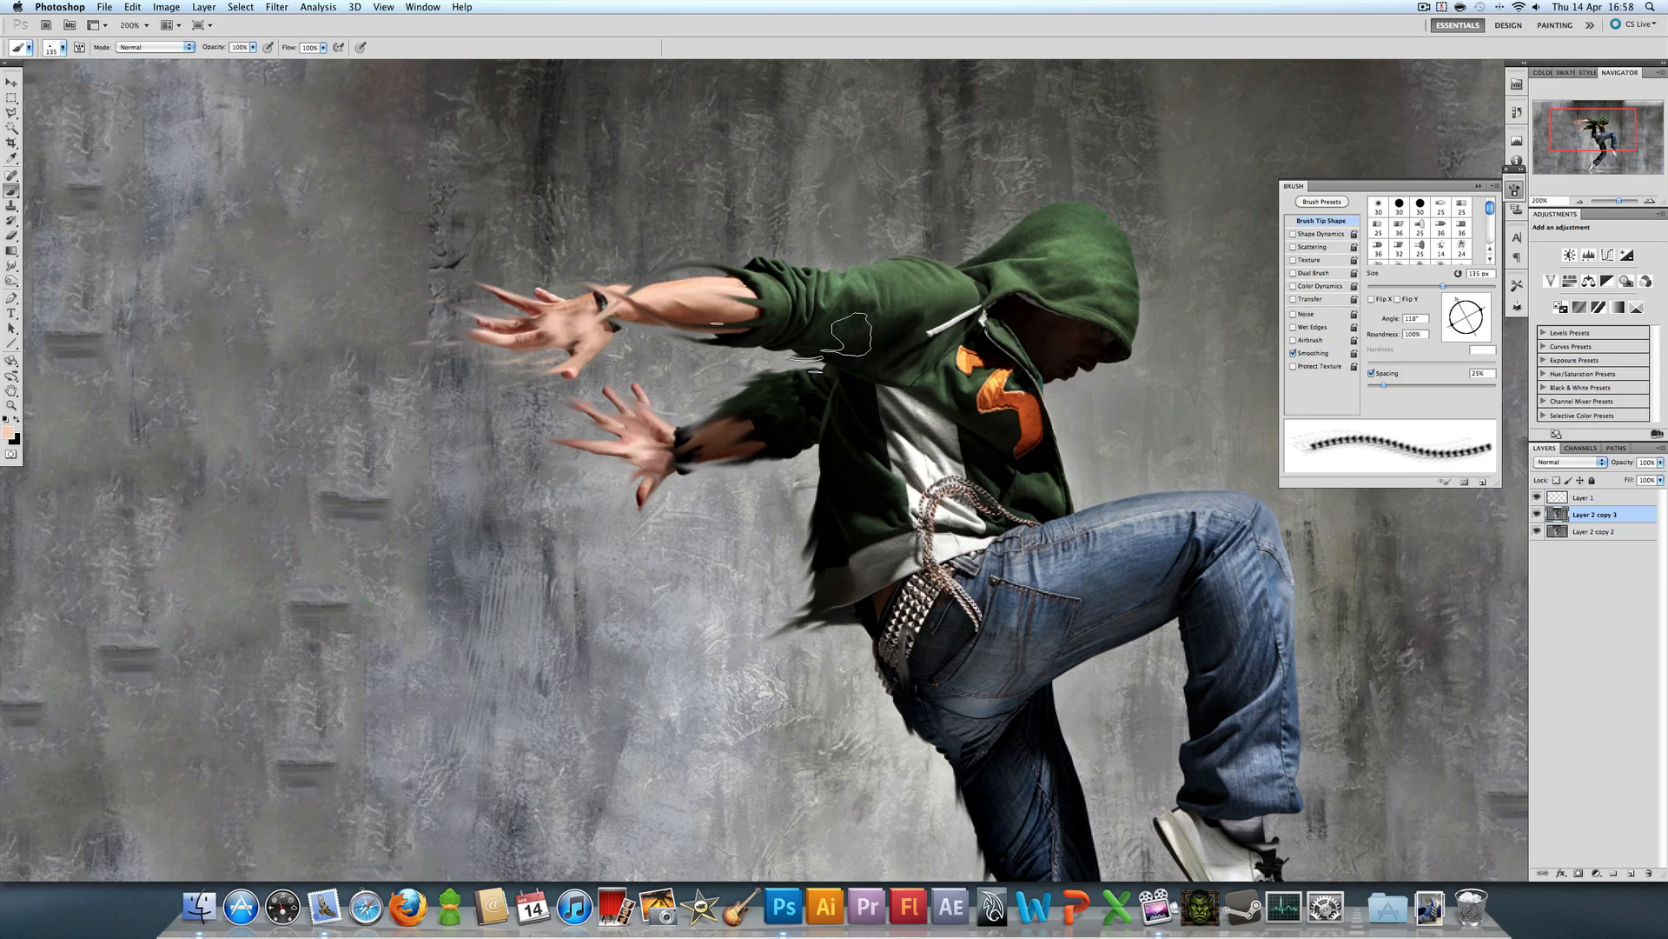
left_click_drag(840, 341, 542, 345)
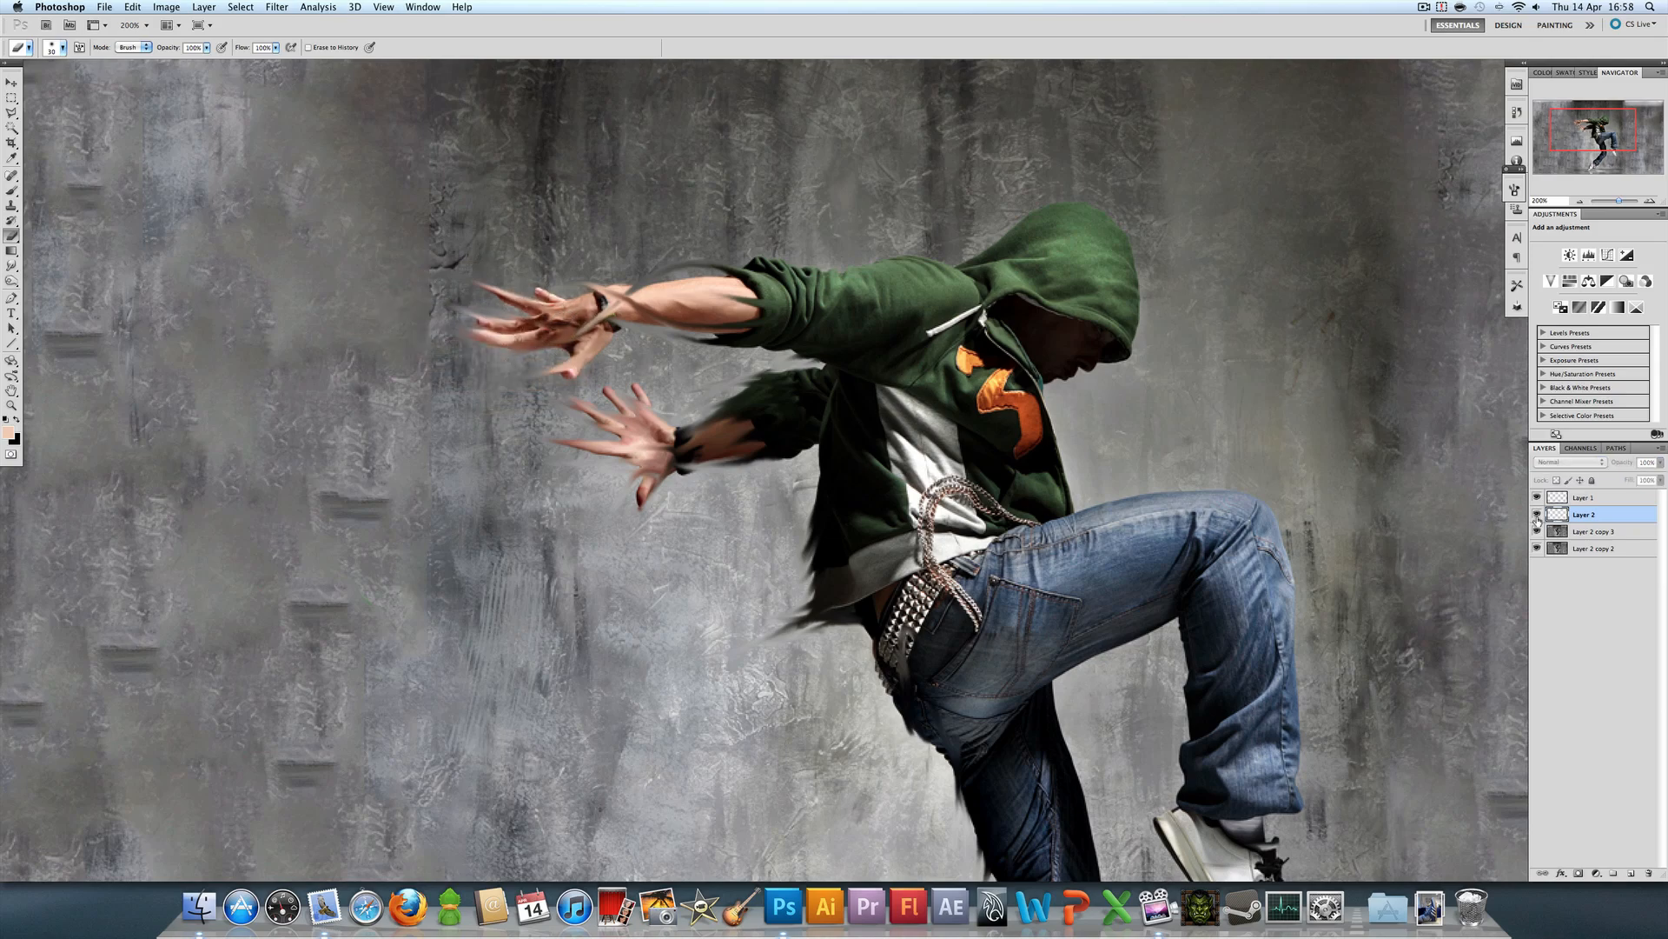
Step: Change Layer 2's blend mode from Overlay to Dissolve, then reopen the blend mode list
left_click(1565, 461)
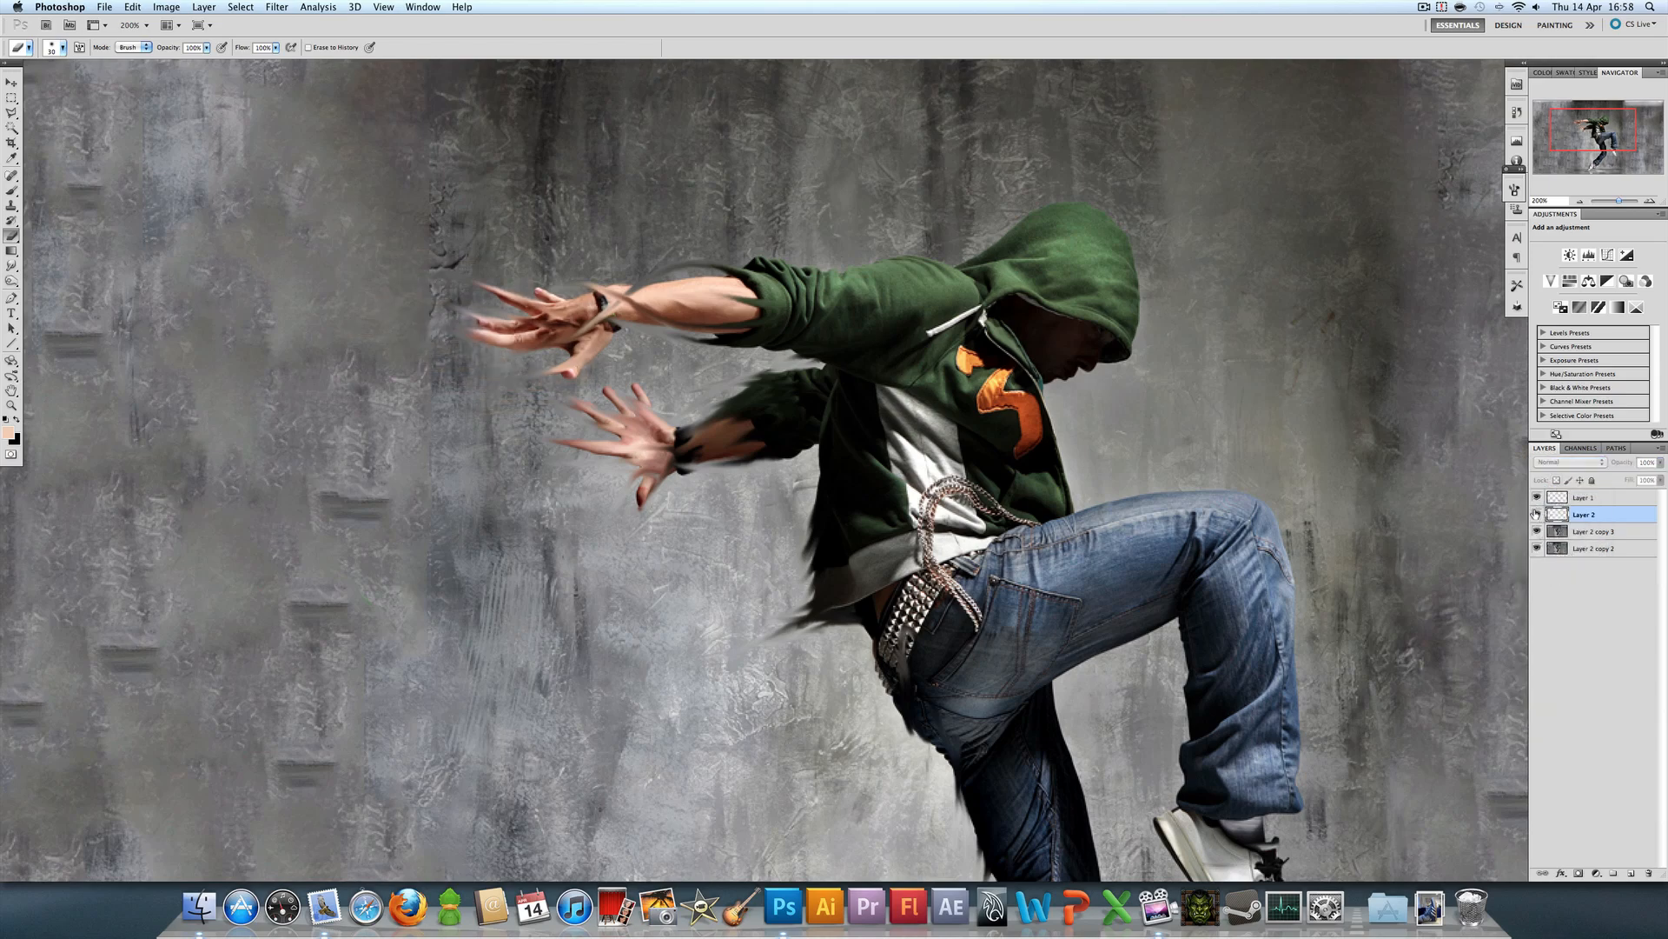
left_click(1566, 462)
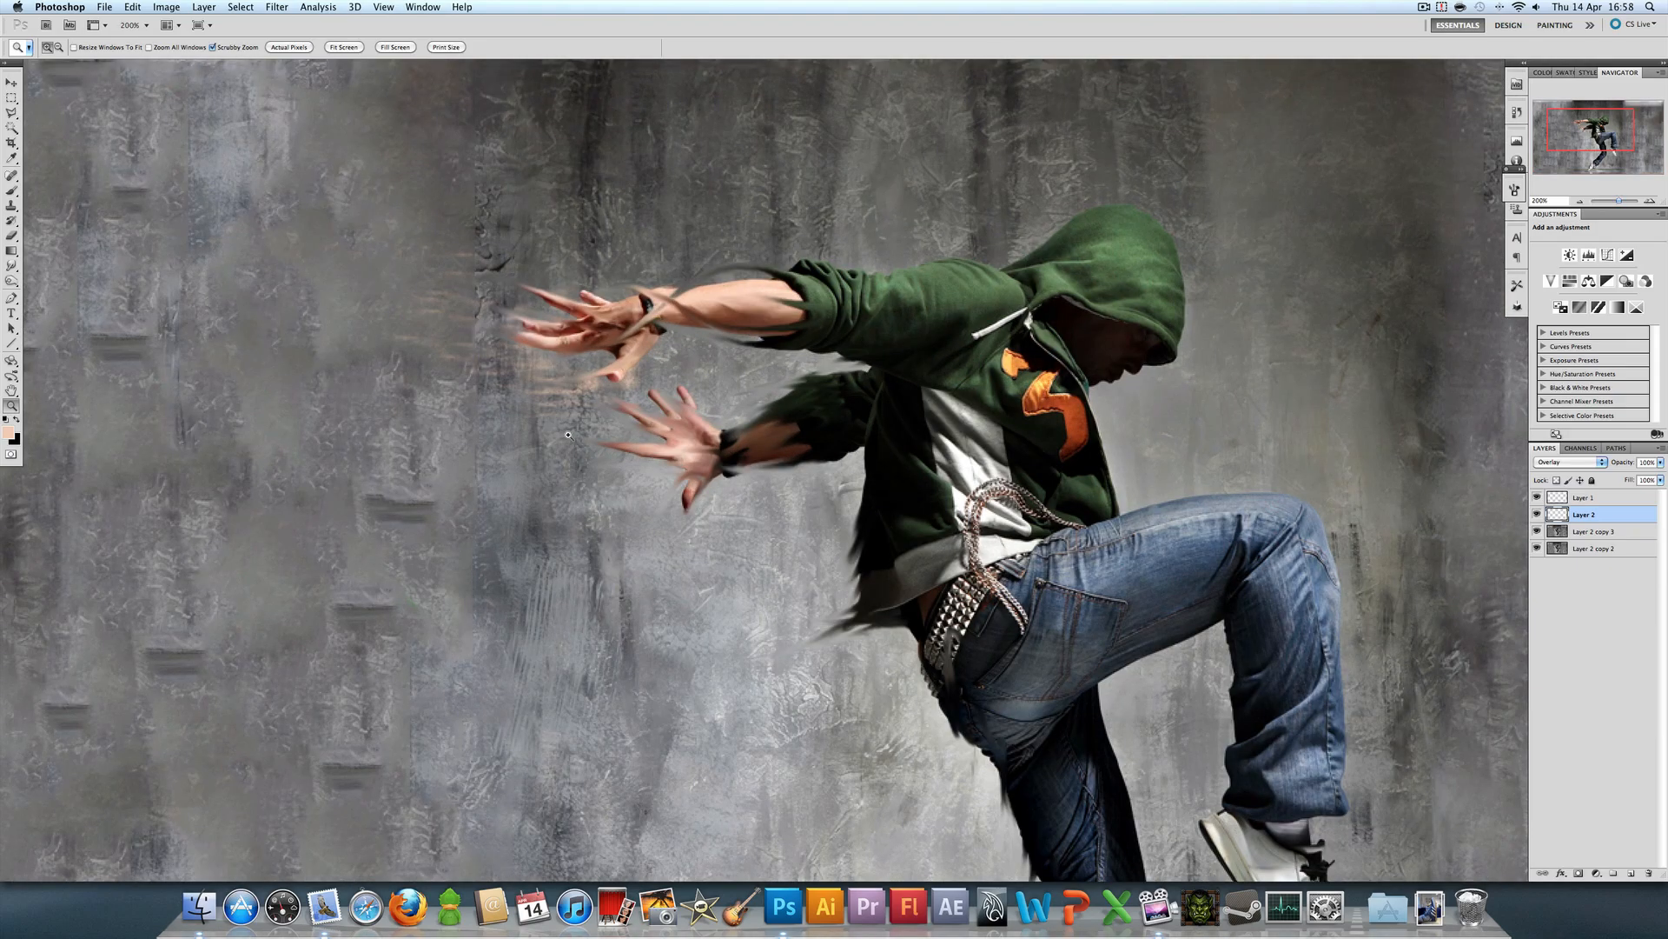
mouse_move(872, 570)
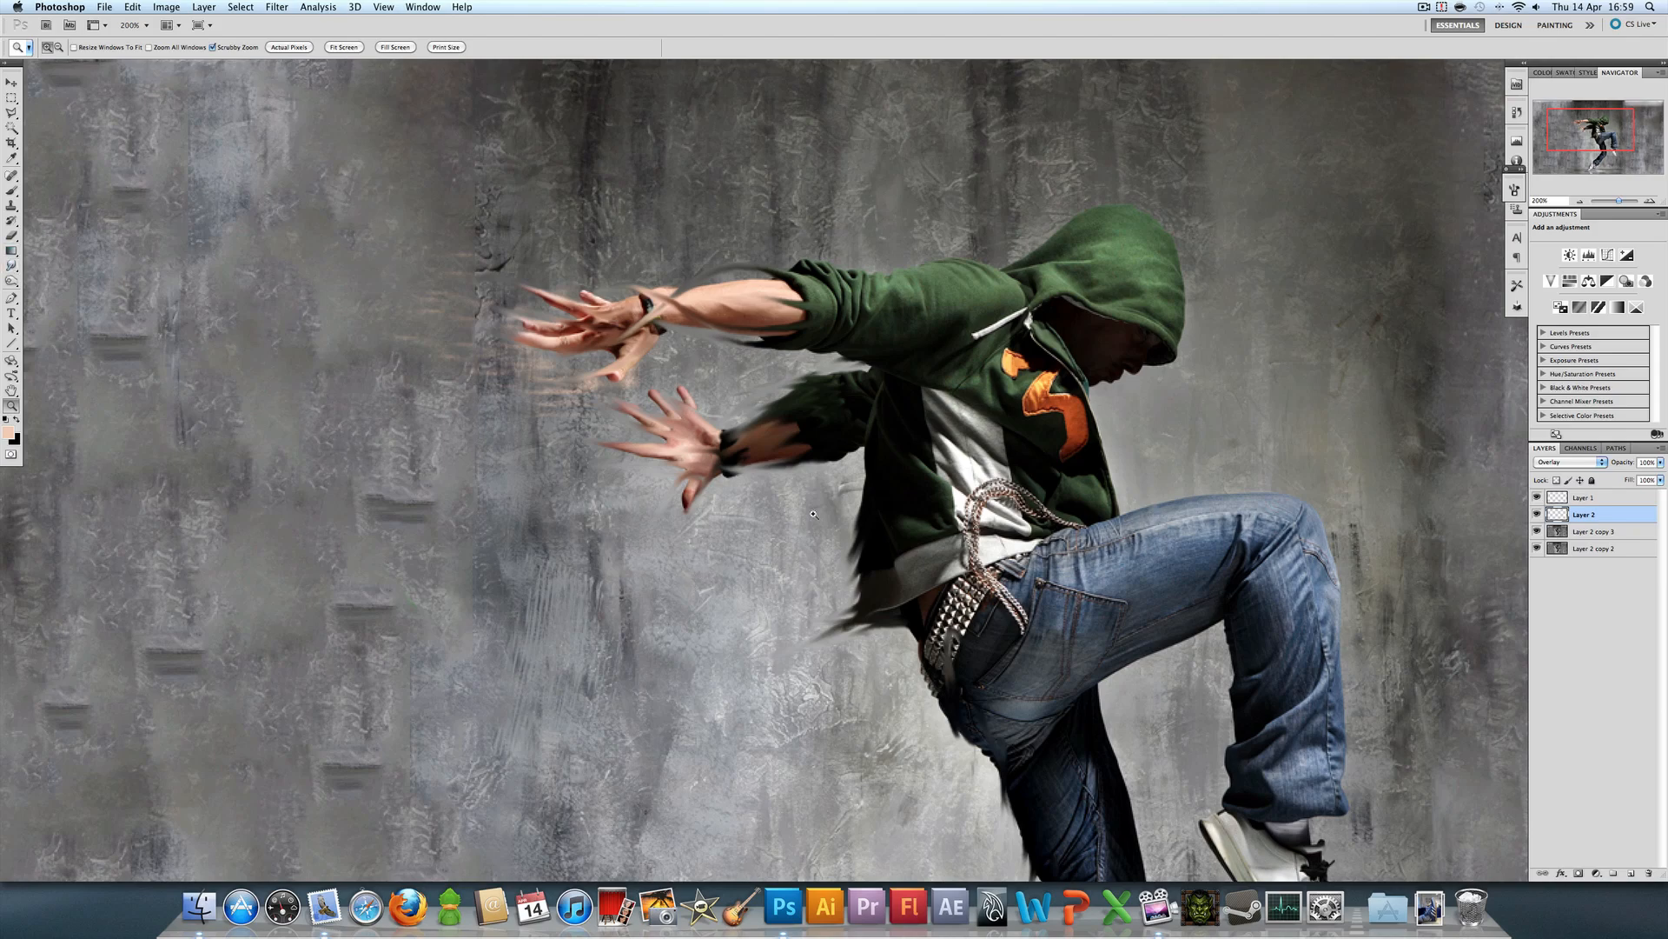
mouse_move(502, 272)
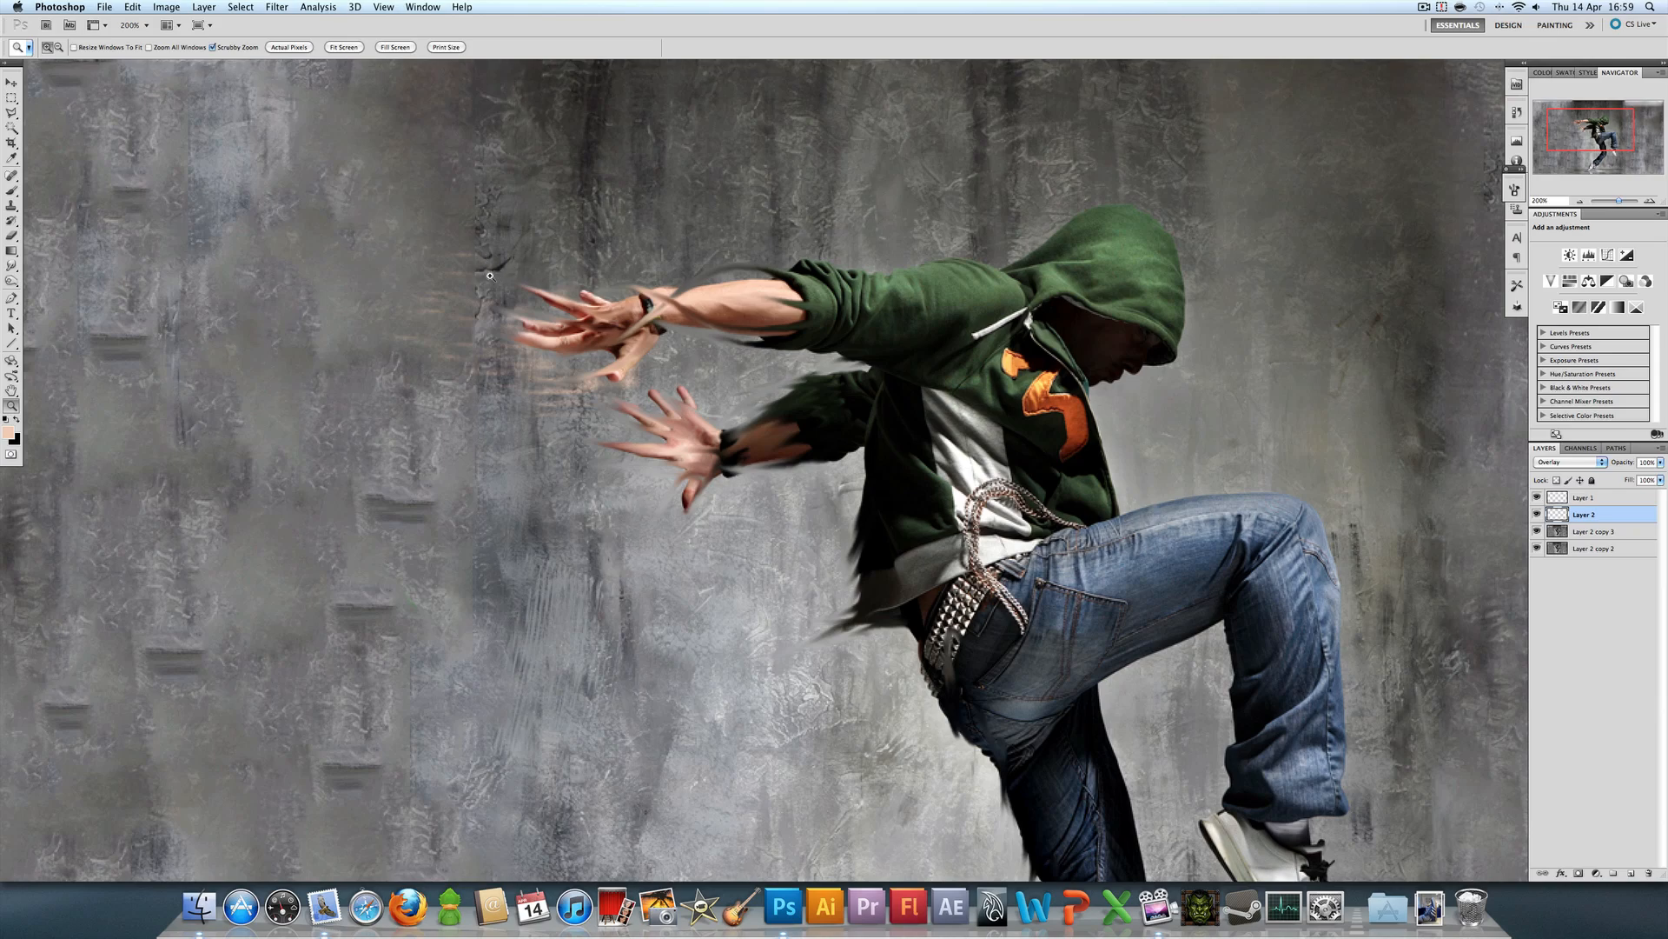
mouse_move(486, 285)
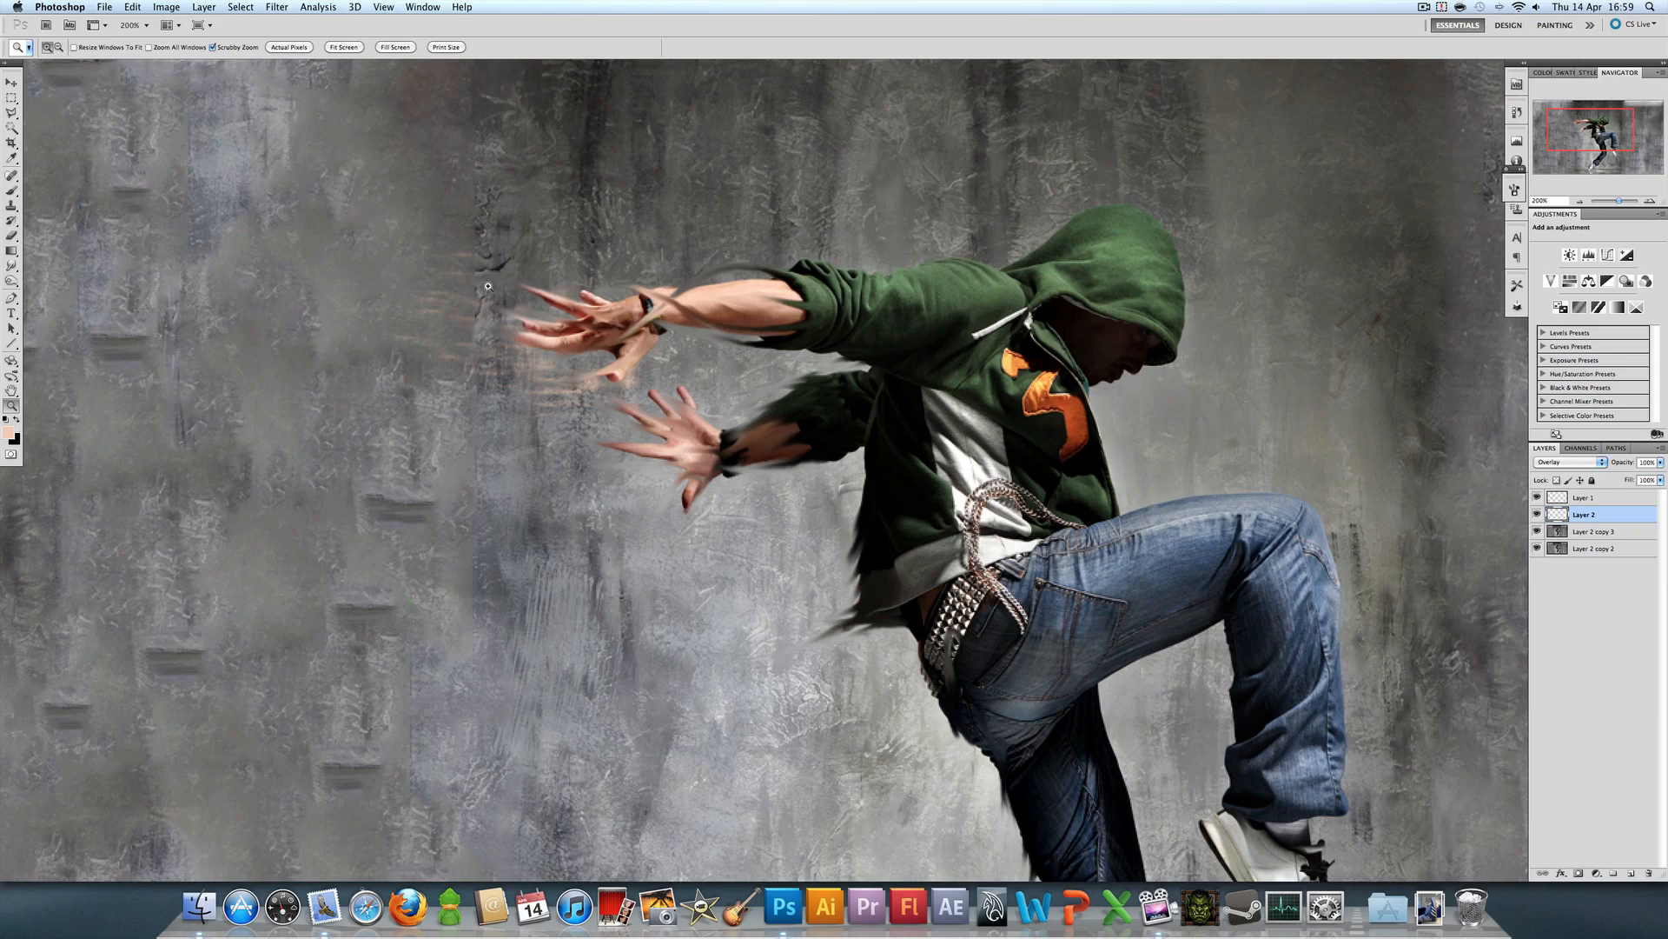
mouse_move(676, 415)
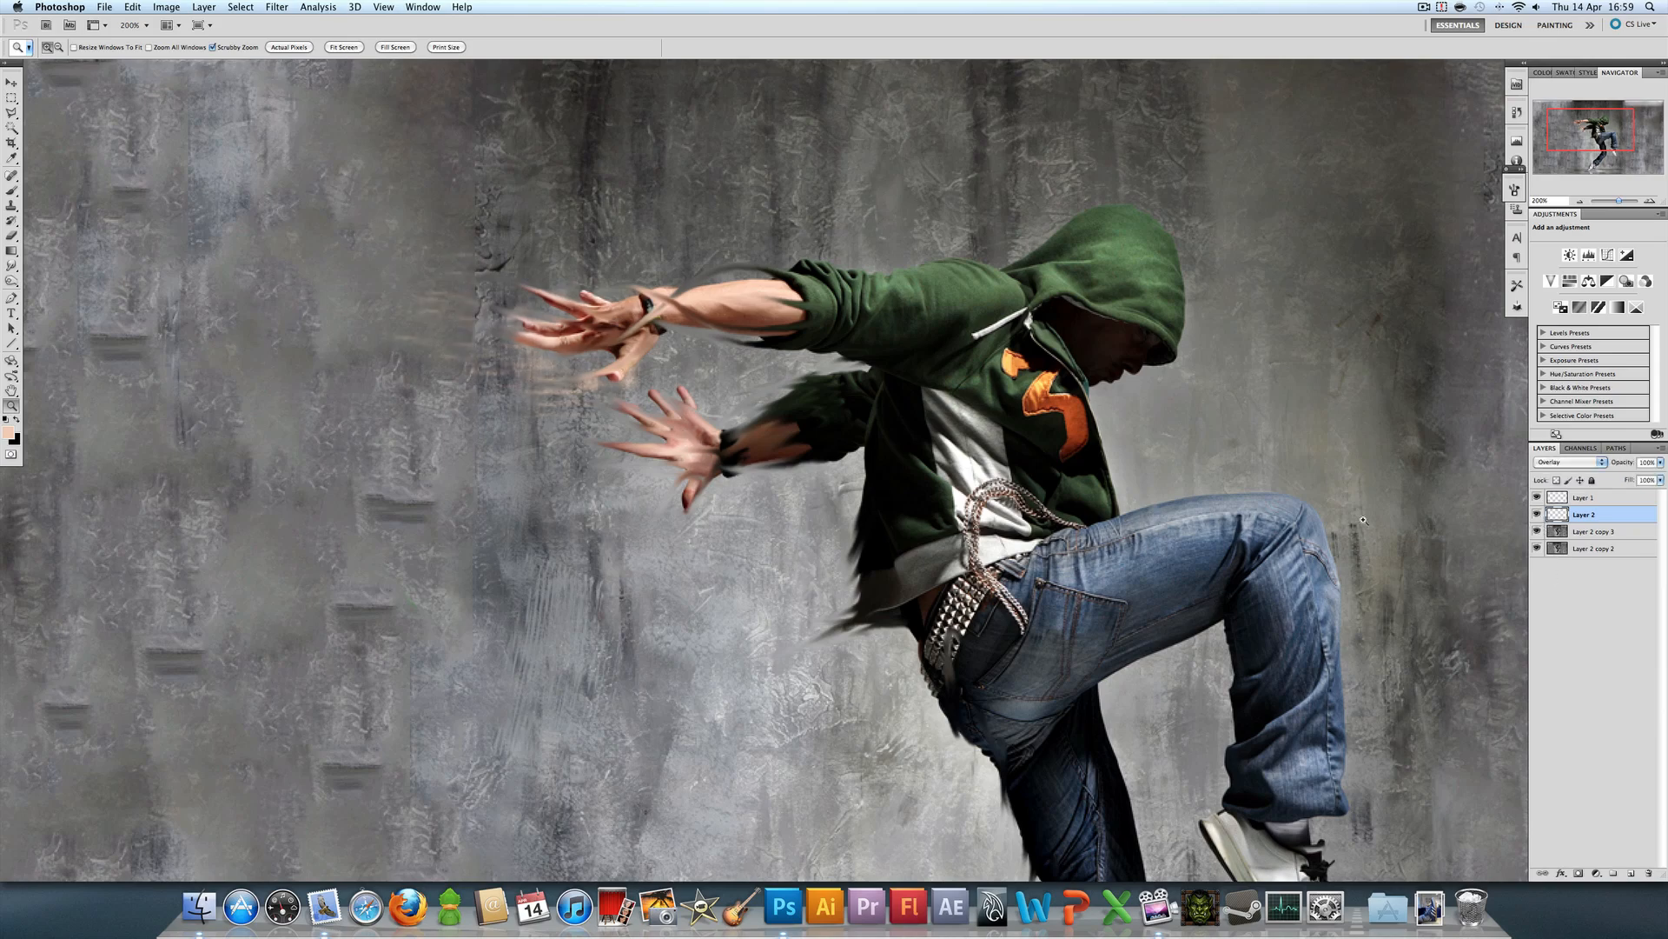
mouse_move(458, 350)
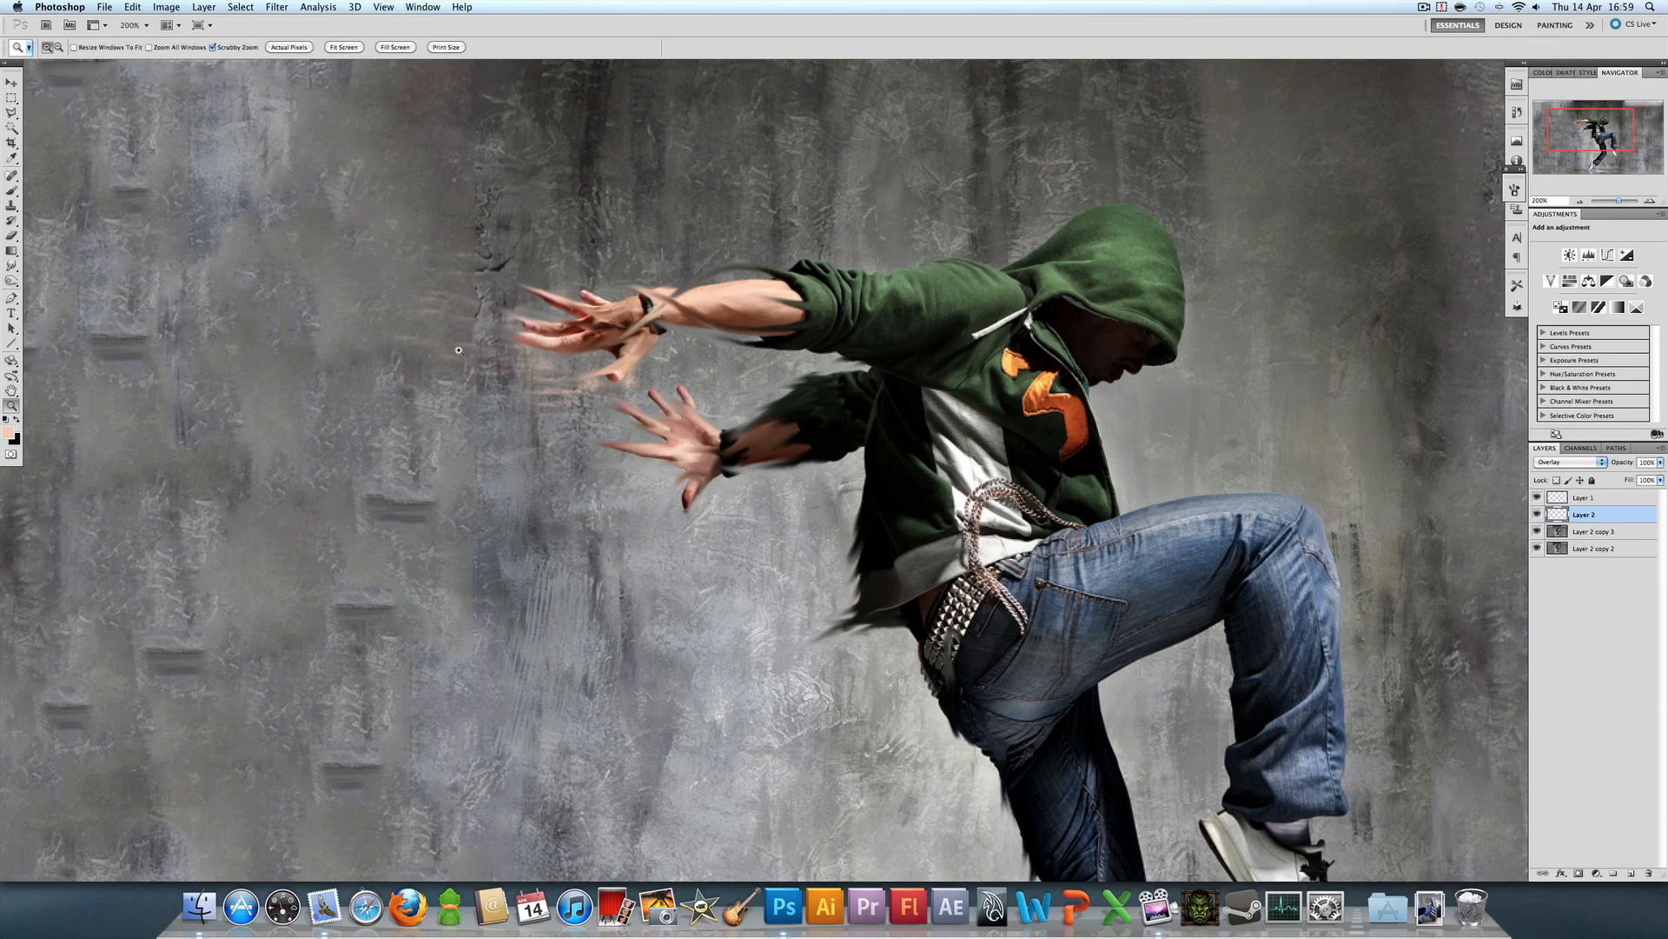
mouse_move(816, 553)
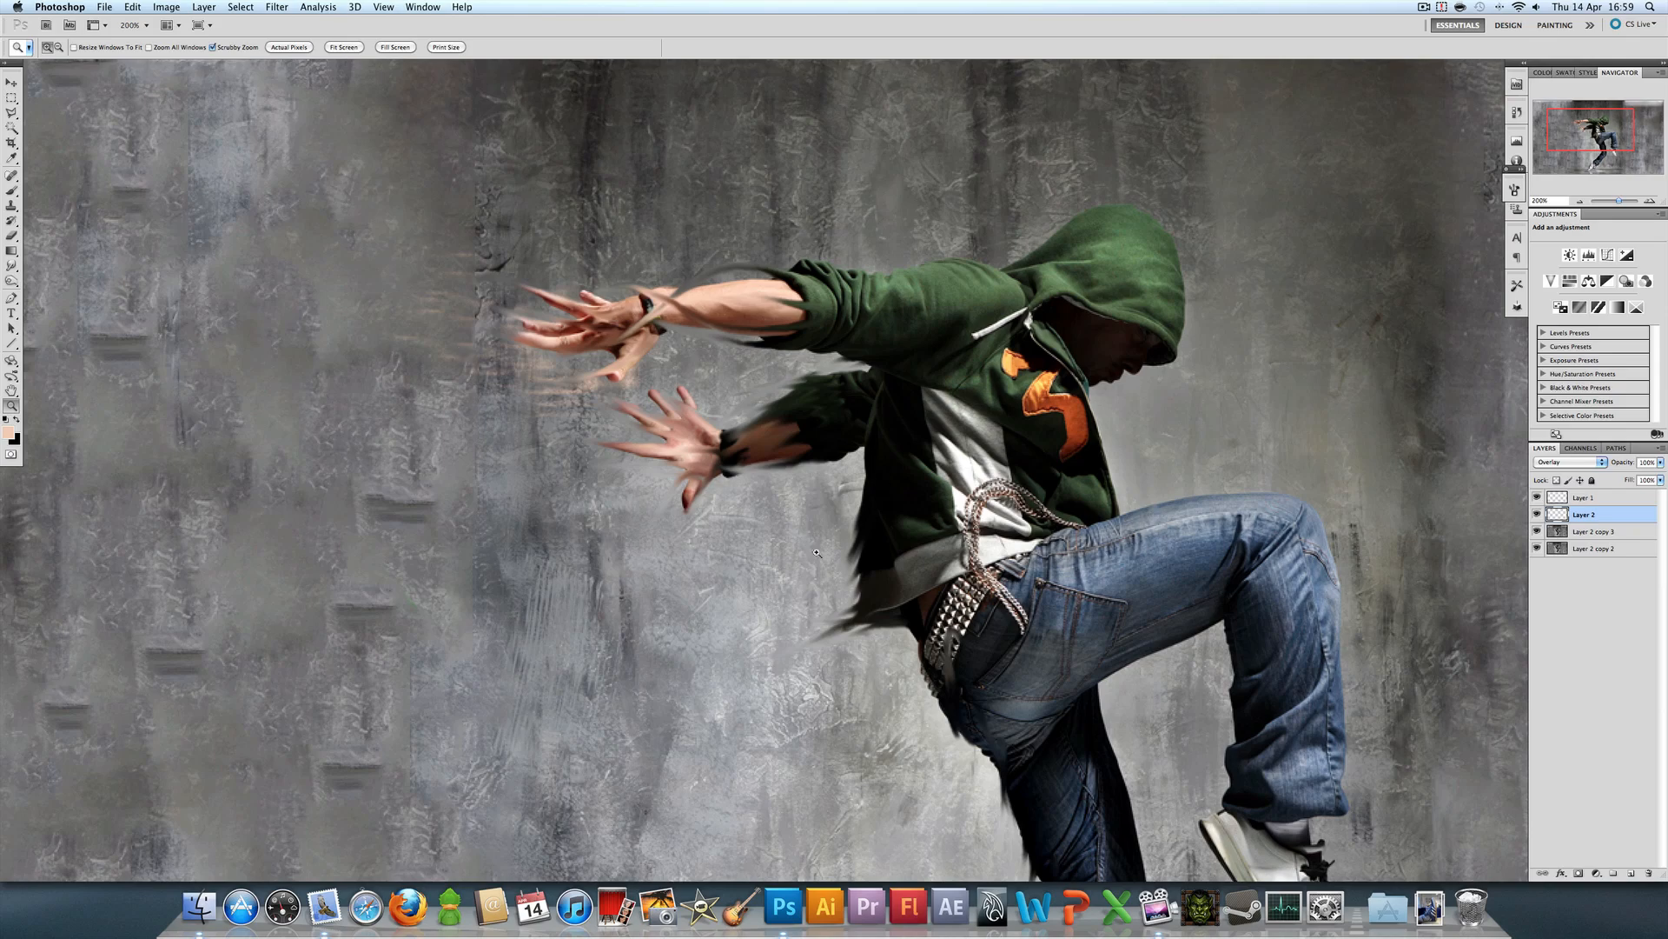
mouse_move(1155, 378)
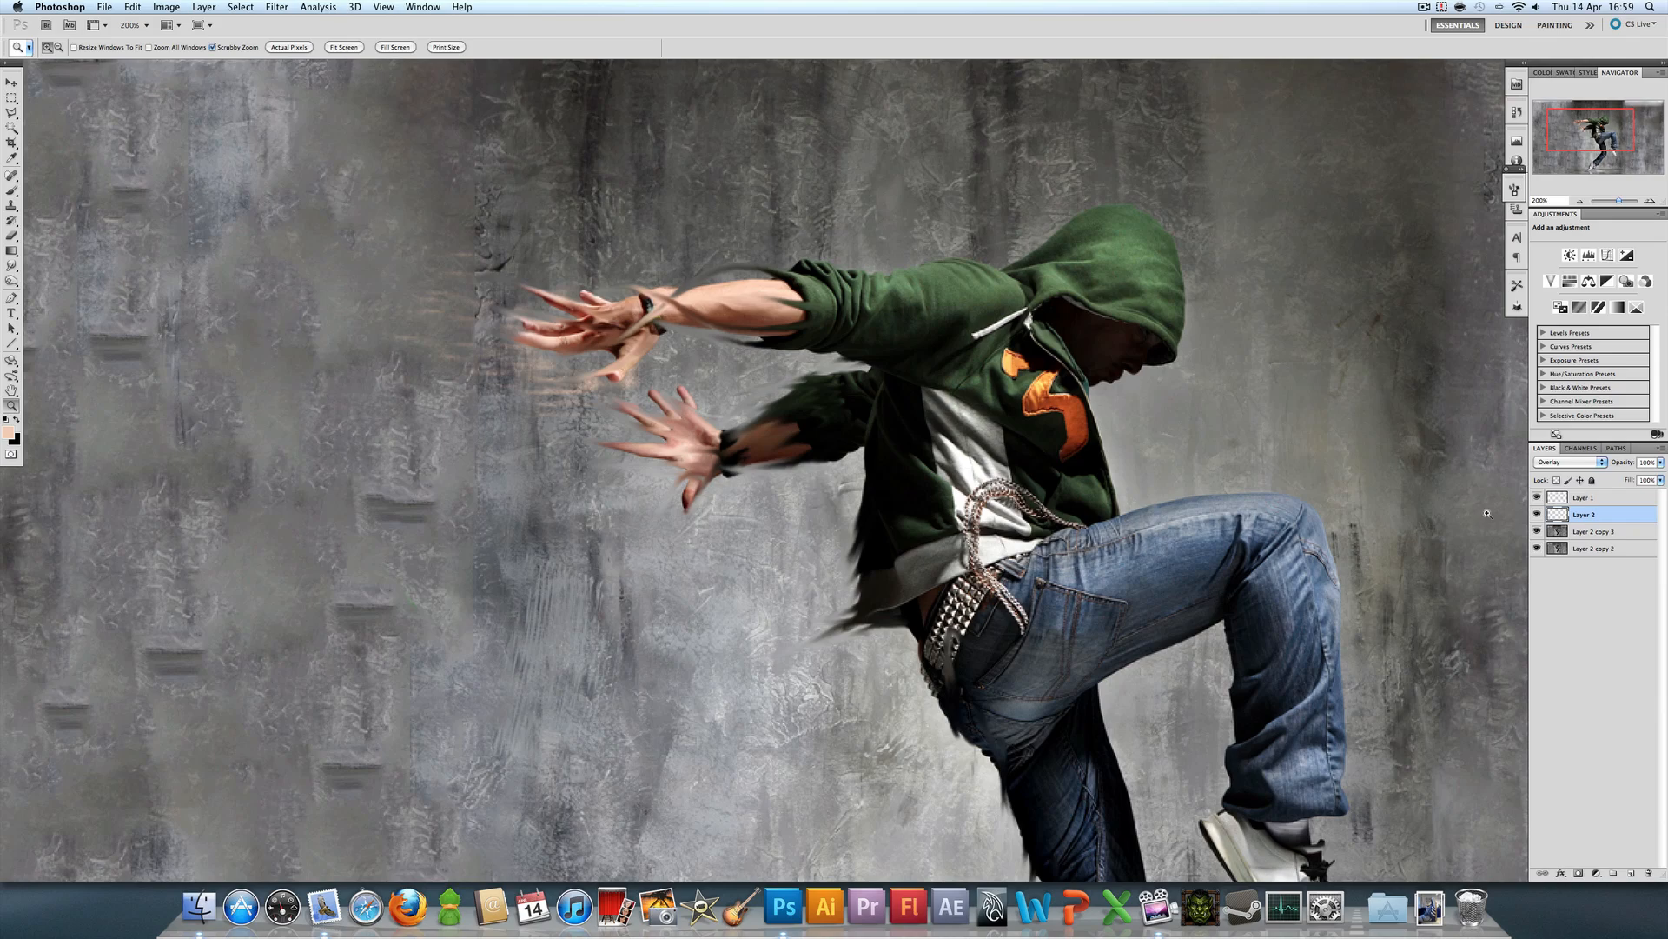
left_click(1564, 462)
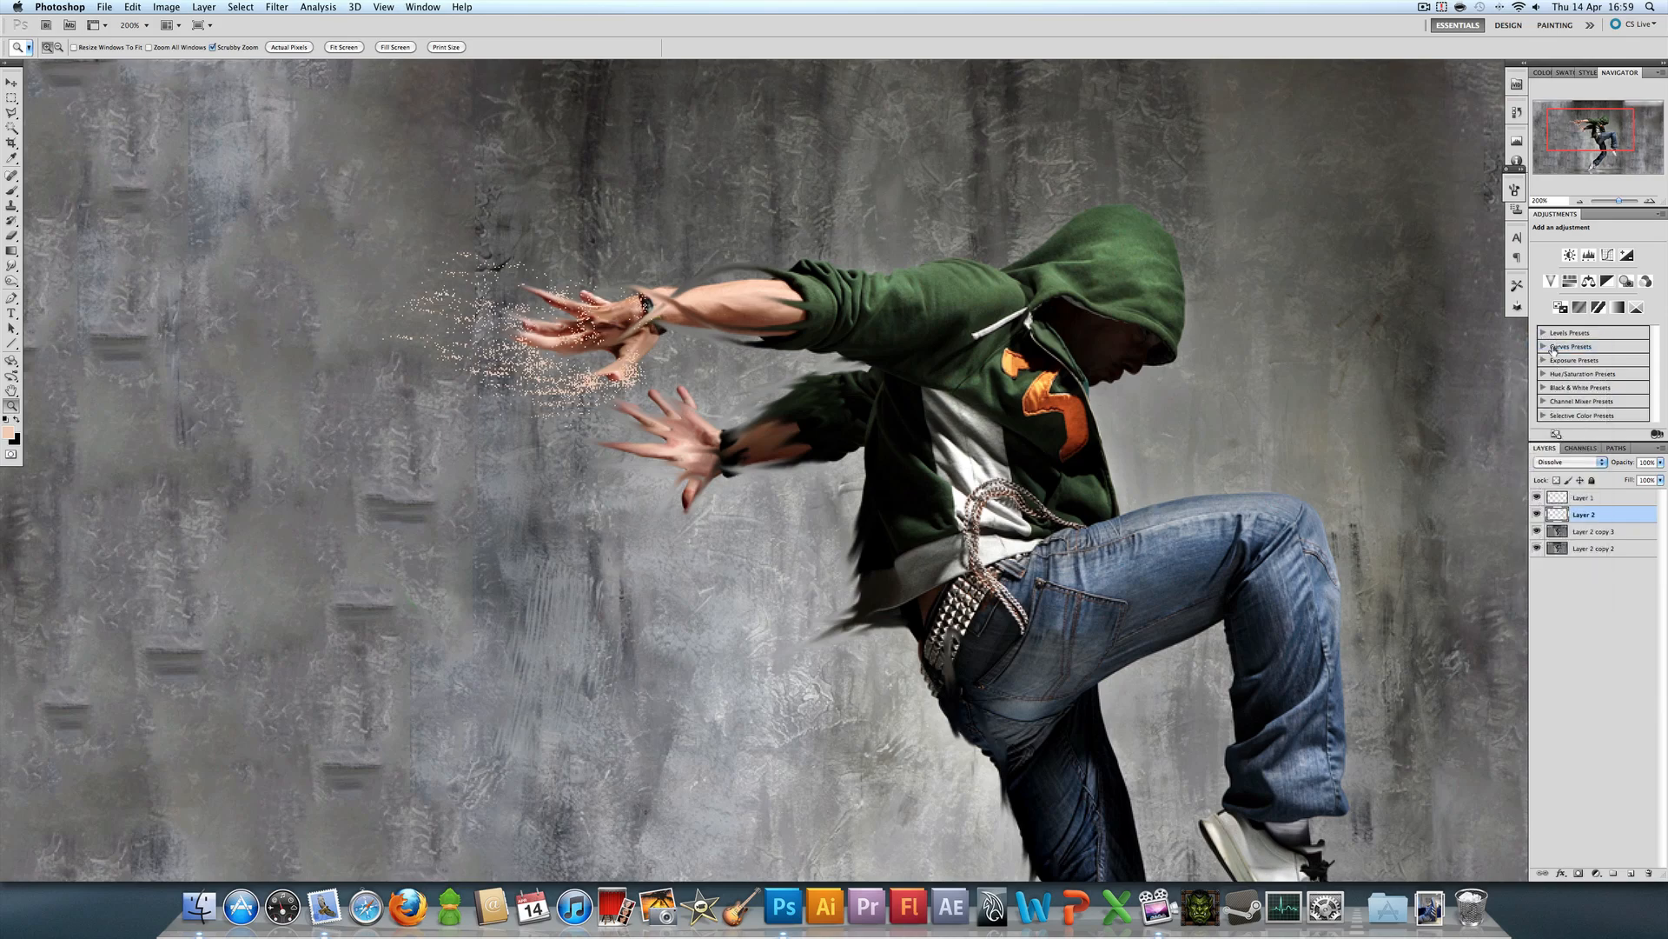
left_click(1565, 461)
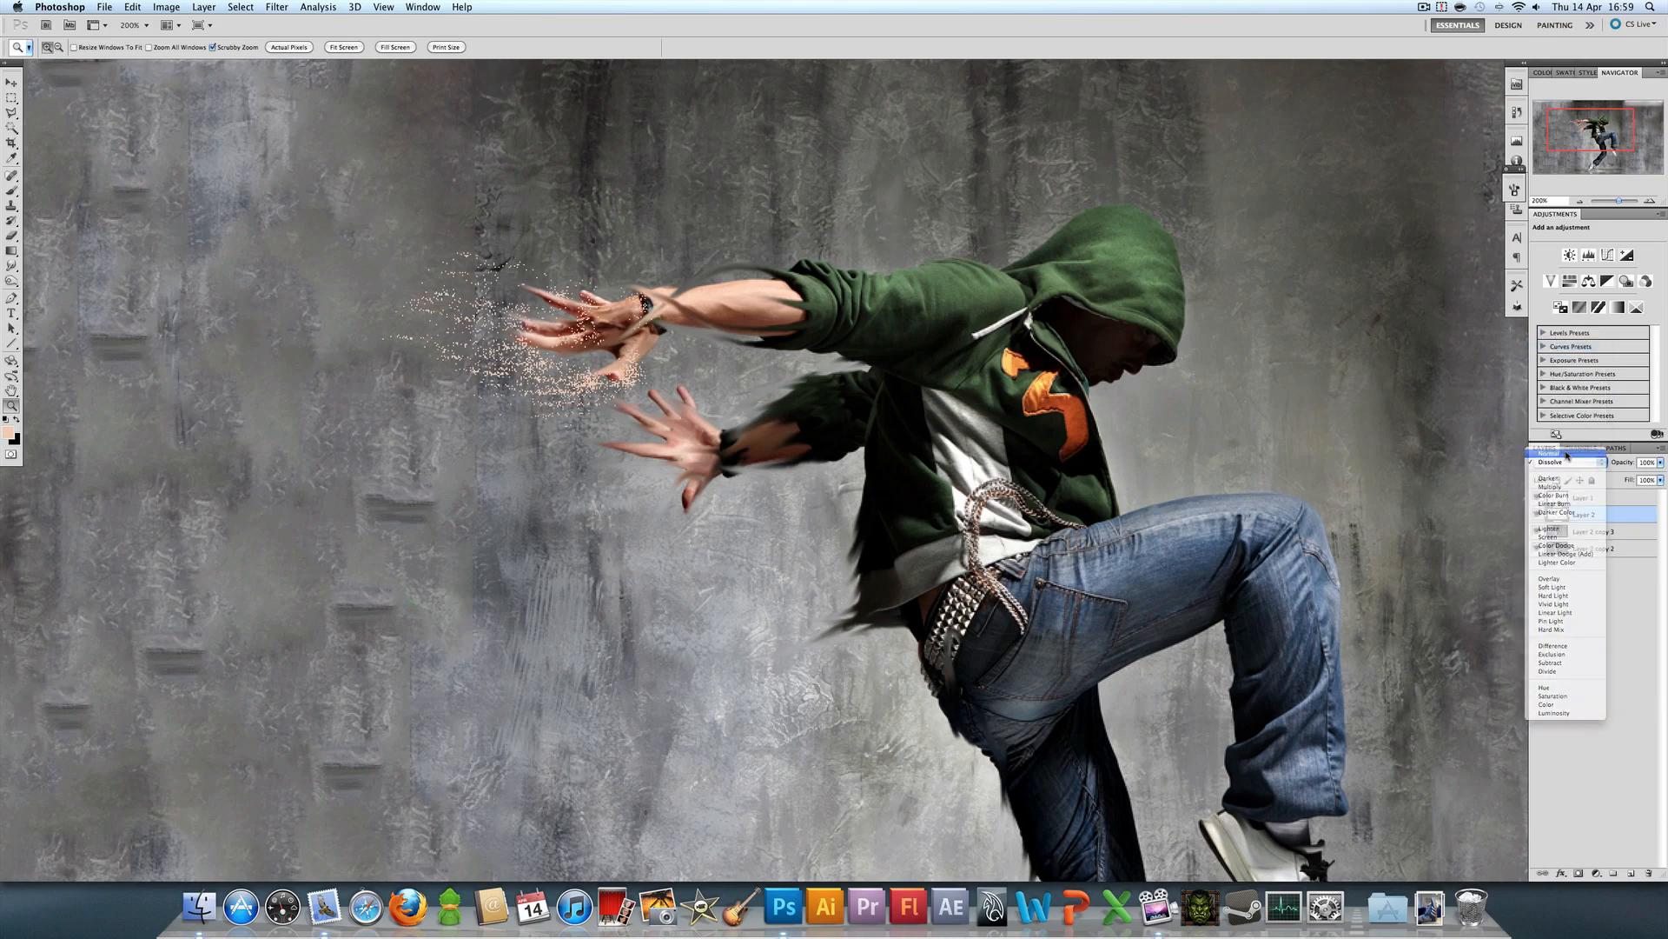
left_click(1554, 479)
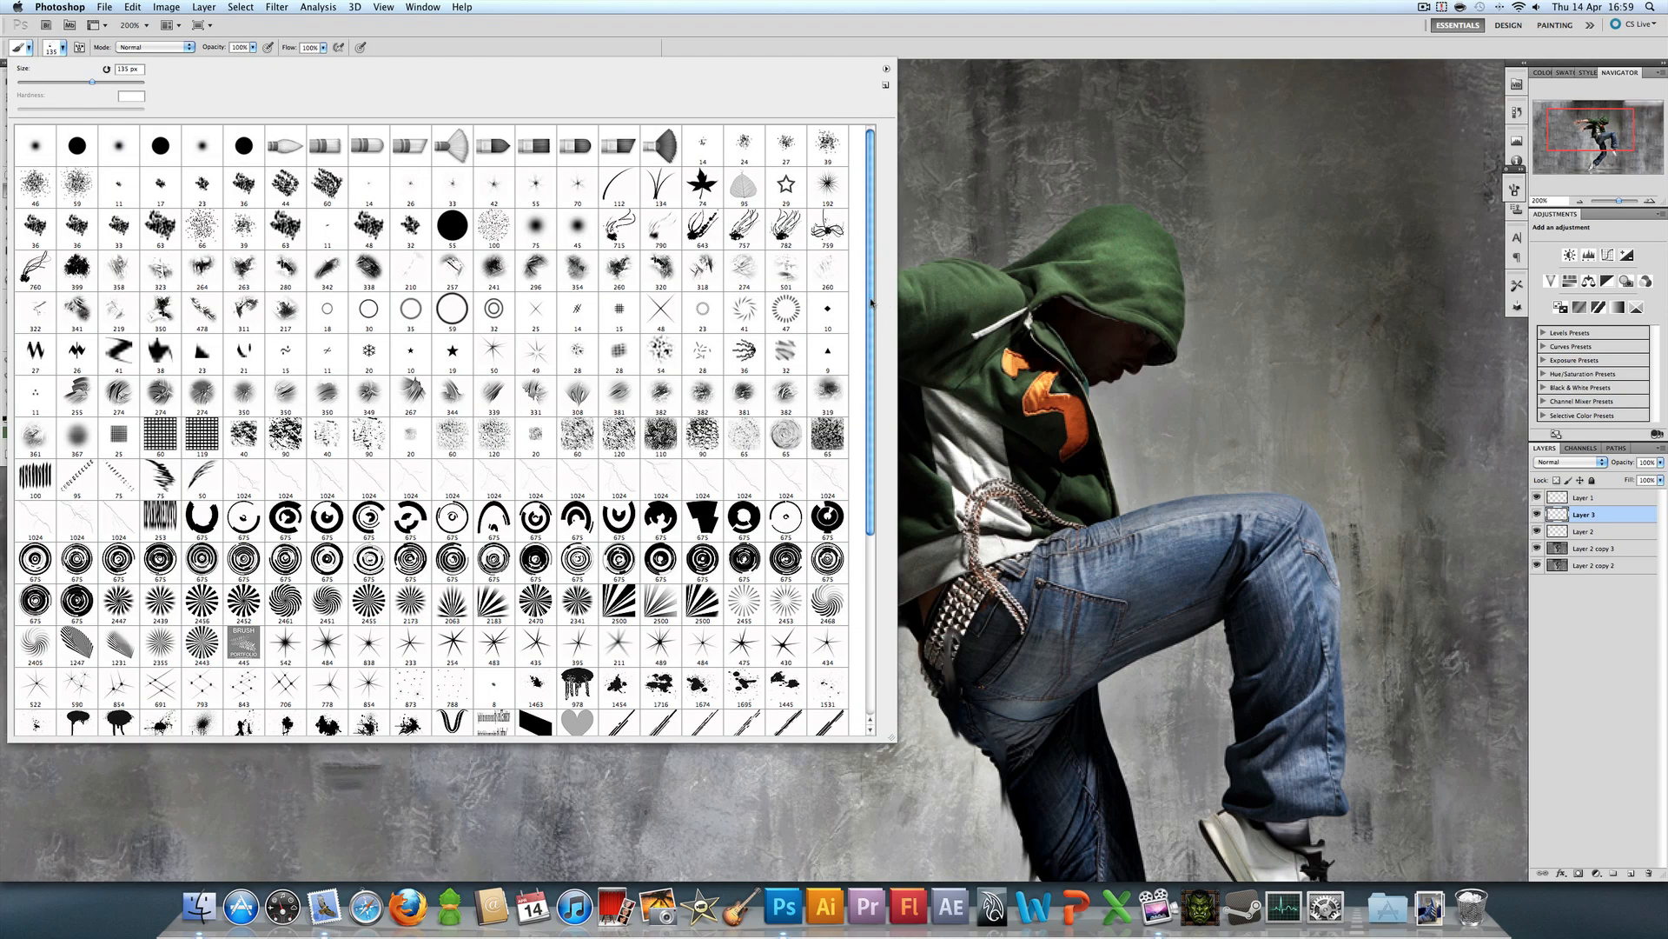
Step: Enable brush Scattering and stamp dark specks along the dancer's raised forearm on Layer 3
scroll("down", 3)
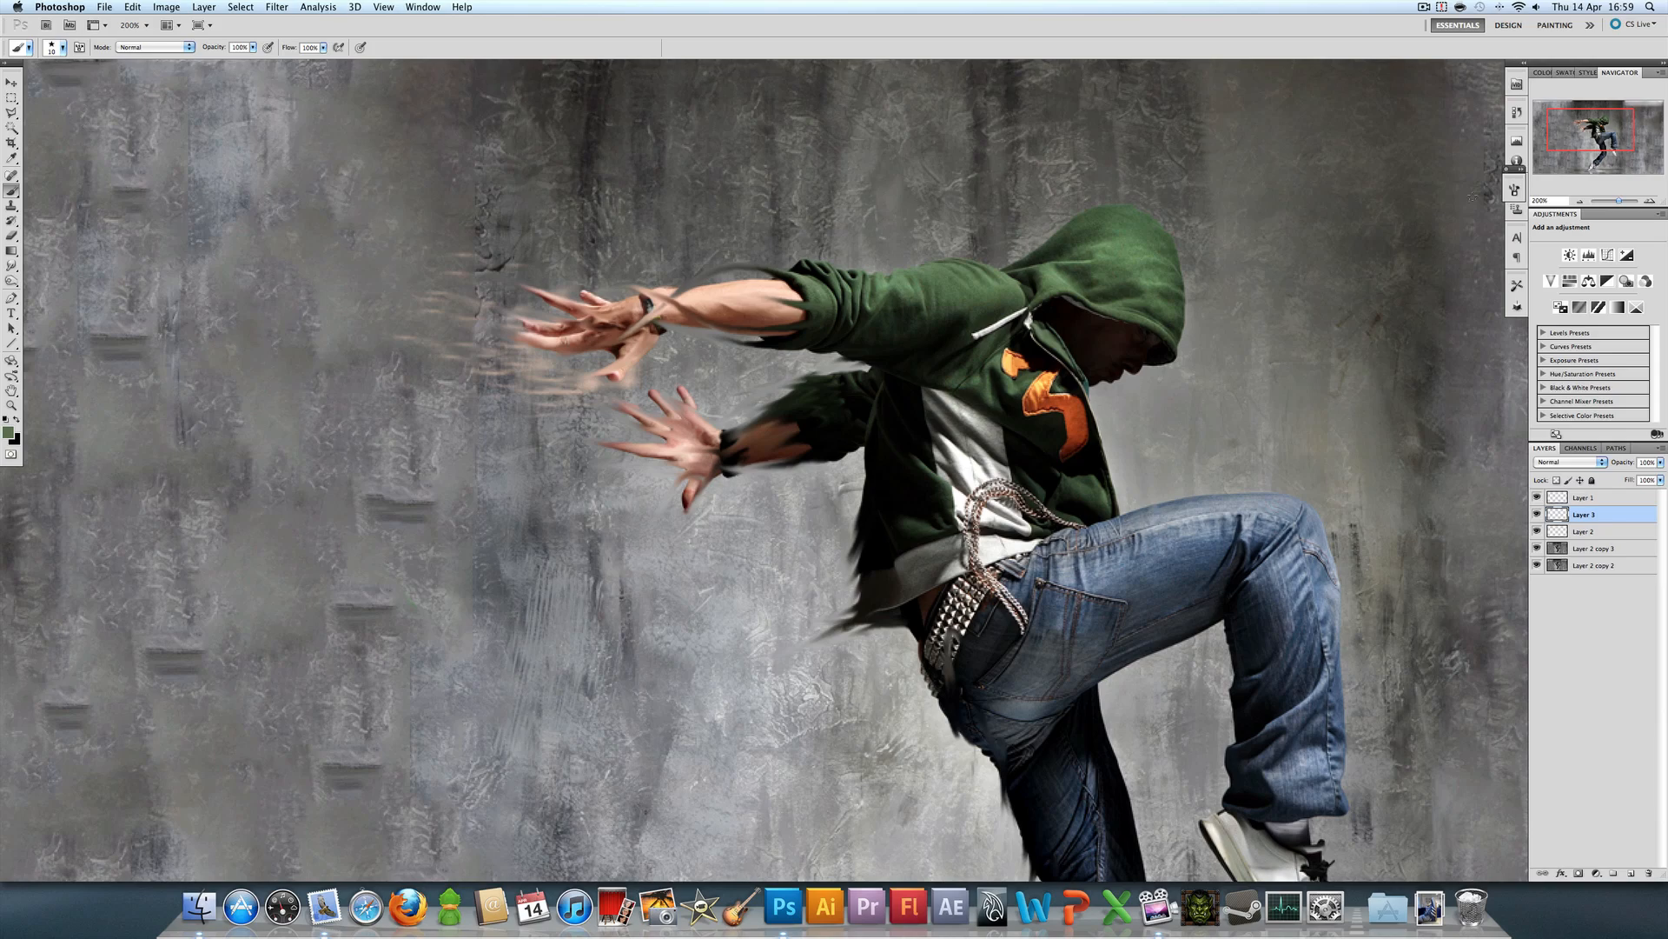
left_click(1514, 190)
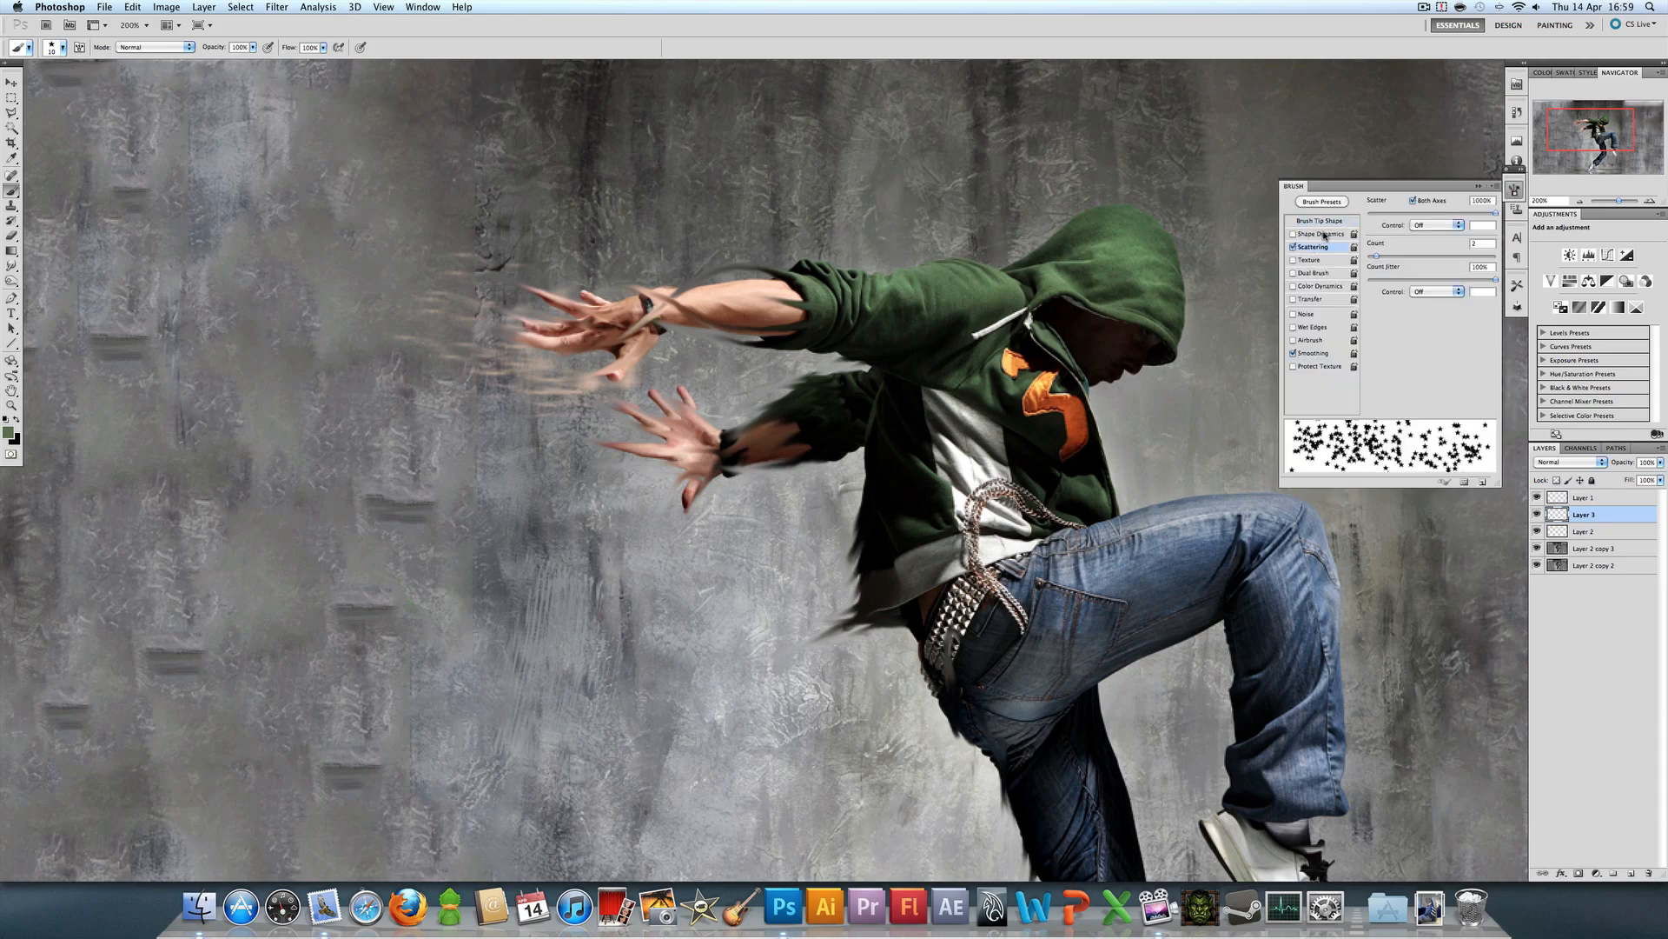
left_click(1312, 299)
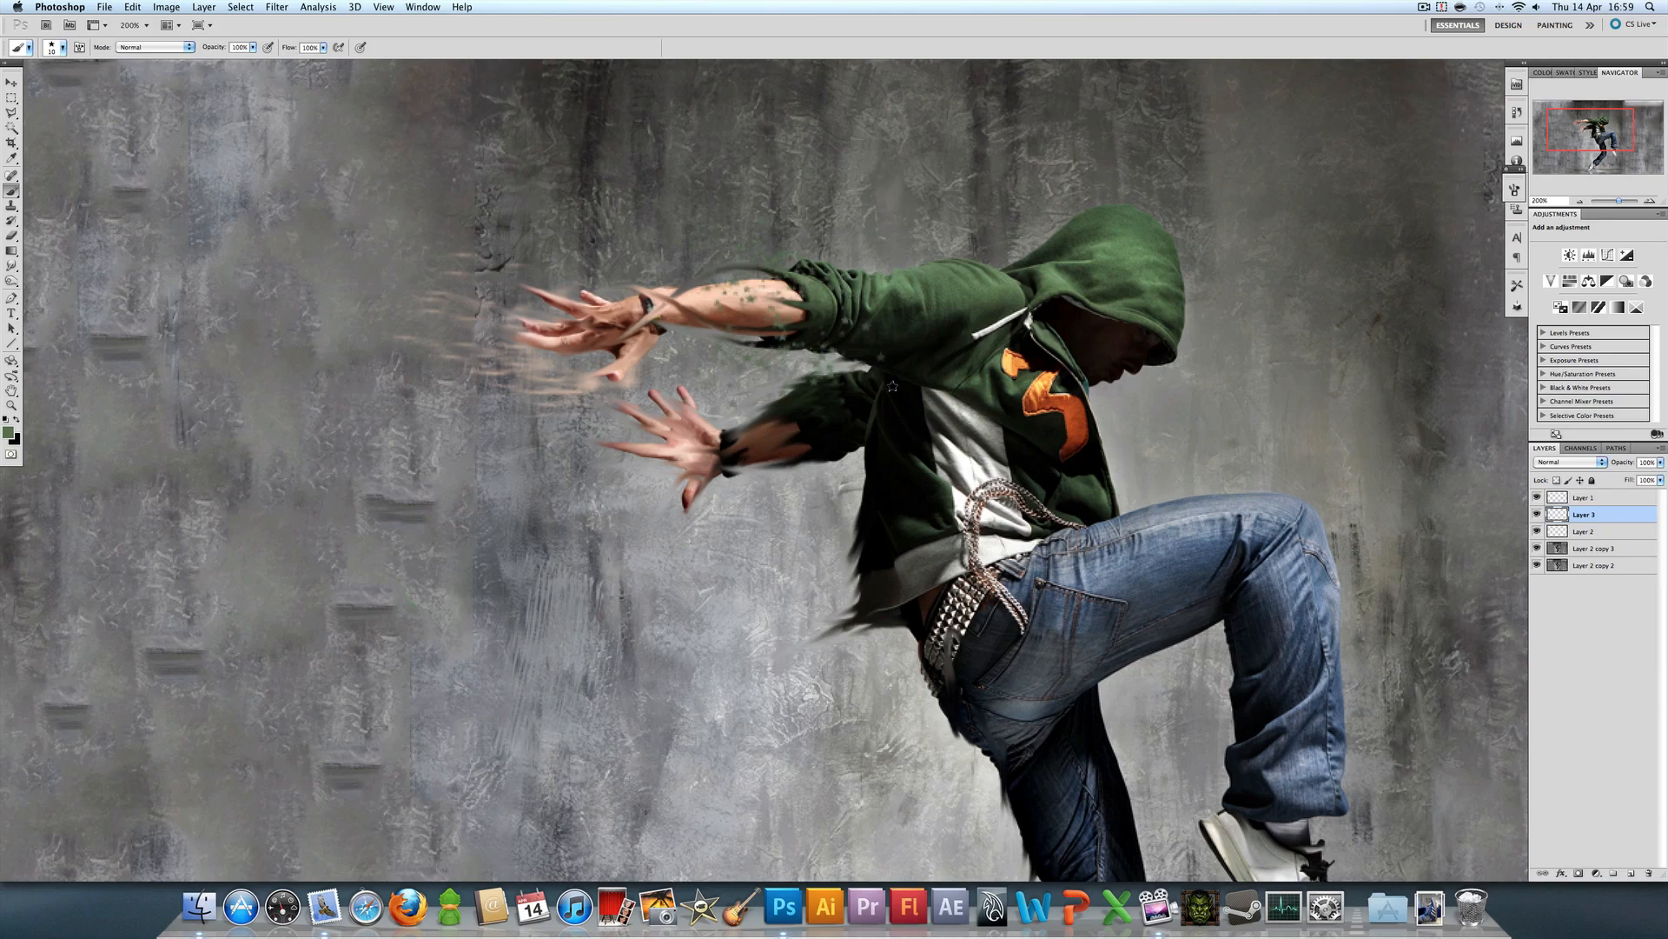
left_click(1565, 461)
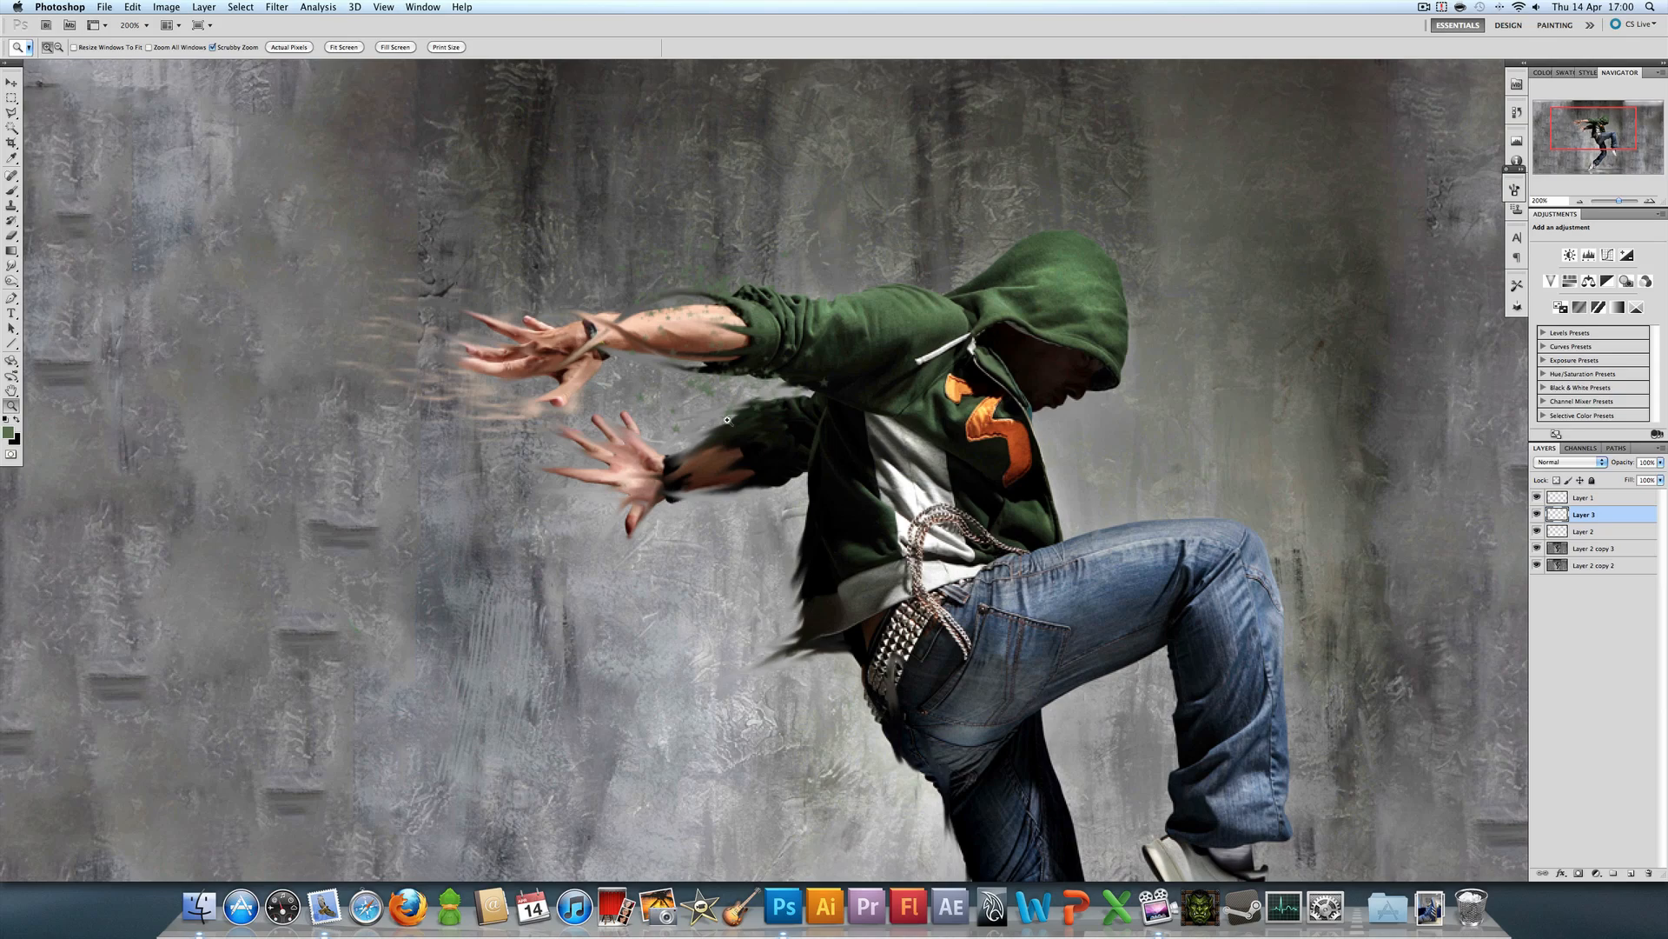
mouse_move(511, 431)
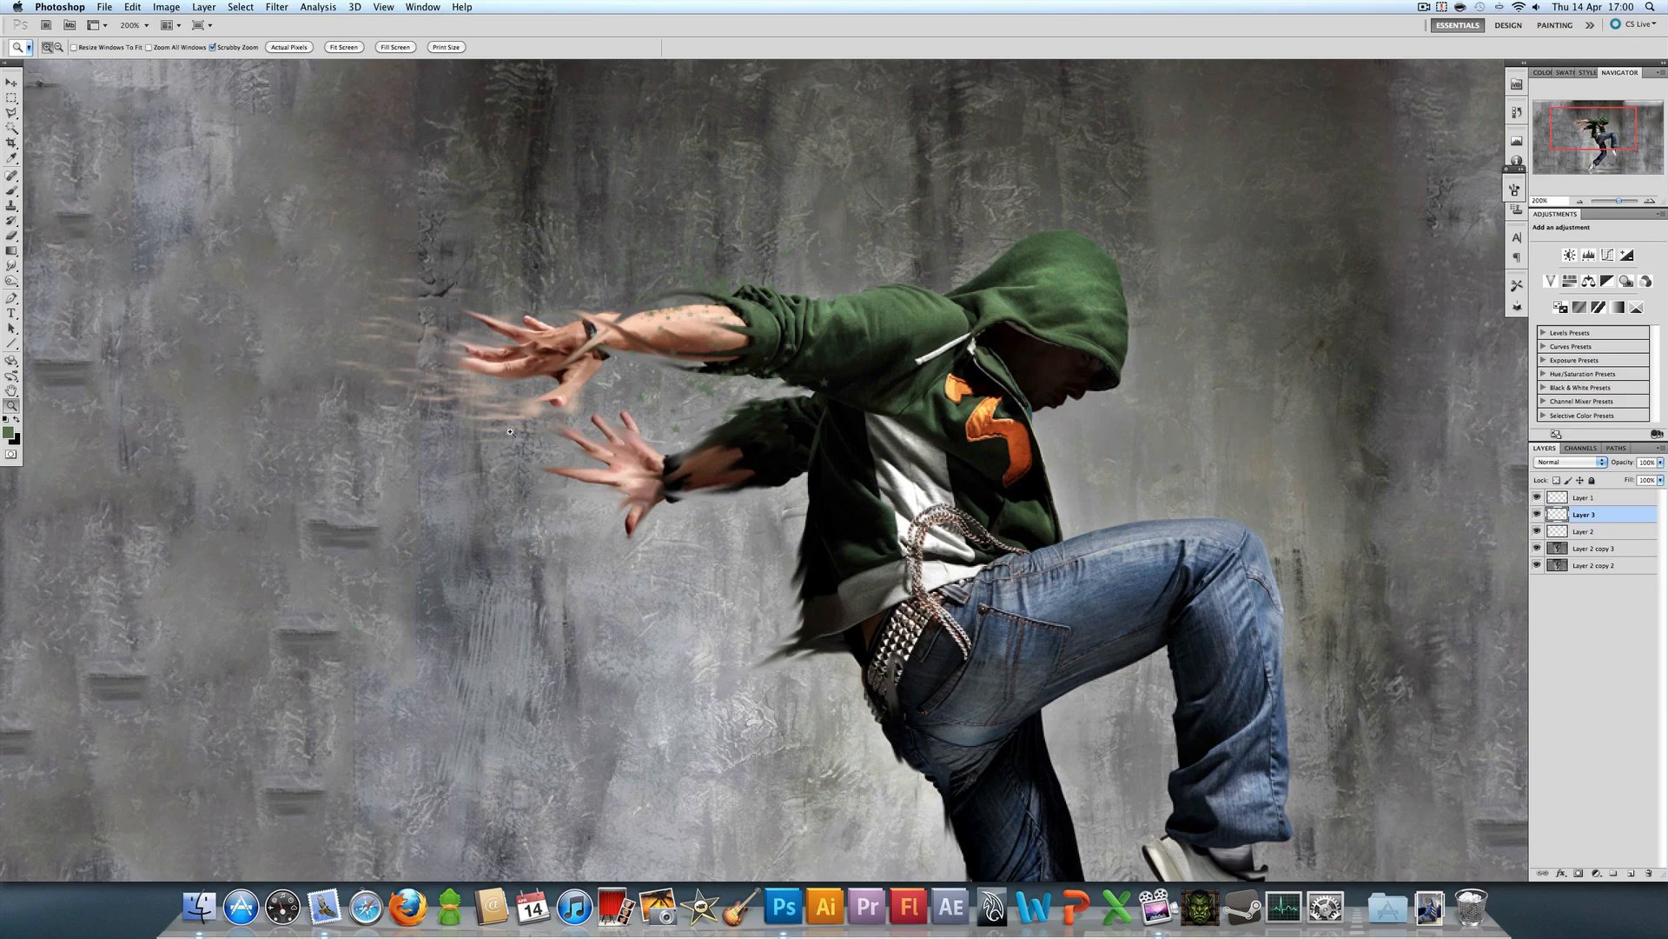
left_click(288, 47)
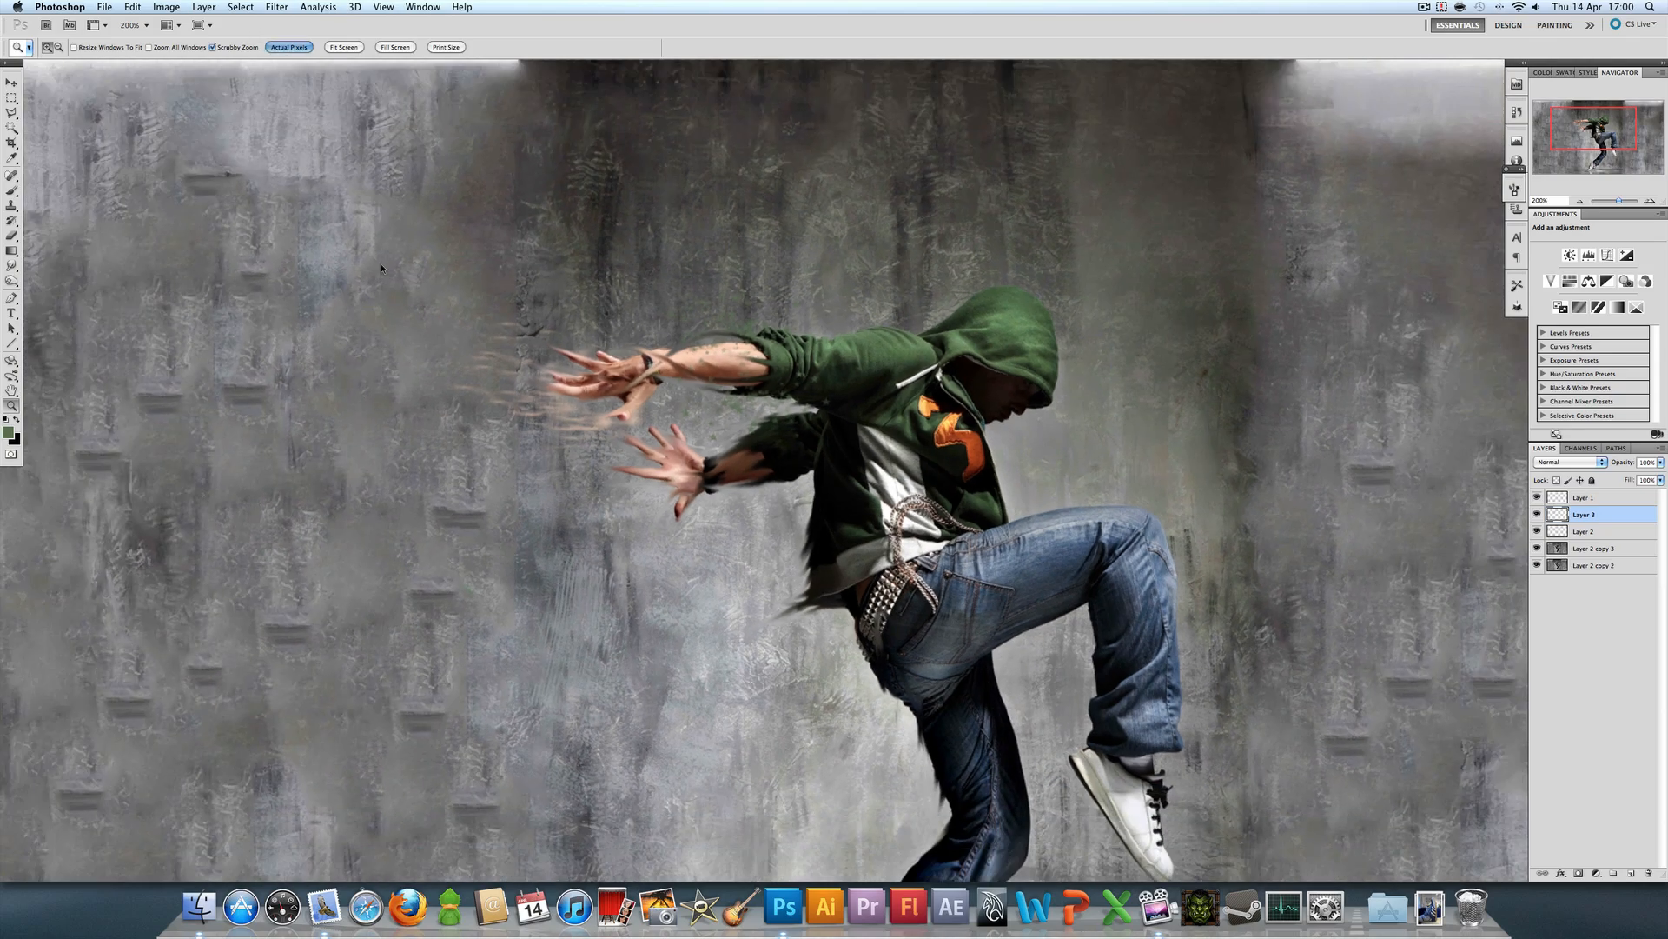
Step: Zoom out to the full composition and select the Brush tool
left_click(344, 47)
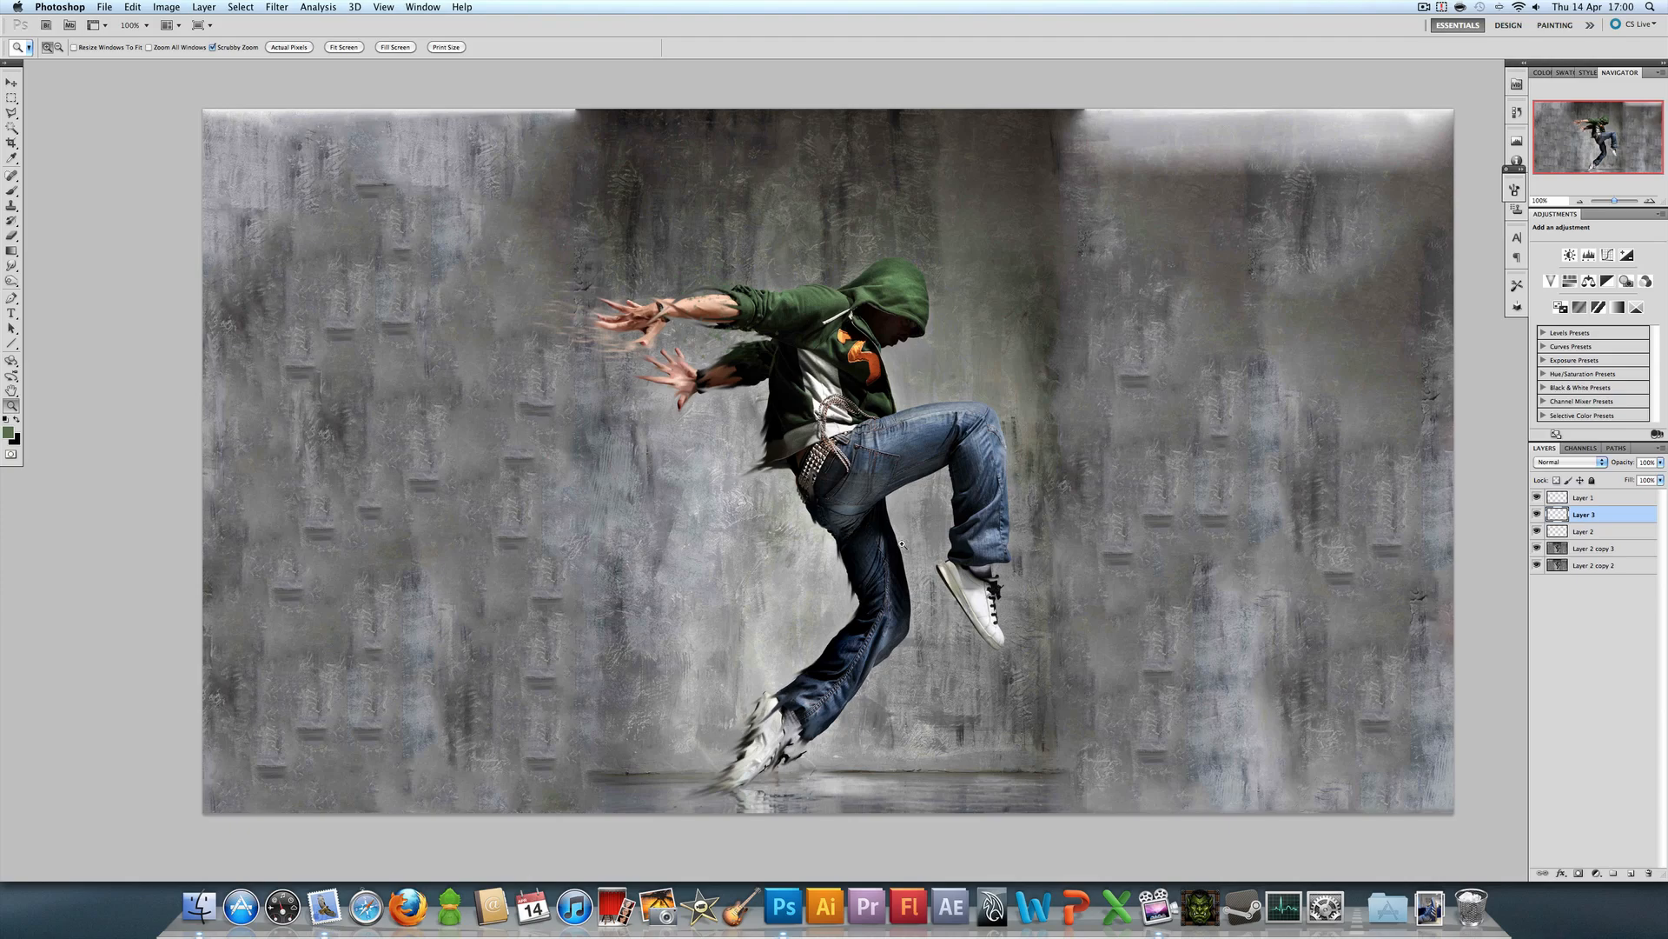
mouse_move(1369, 511)
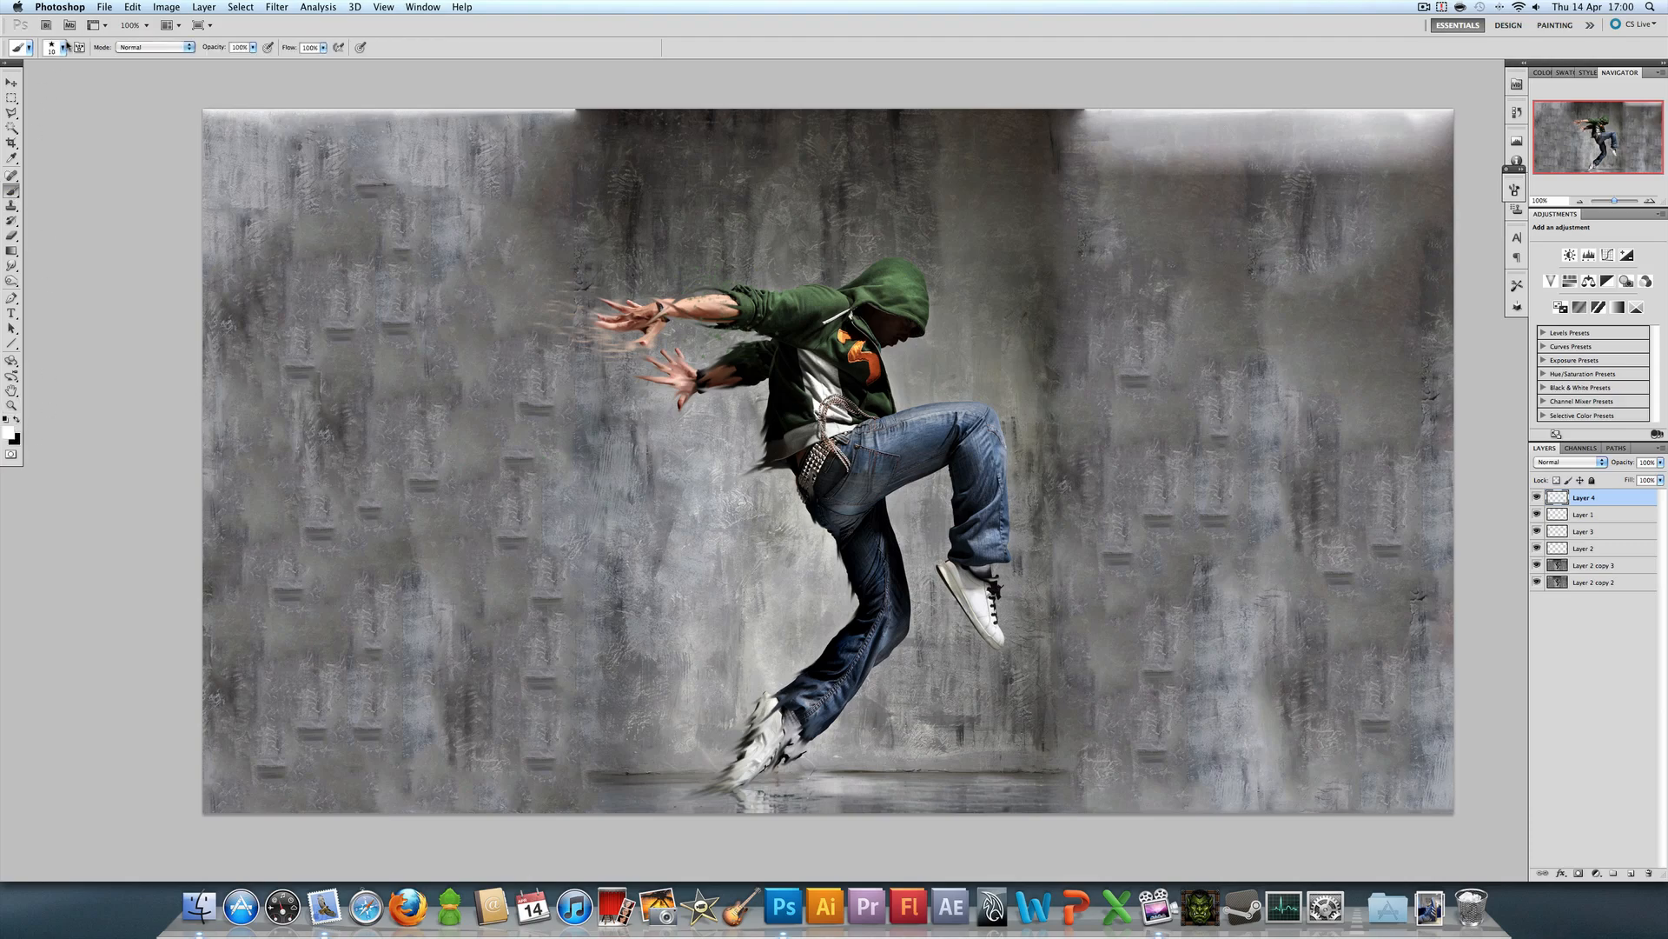
left_click(68, 46)
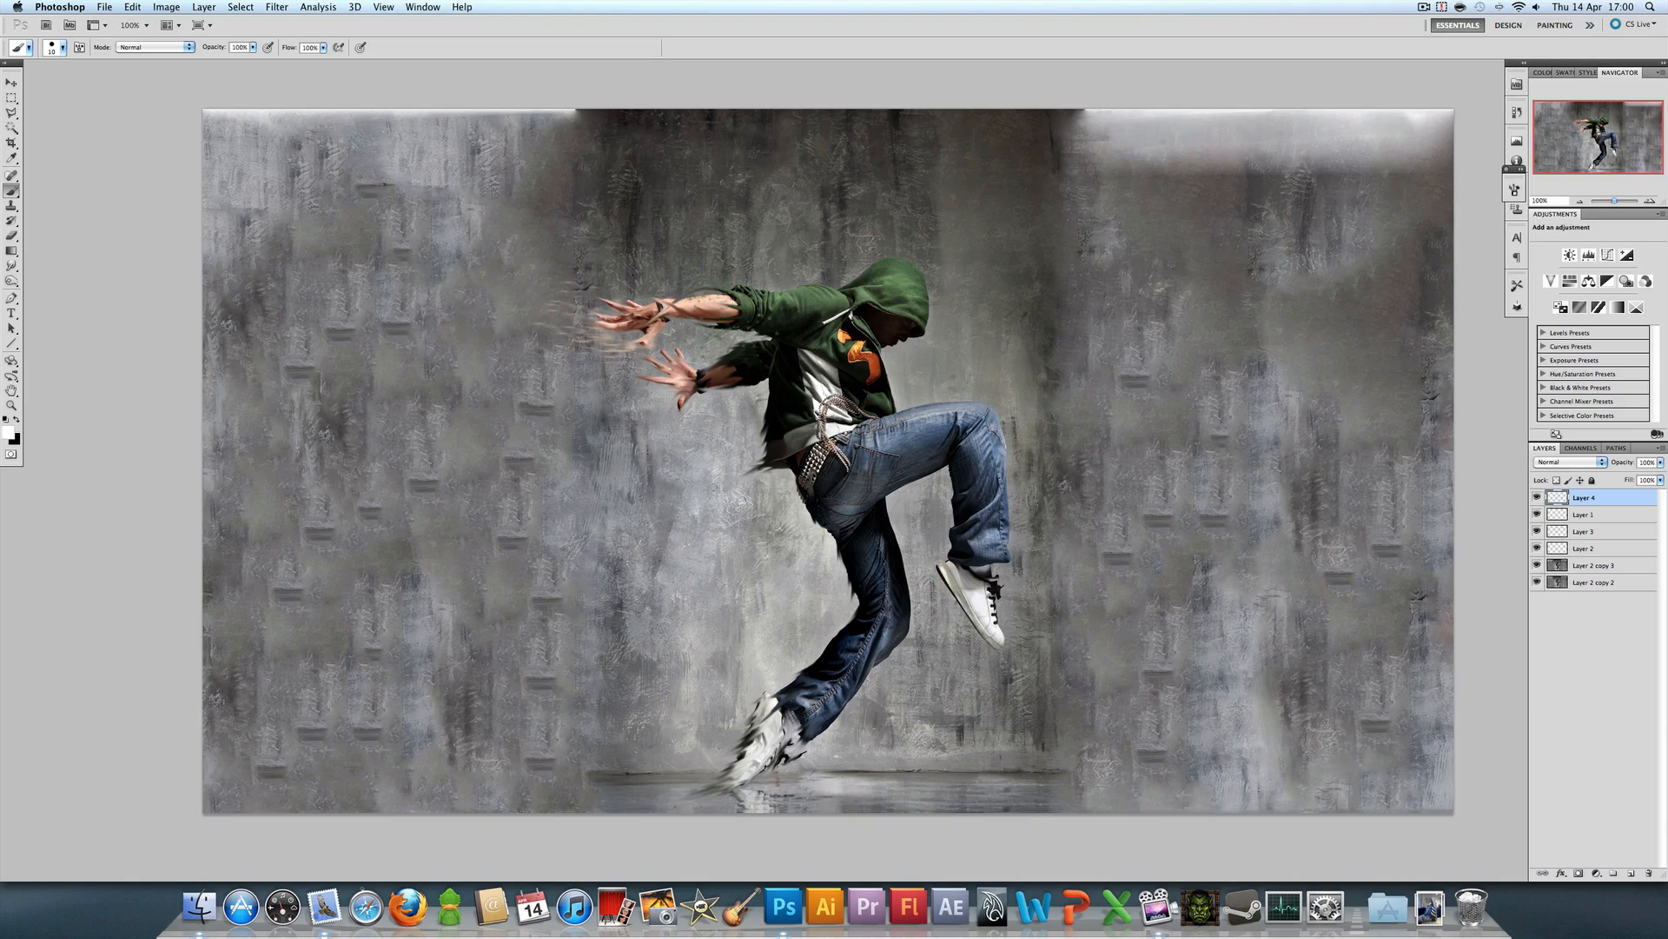
Step: Paint white swooping streaks behind the raised hands, around the arms and along the leg
left_click_drag(598, 530, 748, 474)
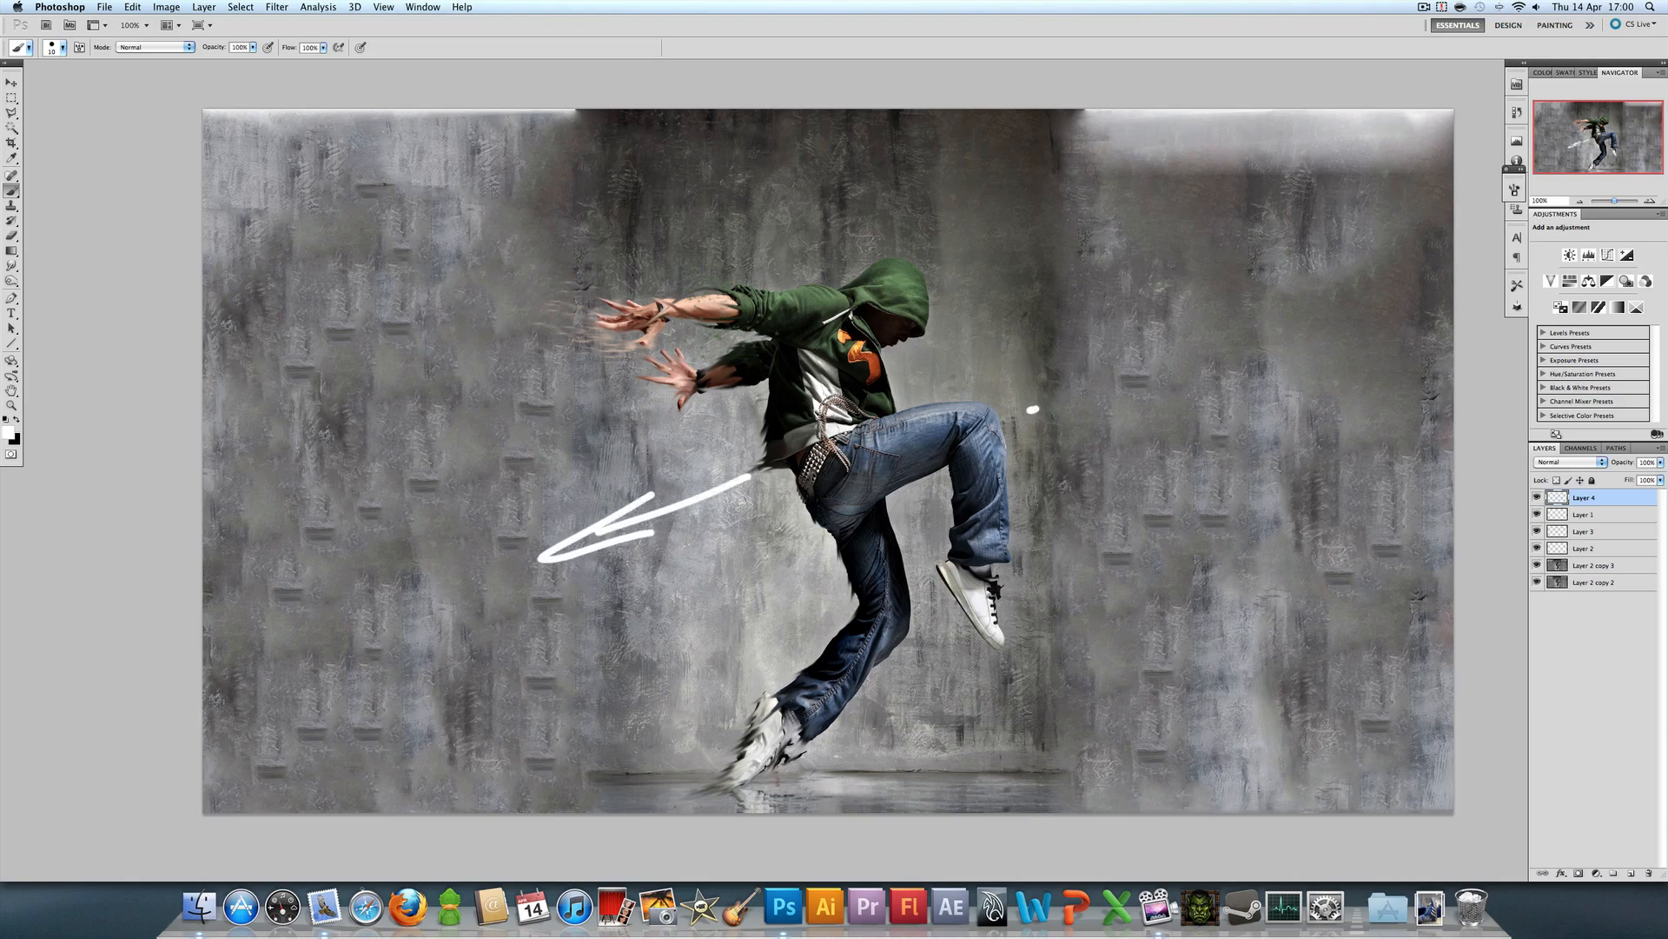
left_click_drag(1032, 406, 1234, 351)
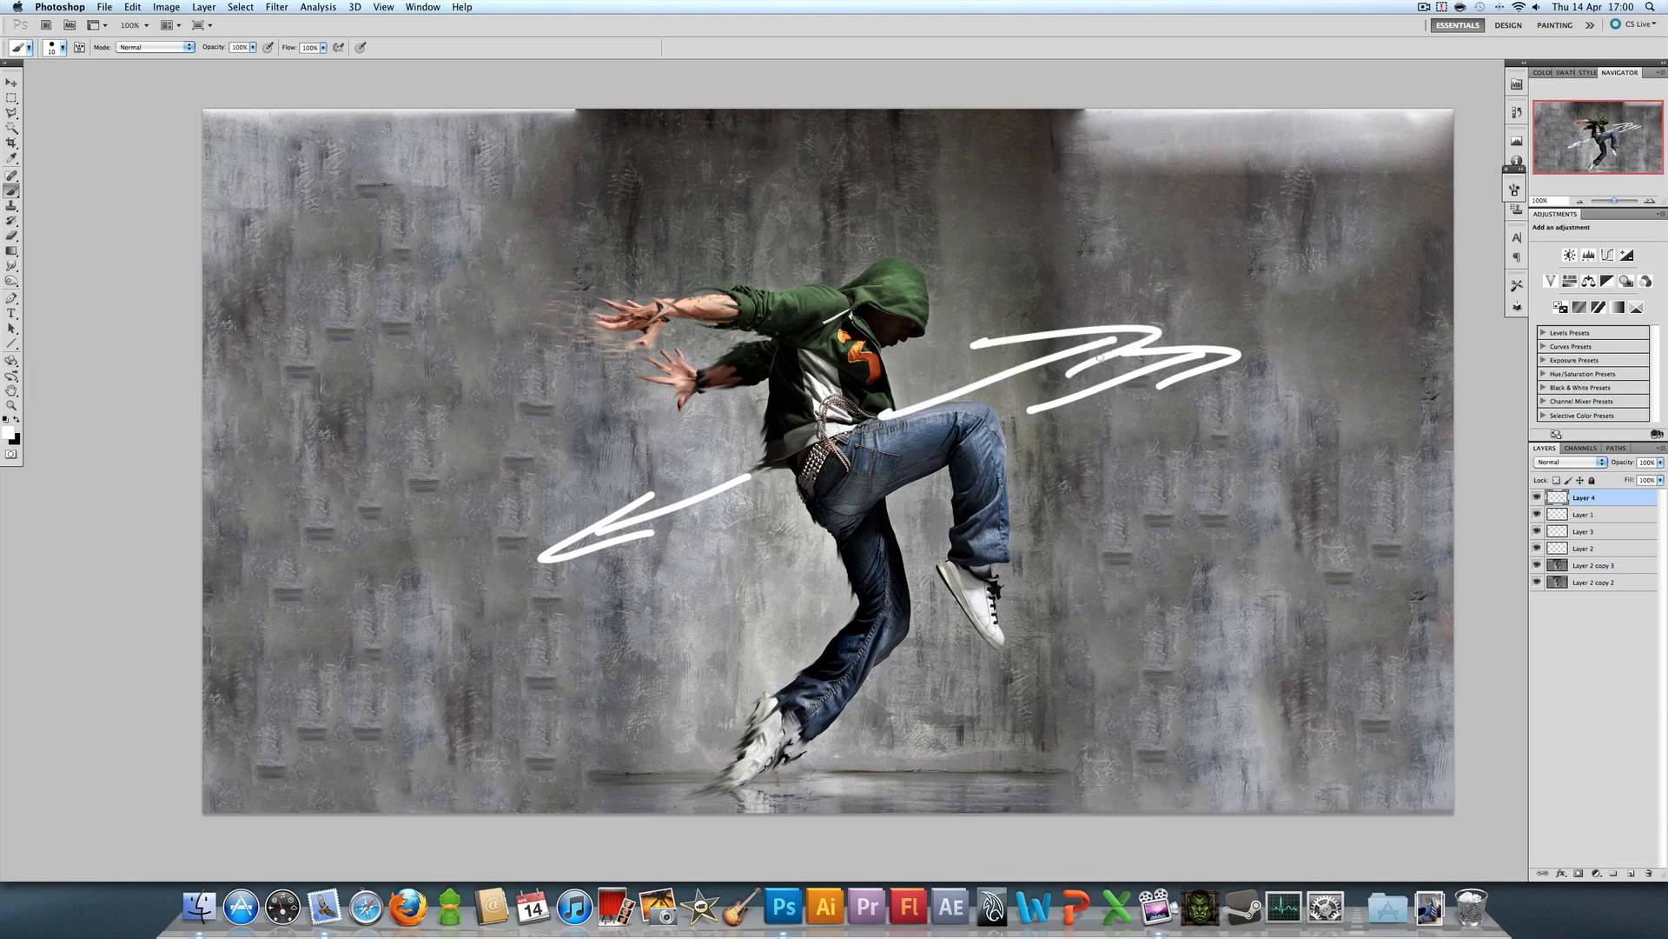
left_click_drag(787, 500, 351, 686)
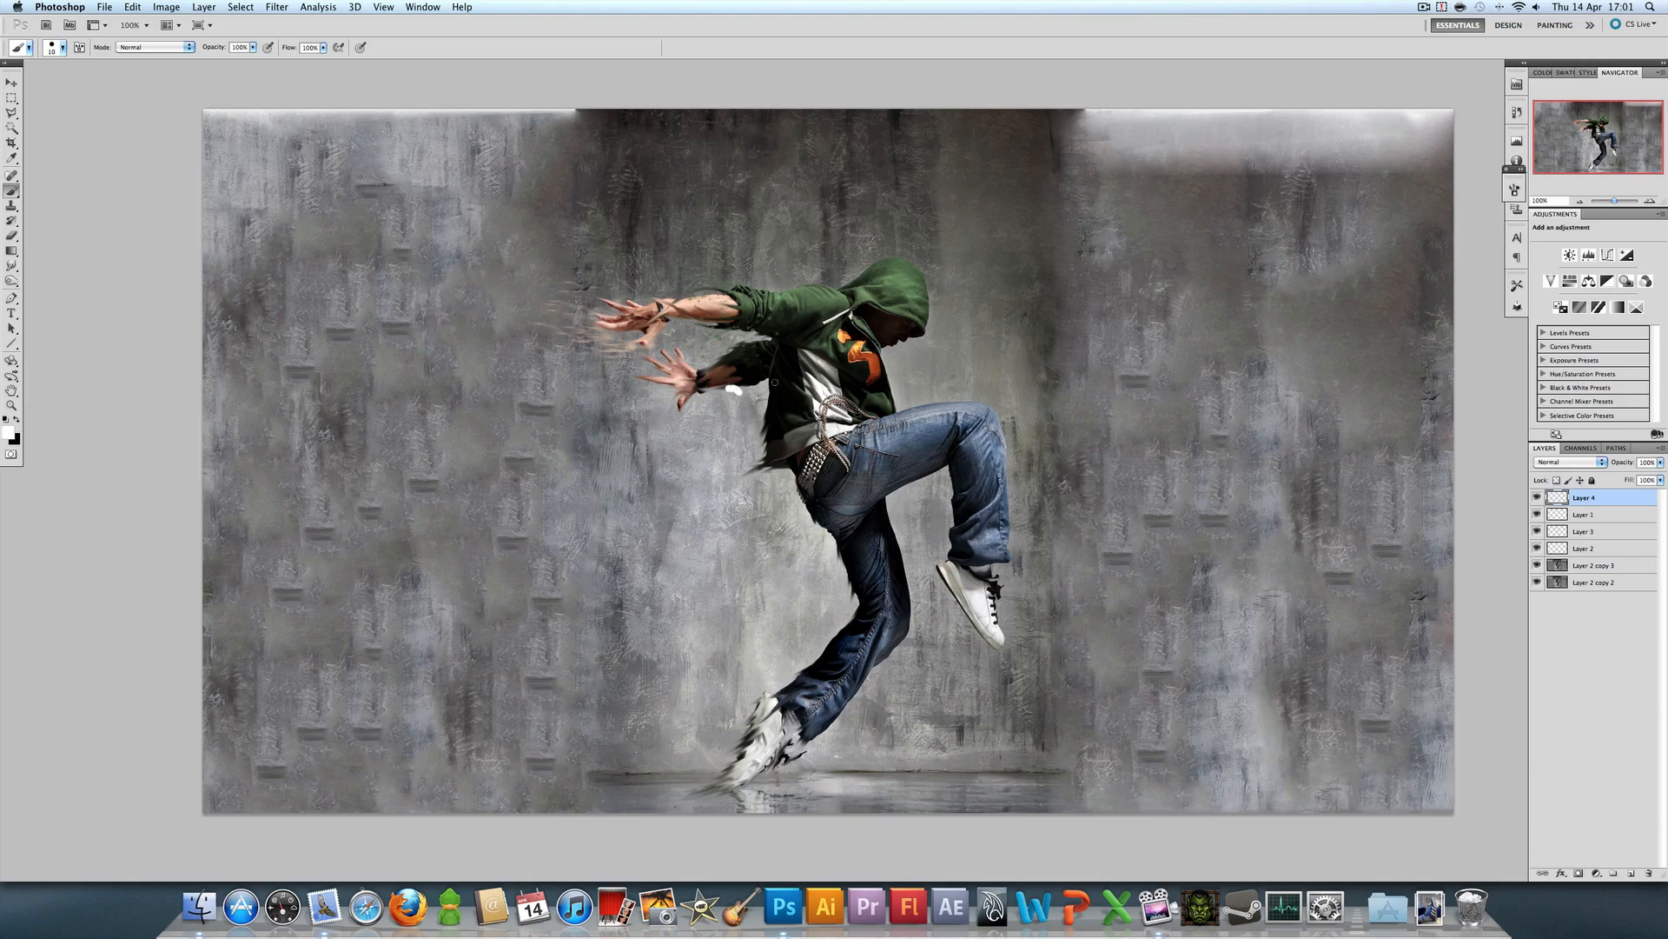
left_click_drag(756, 338, 601, 331)
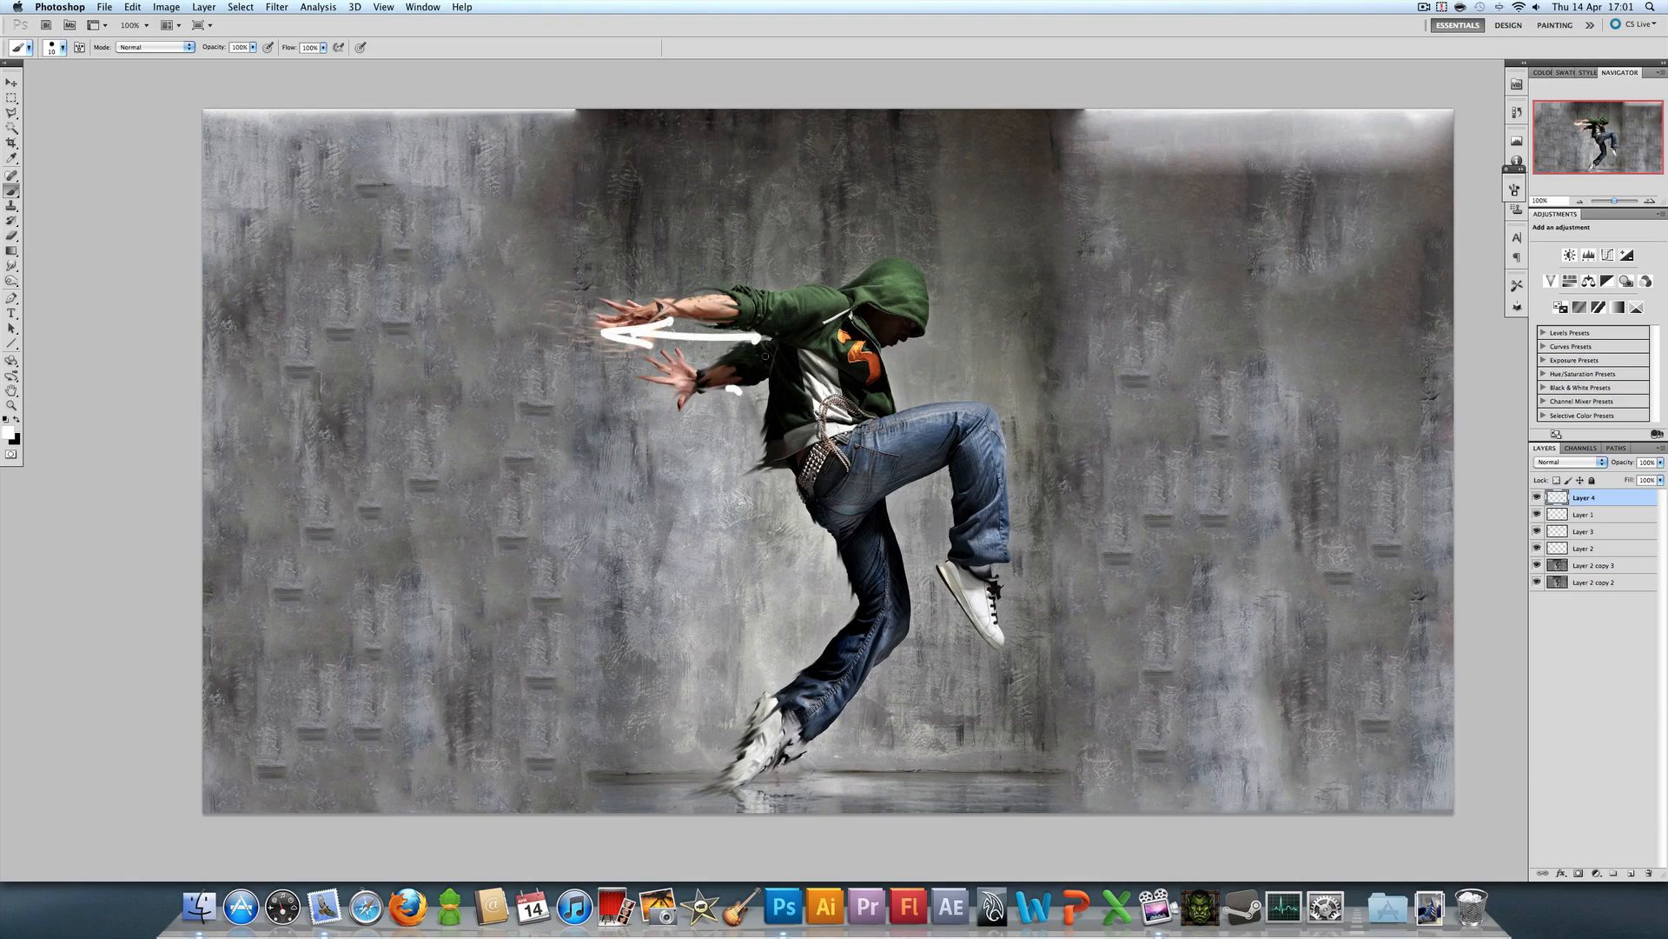
left_click_drag(840, 522, 735, 719)
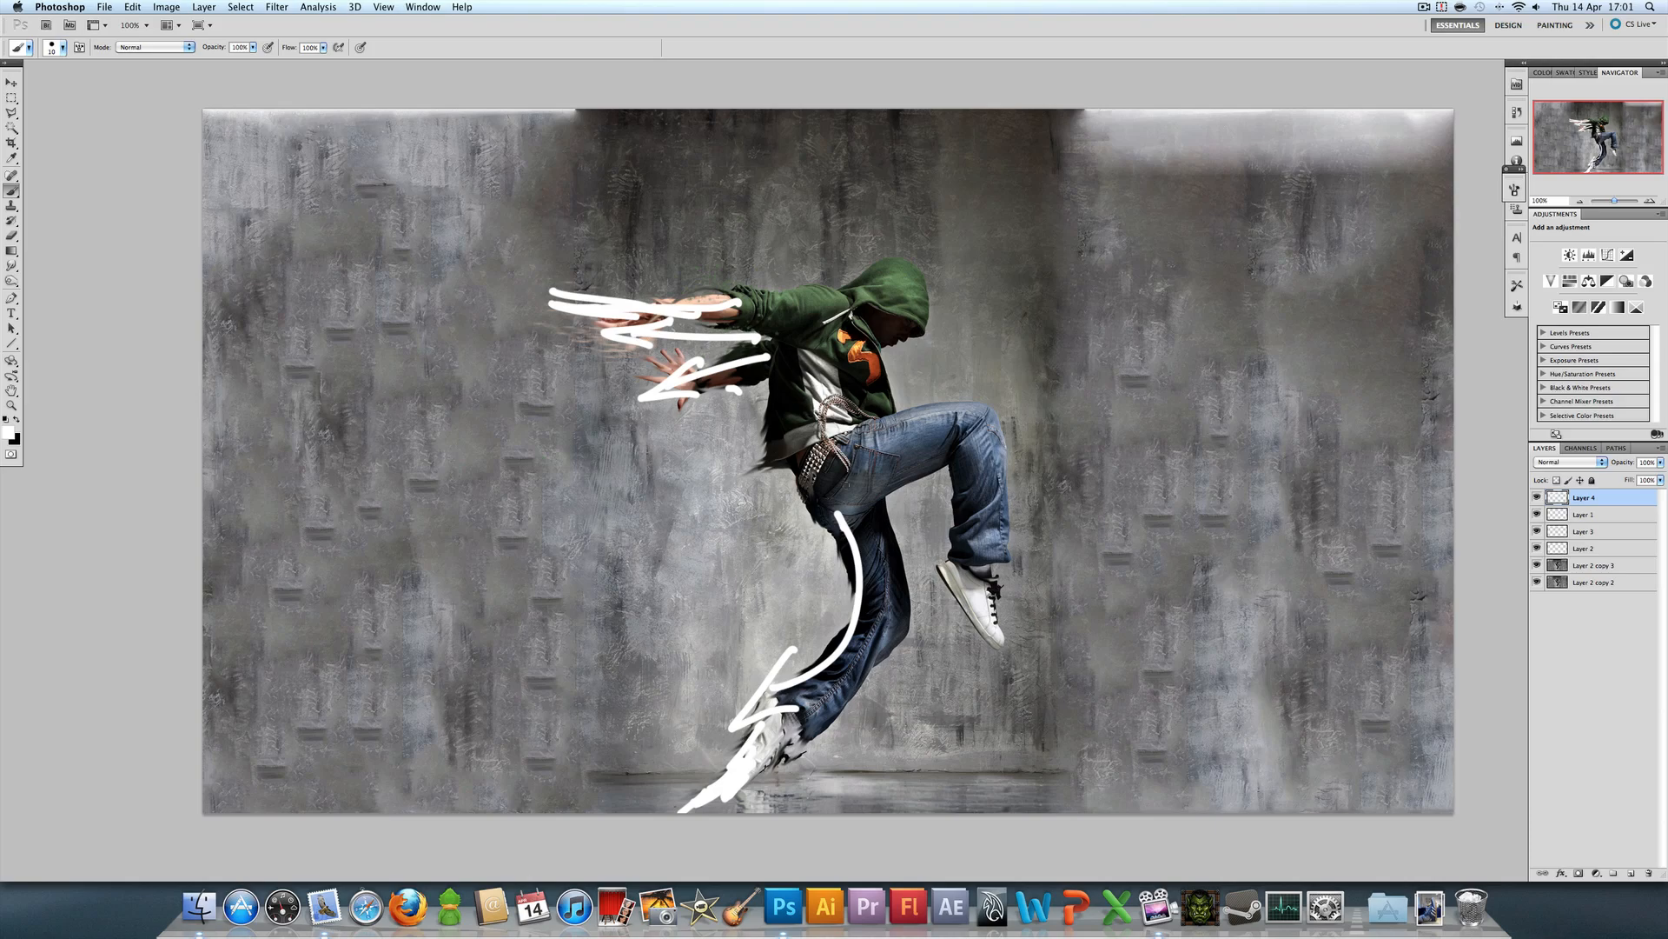
left_click_drag(761, 383, 852, 521)
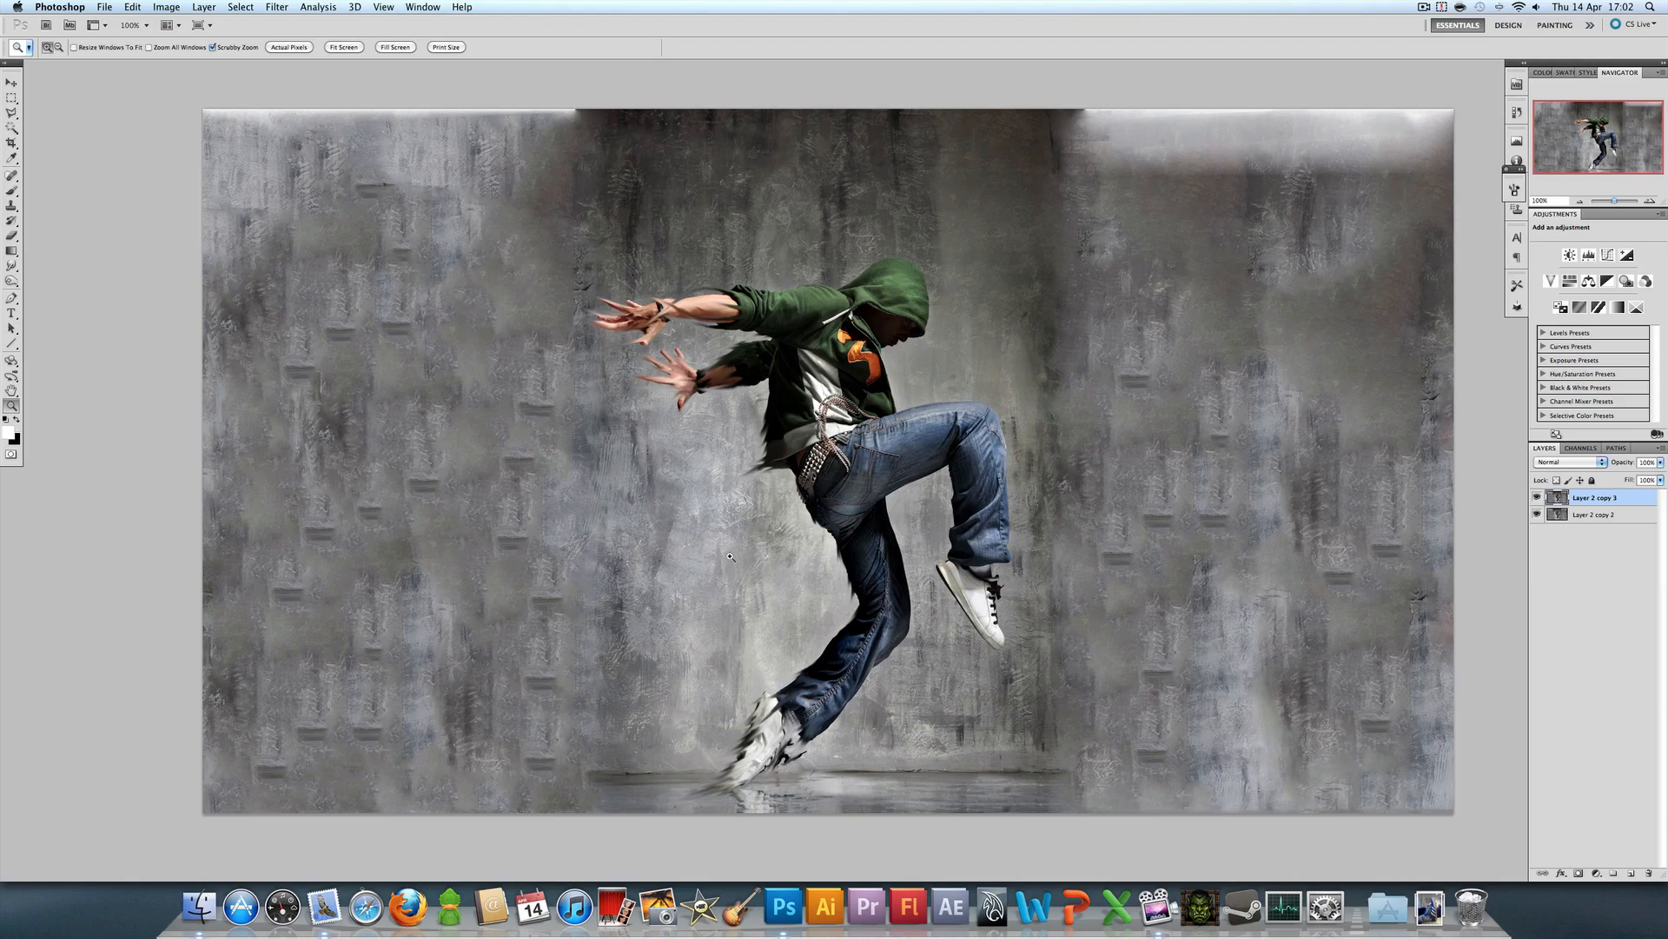
mouse_move(693, 495)
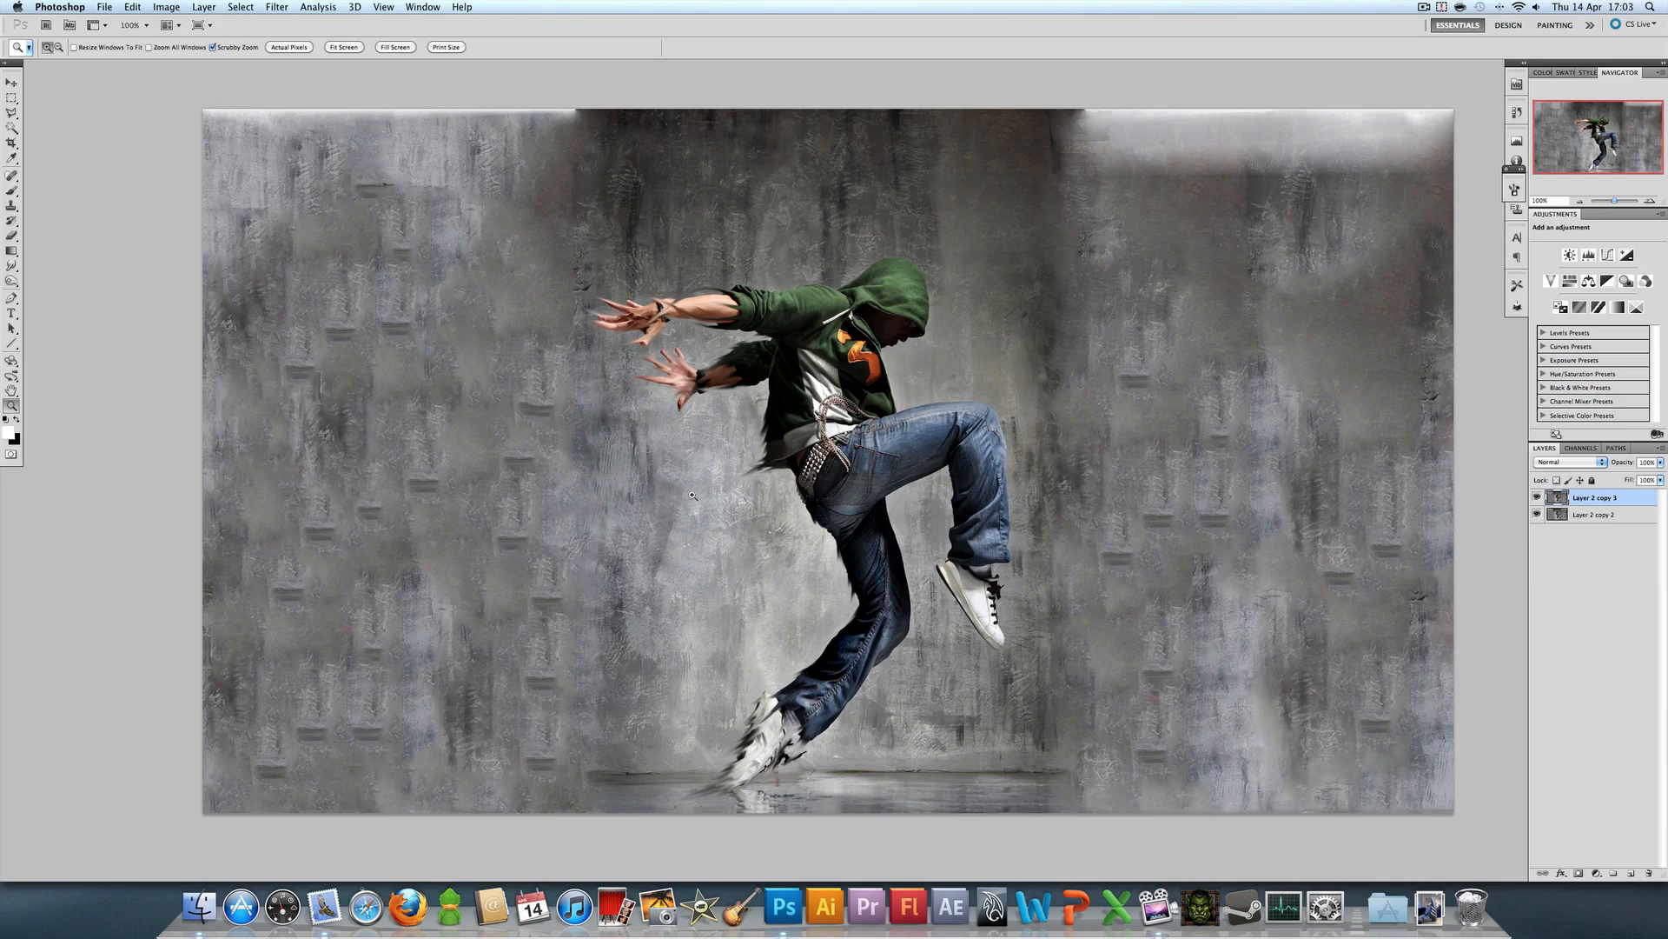
mouse_move(298, 484)
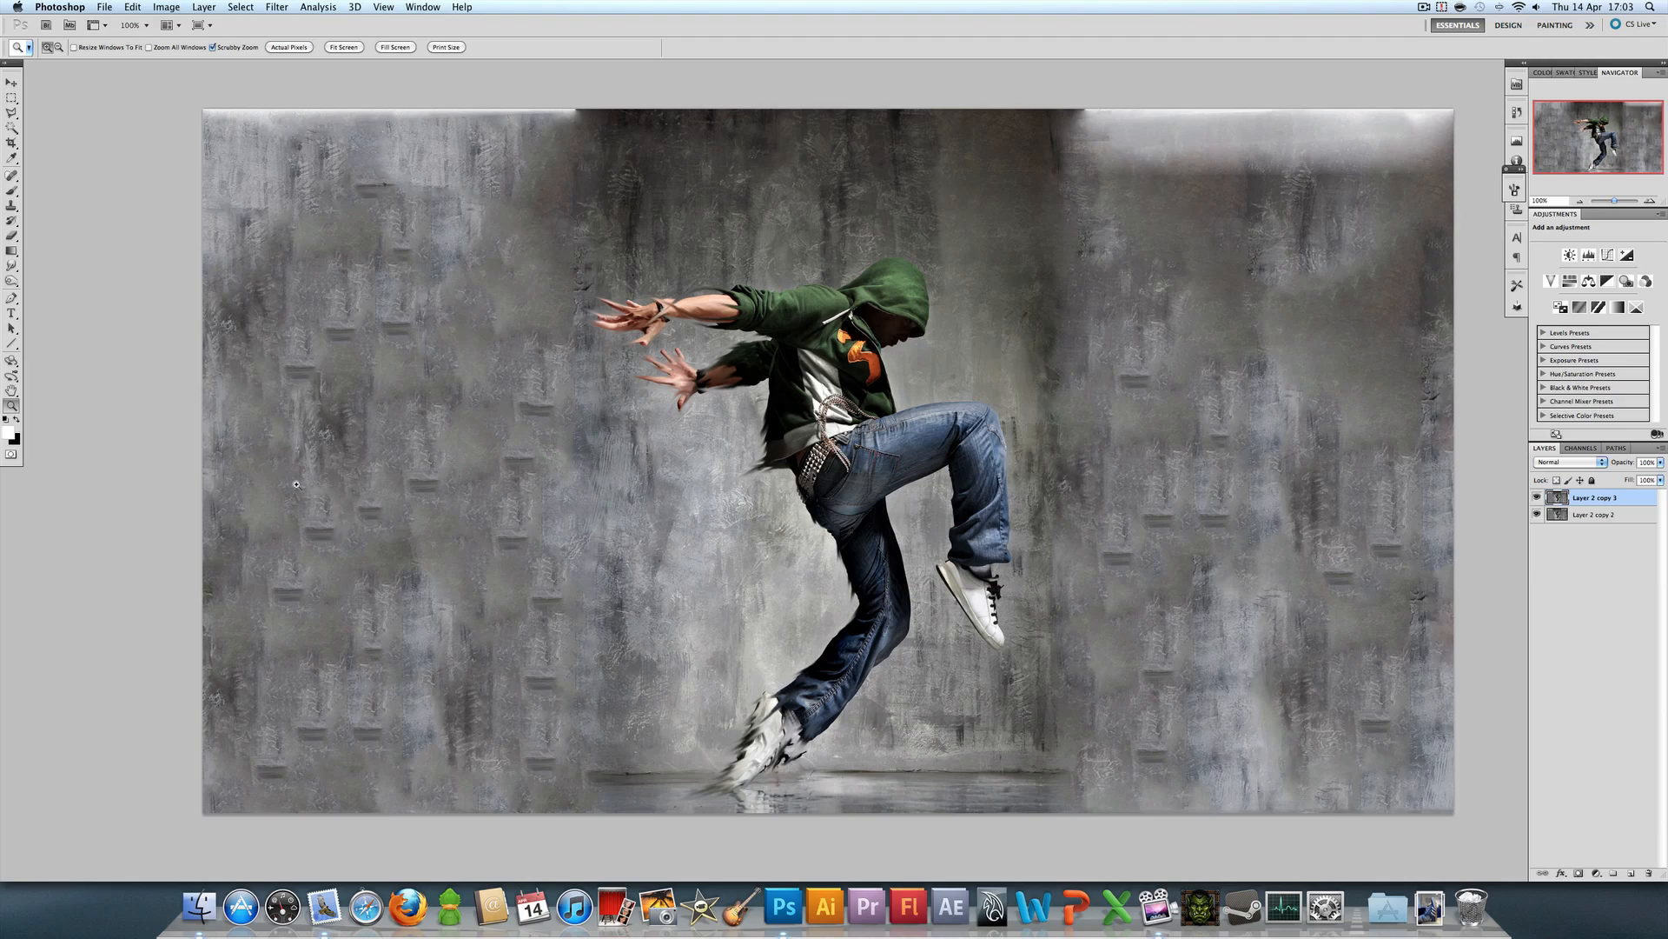
mouse_move(299, 522)
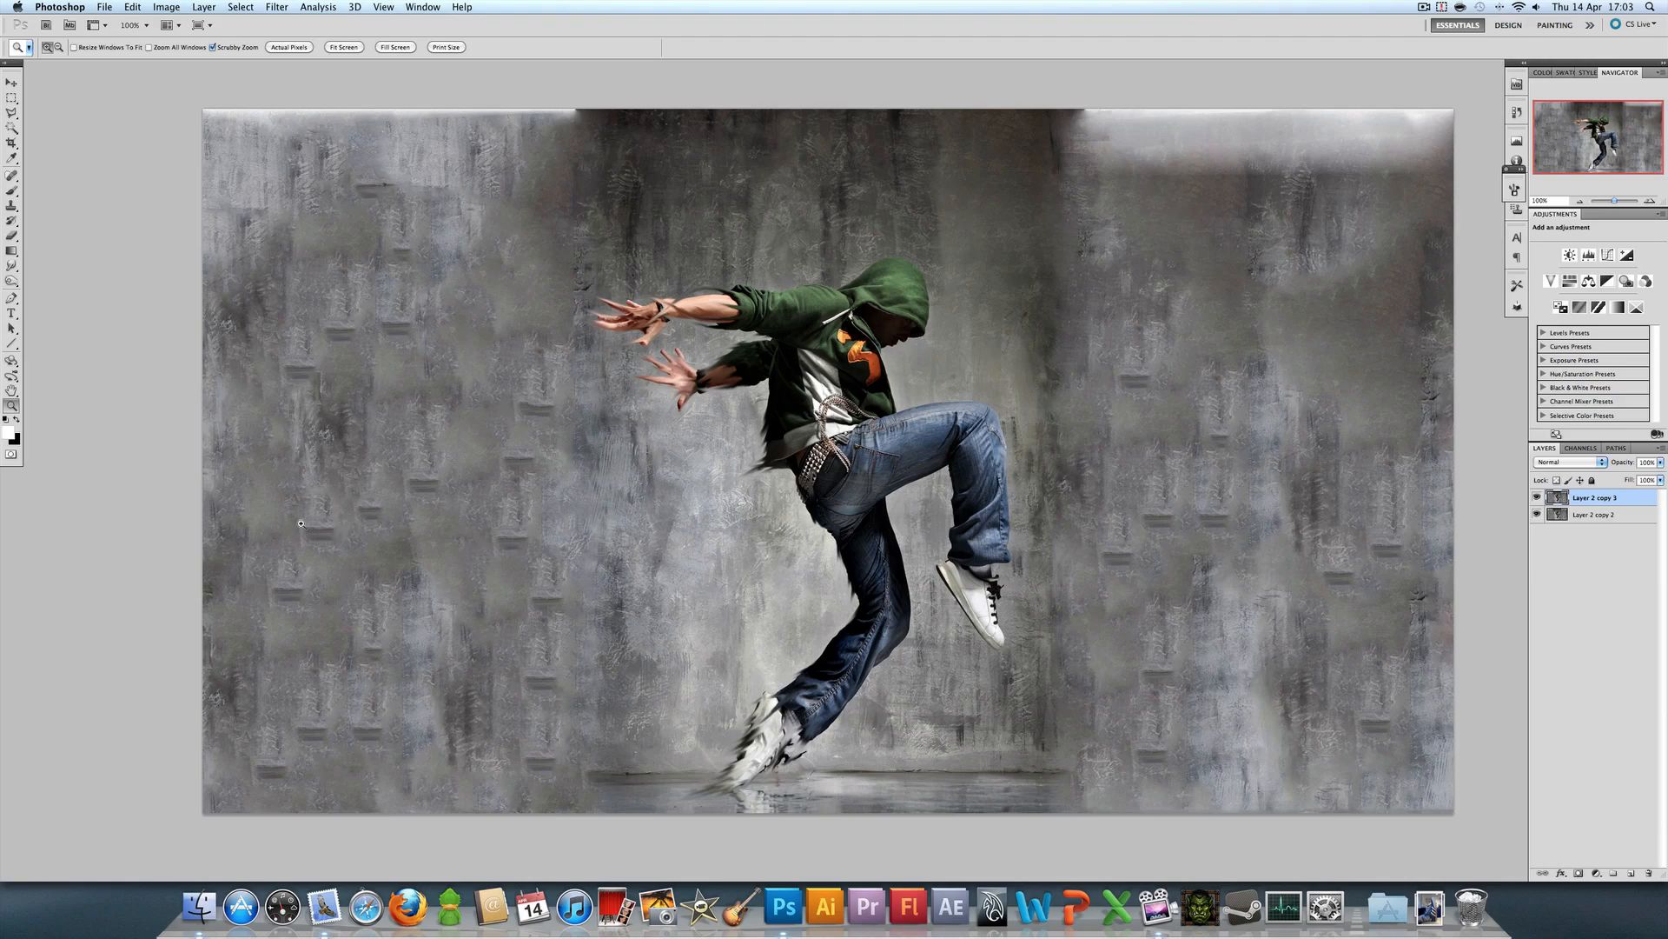
mouse_move(281, 531)
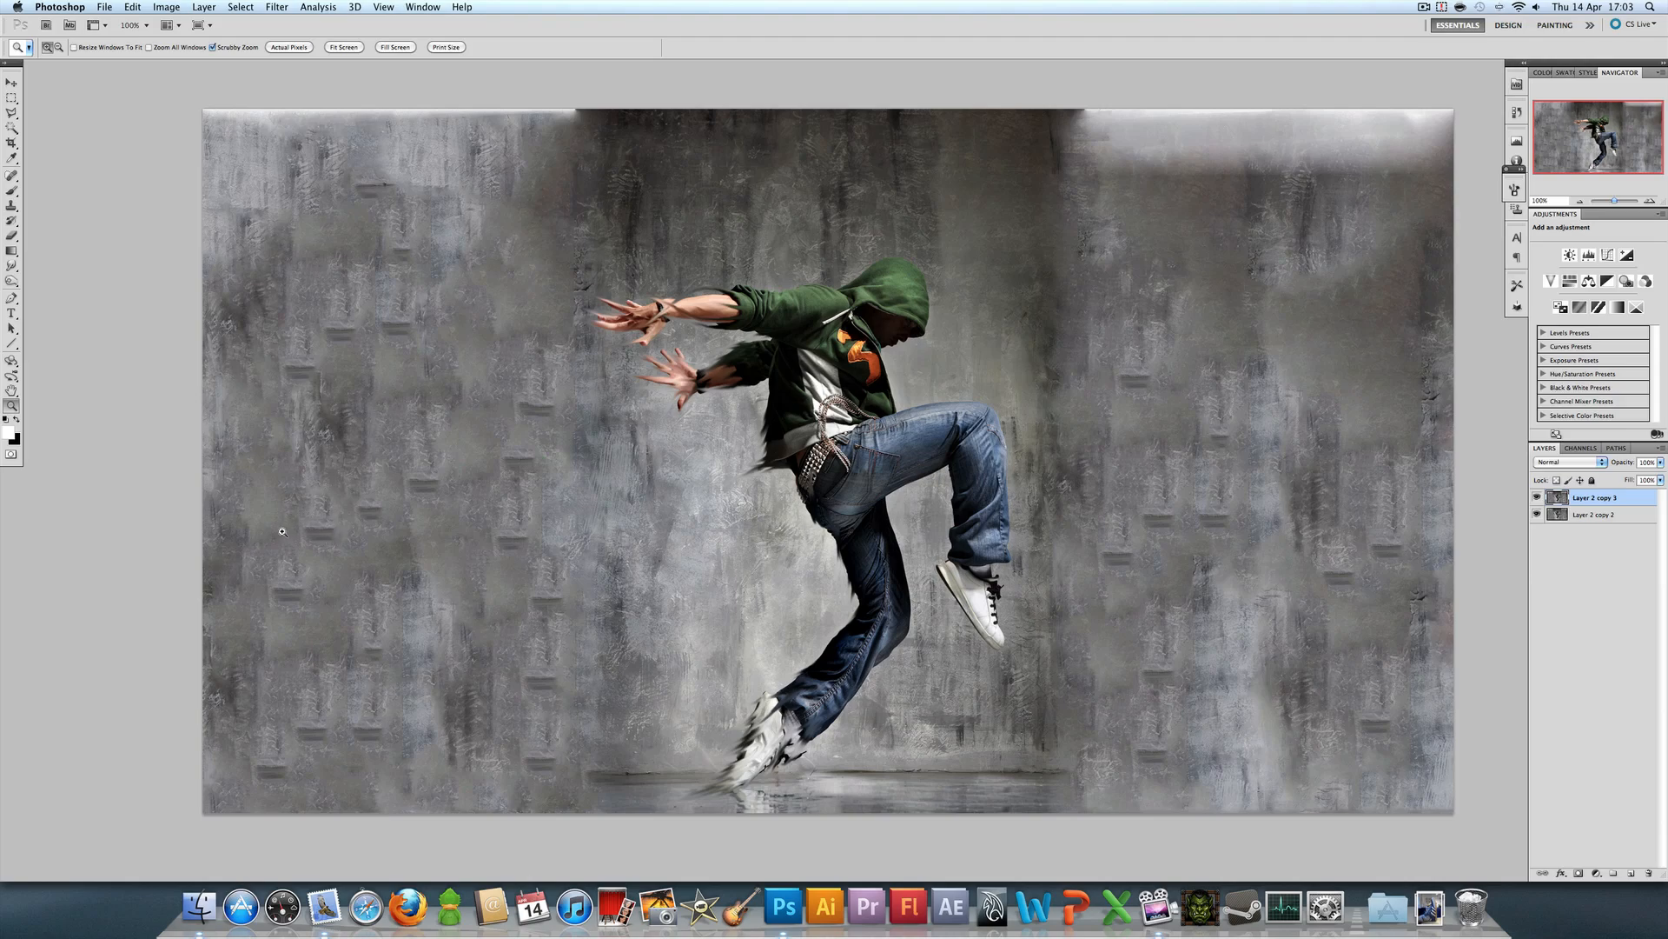
mouse_move(281, 520)
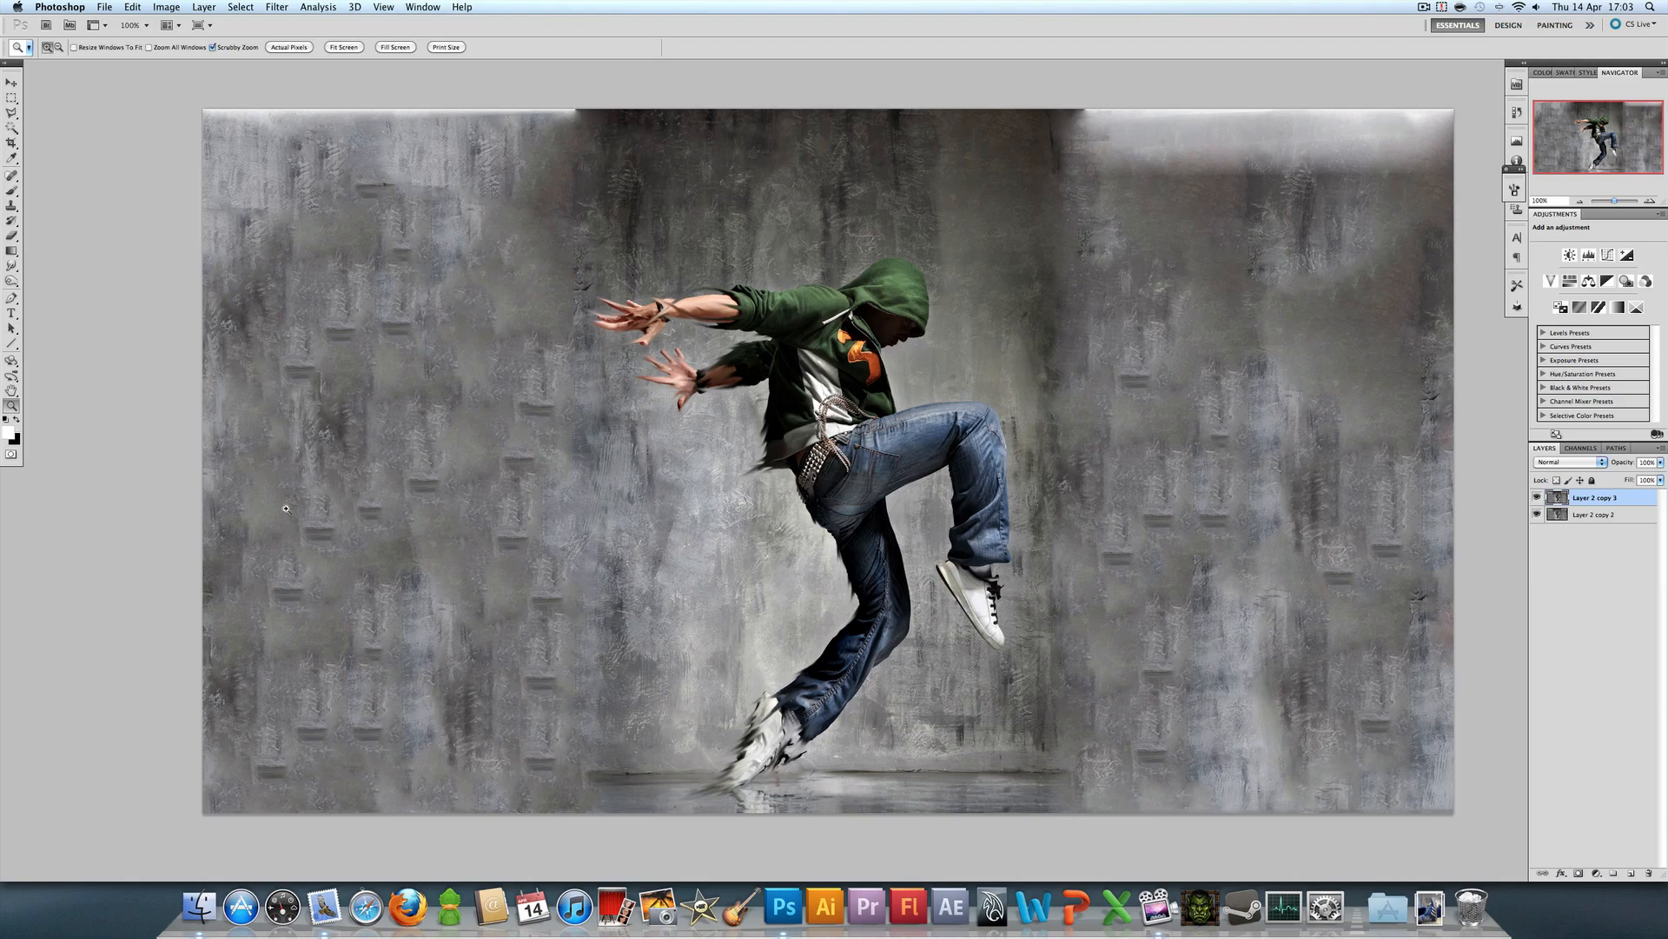
mouse_move(194, 381)
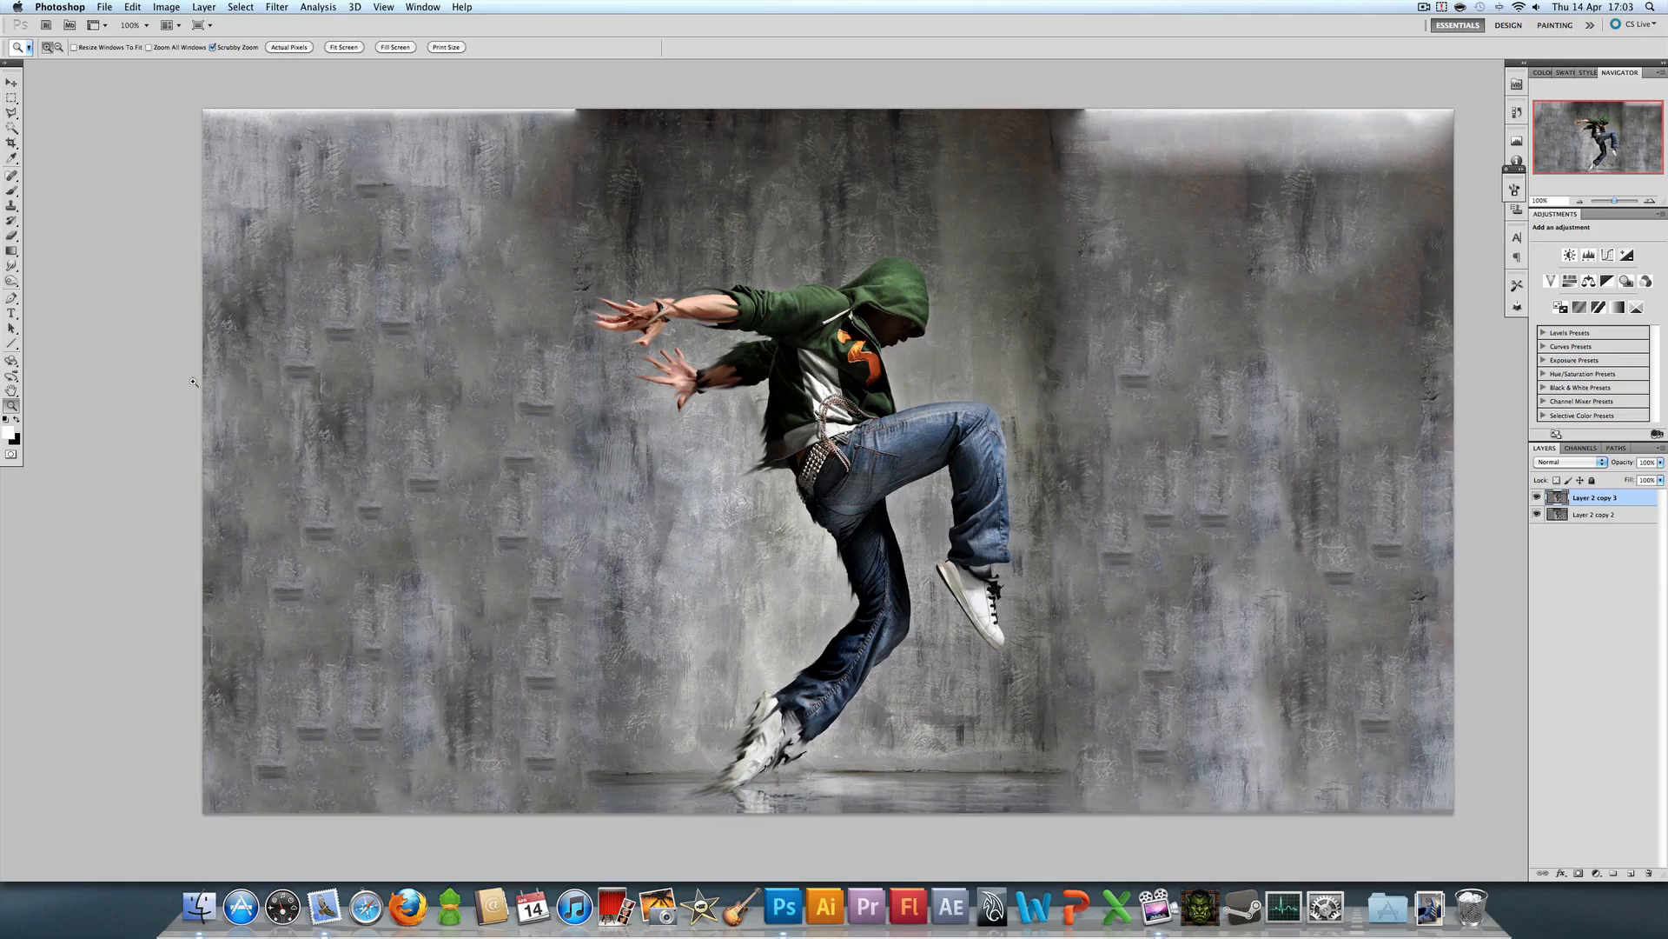